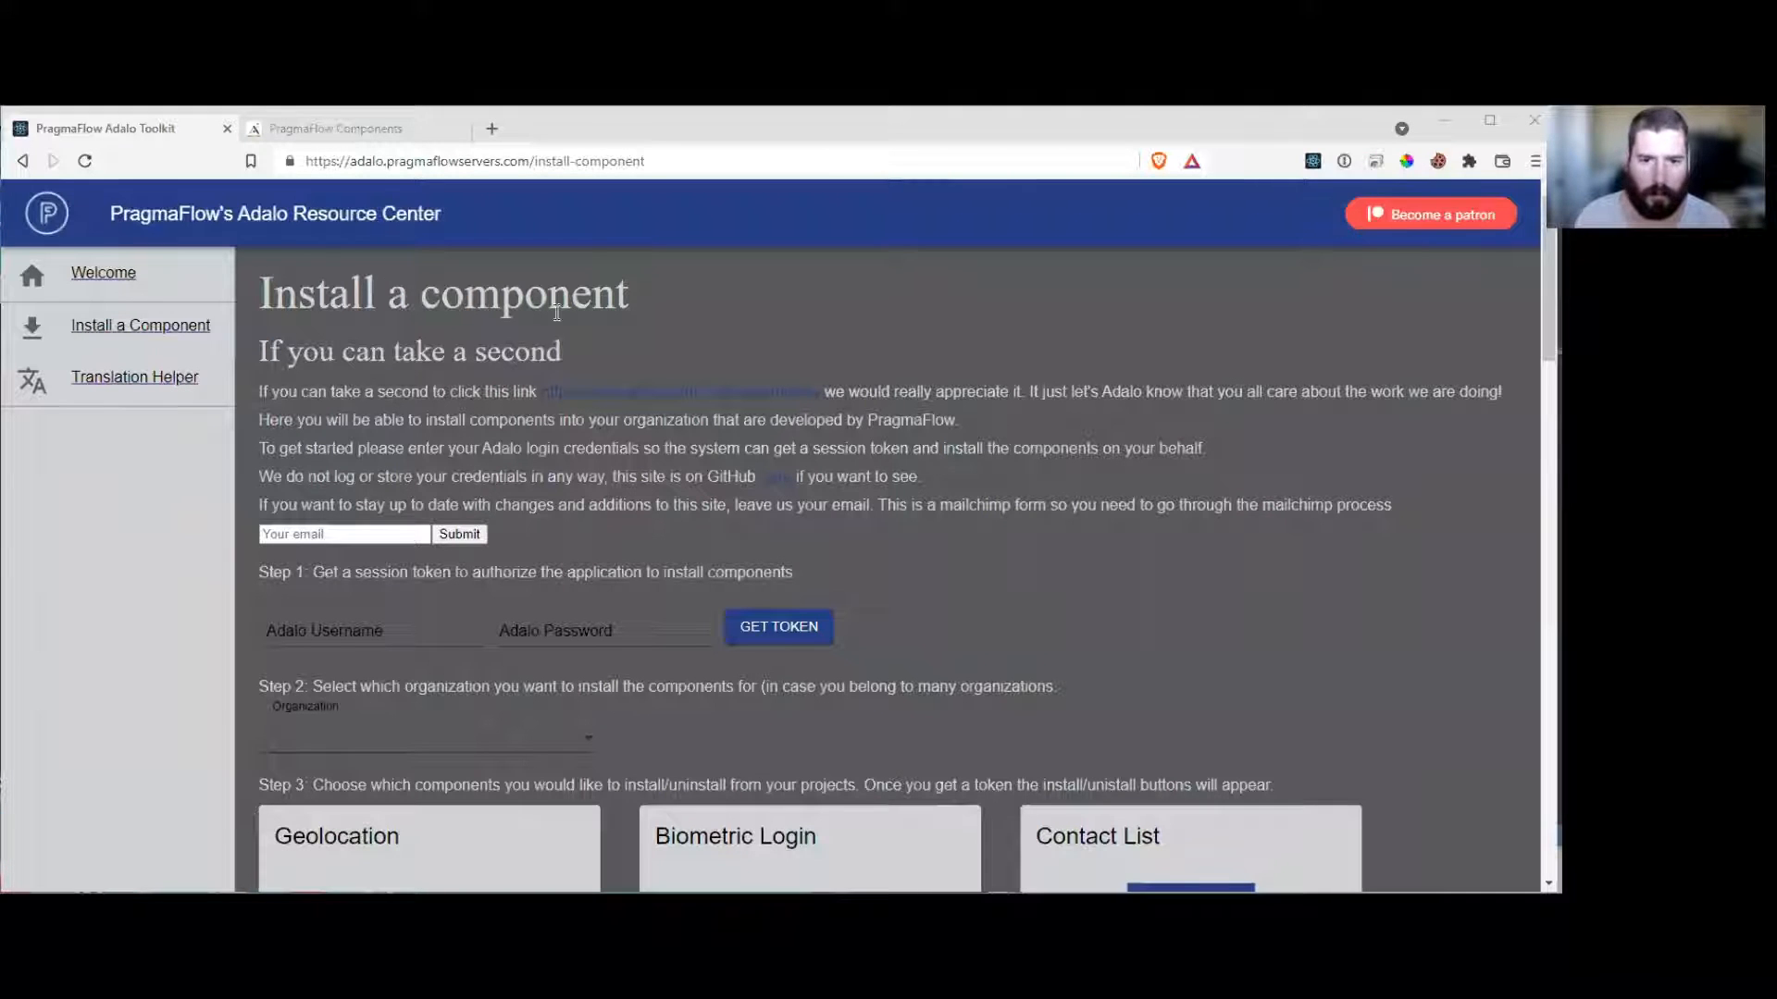
pyautogui.moveTo(638, 323)
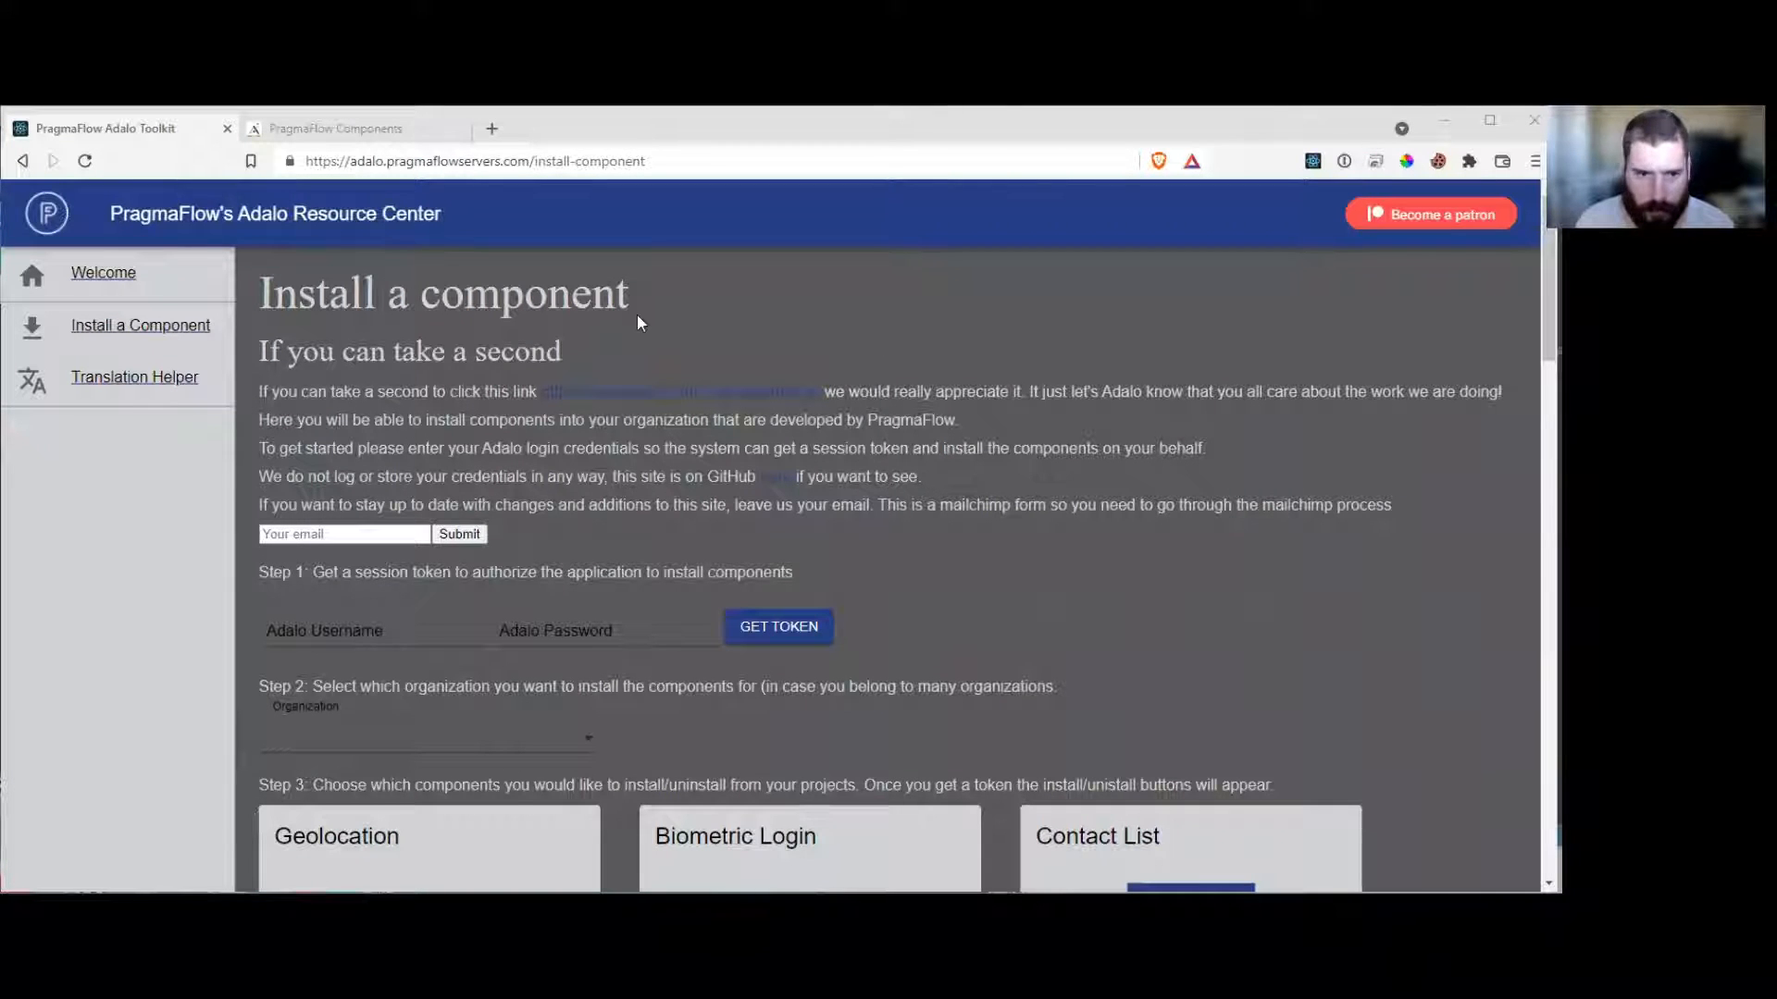
# - Scroll the Install a Component list down to the Share on Social Media card and highlight its name
pyautogui.scroll(-3)
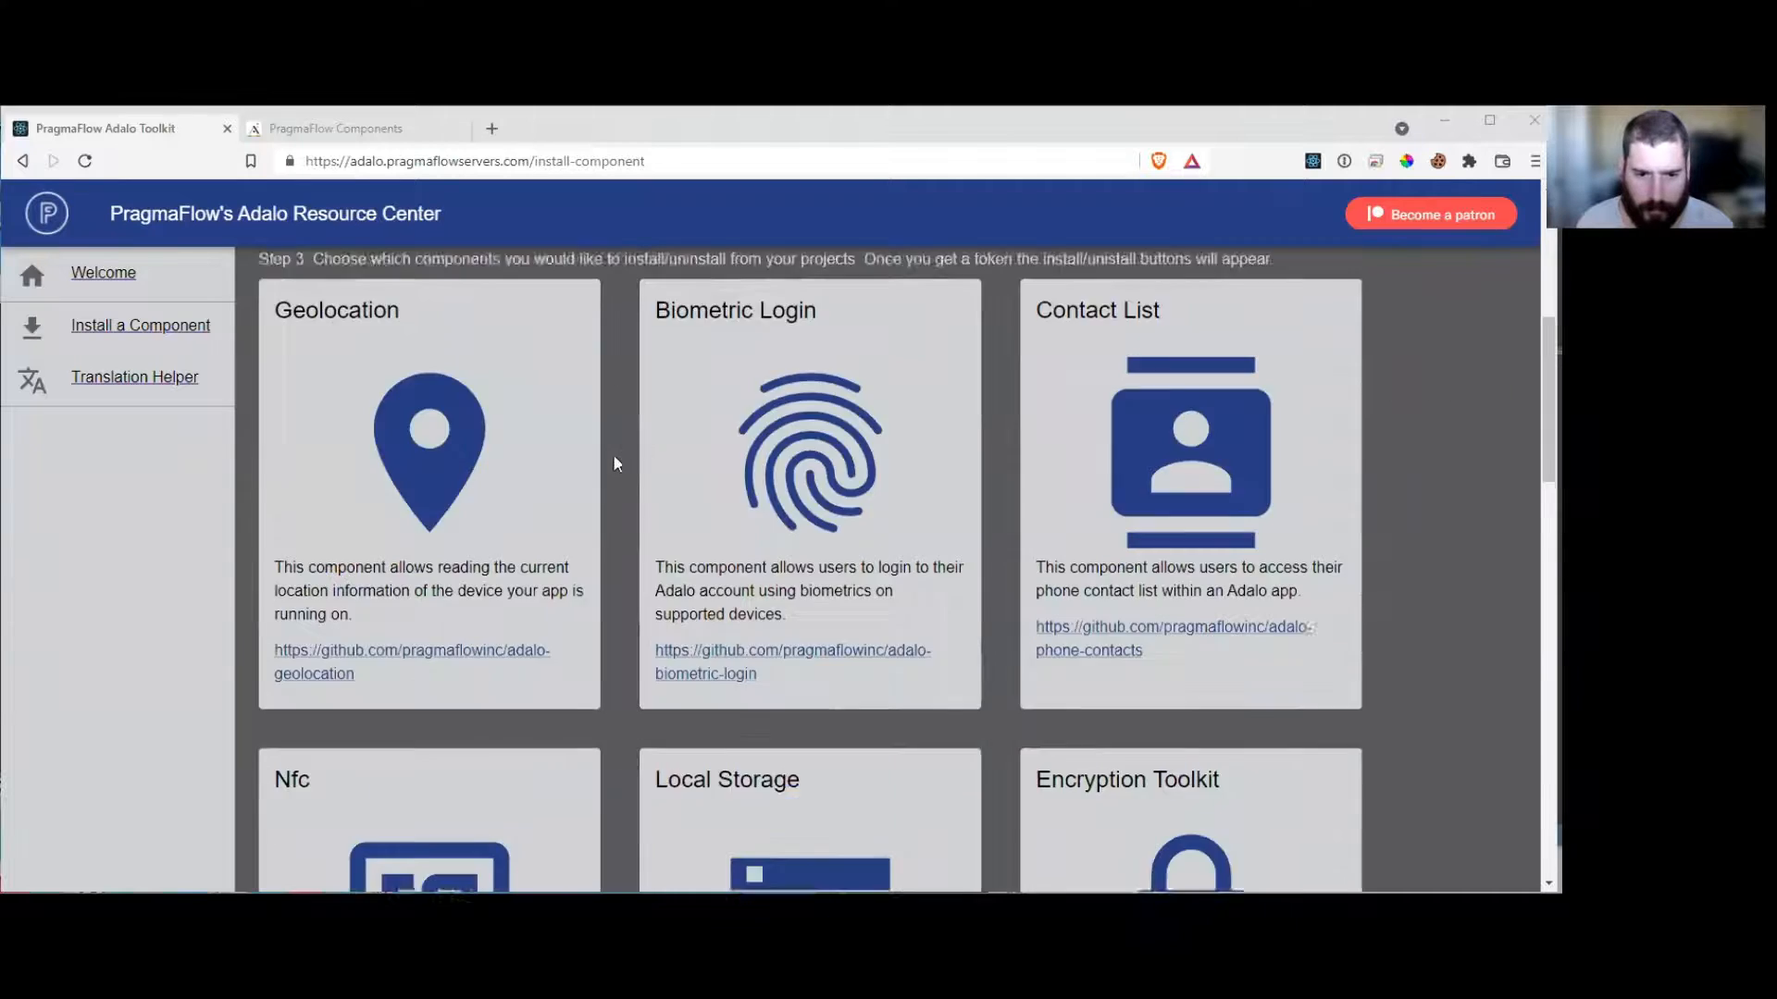
pyautogui.scroll(-3)
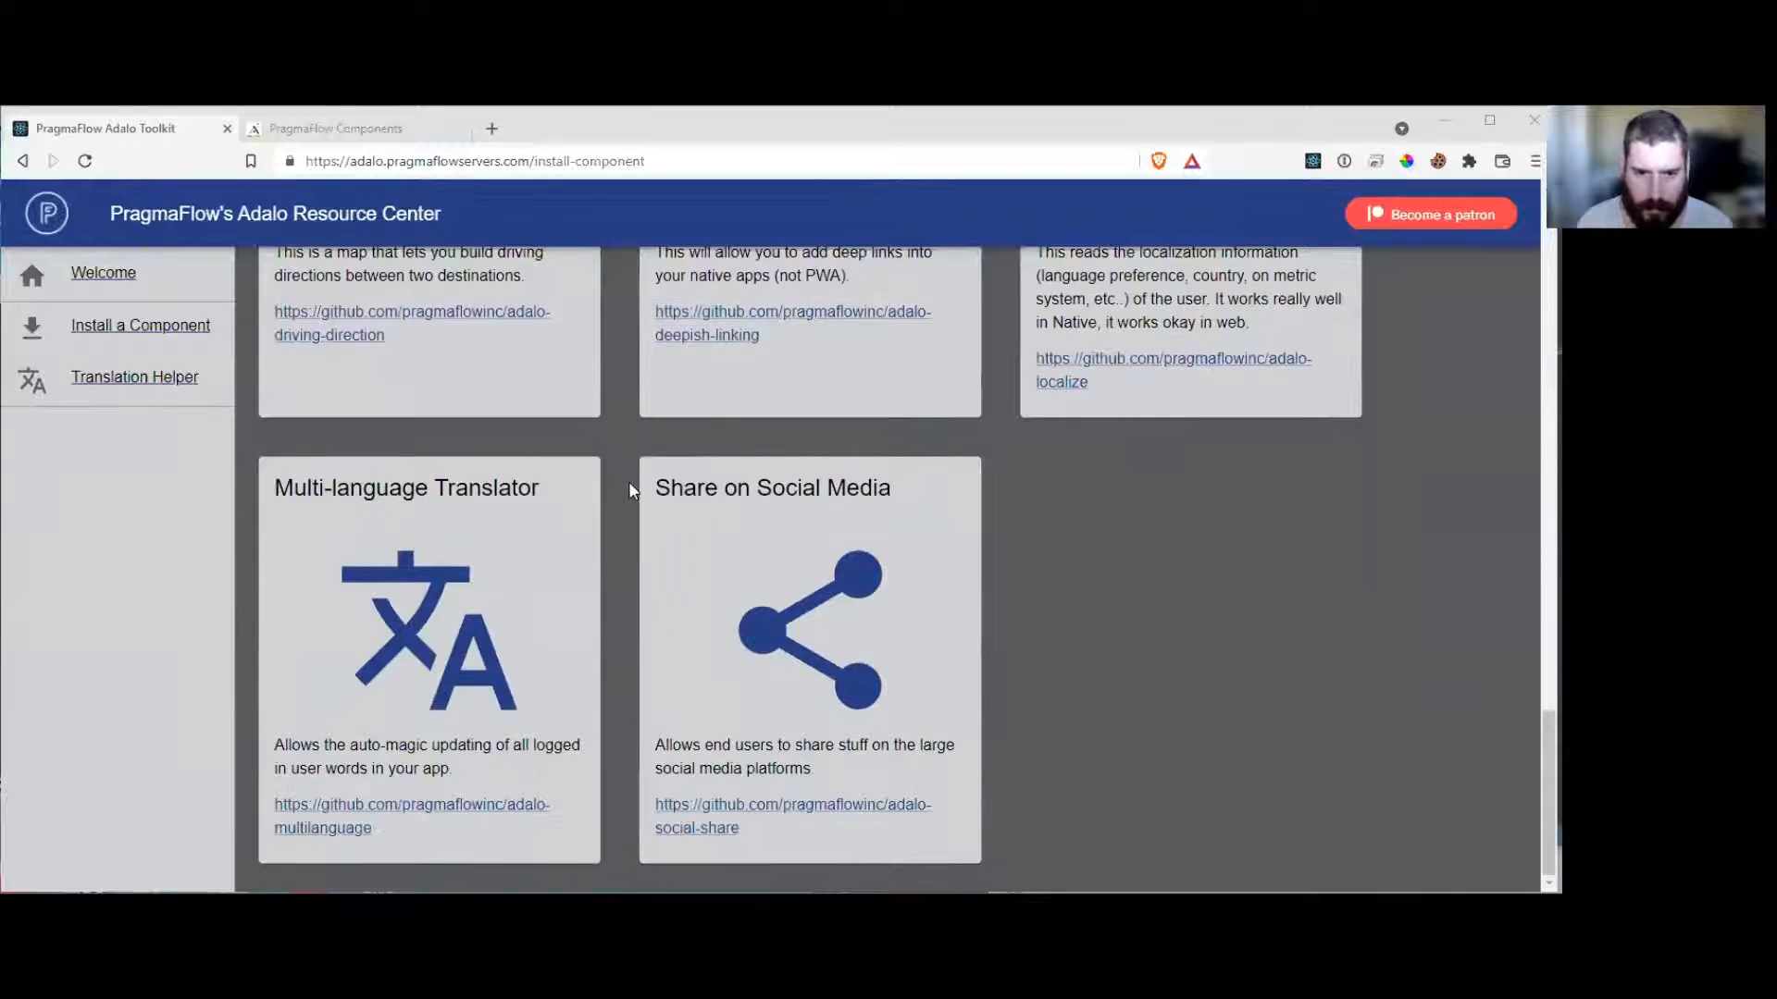
pyautogui.doubleClick(772, 488)
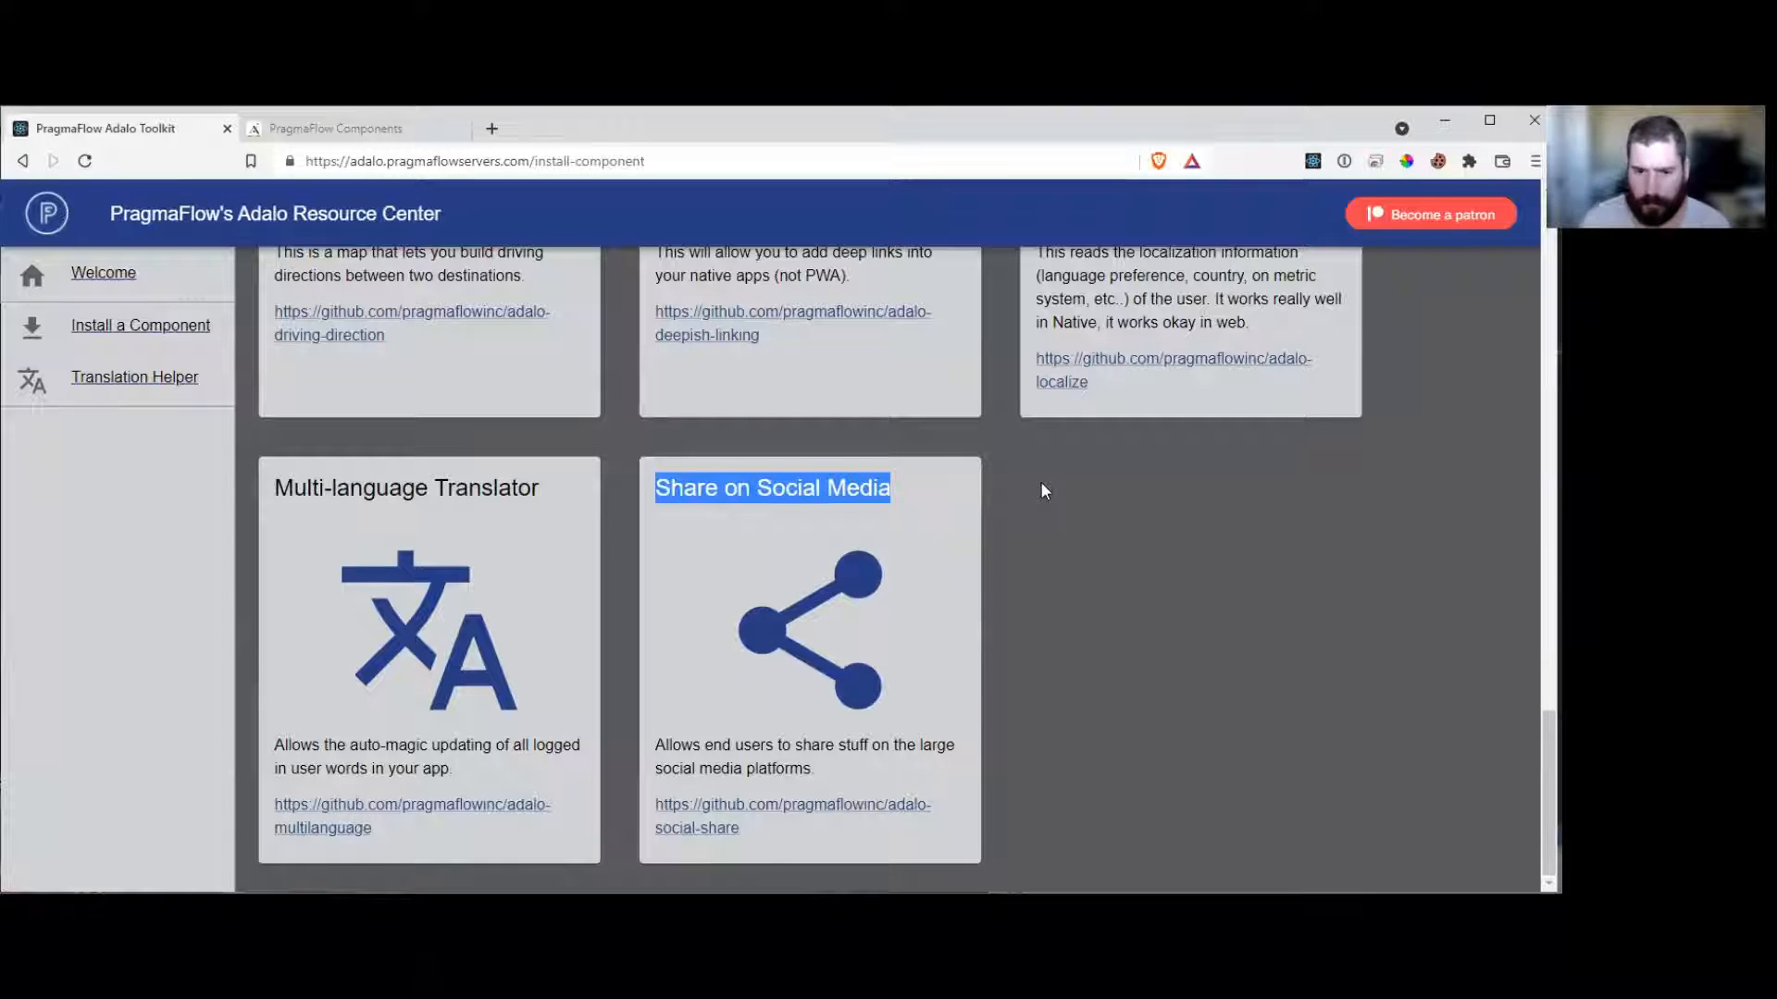
pyautogui.moveTo(699, 511)
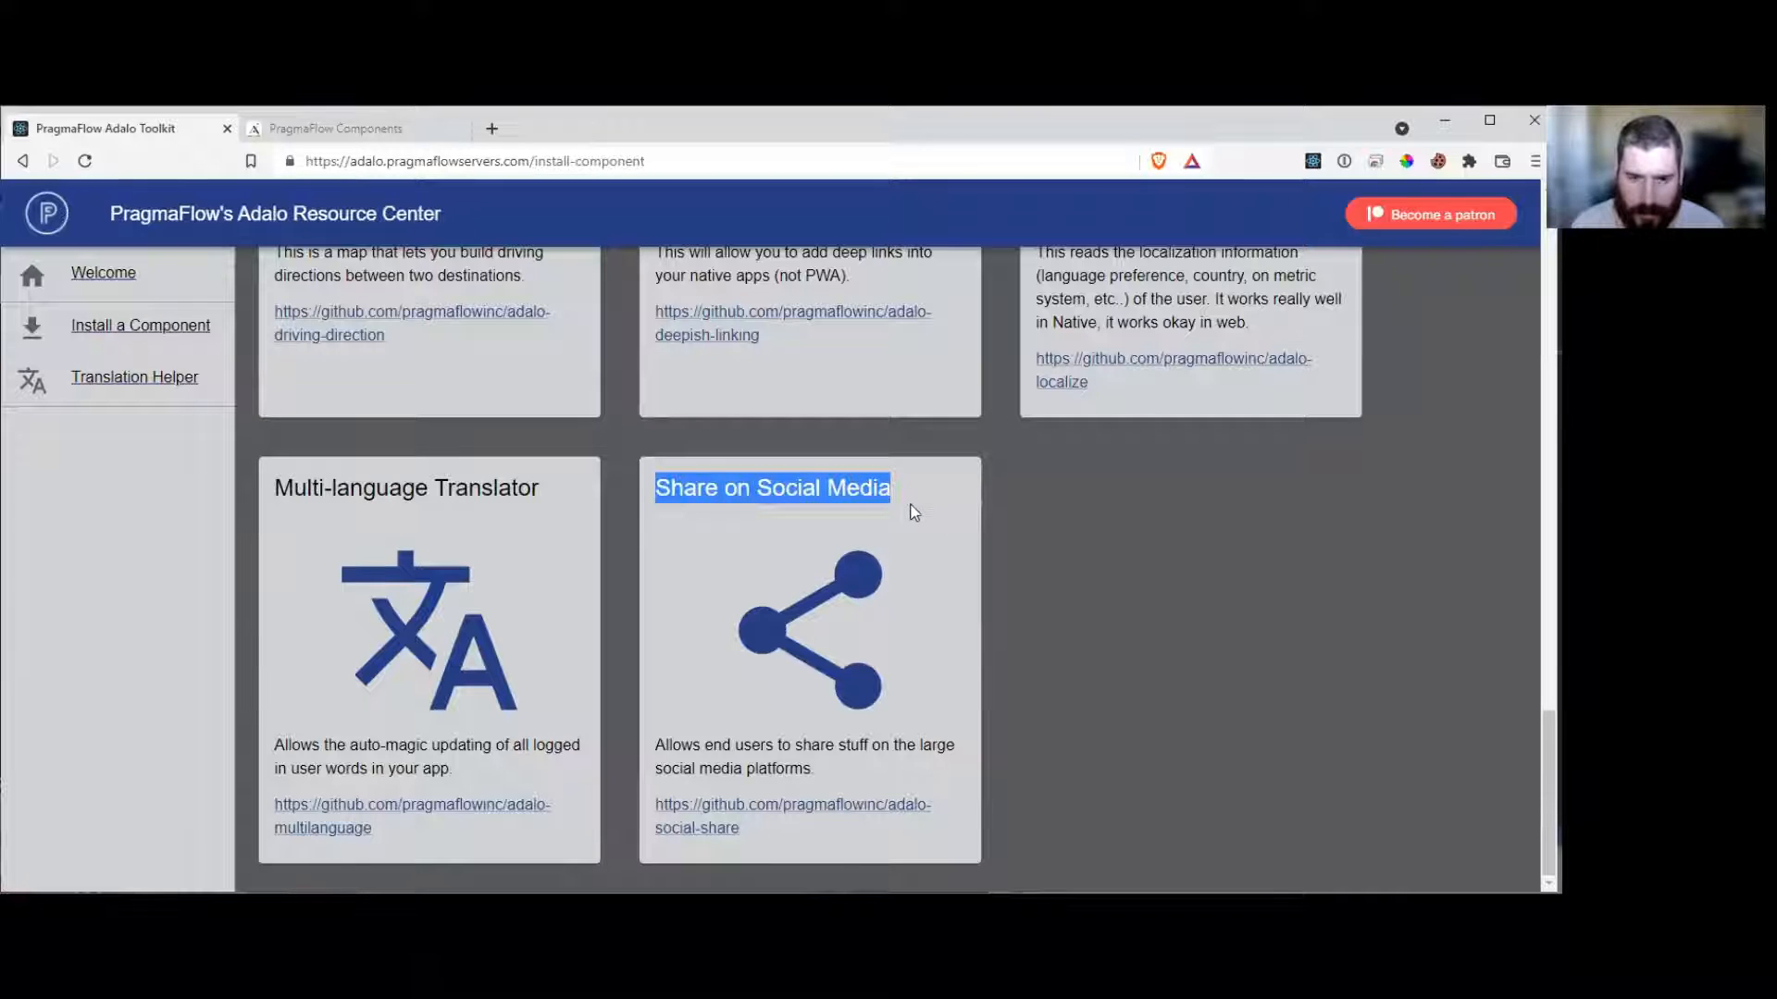
pyautogui.click(888, 492)
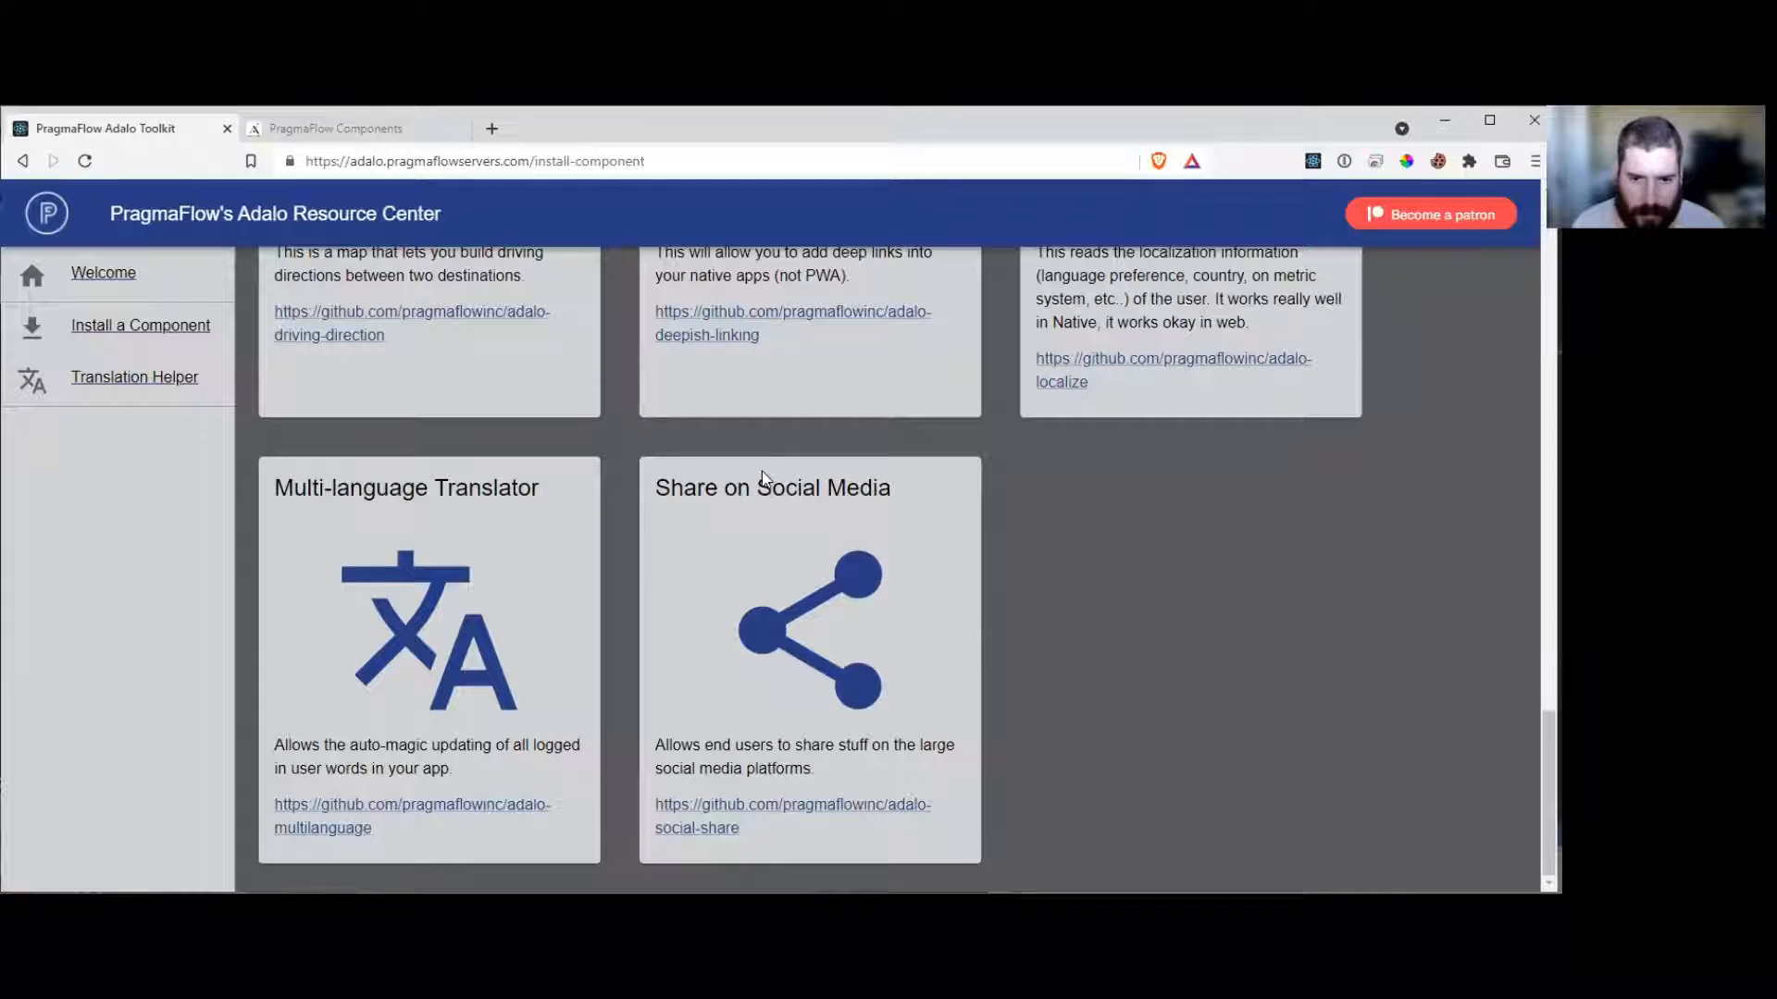
pyautogui.moveTo(785, 556)
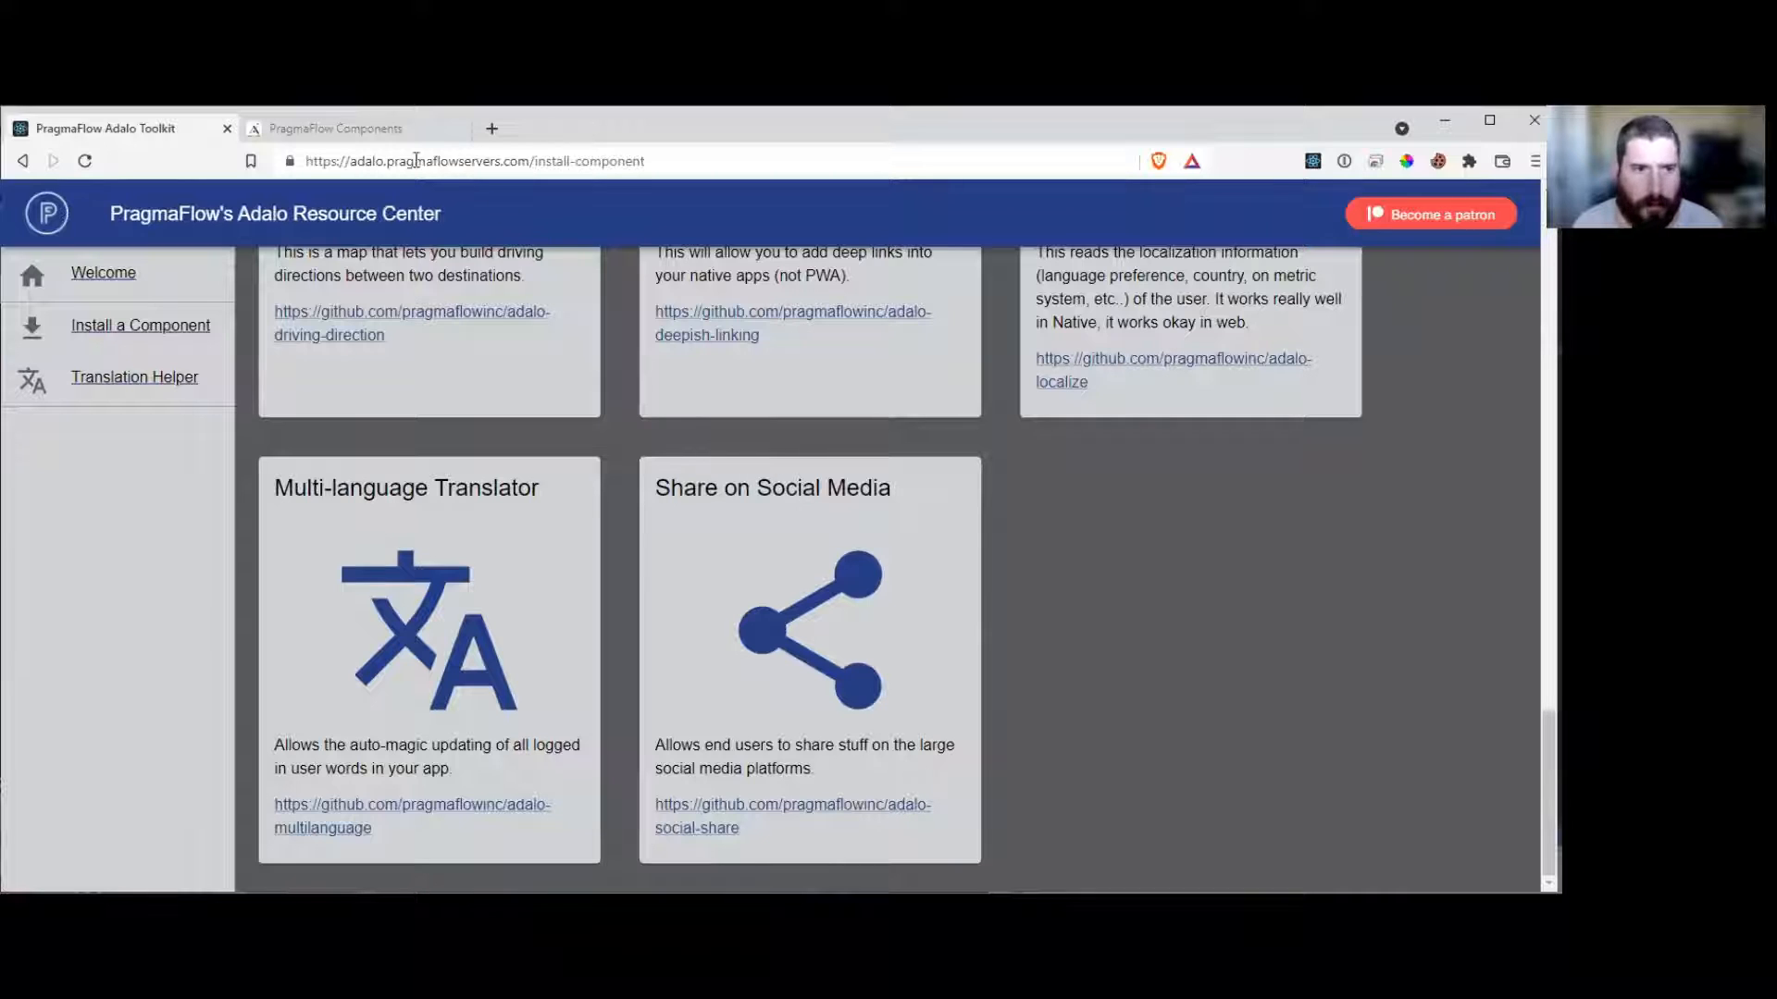
# - In the Adalo builder, add a share component and a Social Share component to the Home screen
pyautogui.click(337, 128)
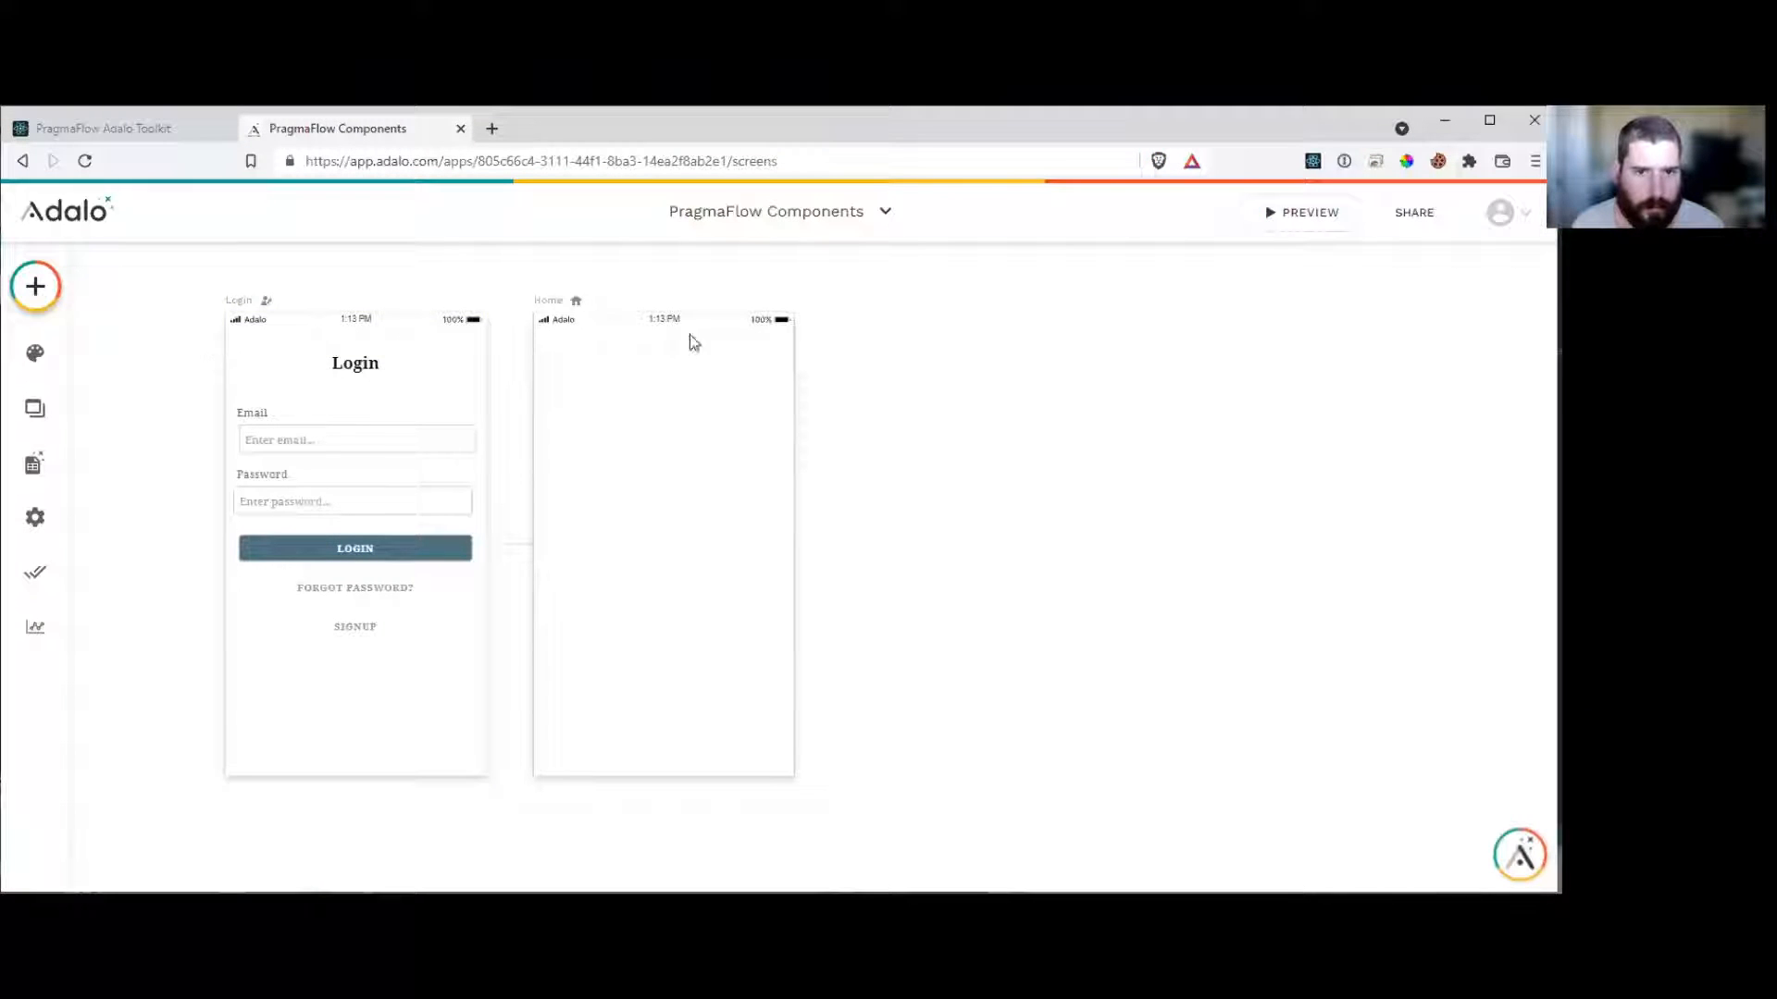
pyautogui.click(35, 286)
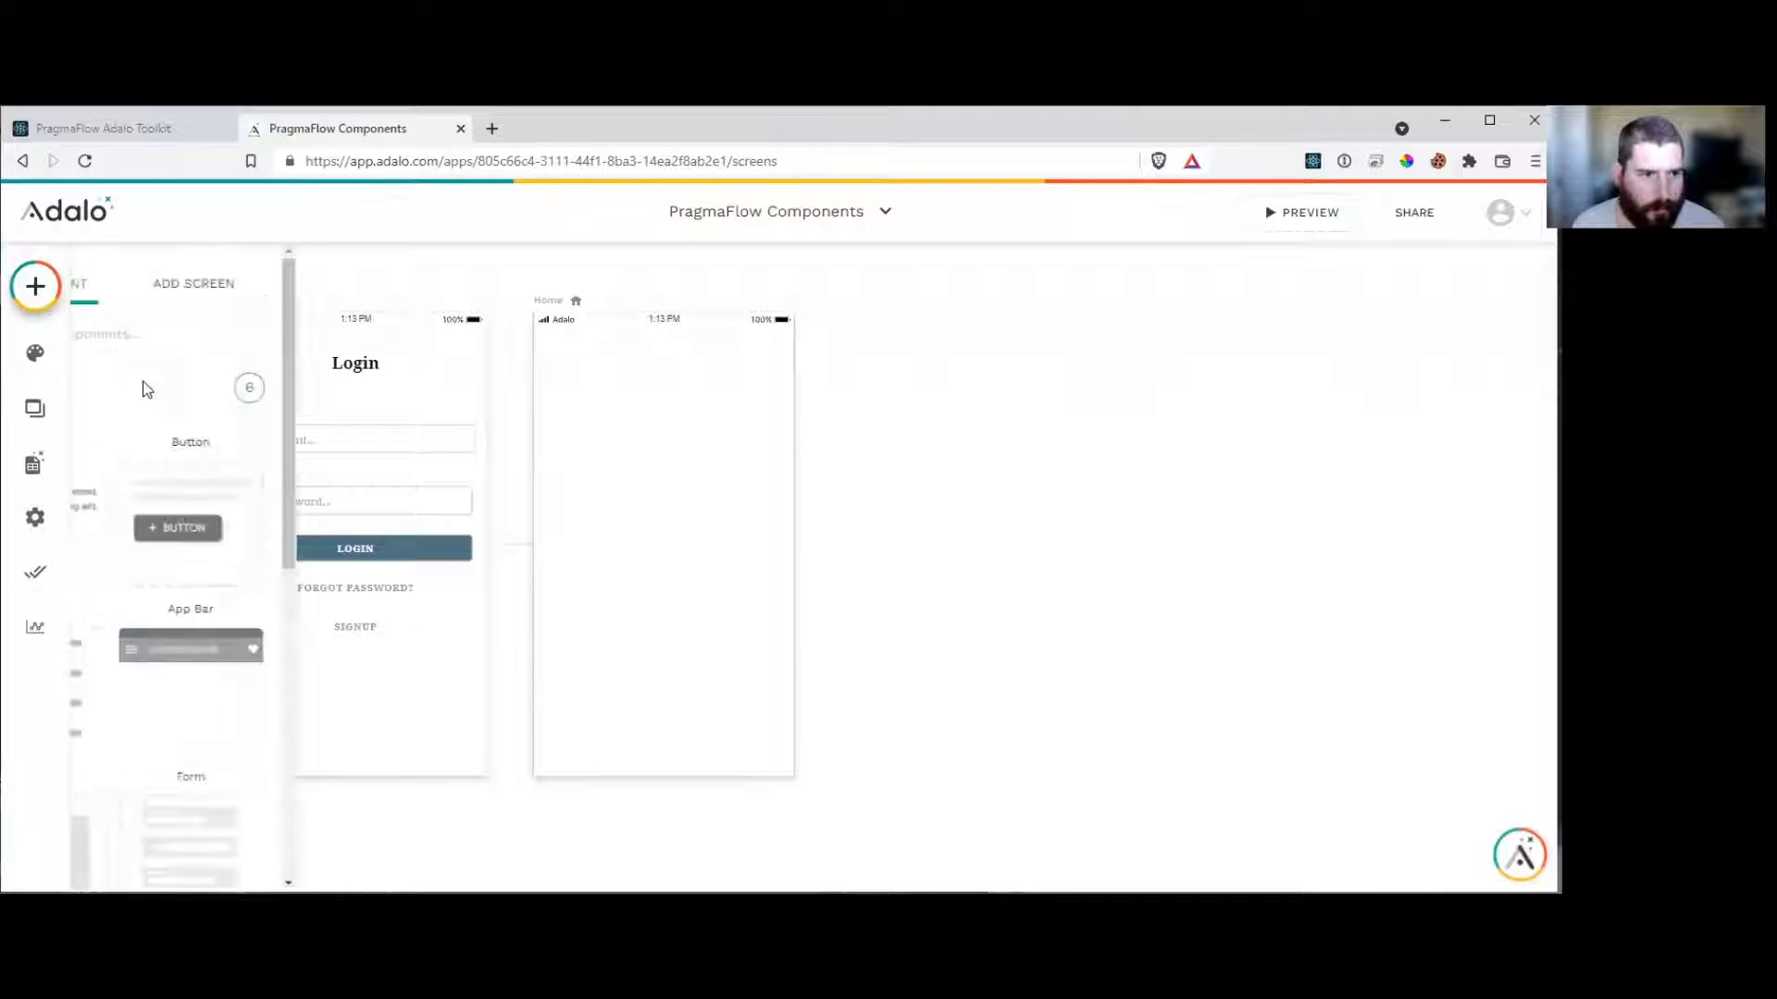
pyautogui.scroll(-3)
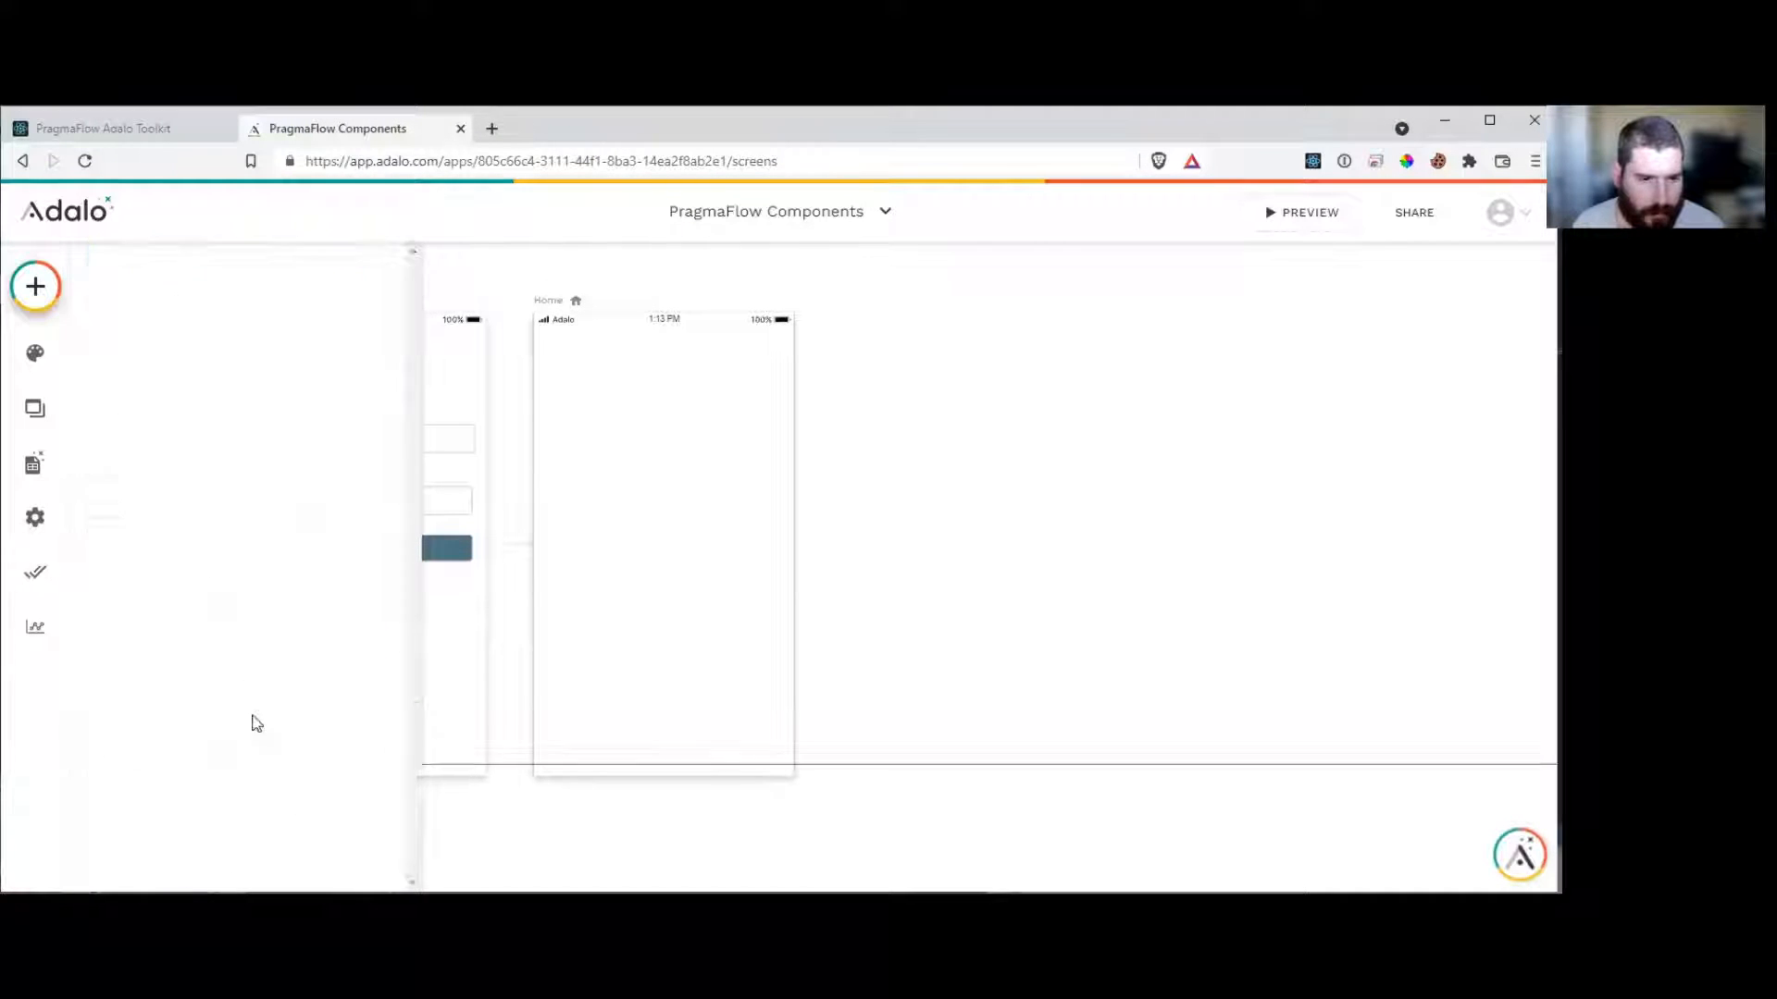
pyautogui.click(612, 392)
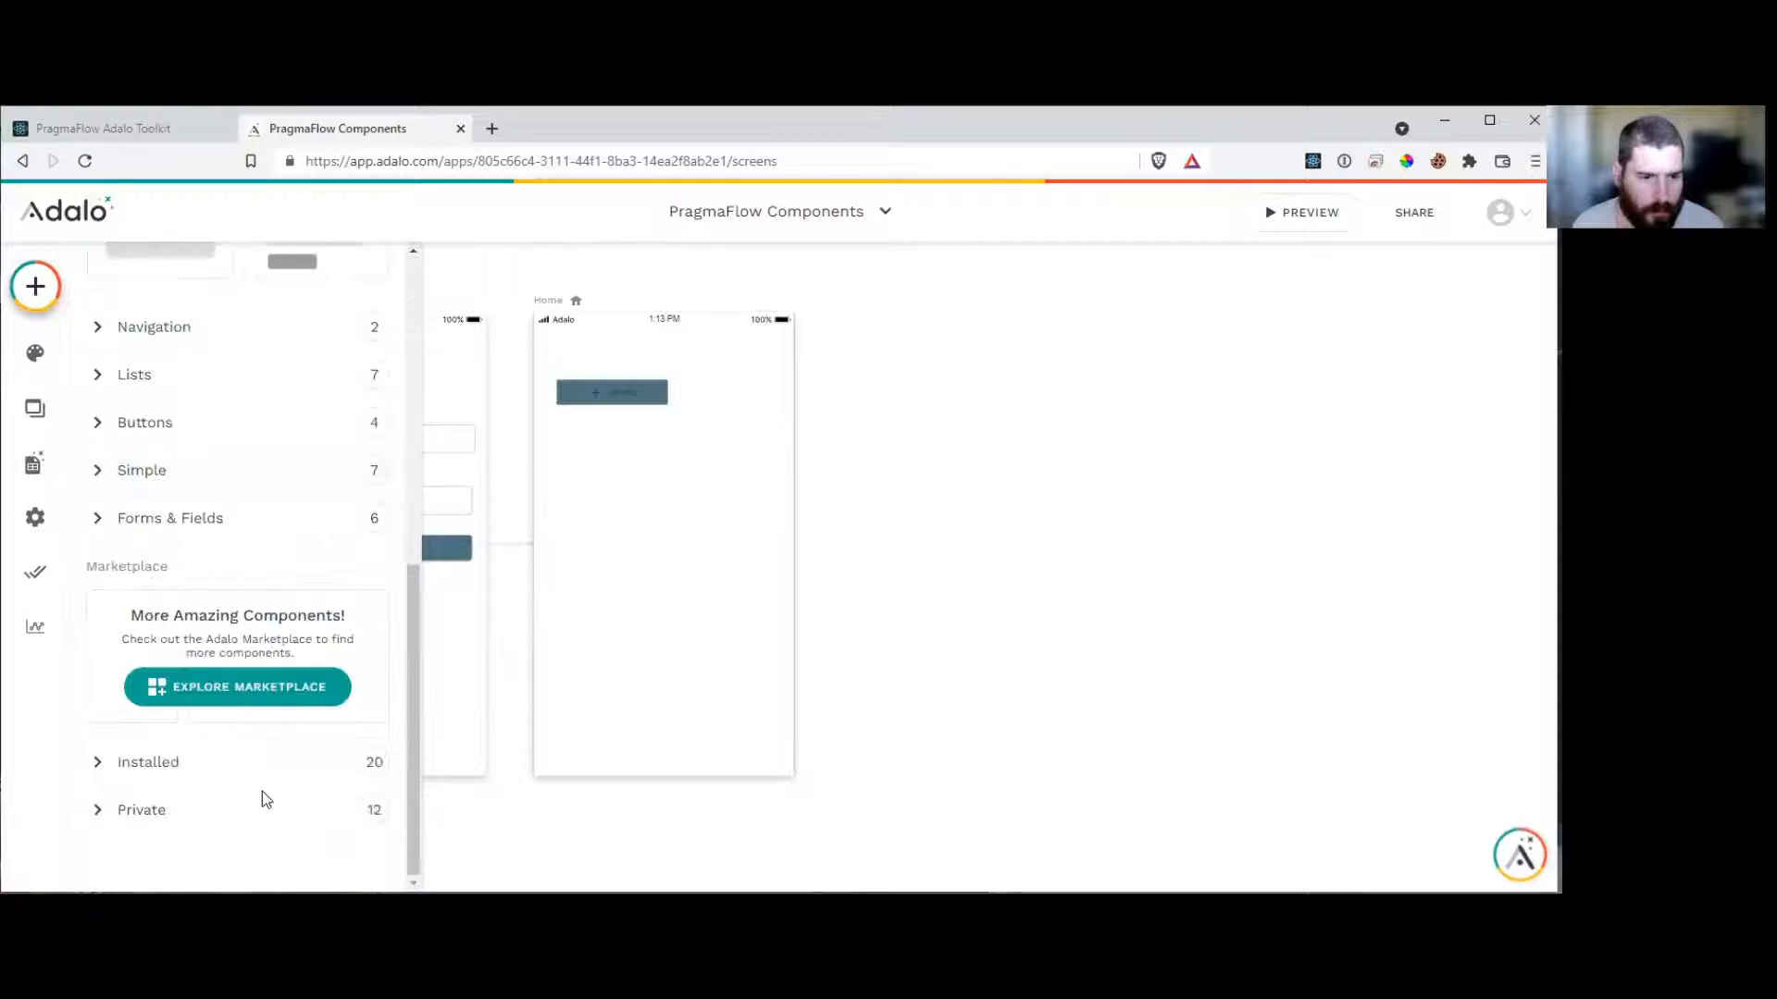
pyautogui.scroll(-3)
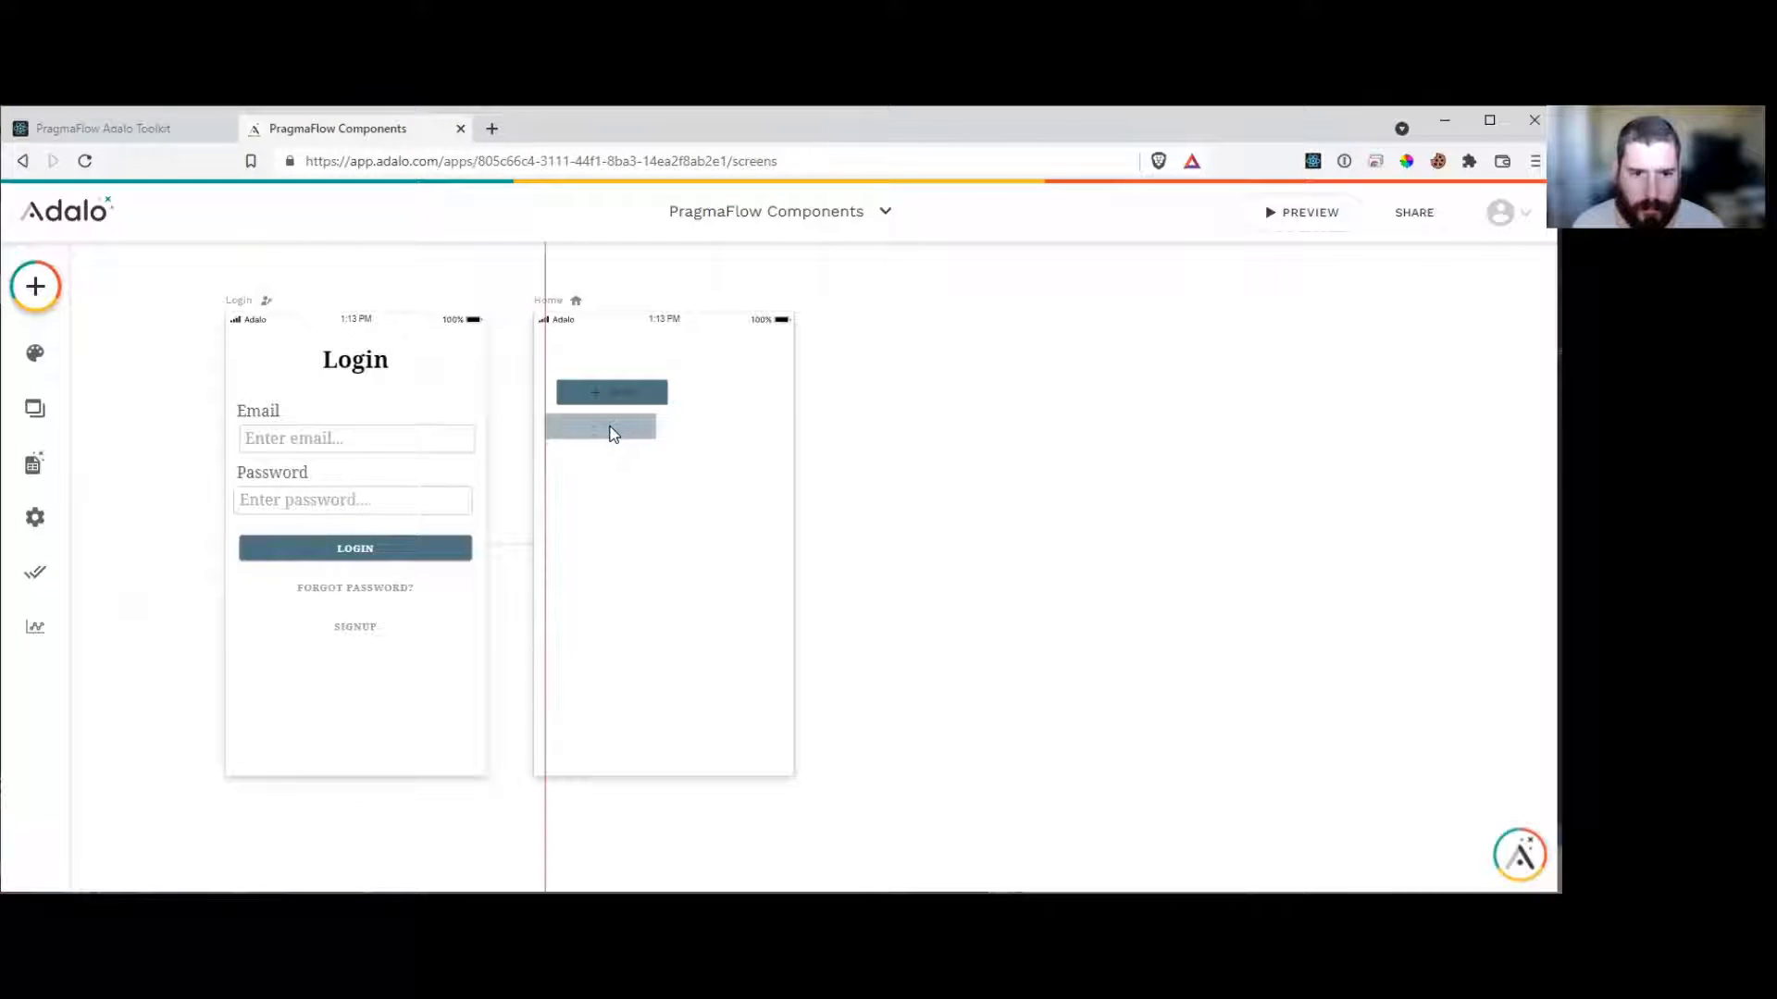
pyautogui.click(611, 424)
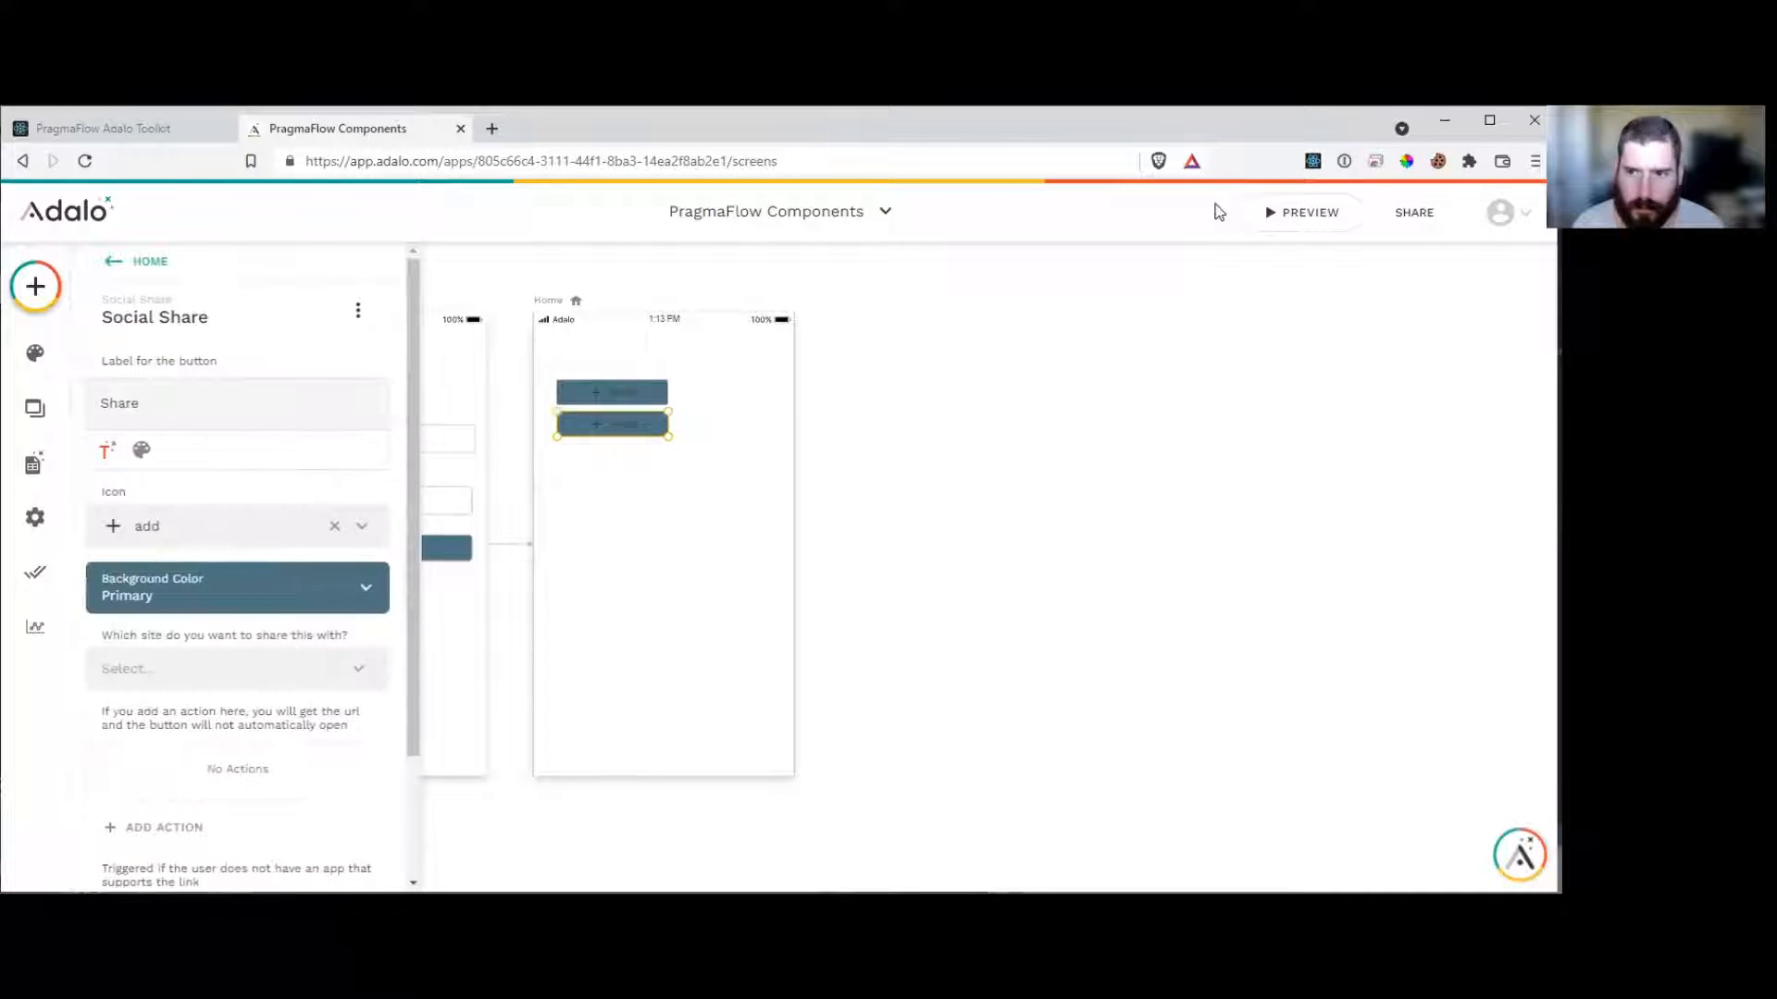
# - Run the app preview on the simulated phone showing both Share buttons
pyautogui.click(1303, 212)
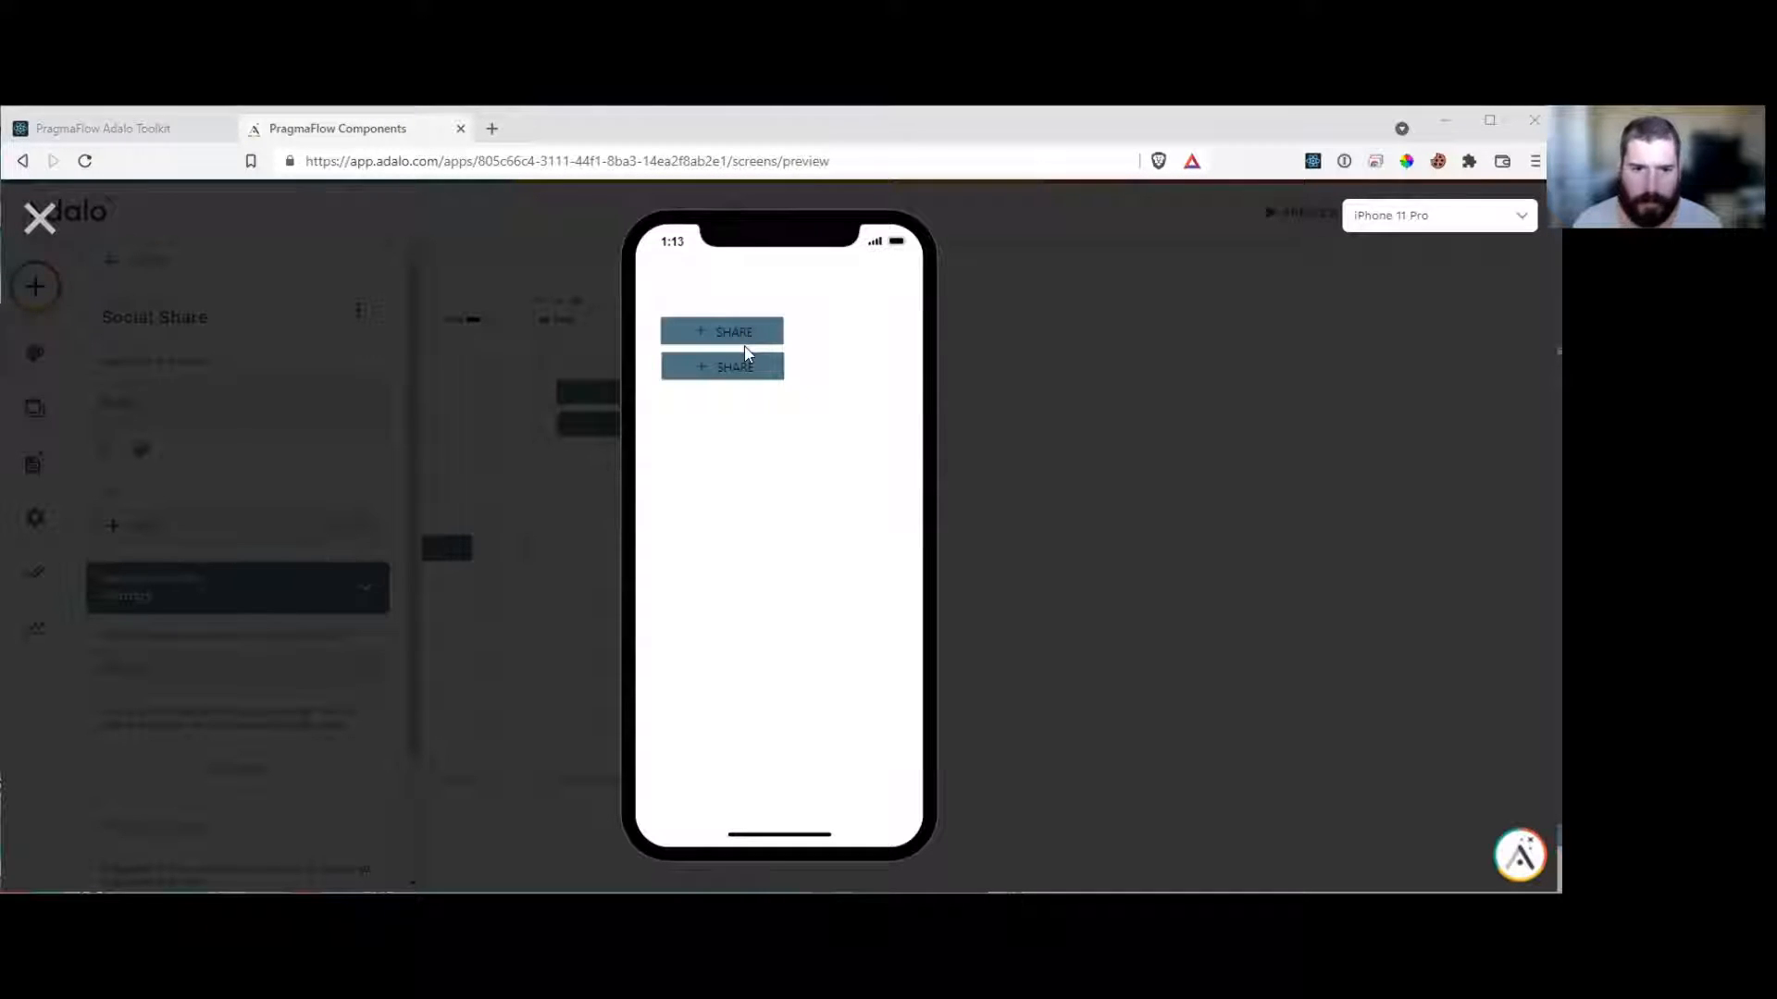
pyautogui.moveTo(756, 398)
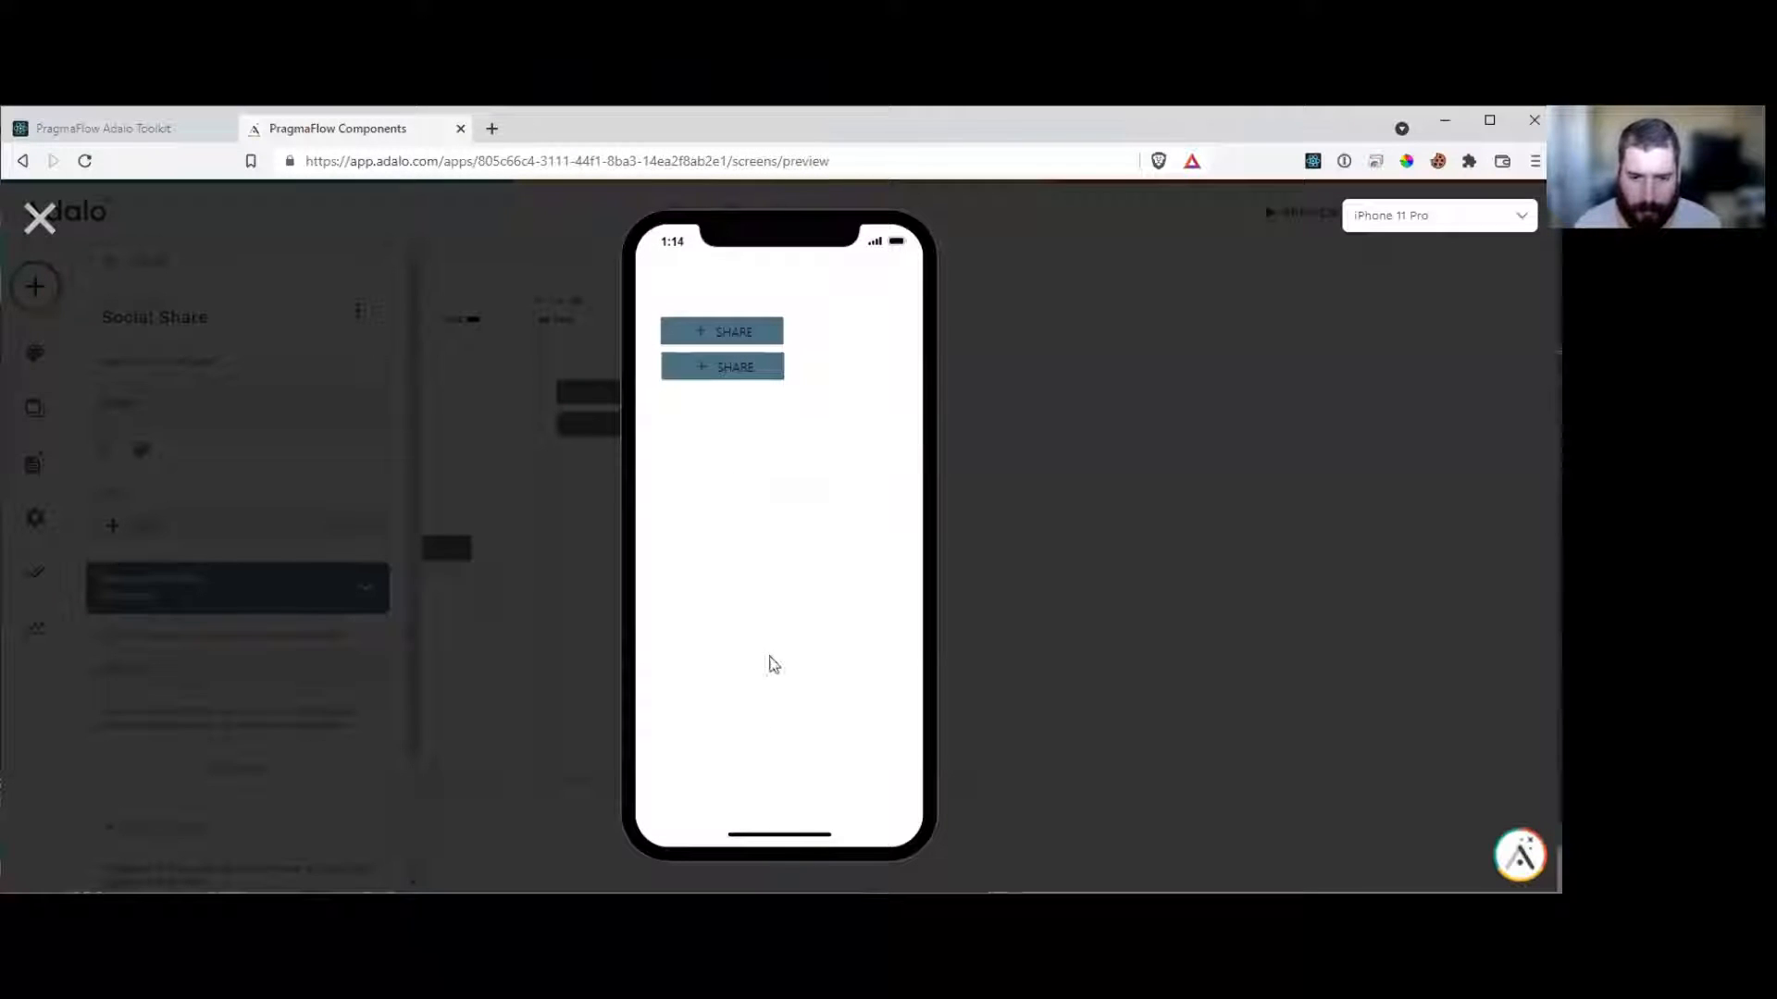
pyautogui.moveTo(717, 677)
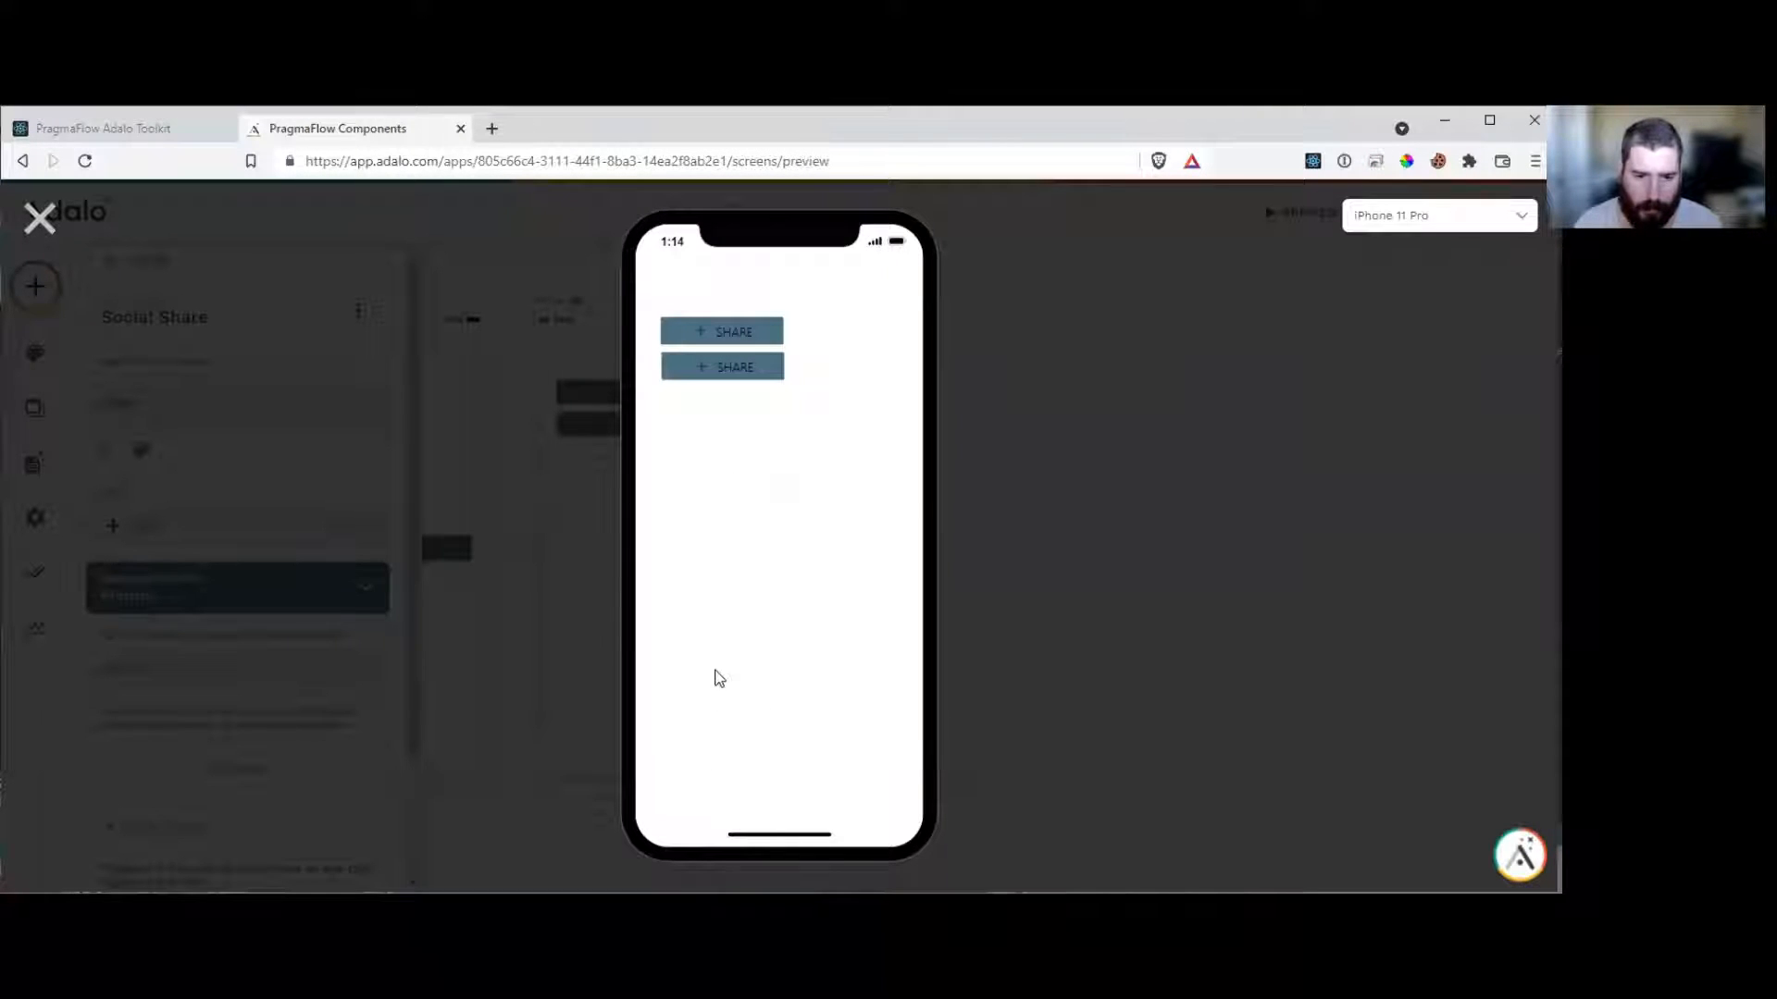
pyautogui.moveTo(755, 722)
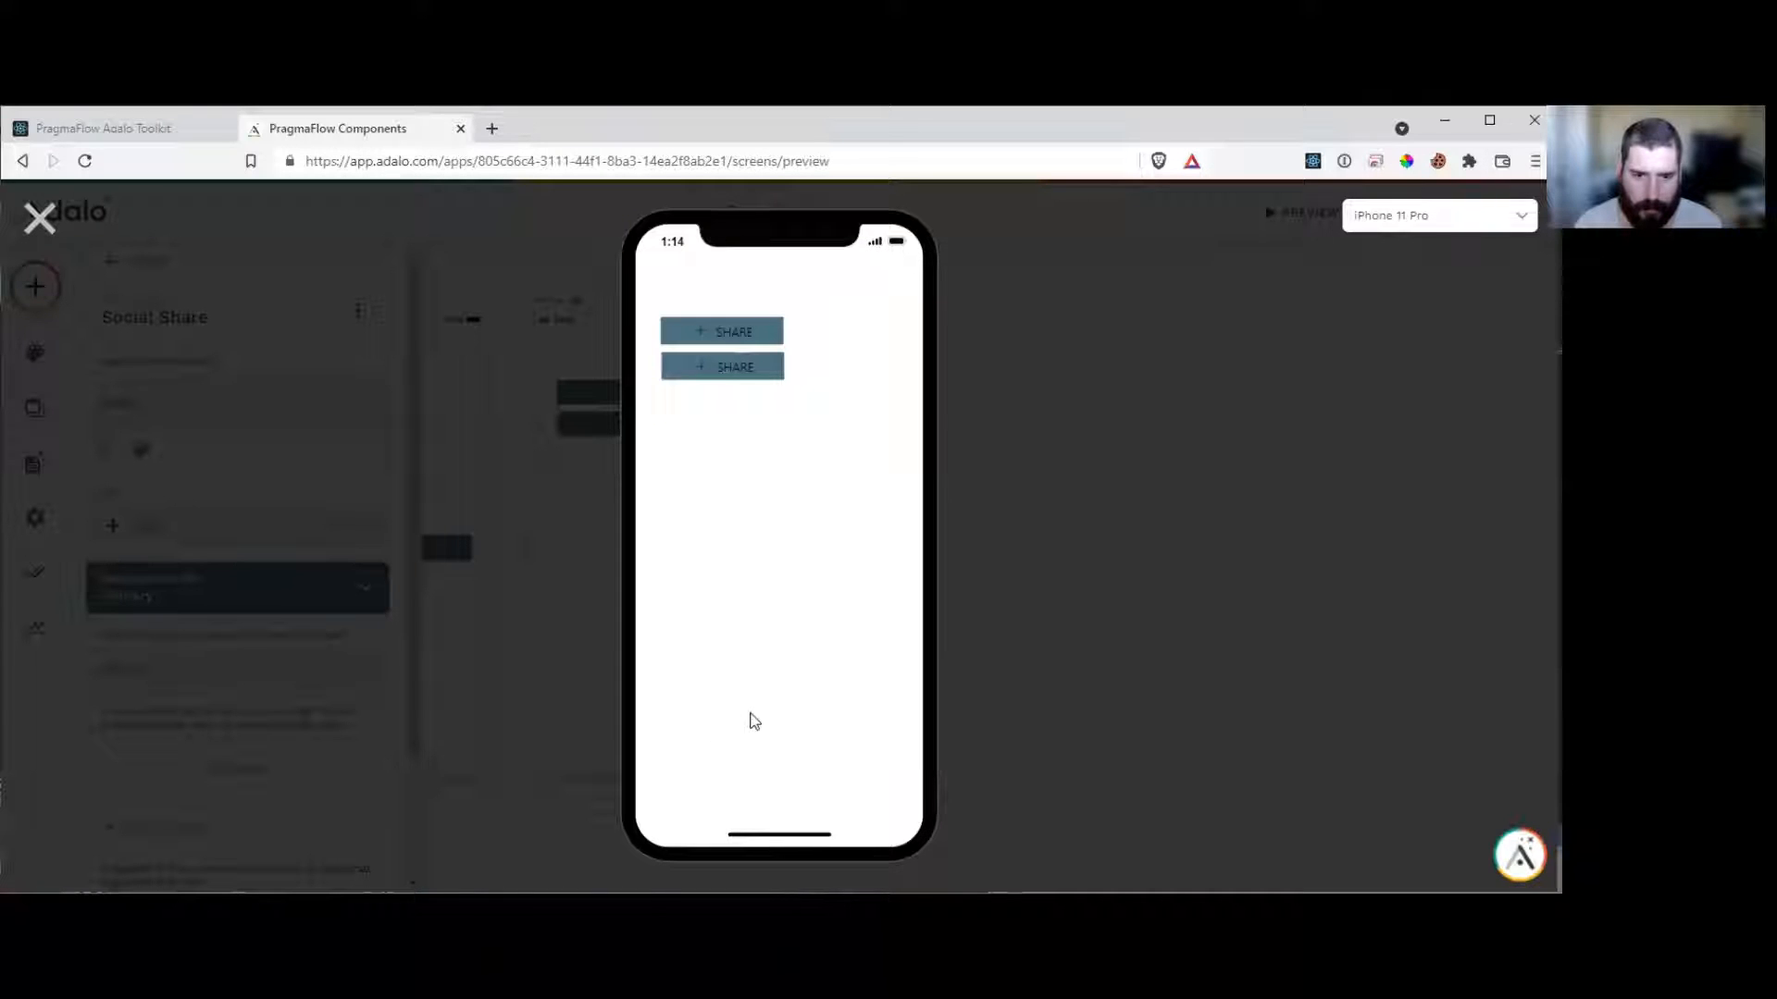
pyautogui.moveTo(431, 488)
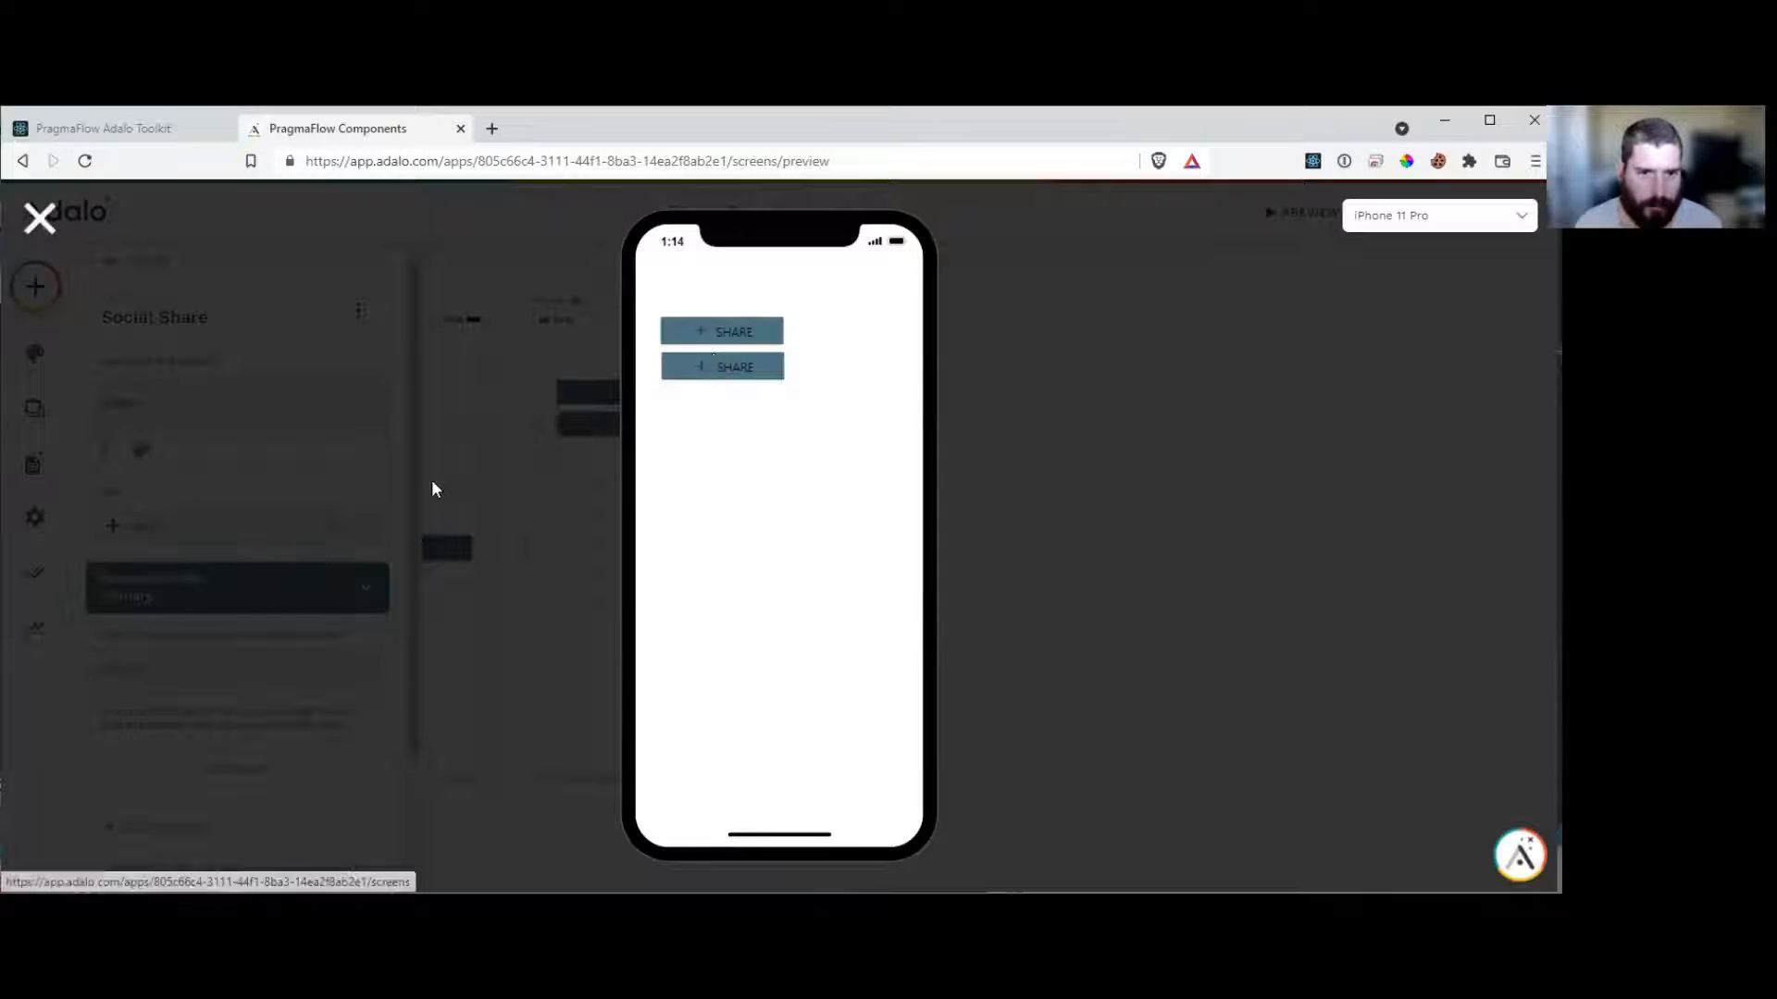
# - Replace the Generic Share component with a plain Button whose click action is Share
pyautogui.click(39, 216)
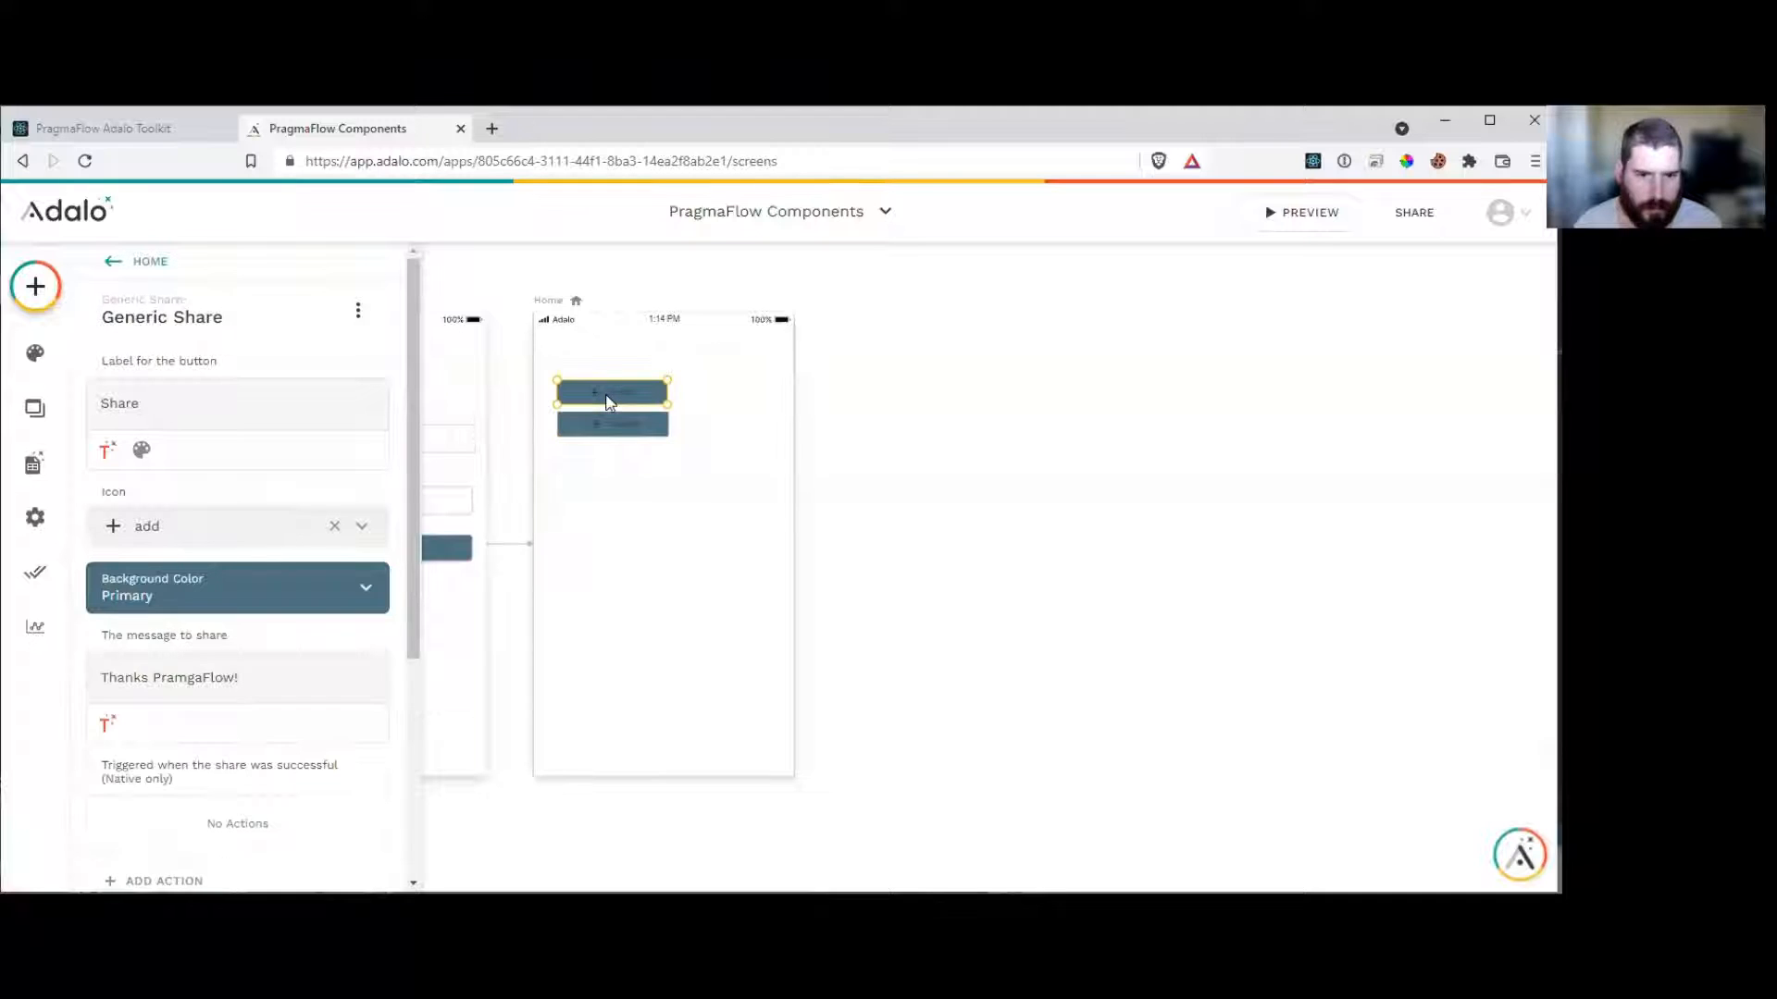
pyautogui.click(652, 581)
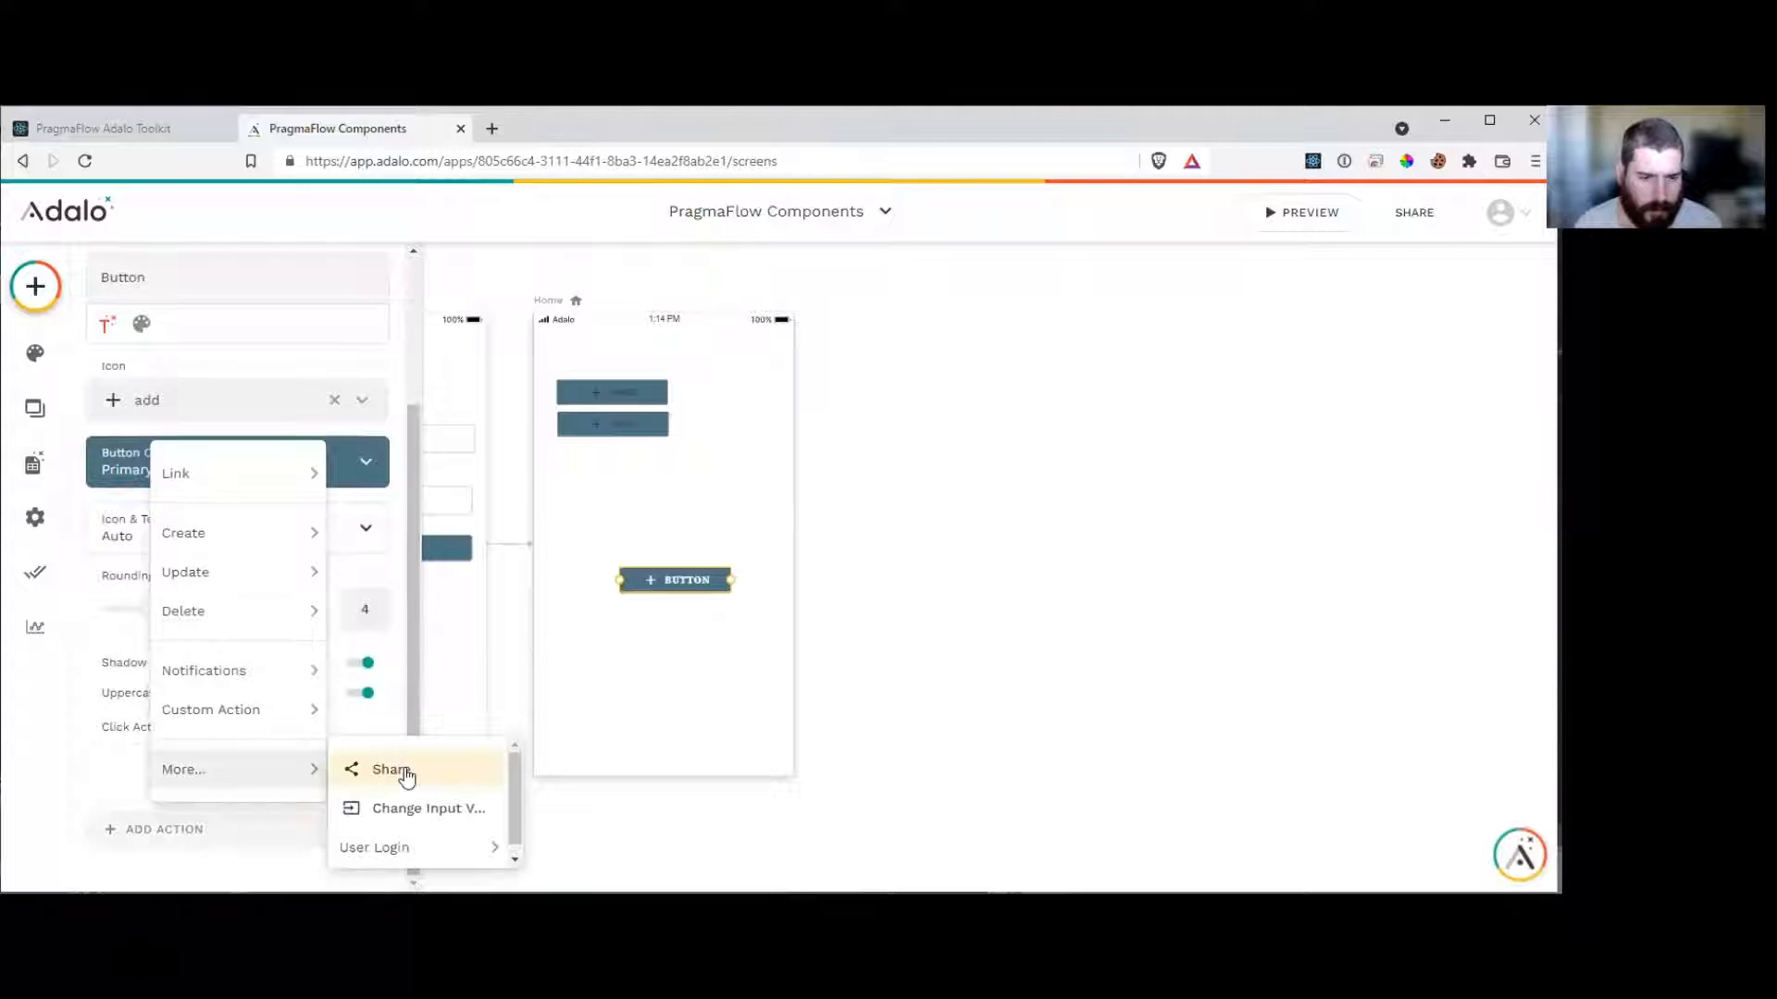
pyautogui.click(390, 769)
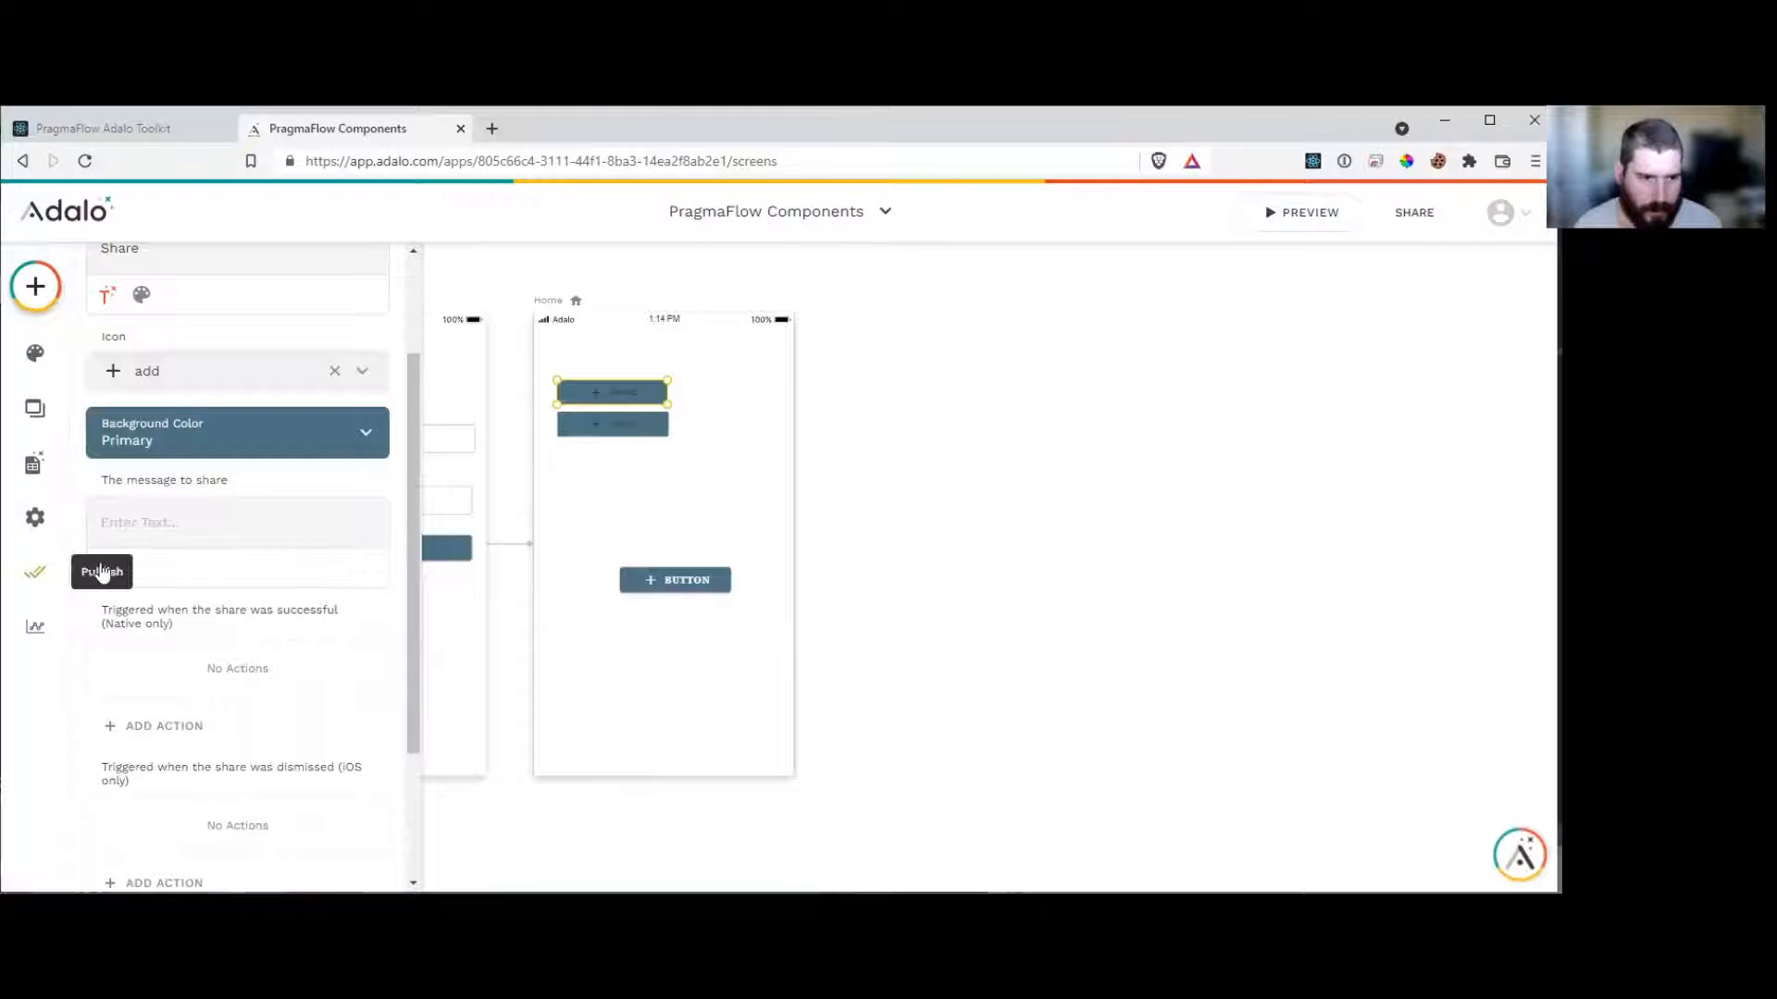
pyautogui.click(35, 287)
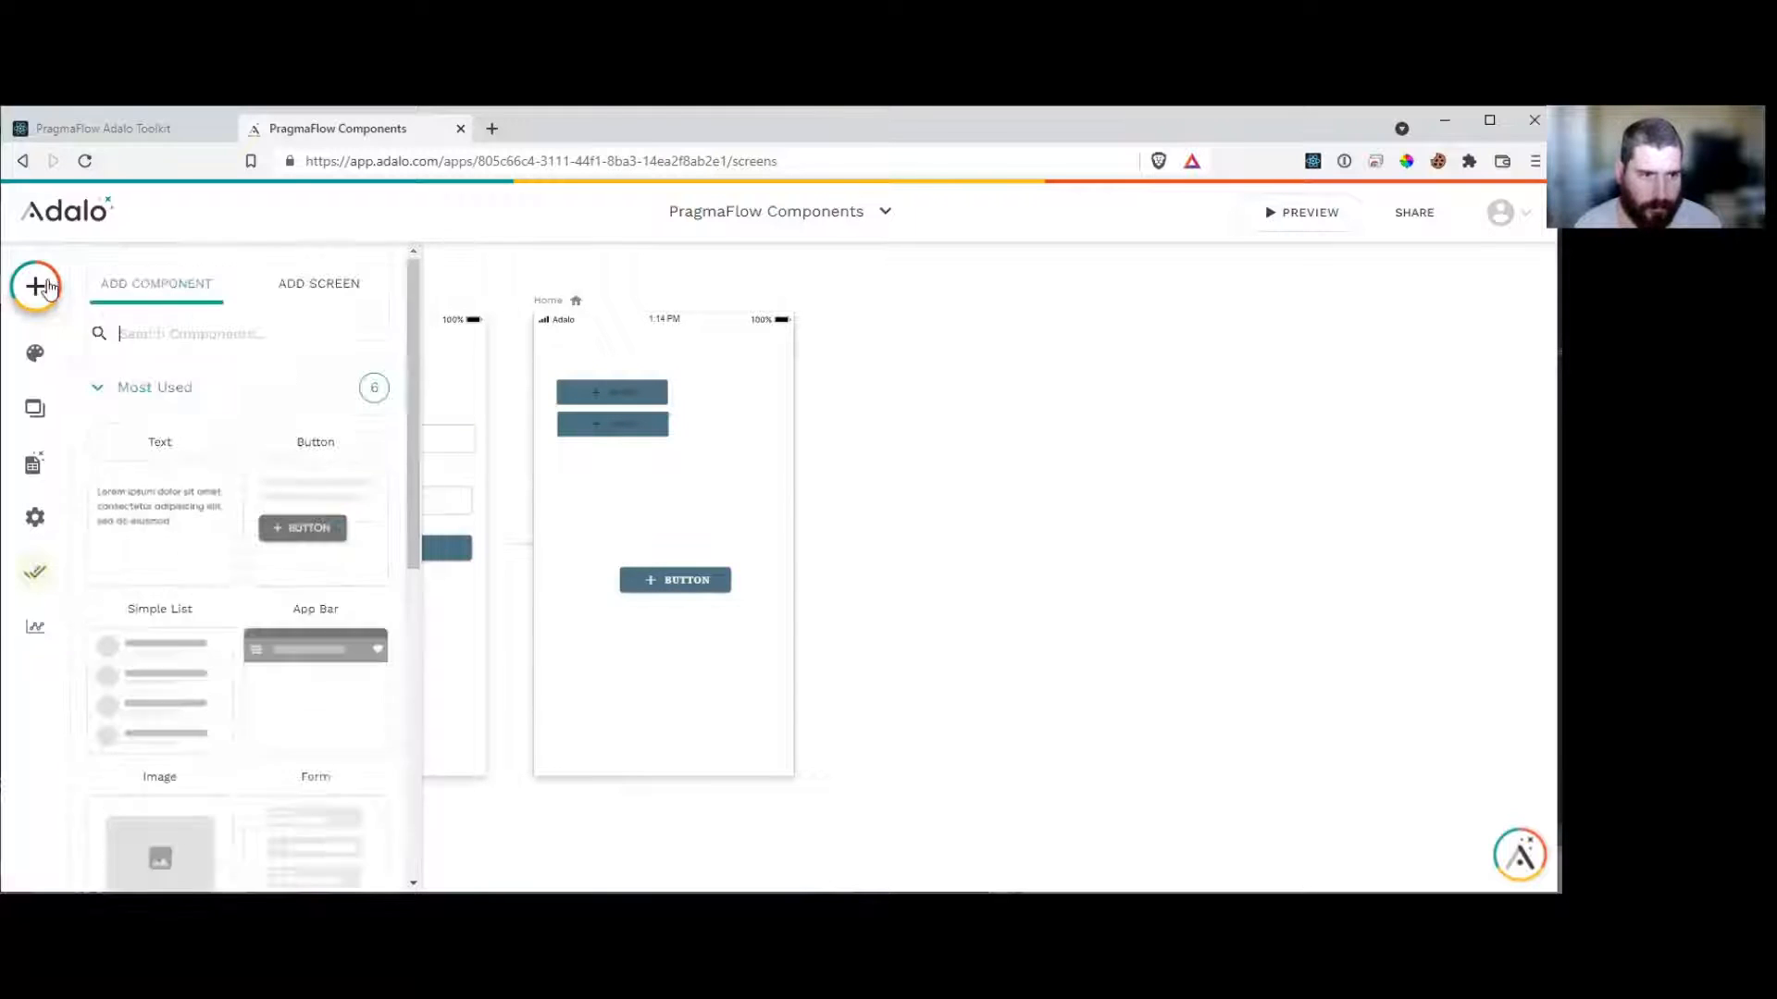
pyautogui.click(612, 391)
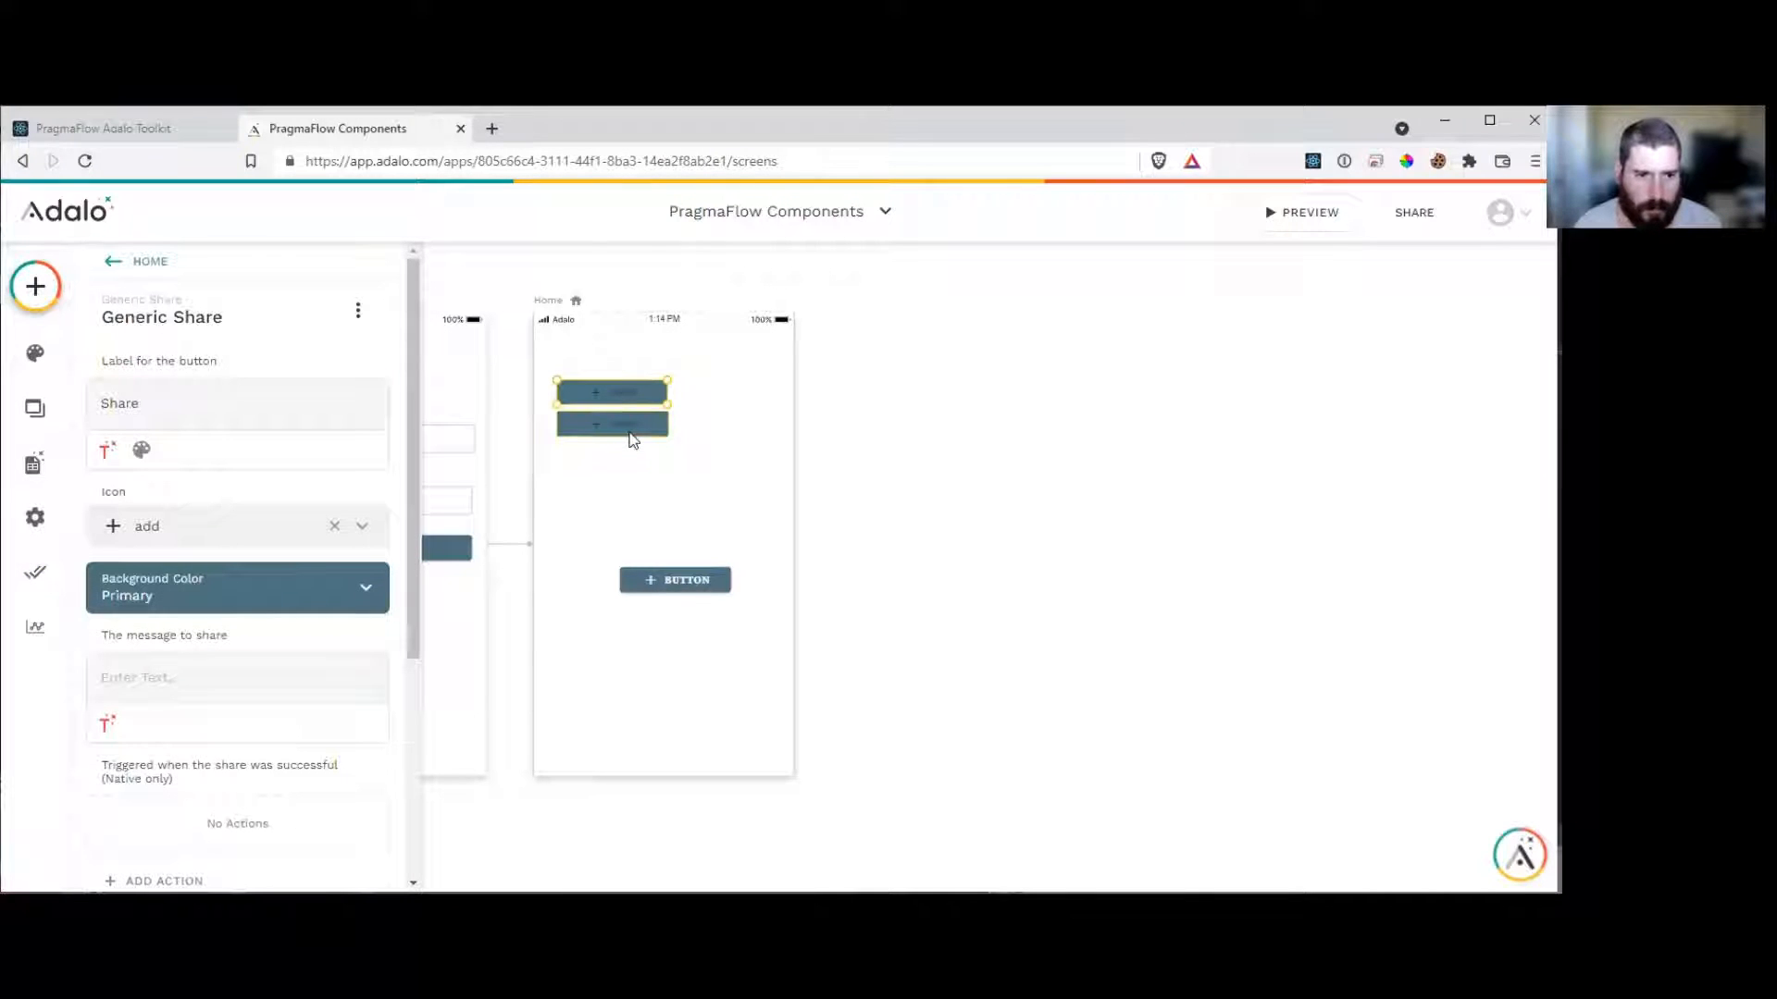
pyautogui.click(35, 287)
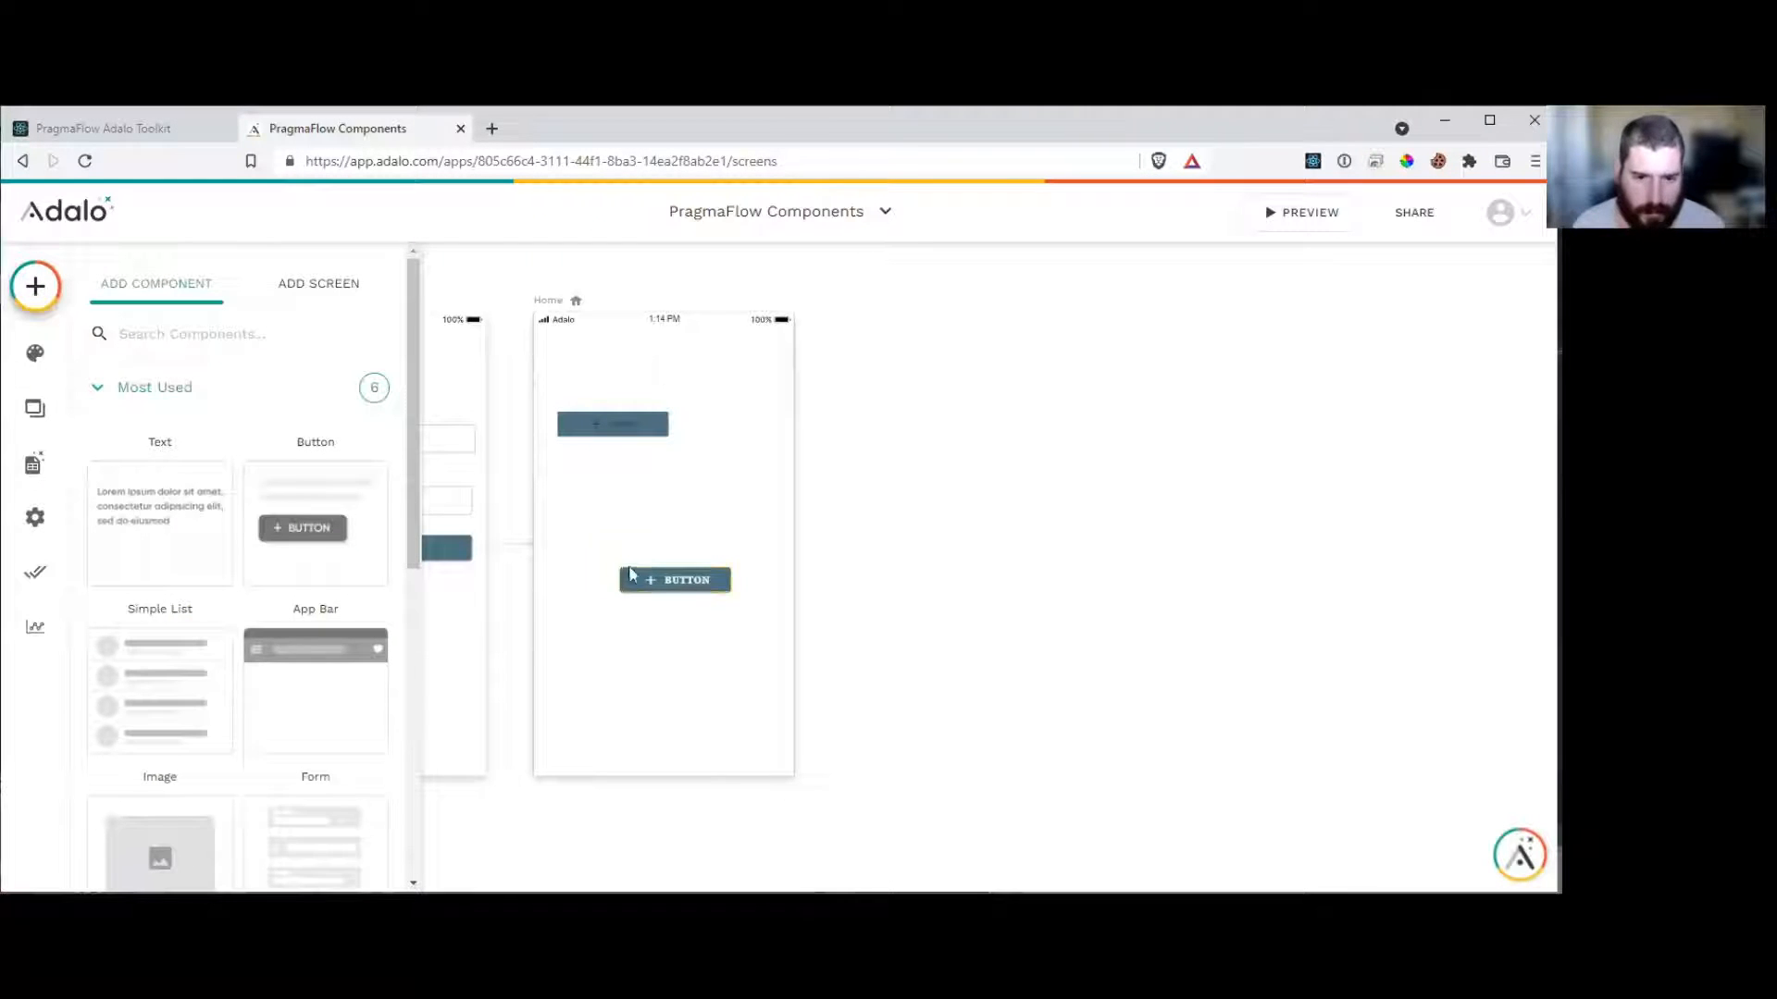
pyautogui.click(675, 579)
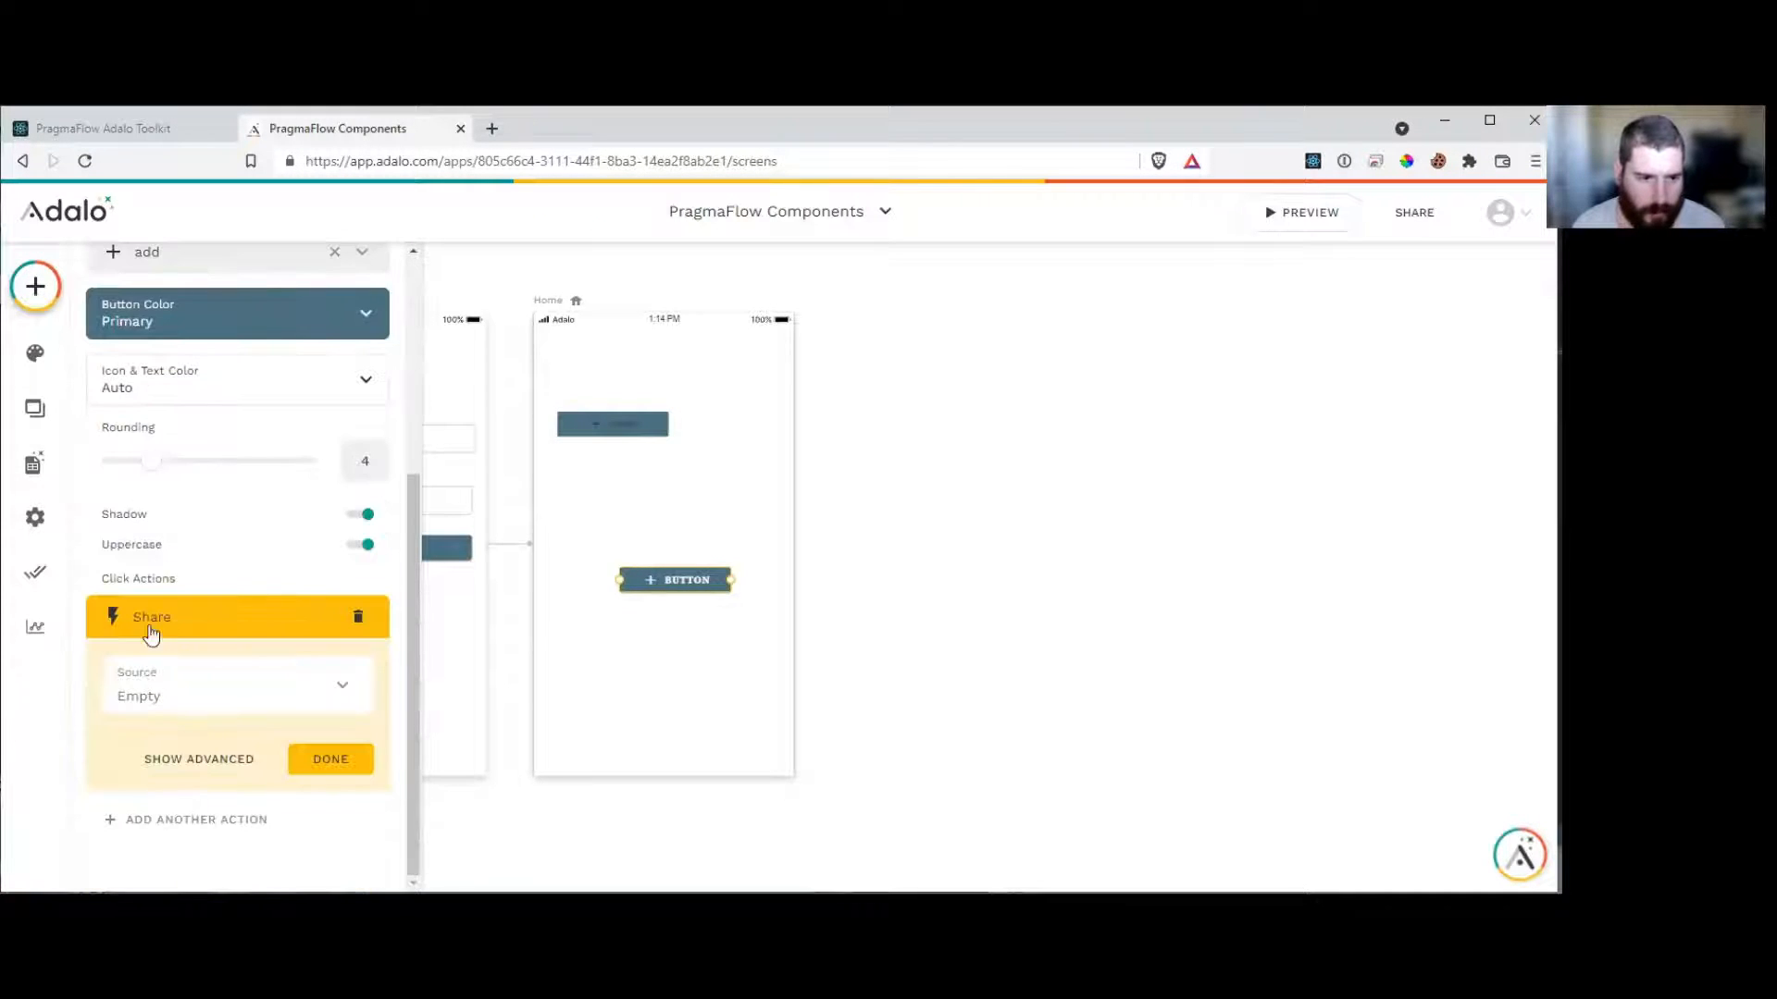
pyautogui.moveTo(597, 582)
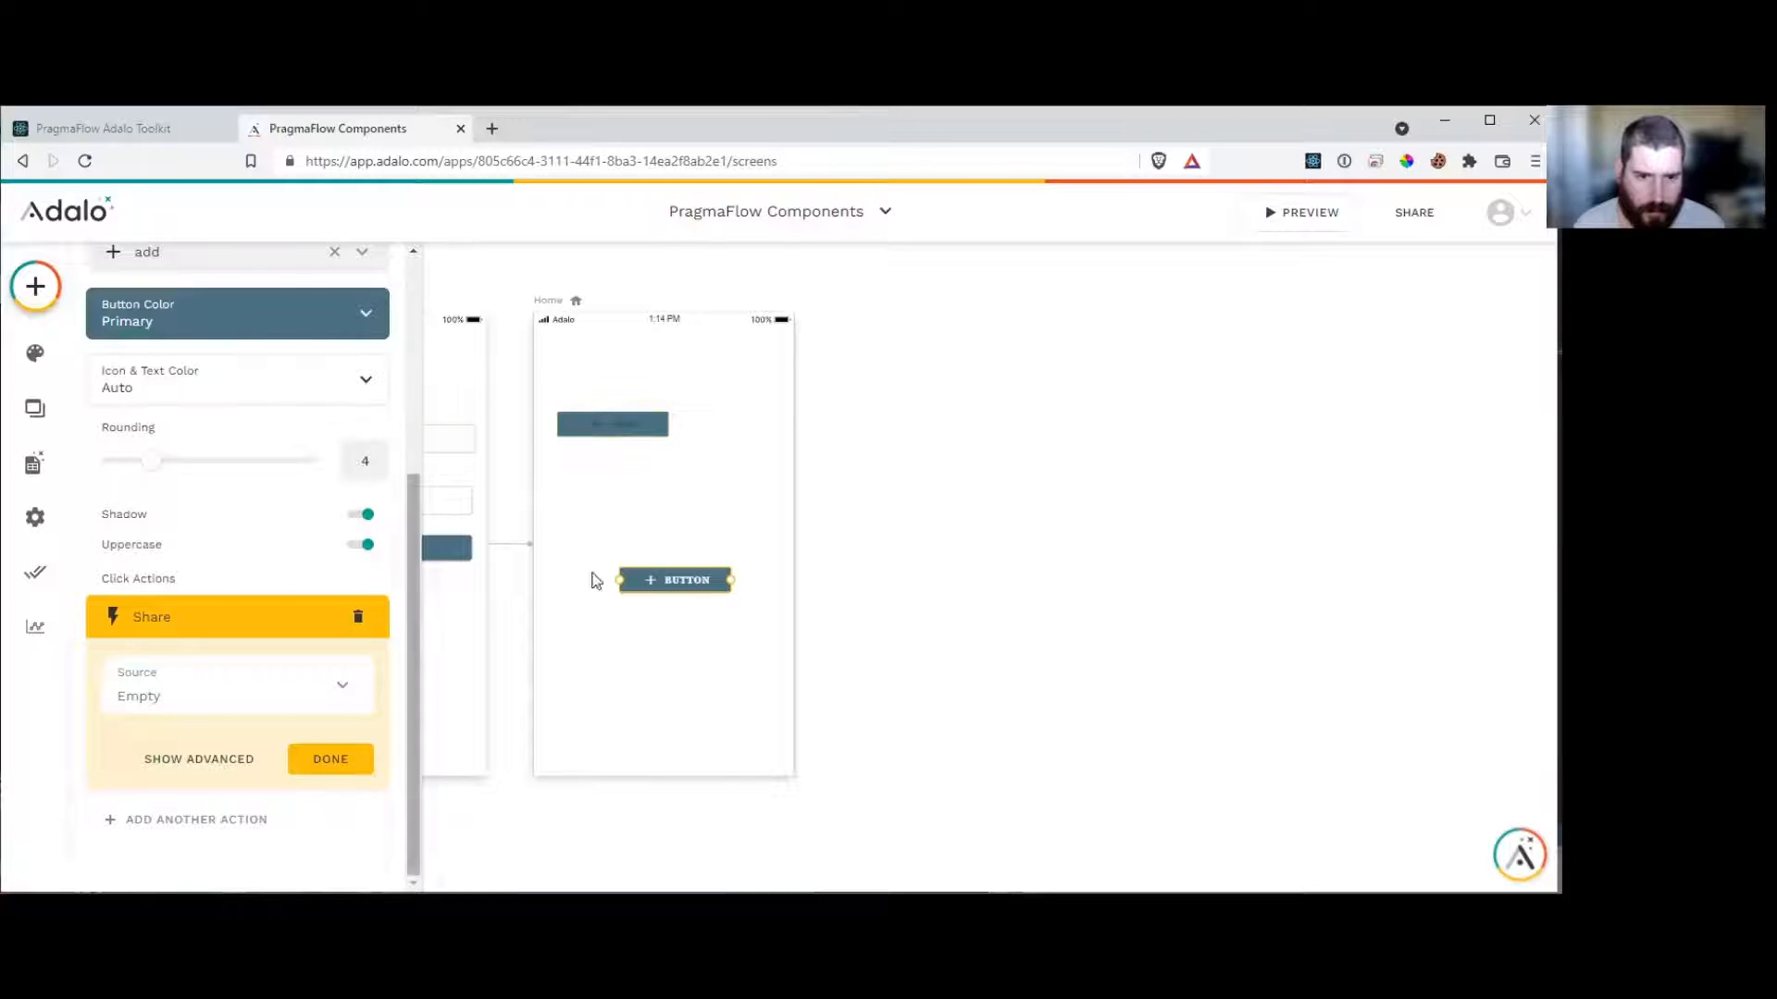
pyautogui.click(35, 287)
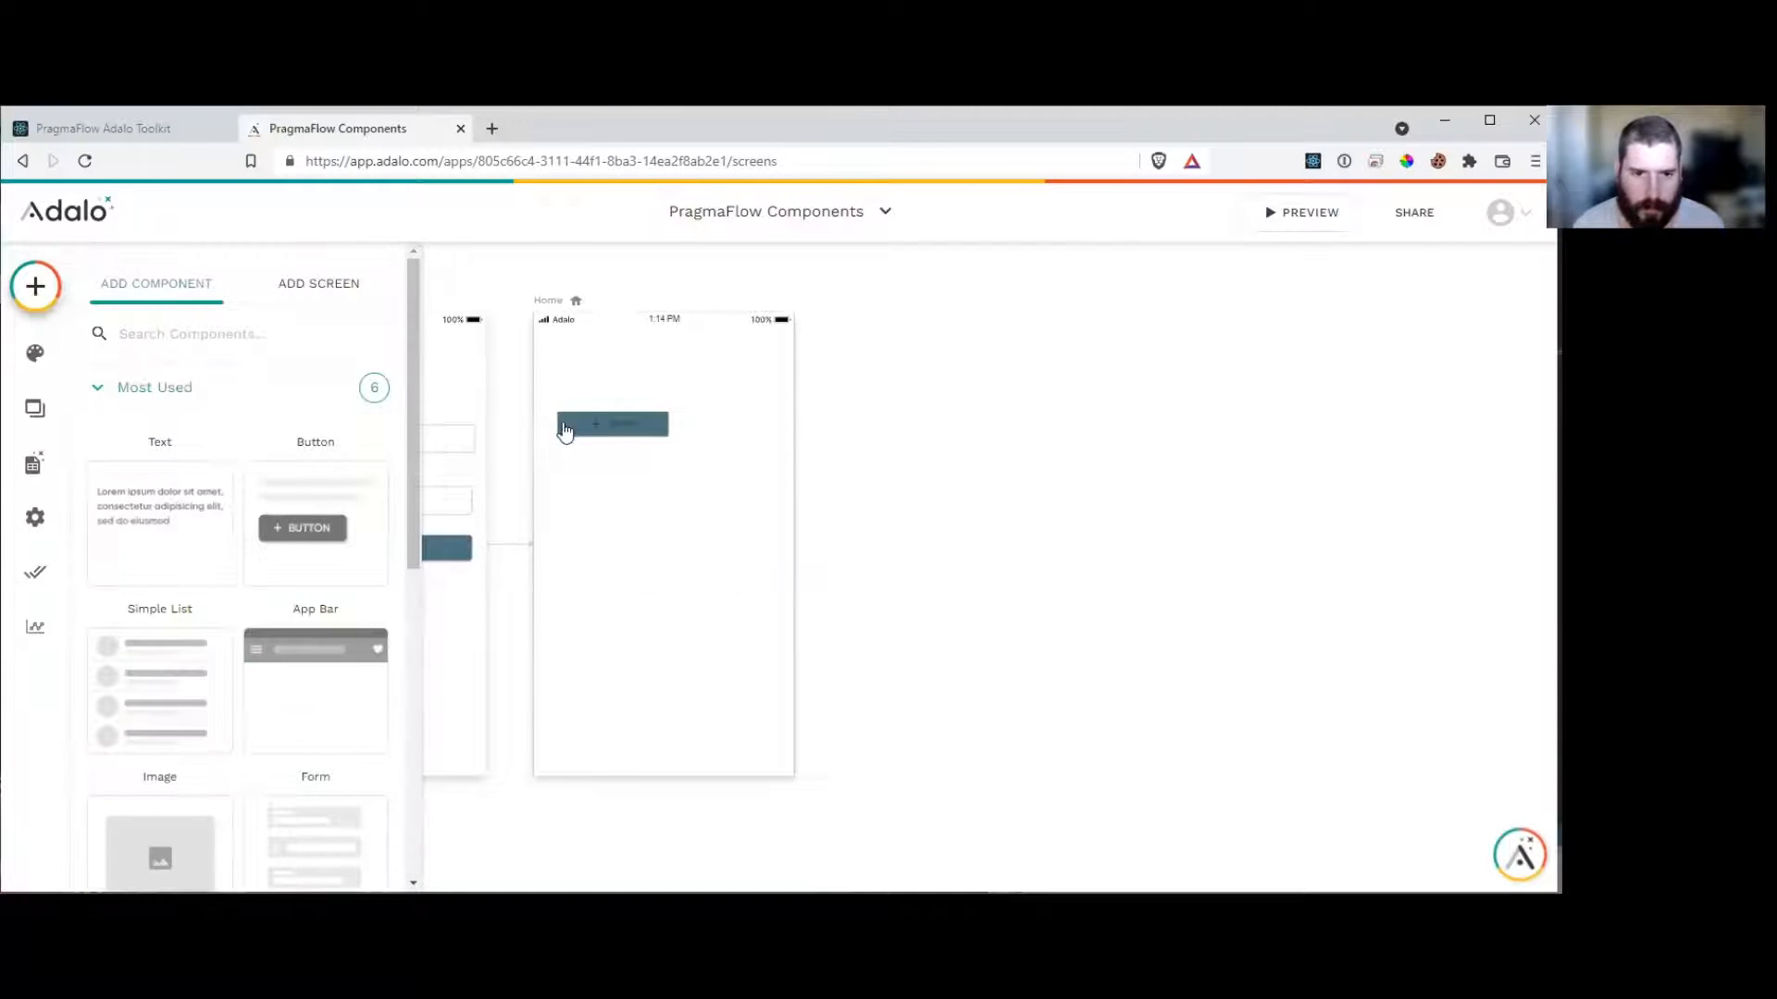
pyautogui.click(611, 424)
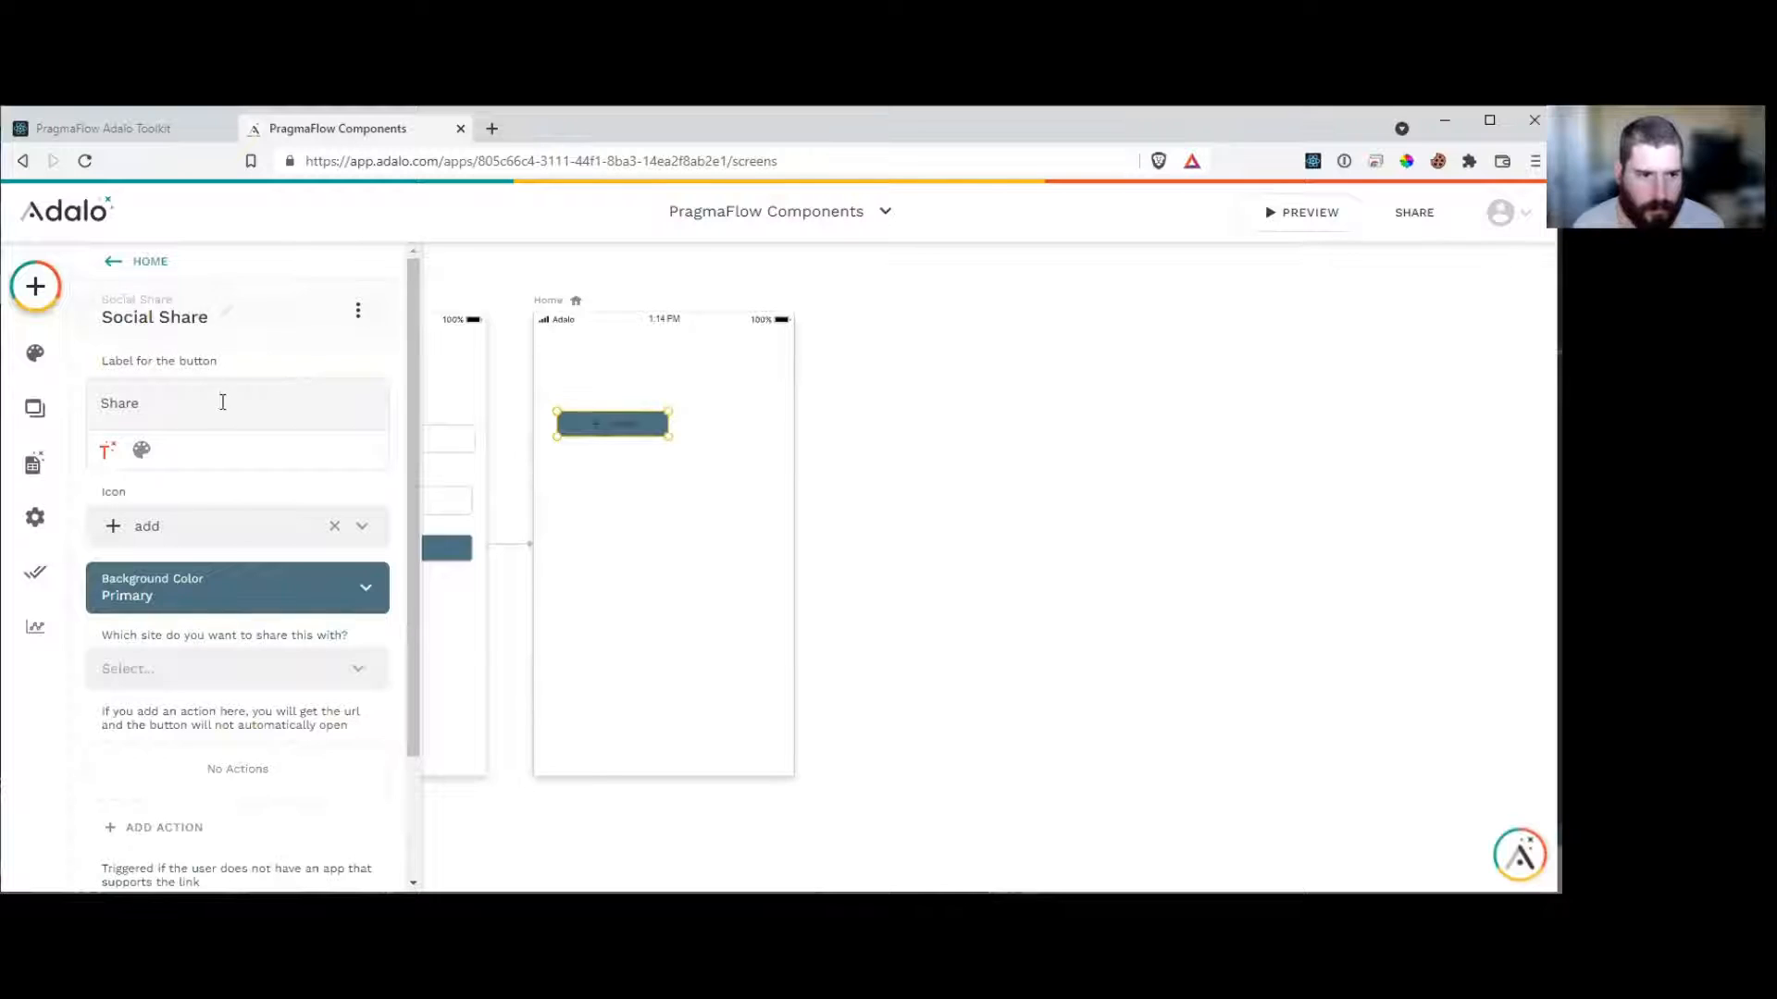
pyautogui.scroll(-3)
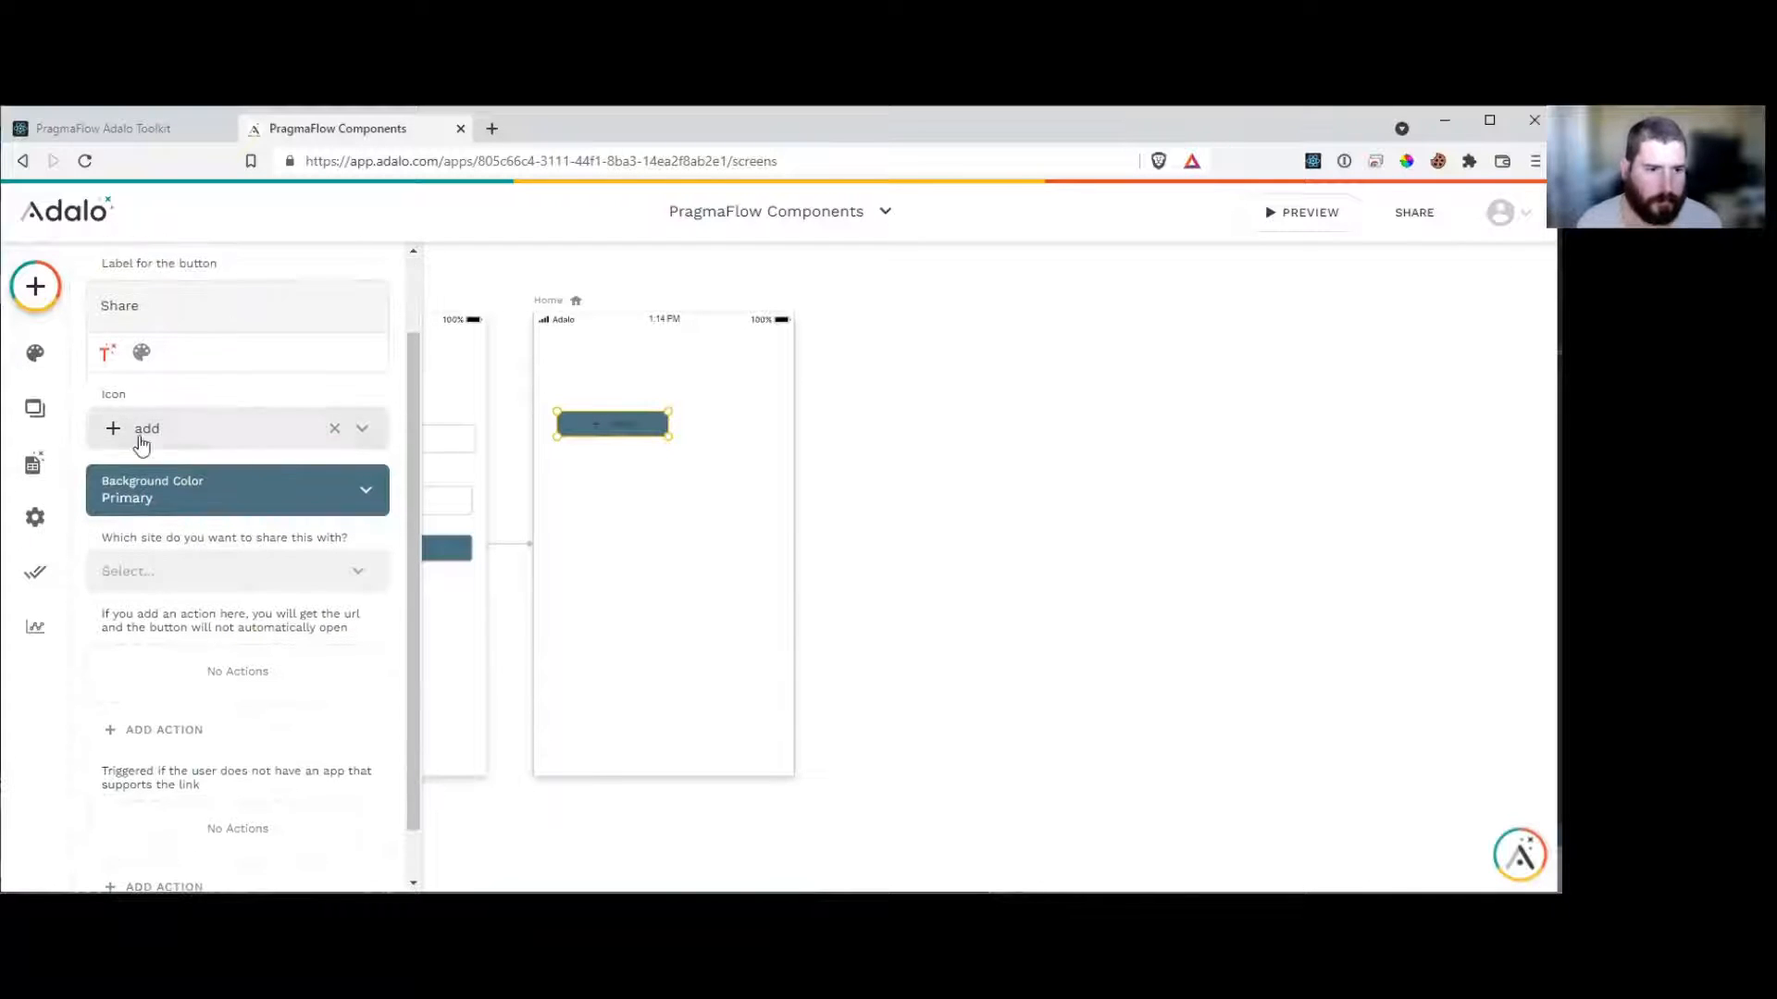
pyautogui.moveTo(238, 550)
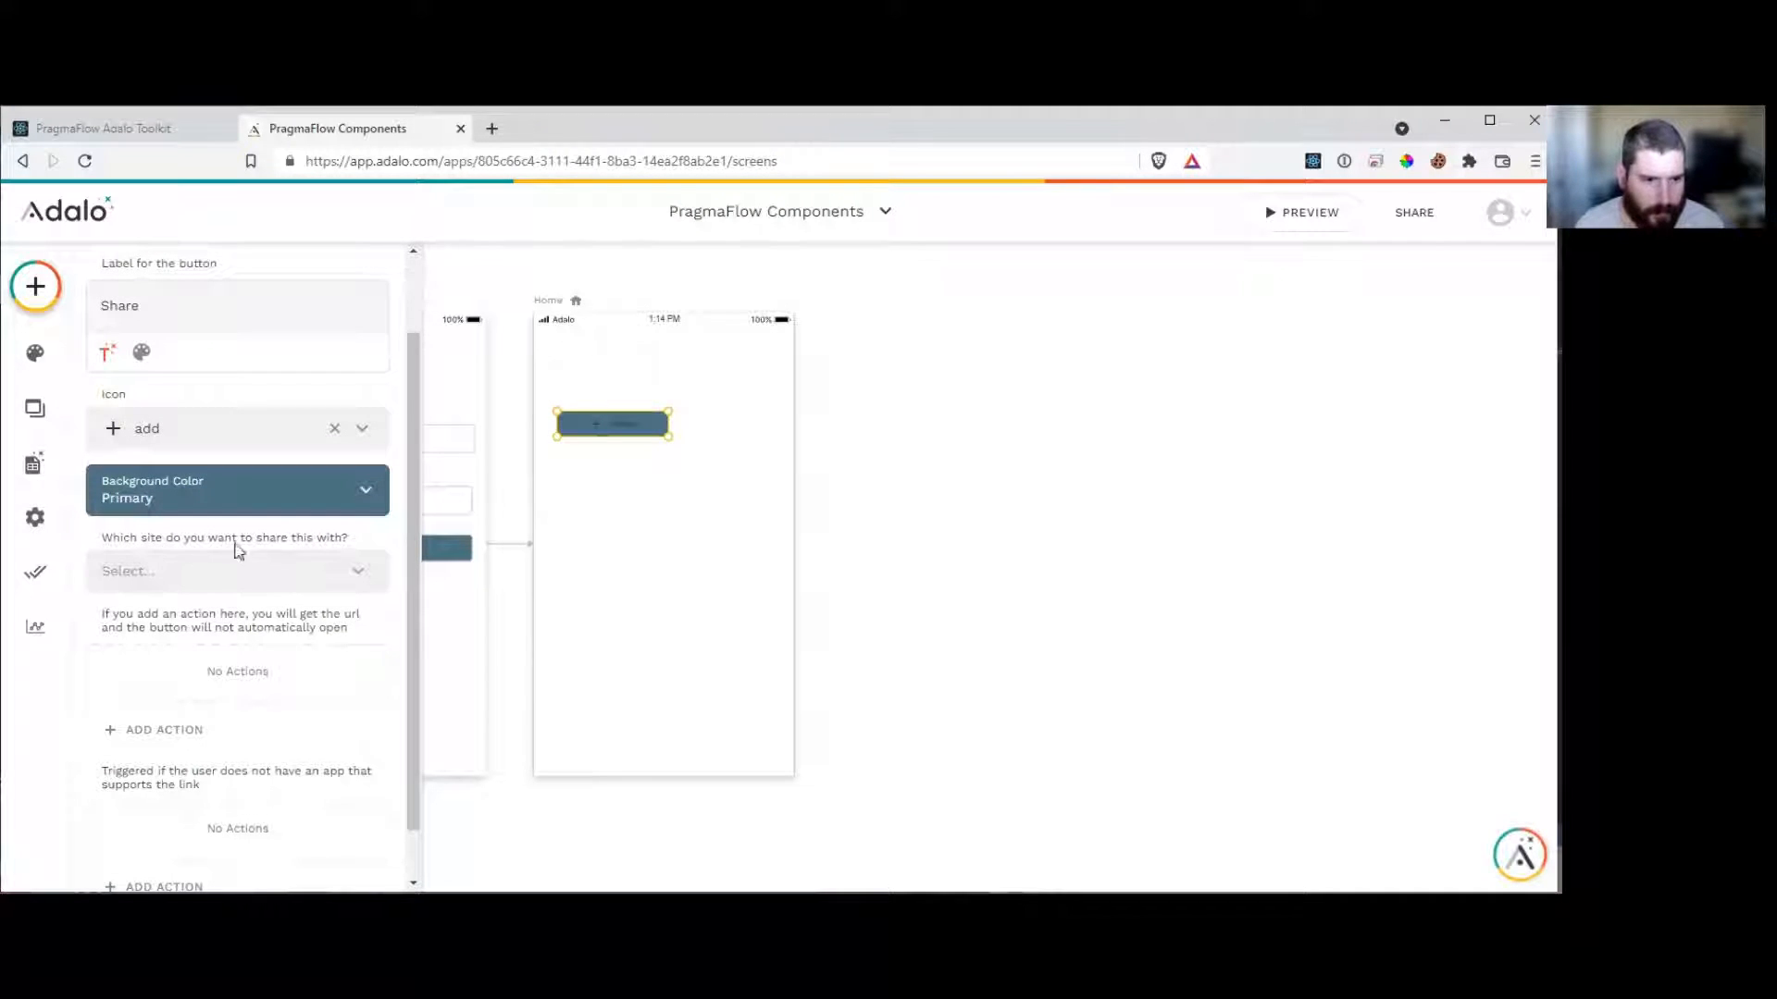
pyautogui.click(236, 570)
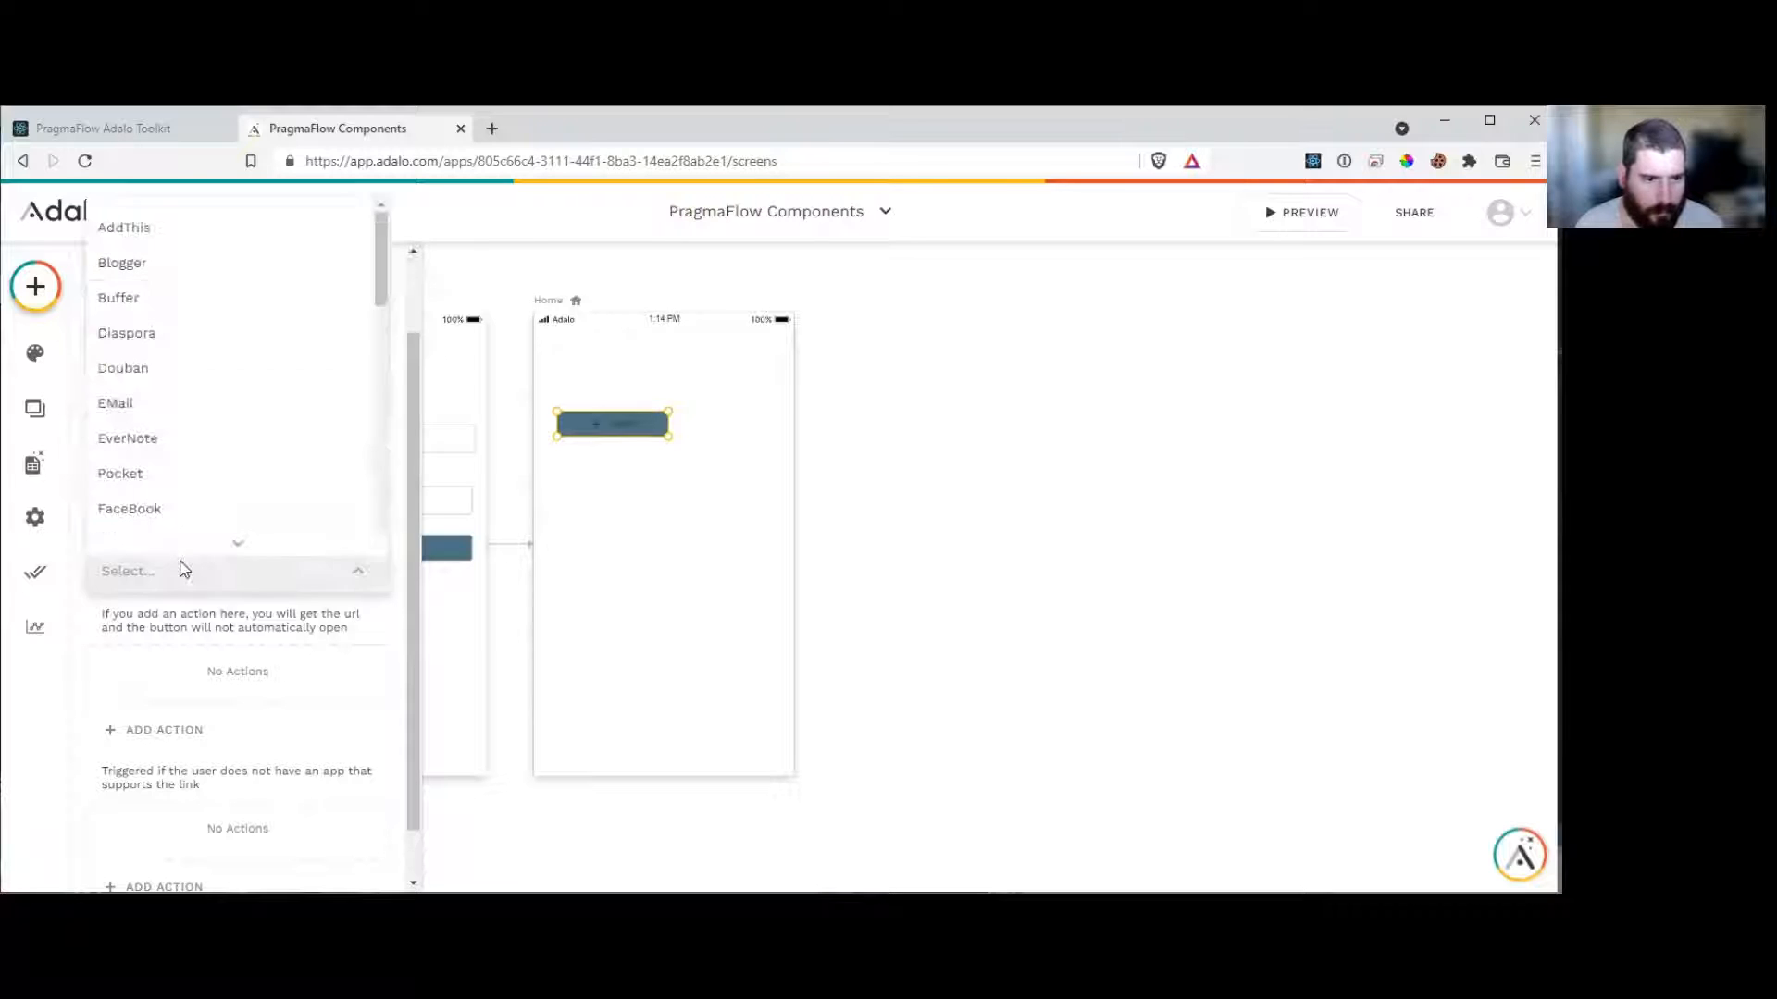
pyautogui.scroll(-3)
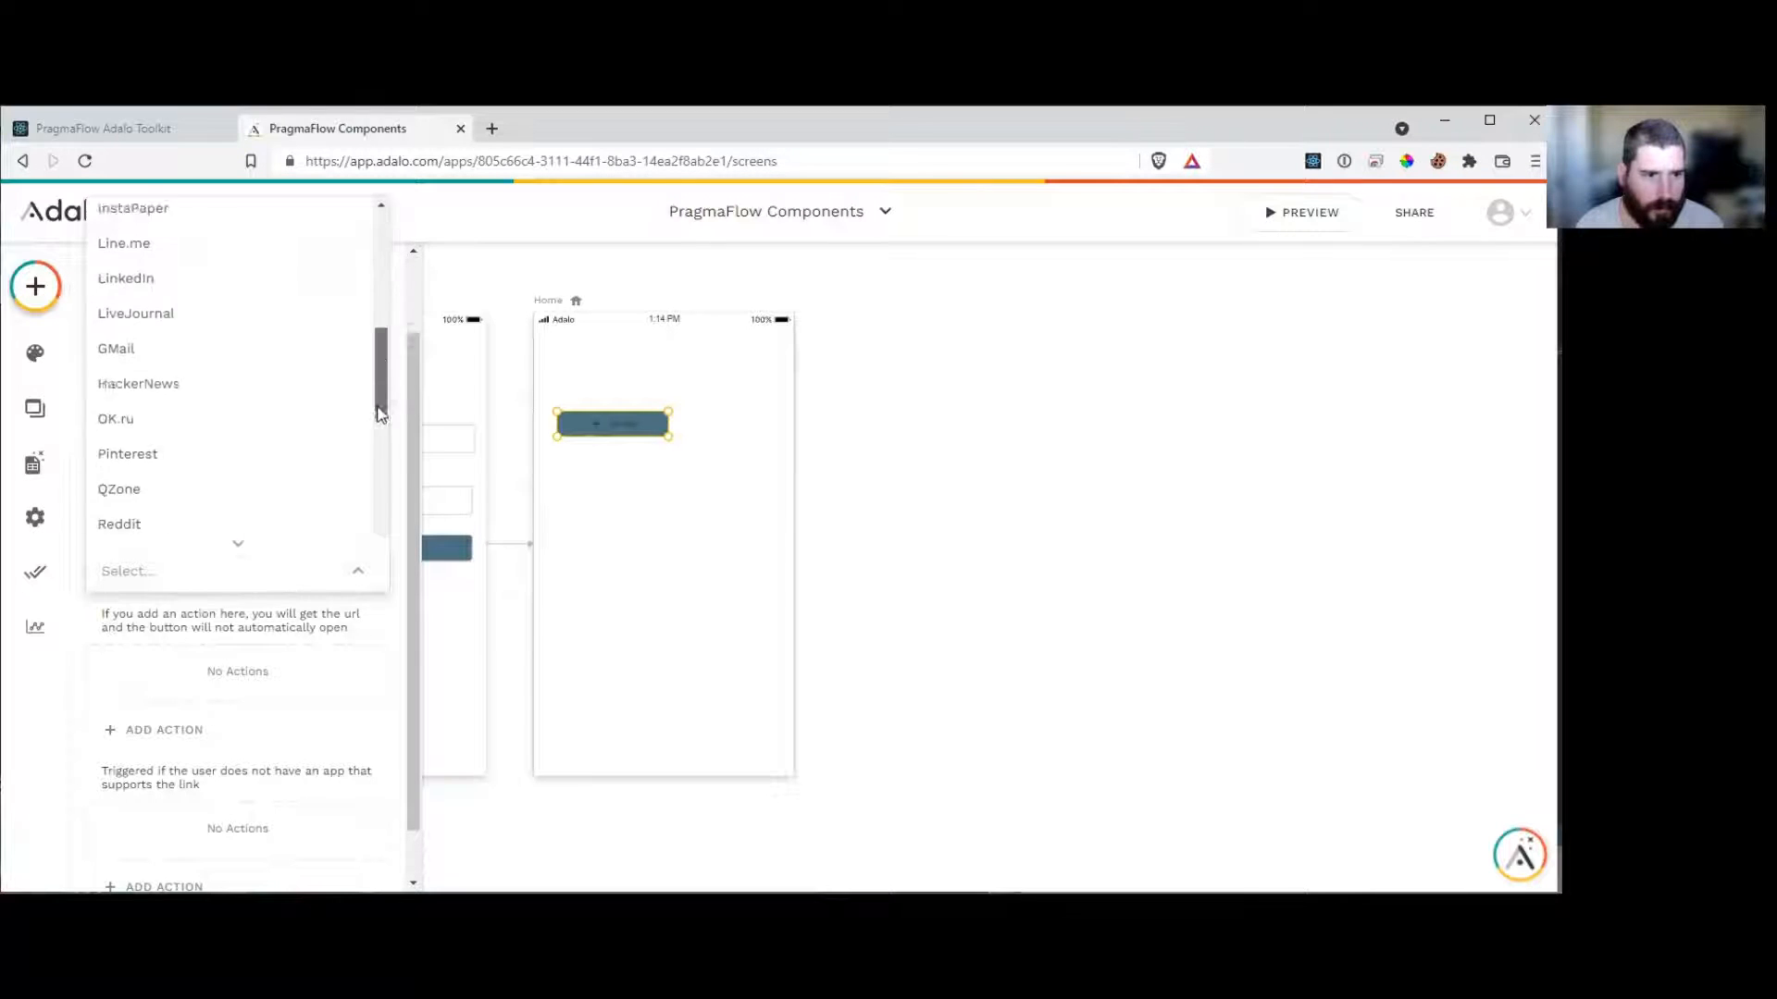
pyautogui.scroll(3)
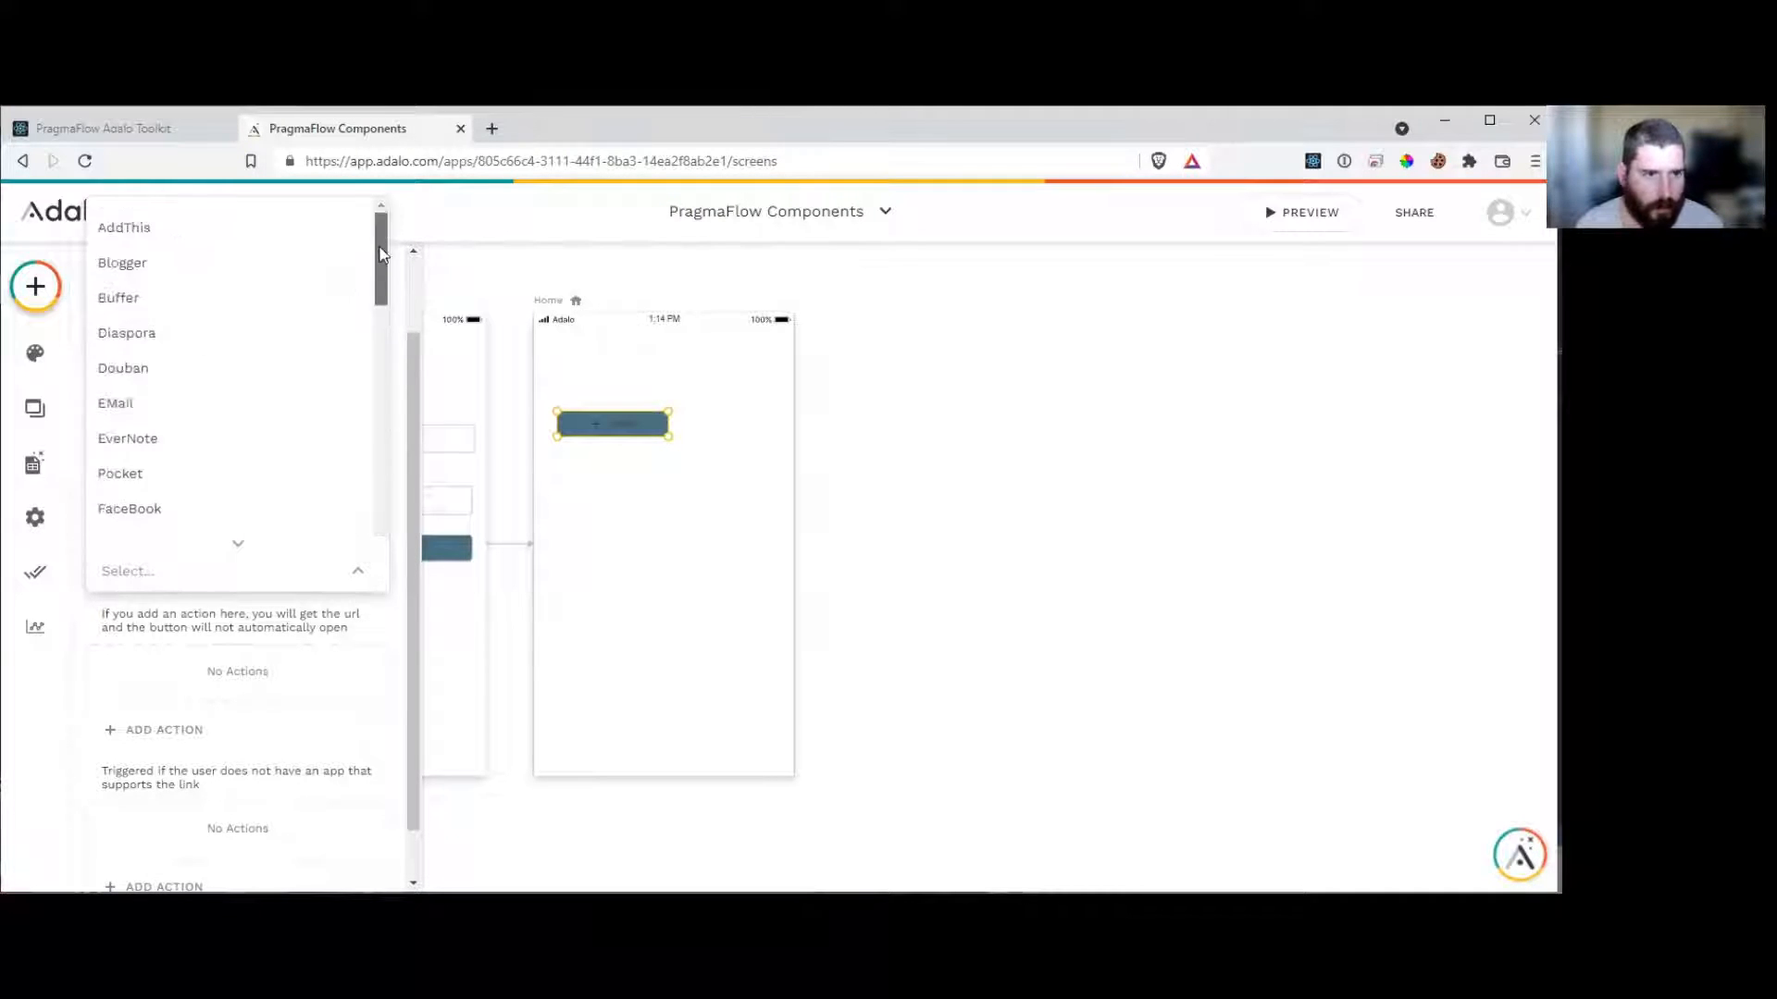
pyautogui.moveTo(222, 334)
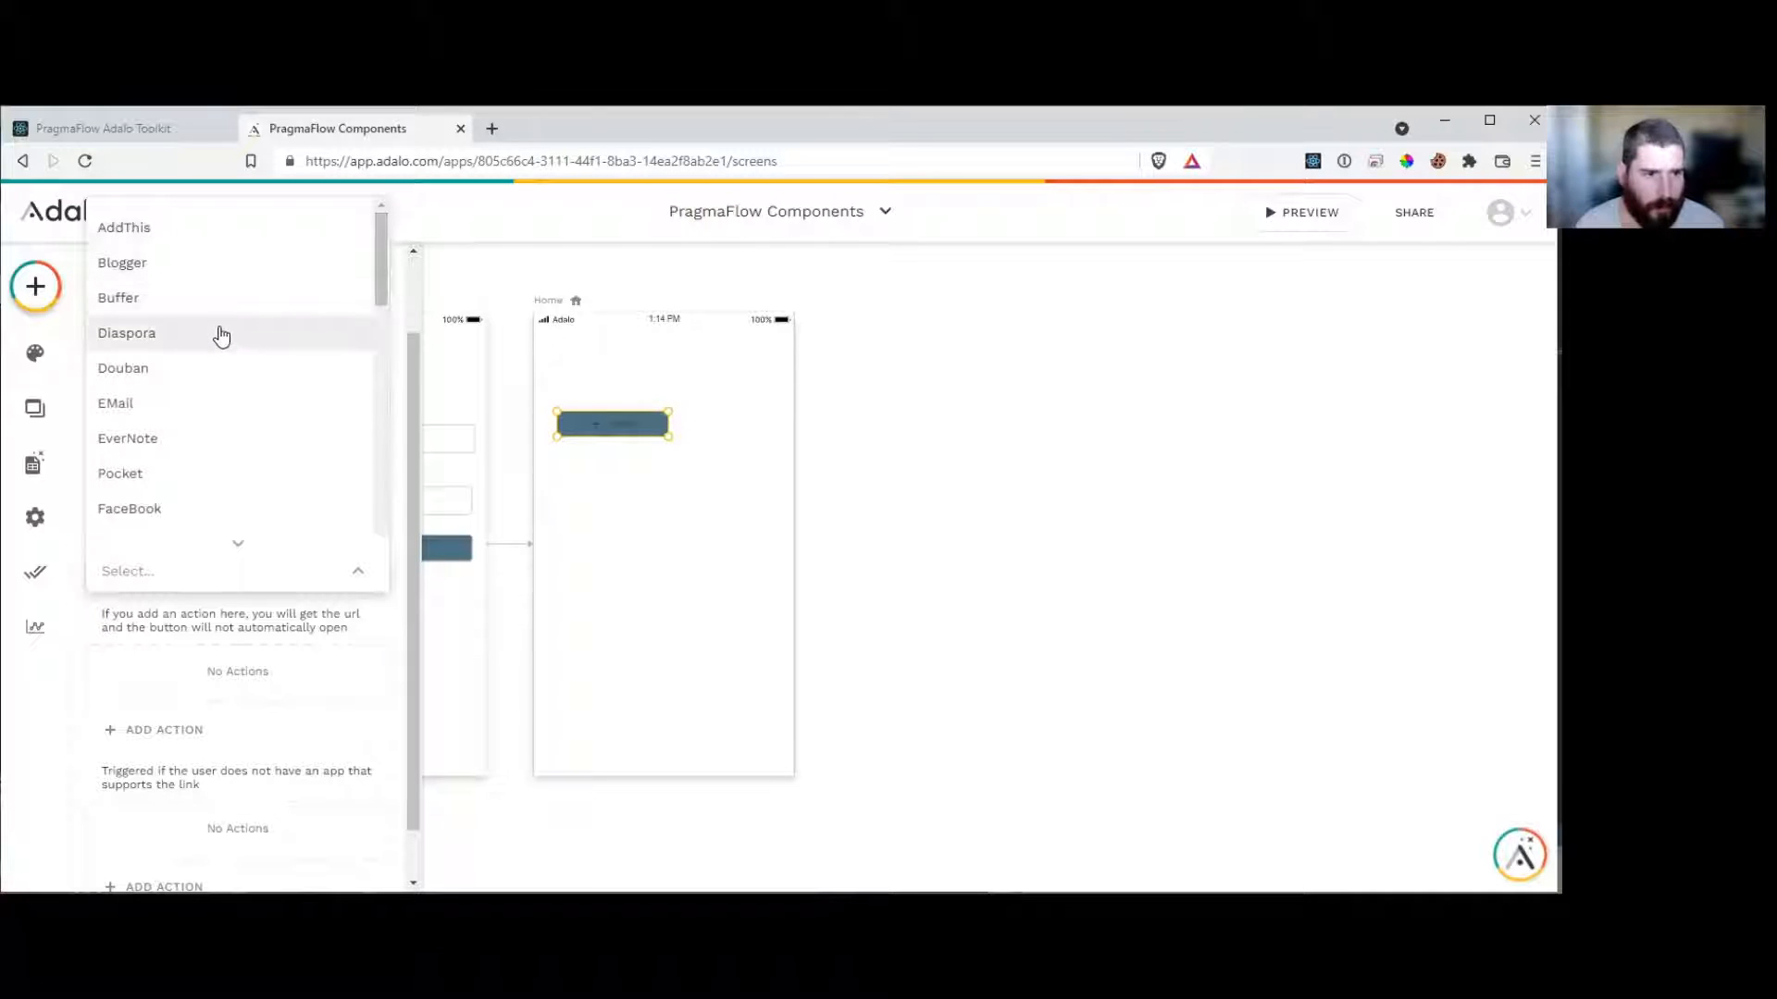
pyautogui.scroll(-3)
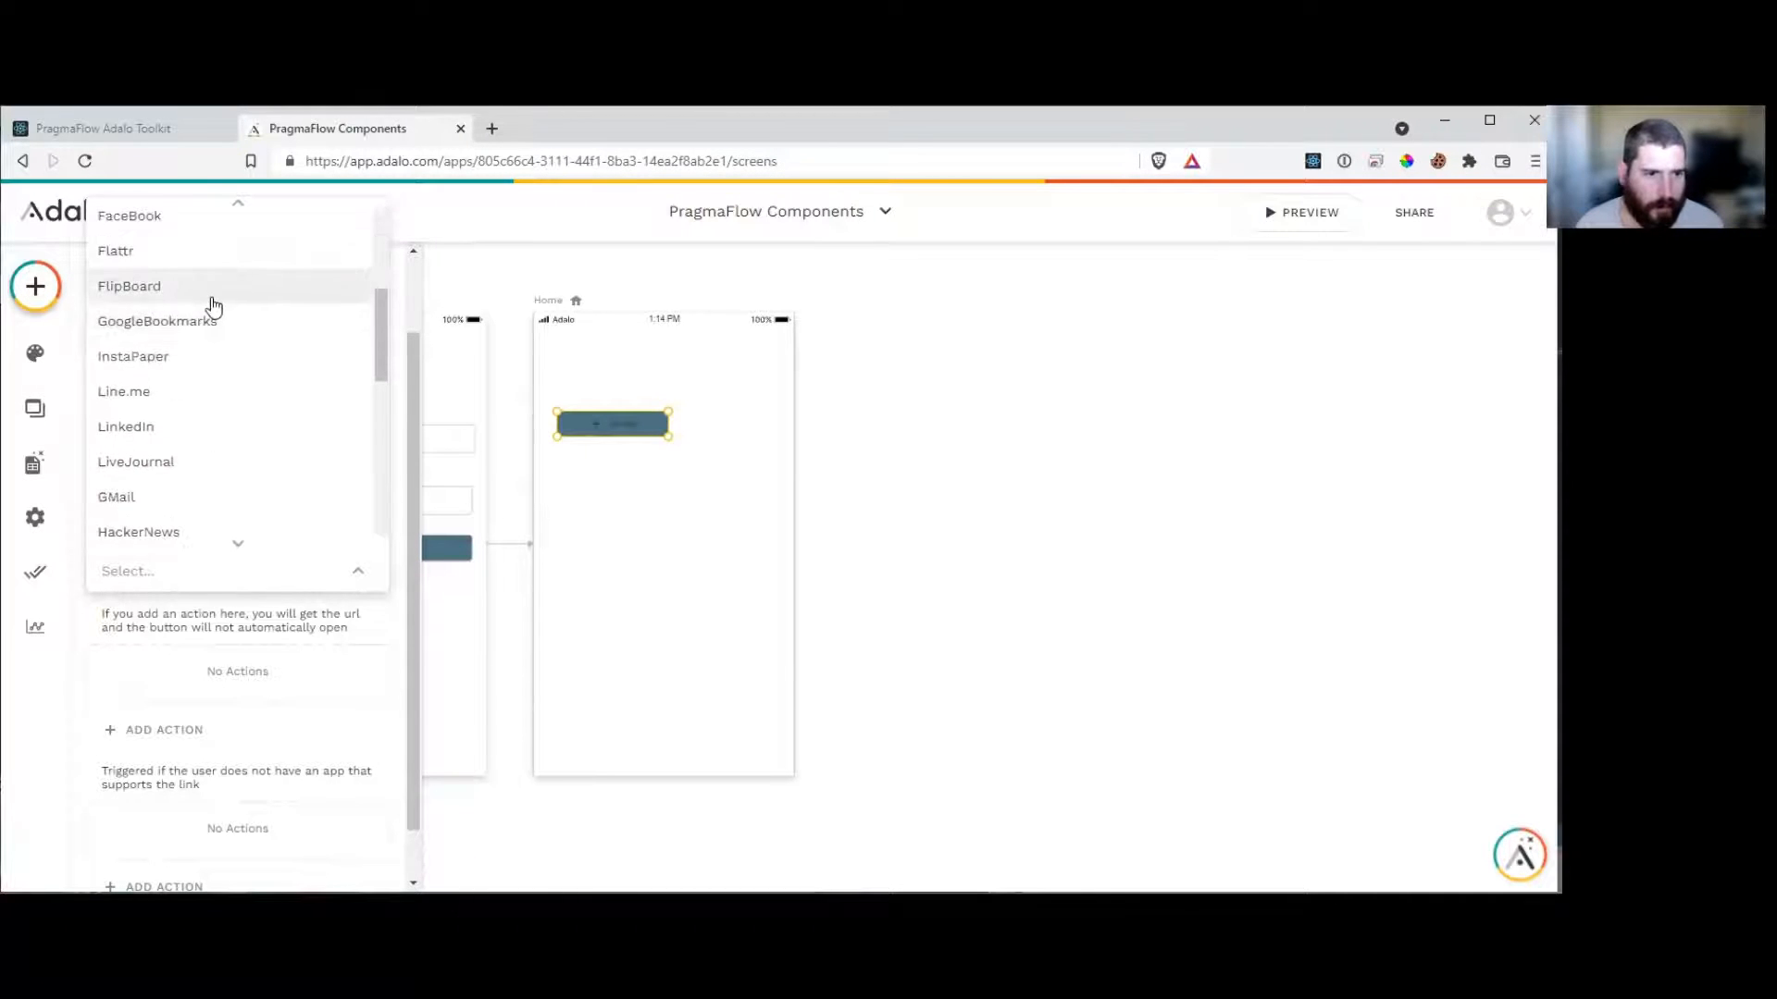
pyautogui.scroll(-3)
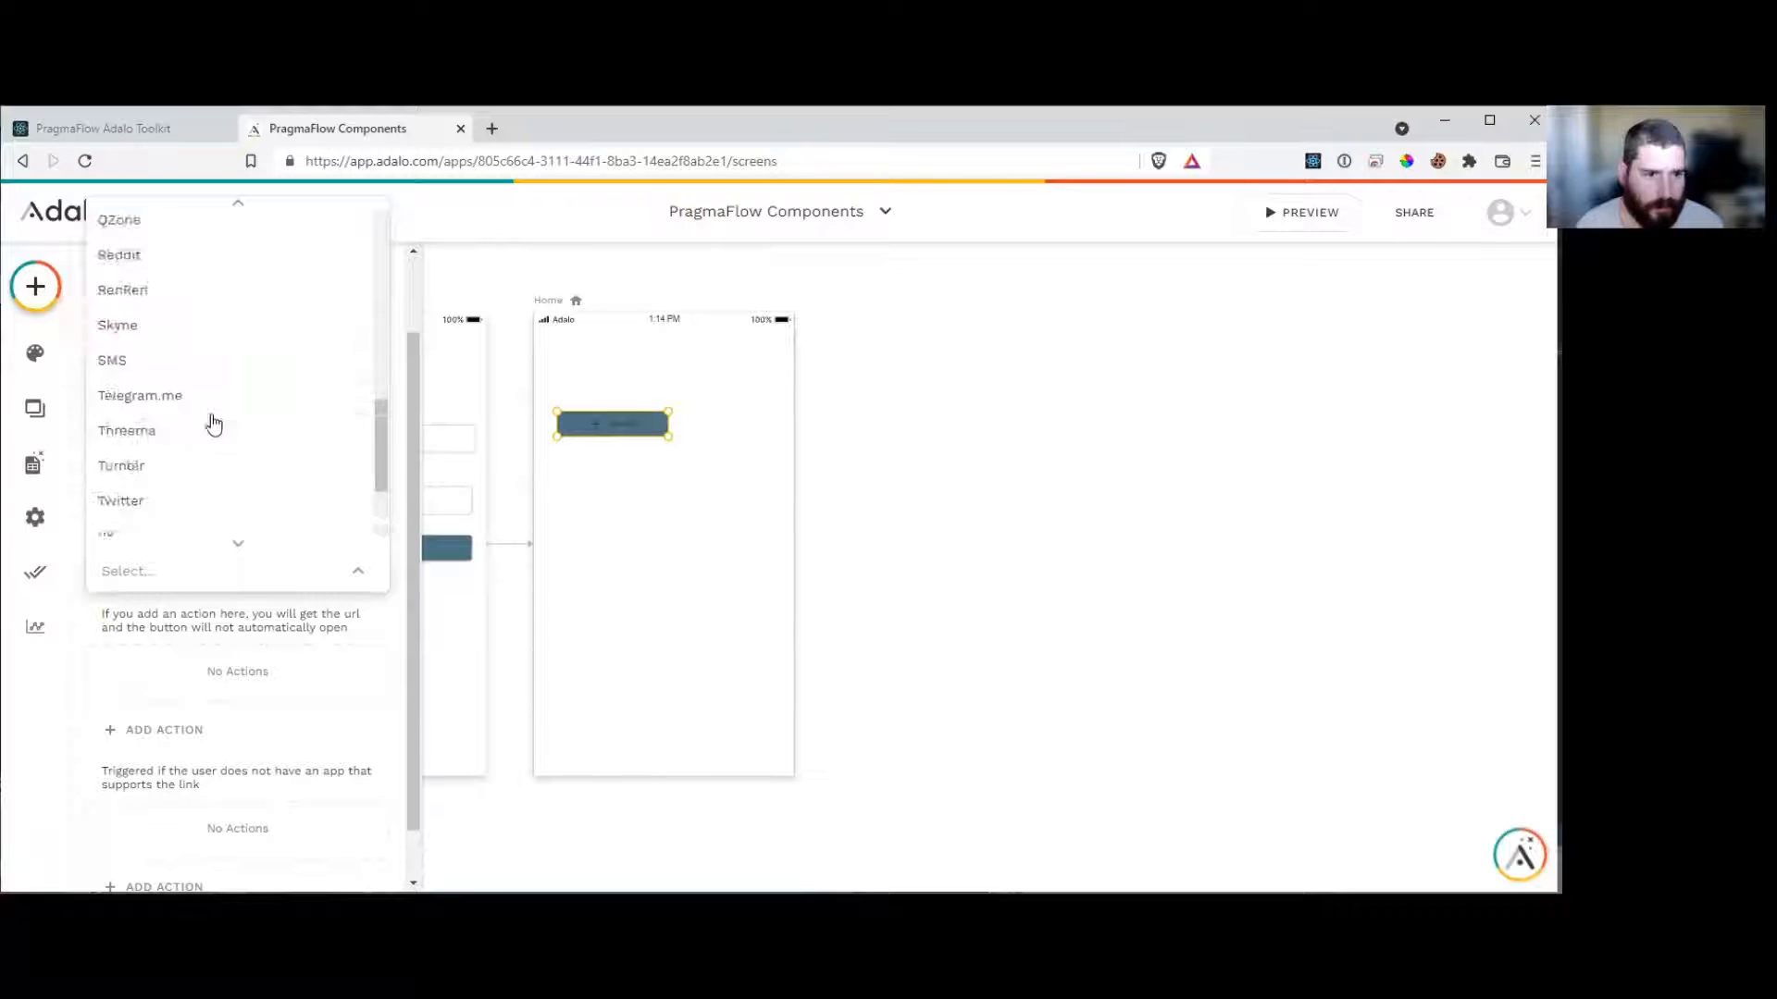
pyautogui.scroll(-3)
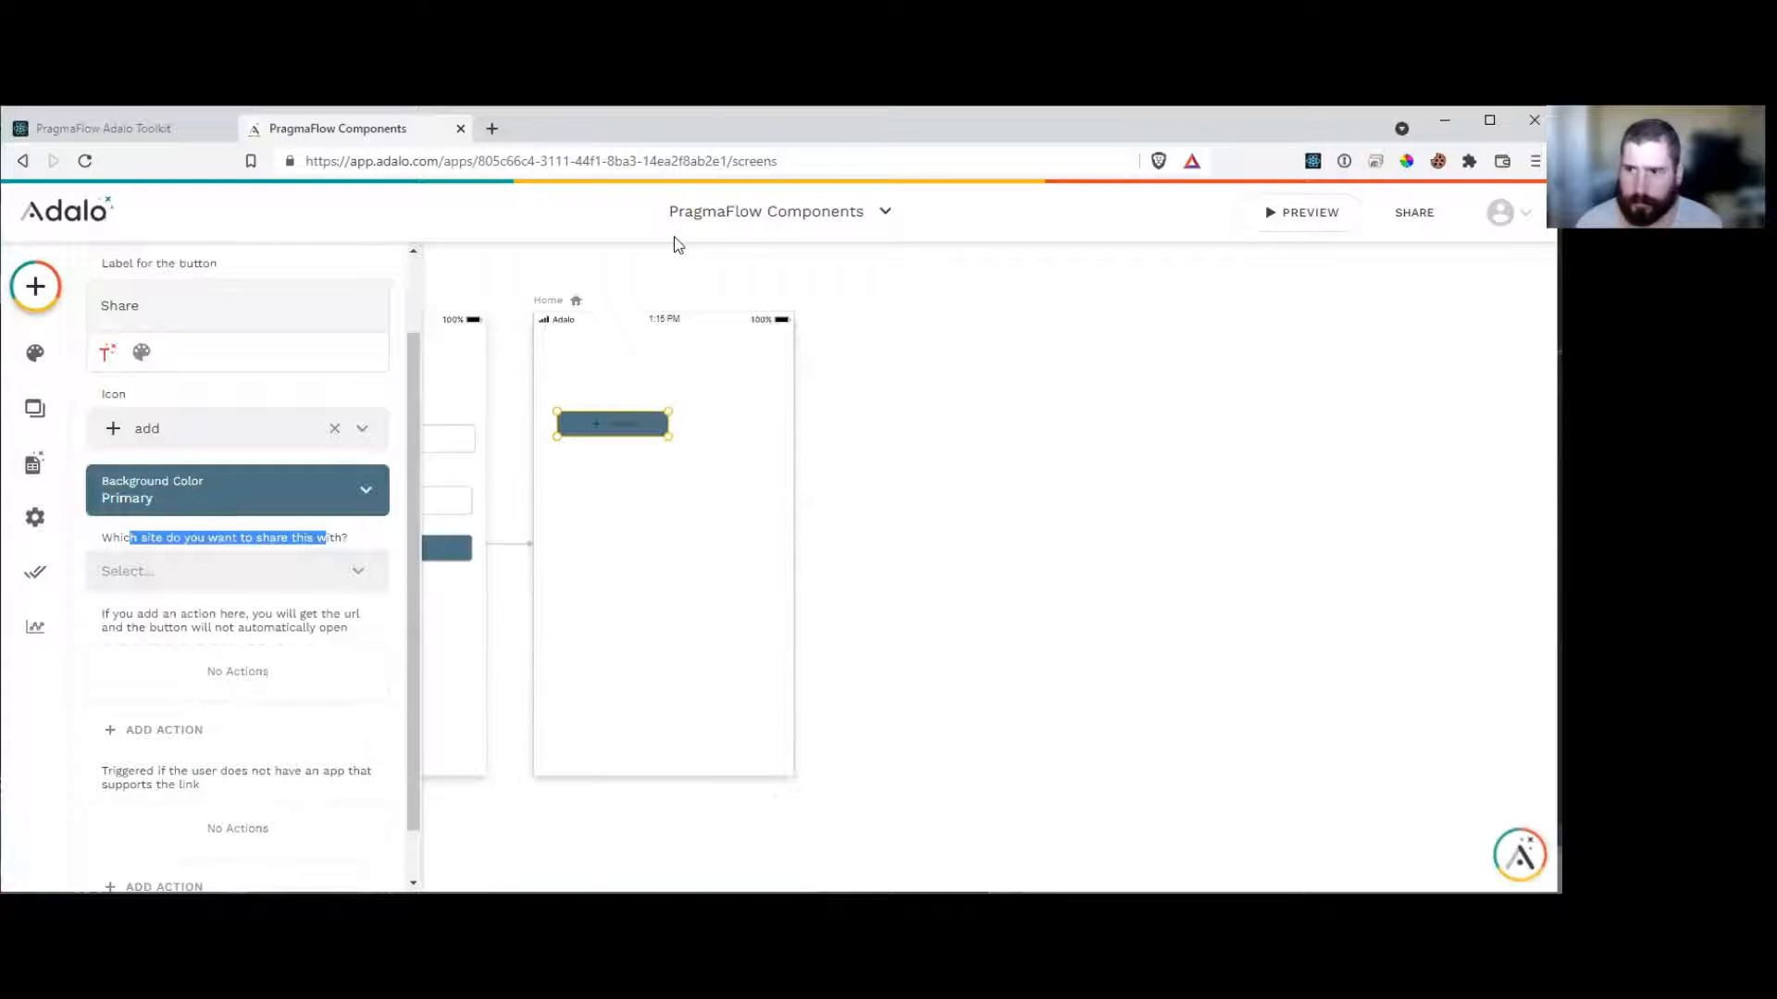
pyautogui.moveTo(268, 589)
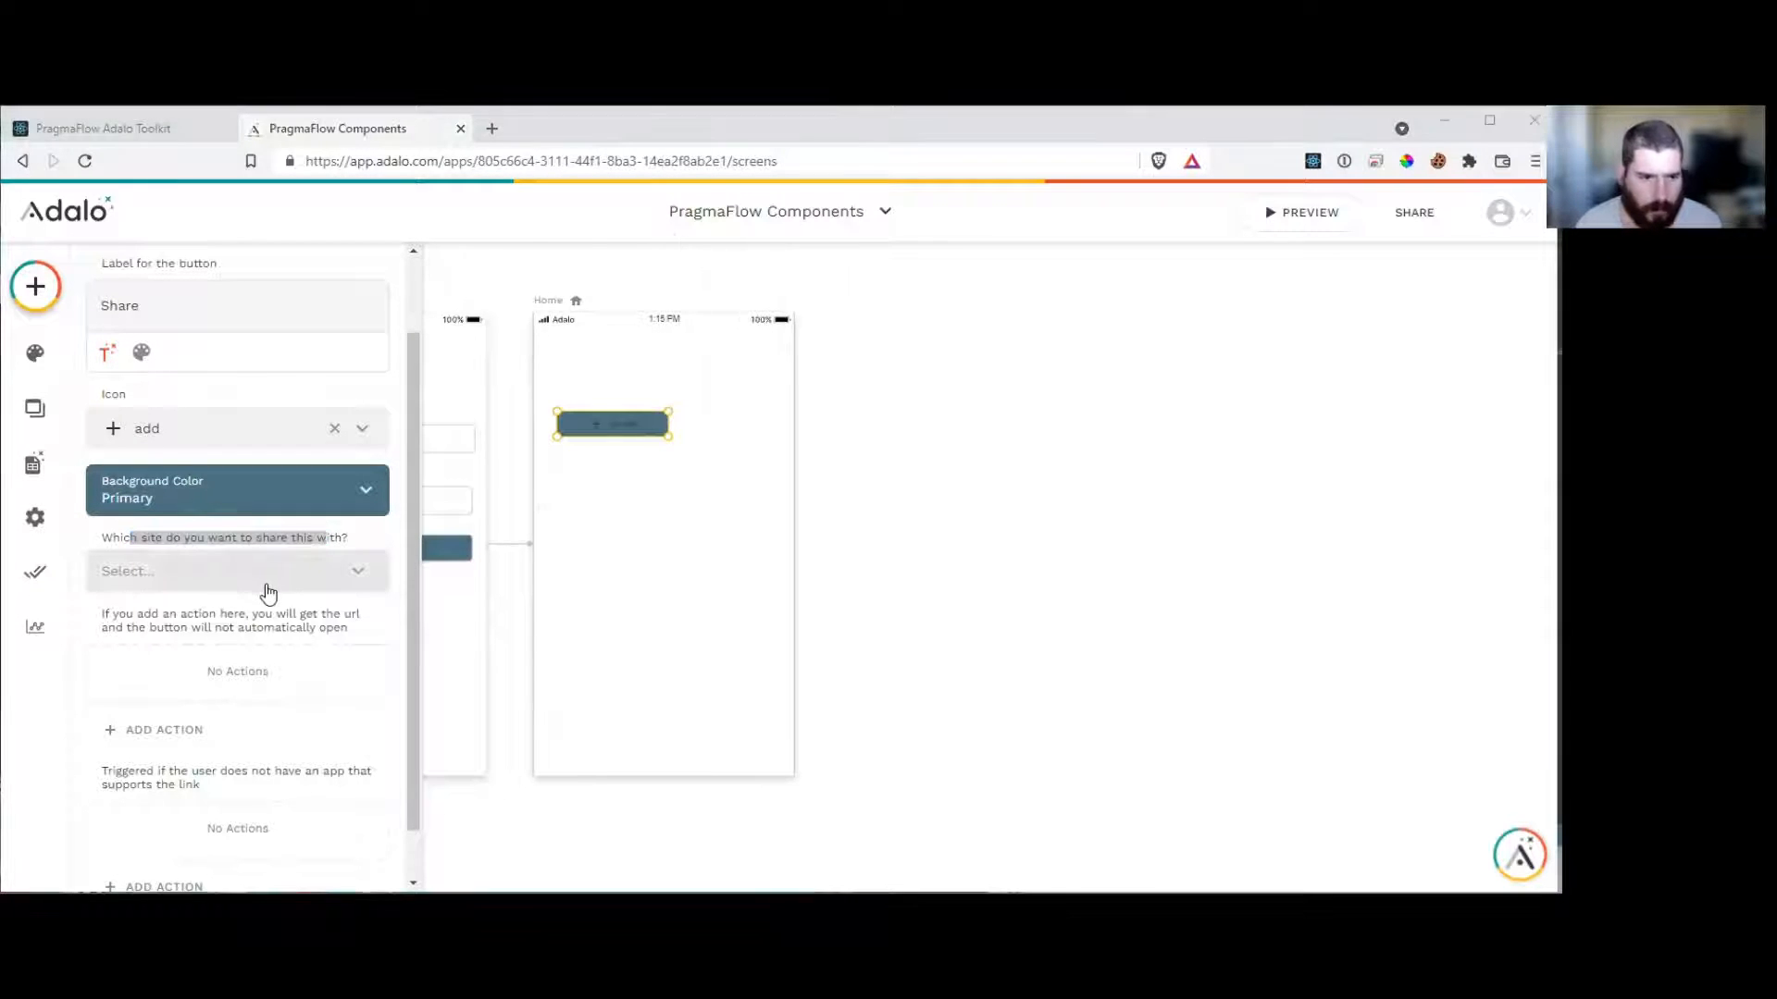
# - Set the share button's site to Twitter and remove its icon
pyautogui.click(237, 570)
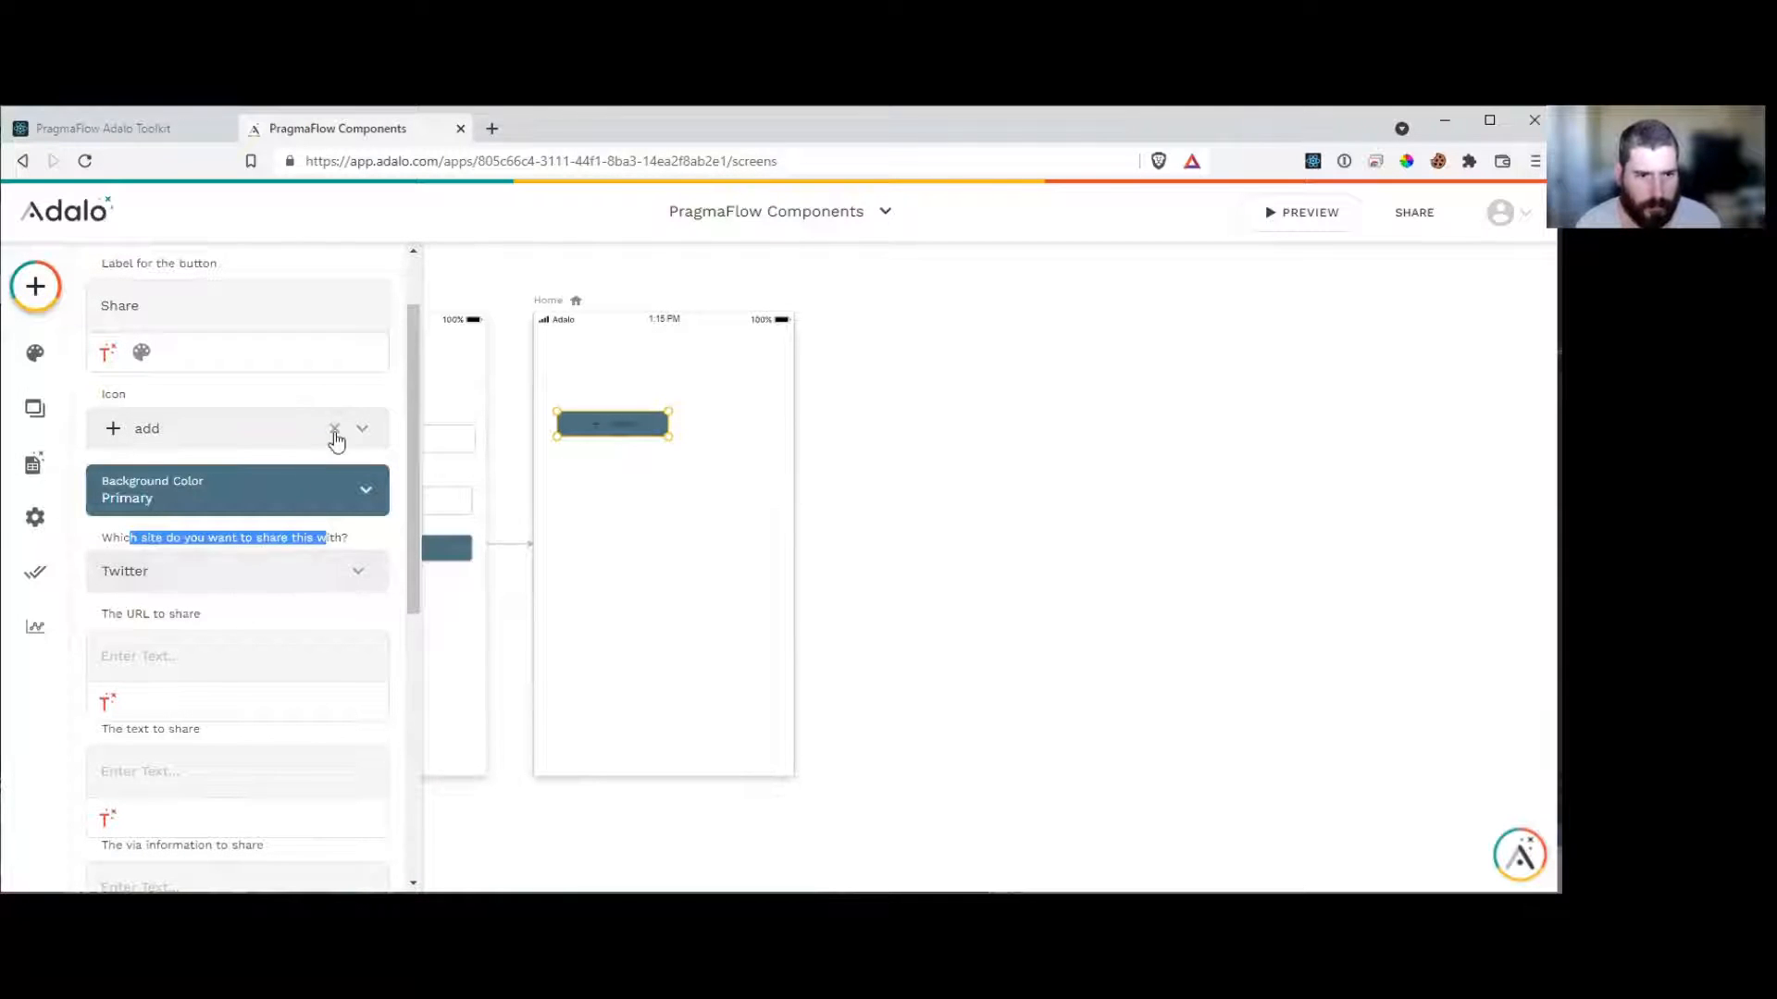
pyautogui.click(335, 431)
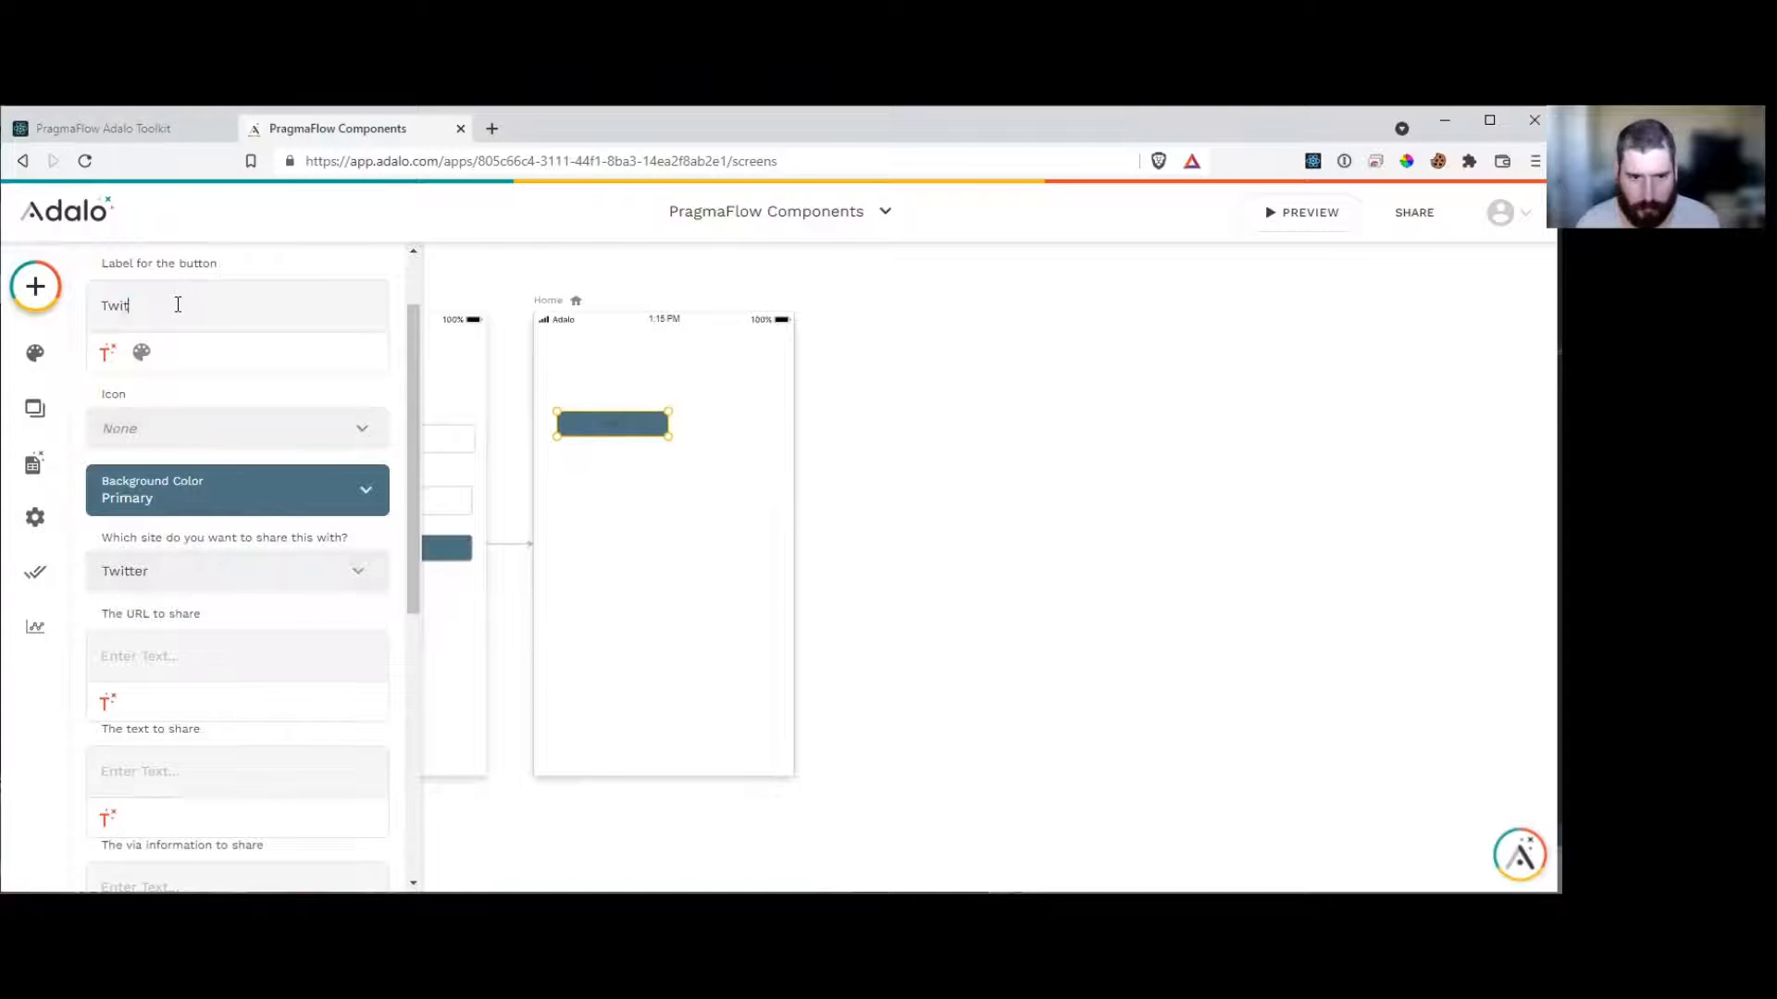
pyautogui.scroll(-3)
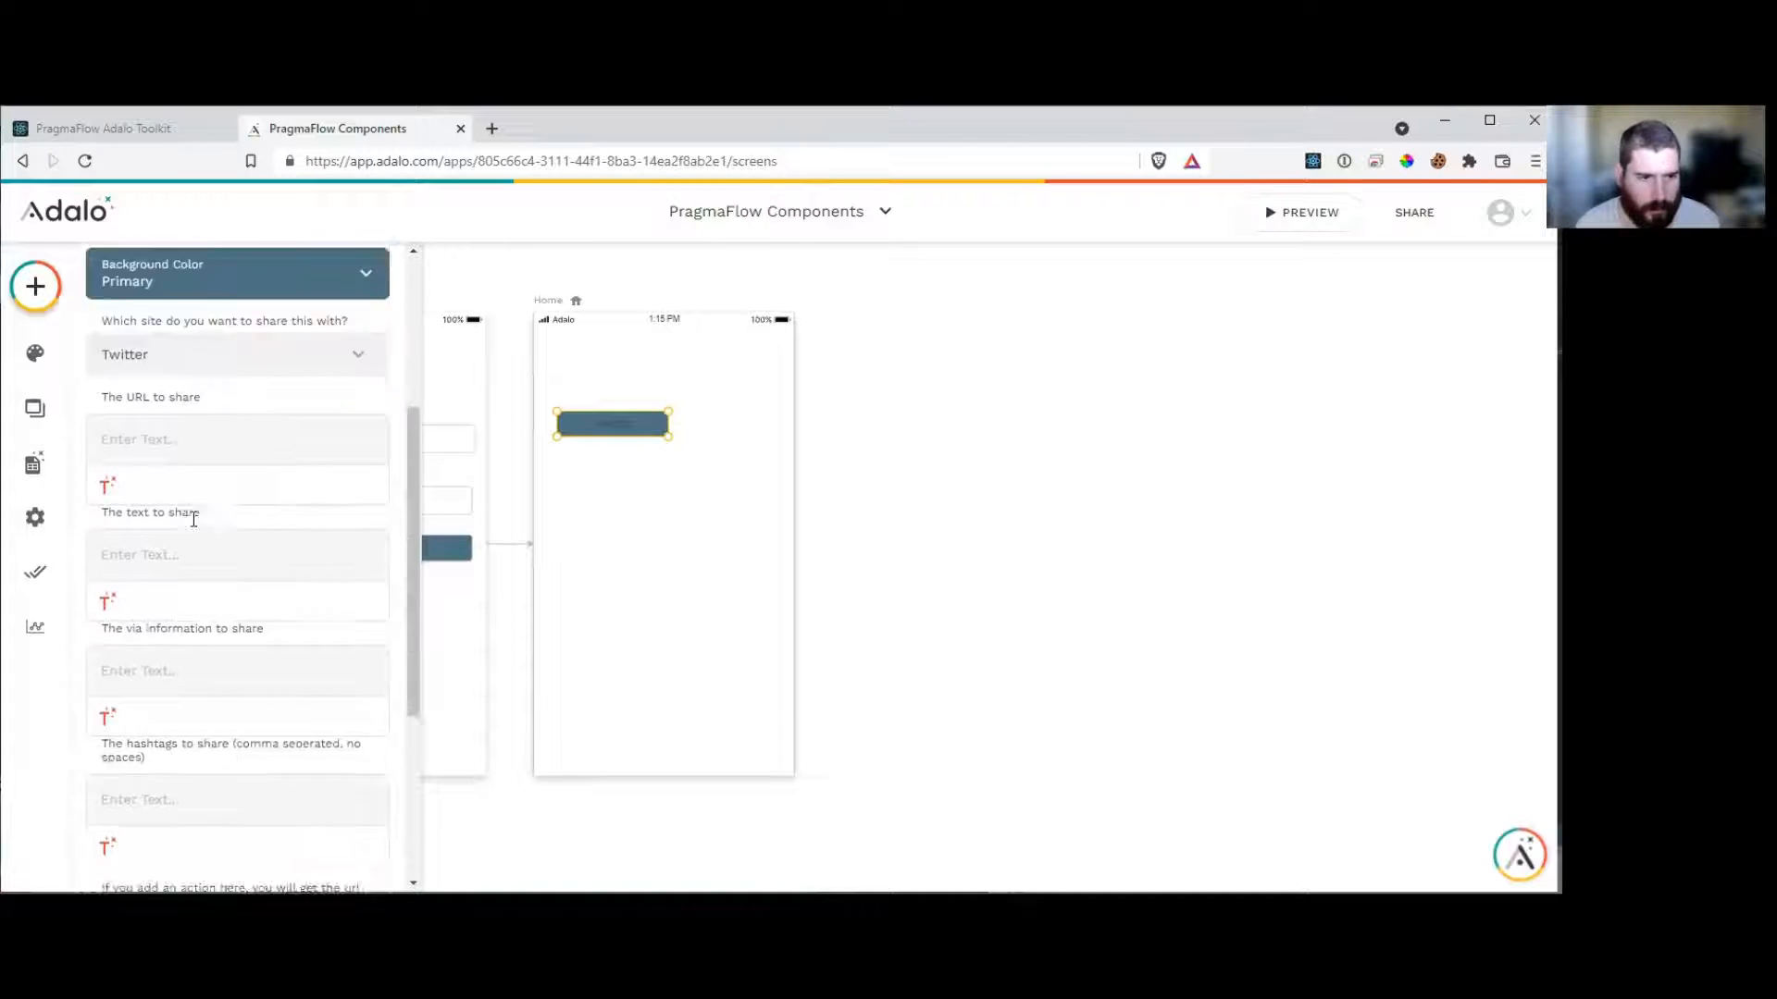
pyautogui.scroll(-3)
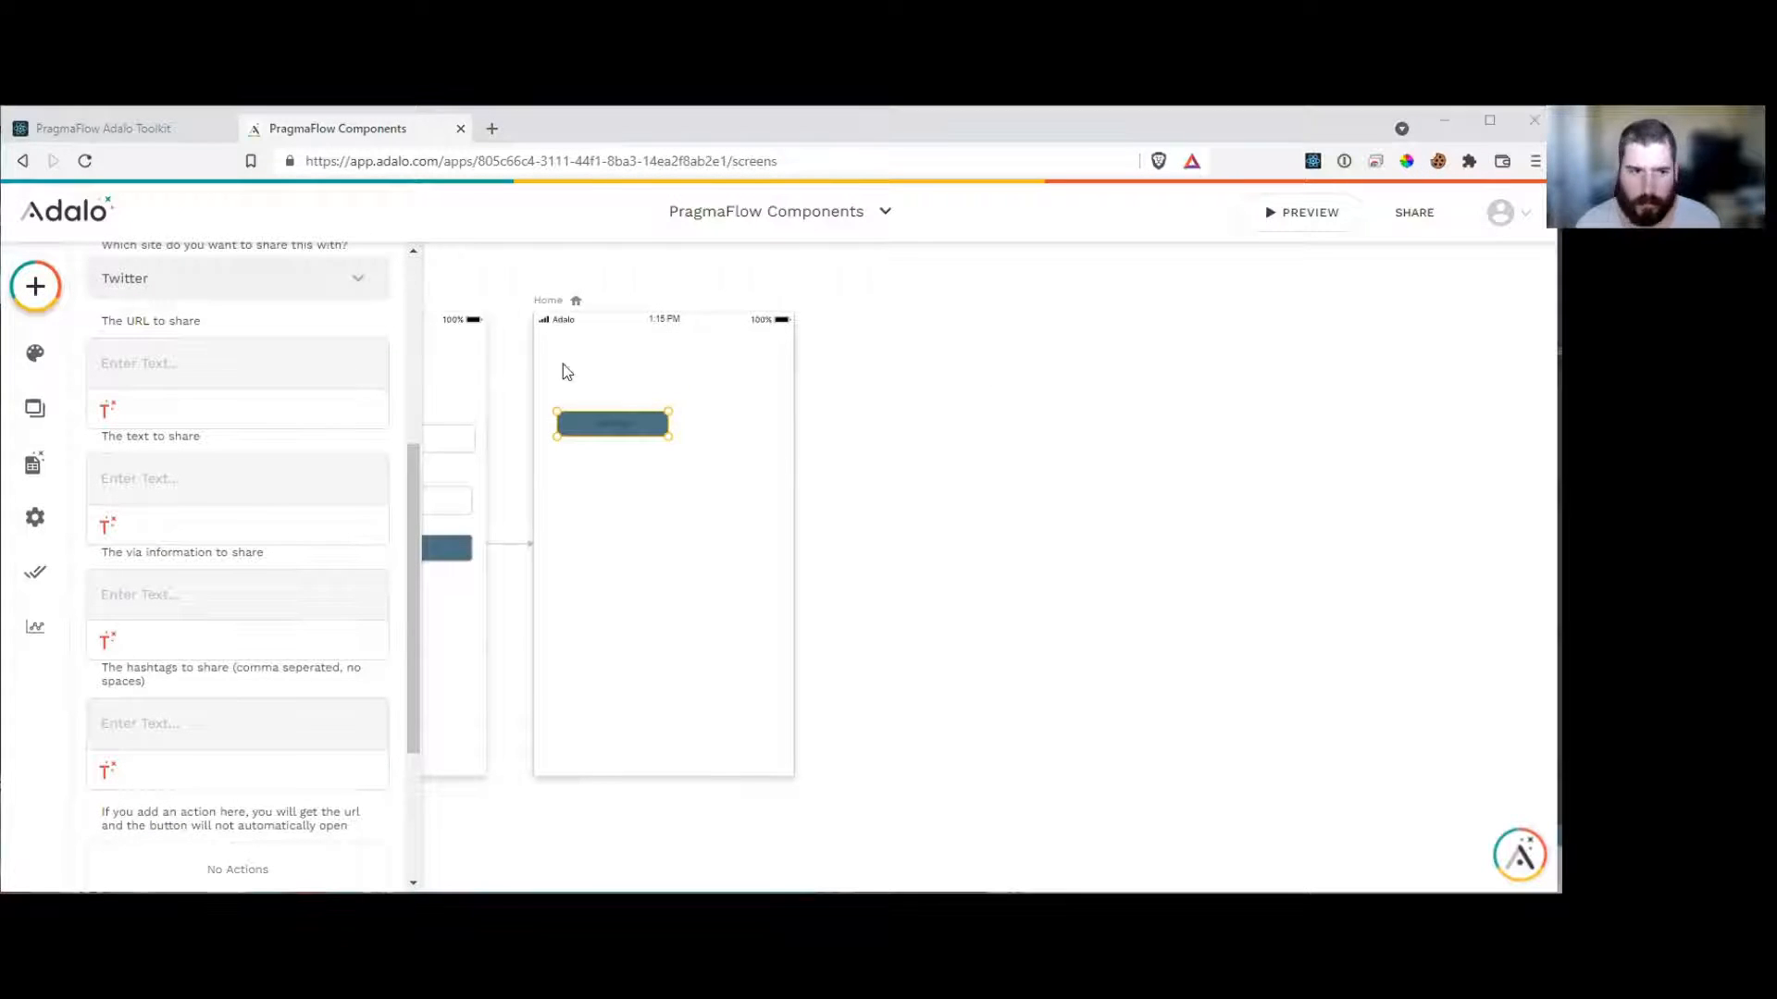
pyautogui.write('https://adalo.pragmaflowservers.com/install-components')
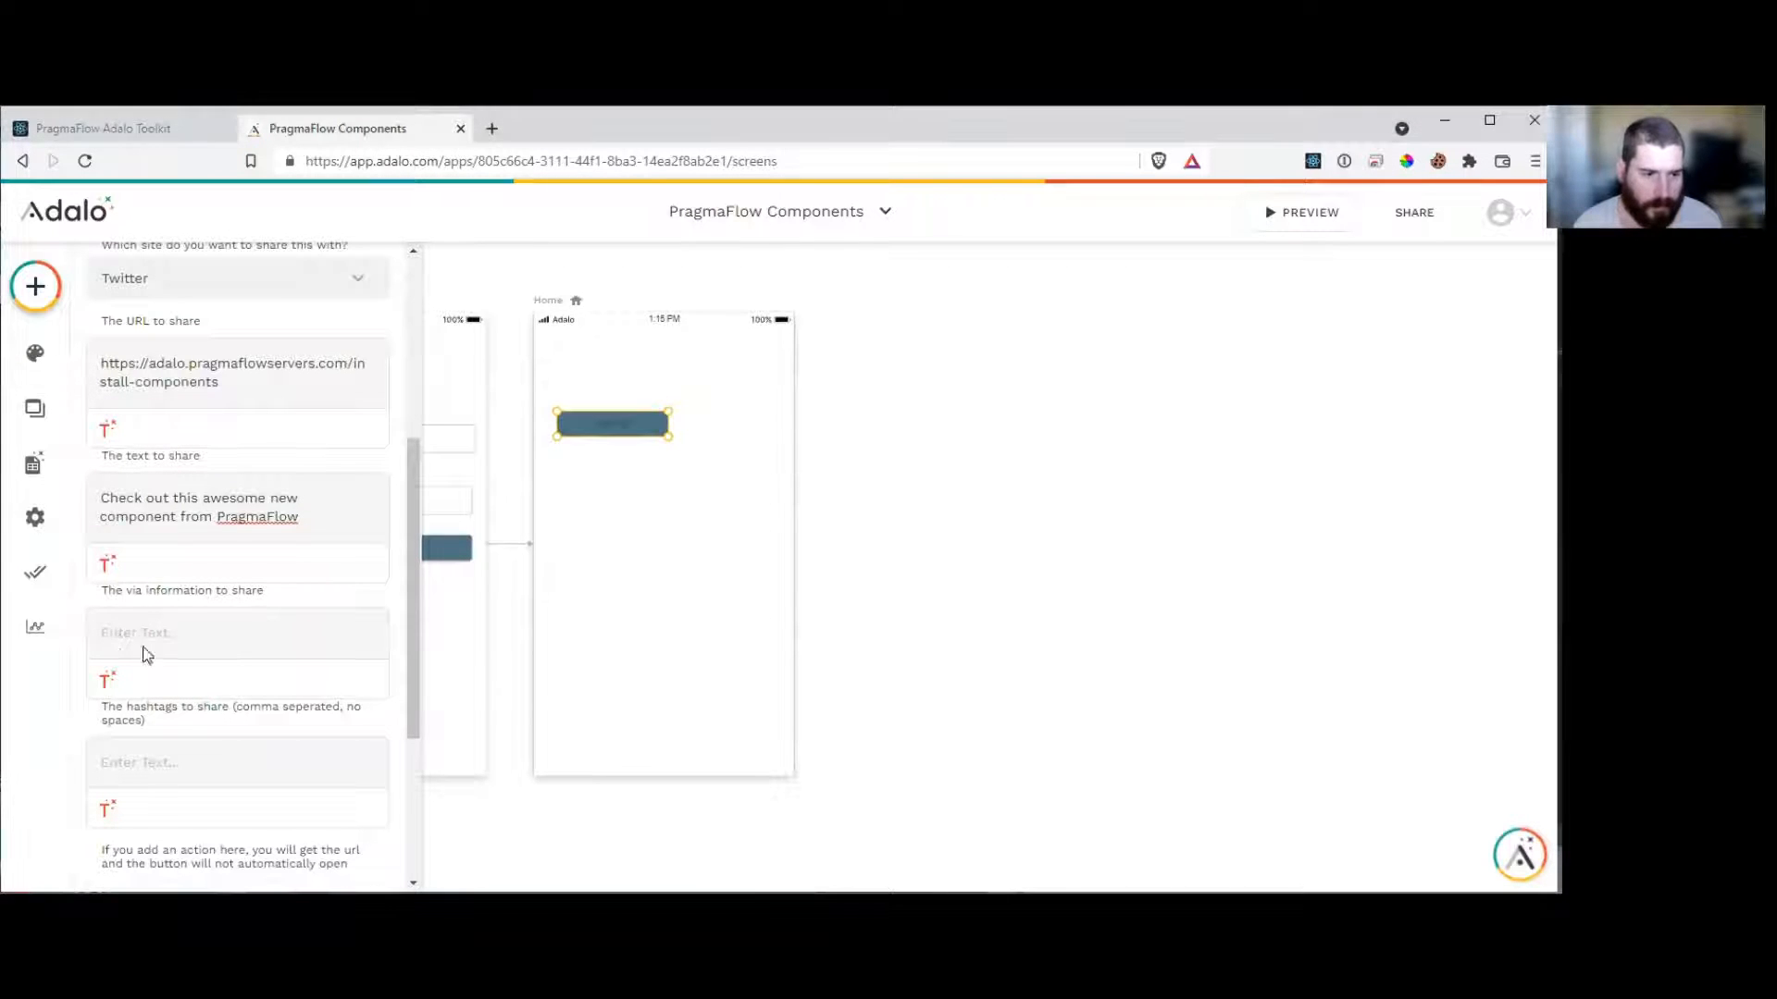
pyautogui.scroll(-3)
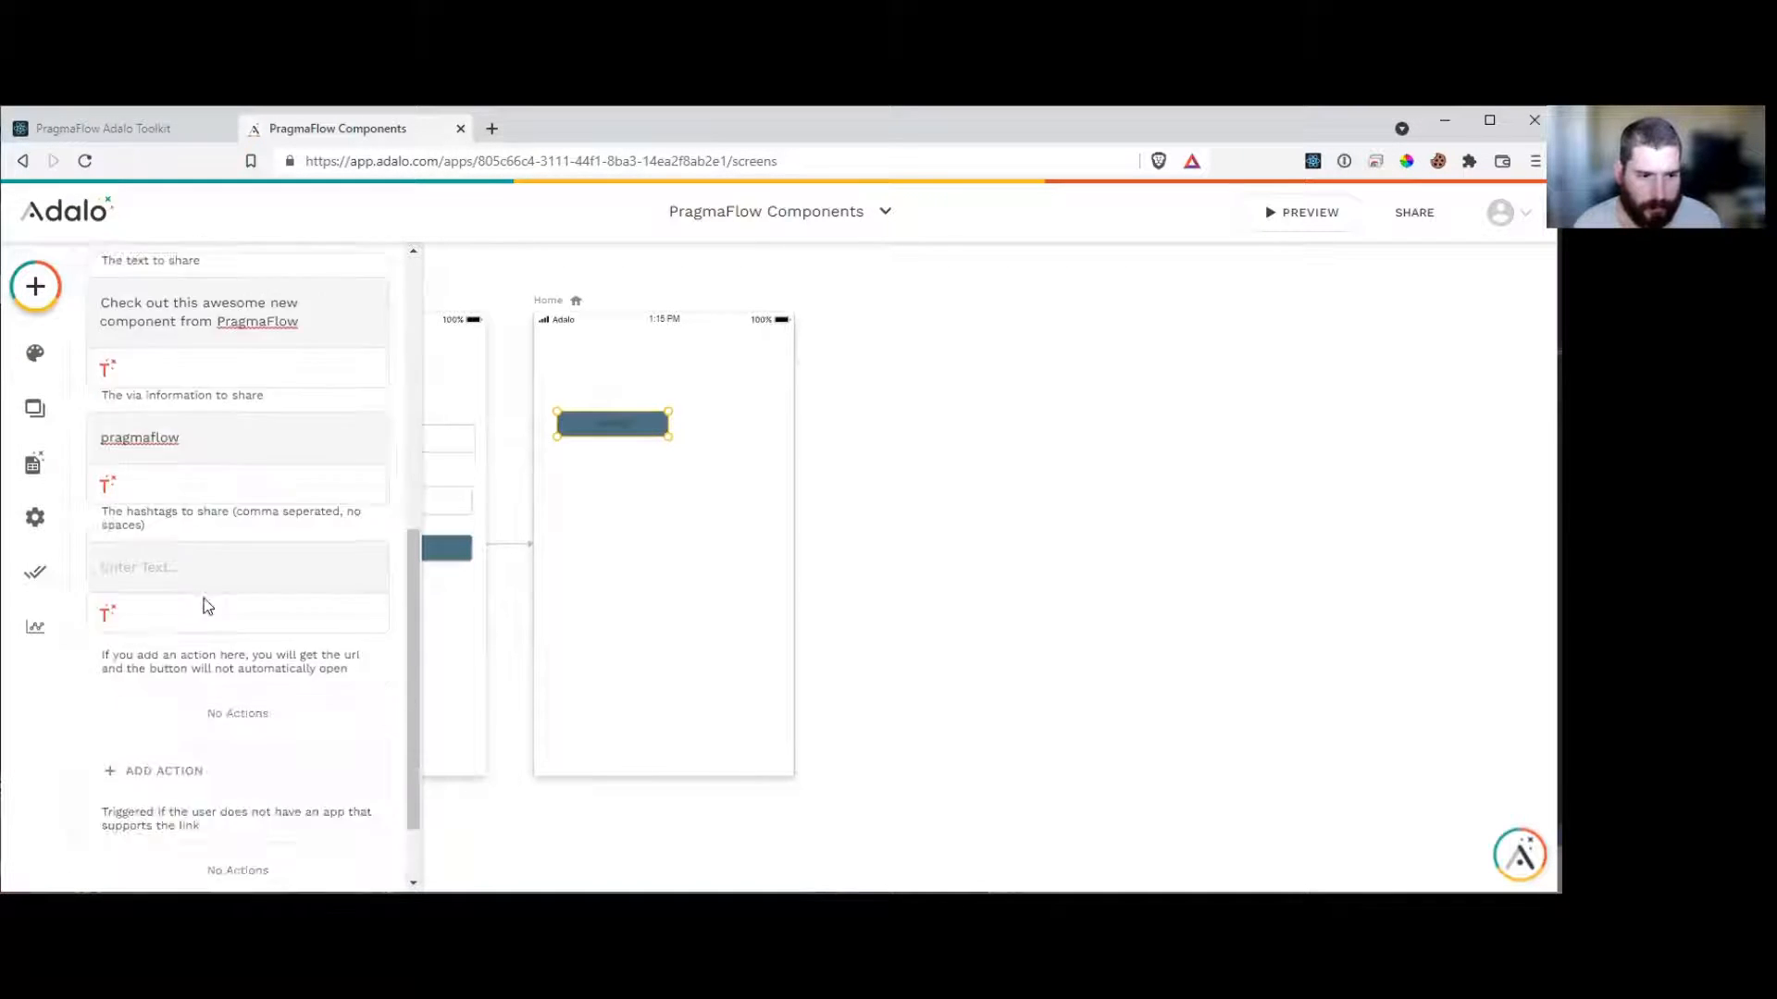
pyautogui.click(227, 437)
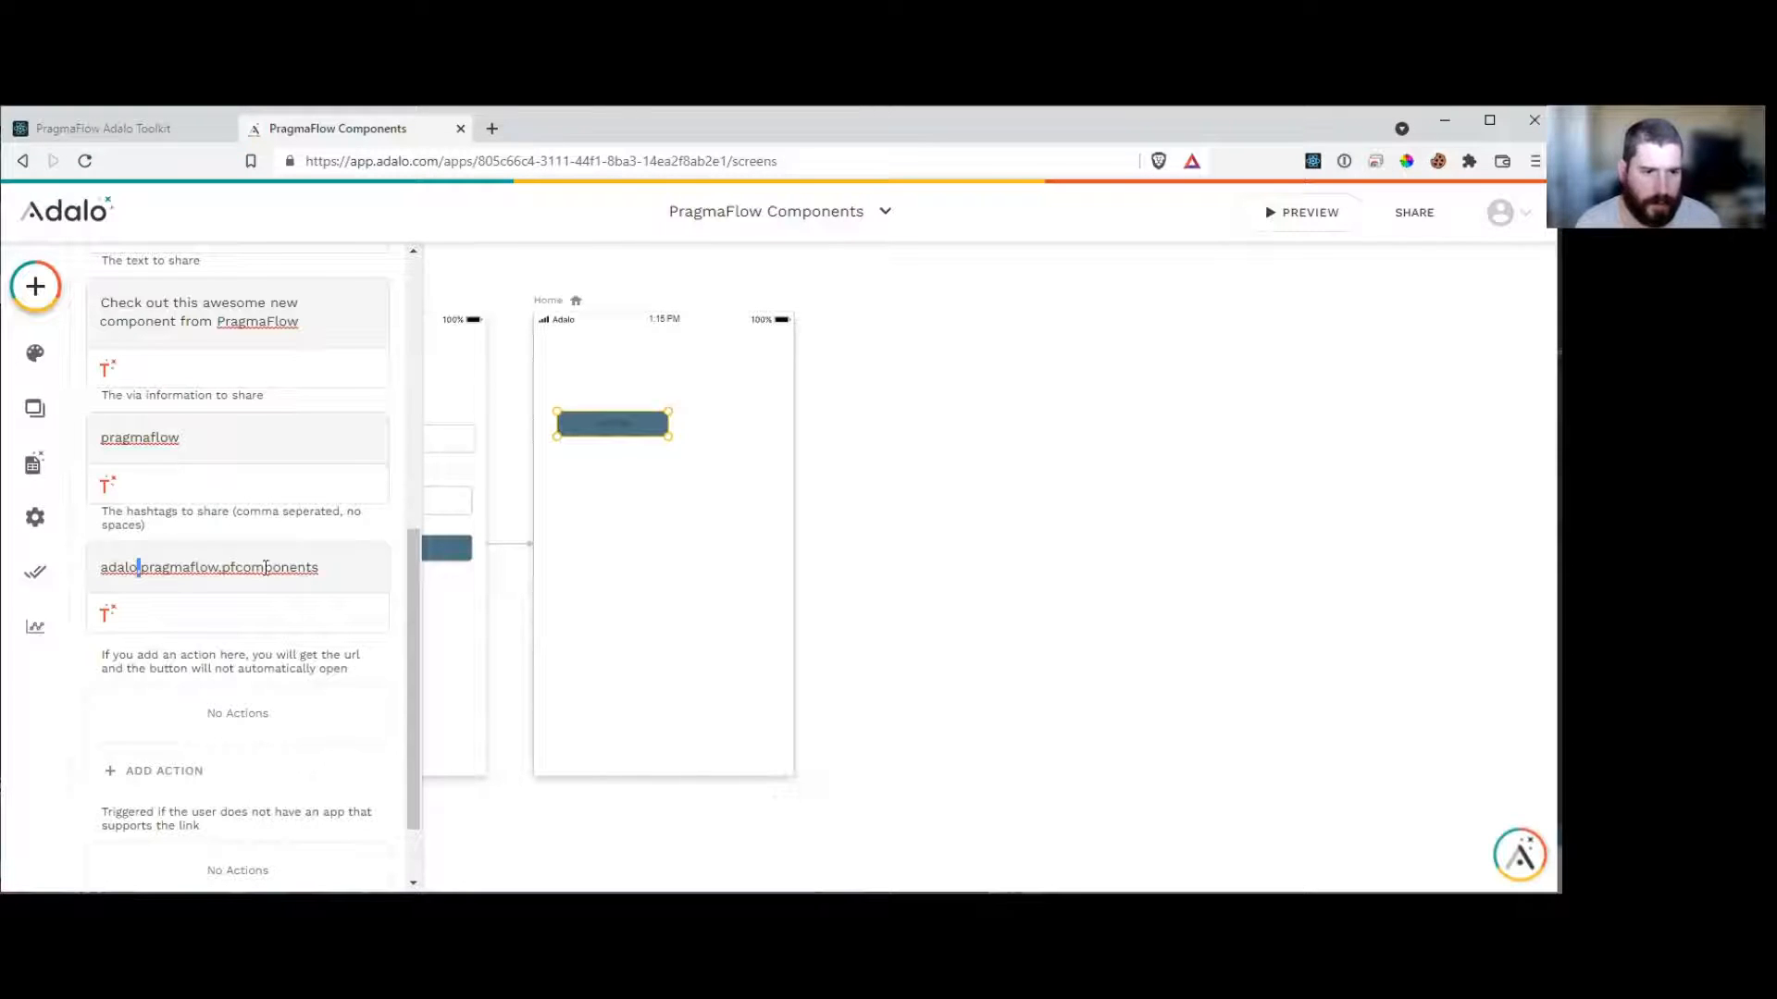
pyautogui.scroll(-3)
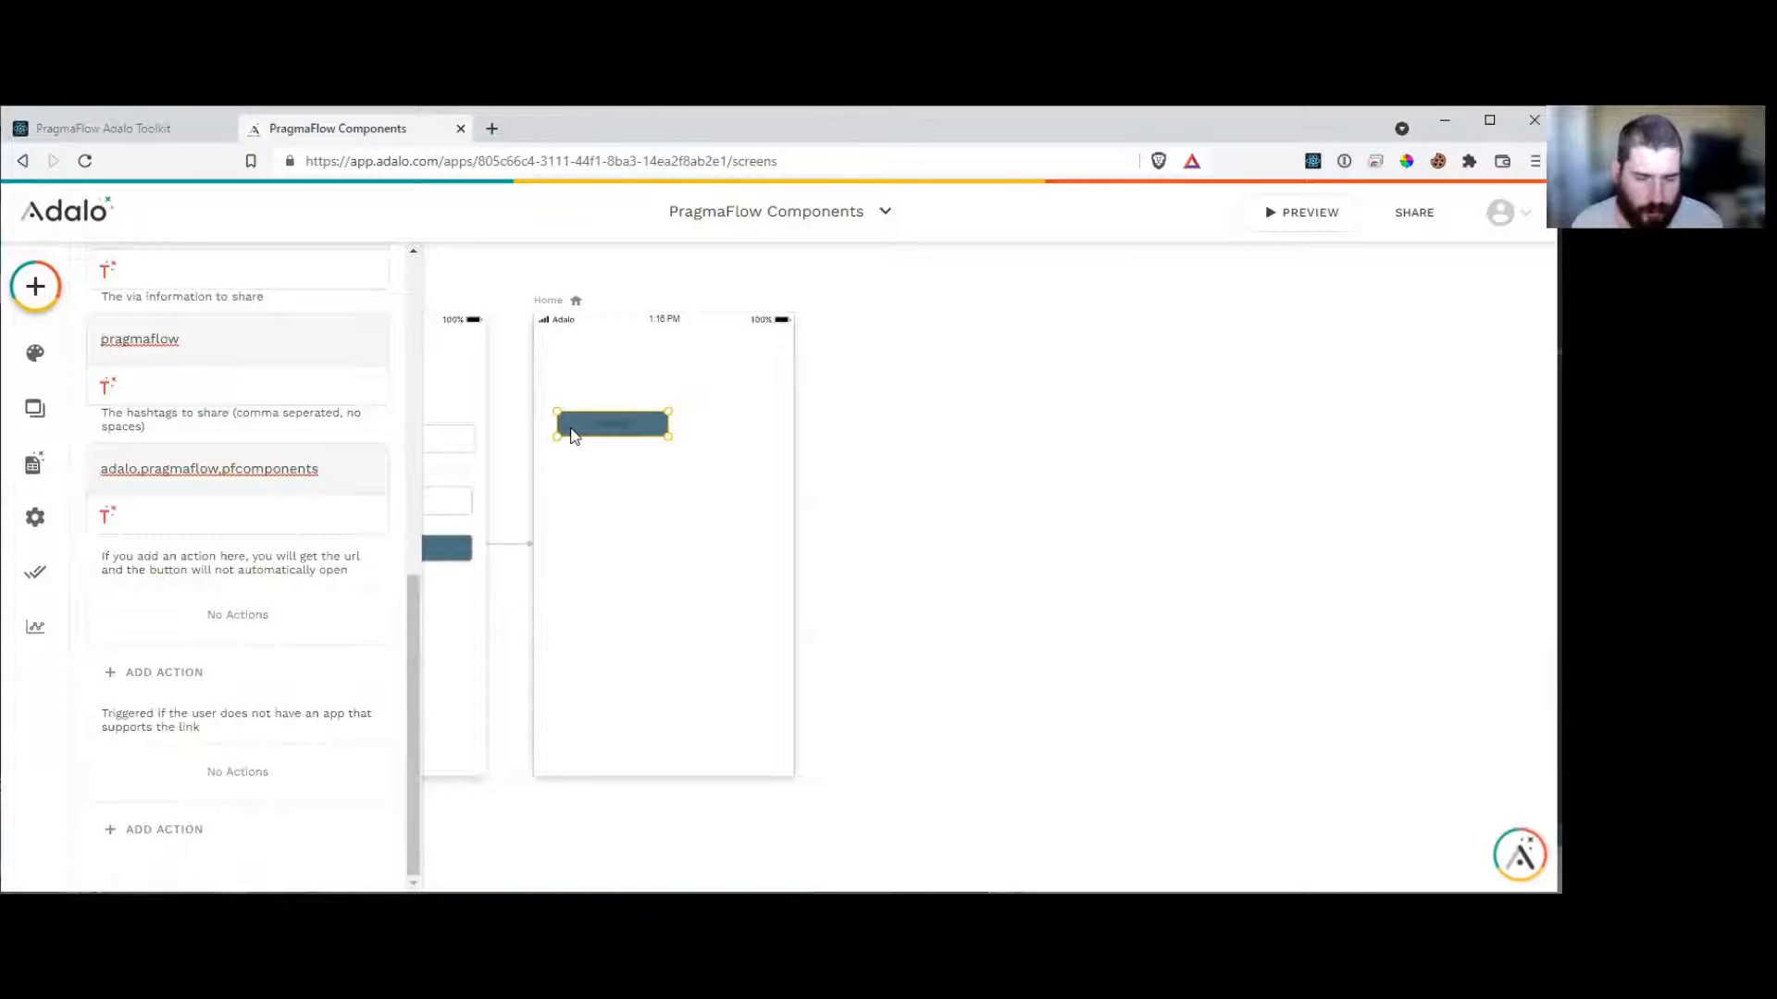
pyautogui.moveTo(662, 585)
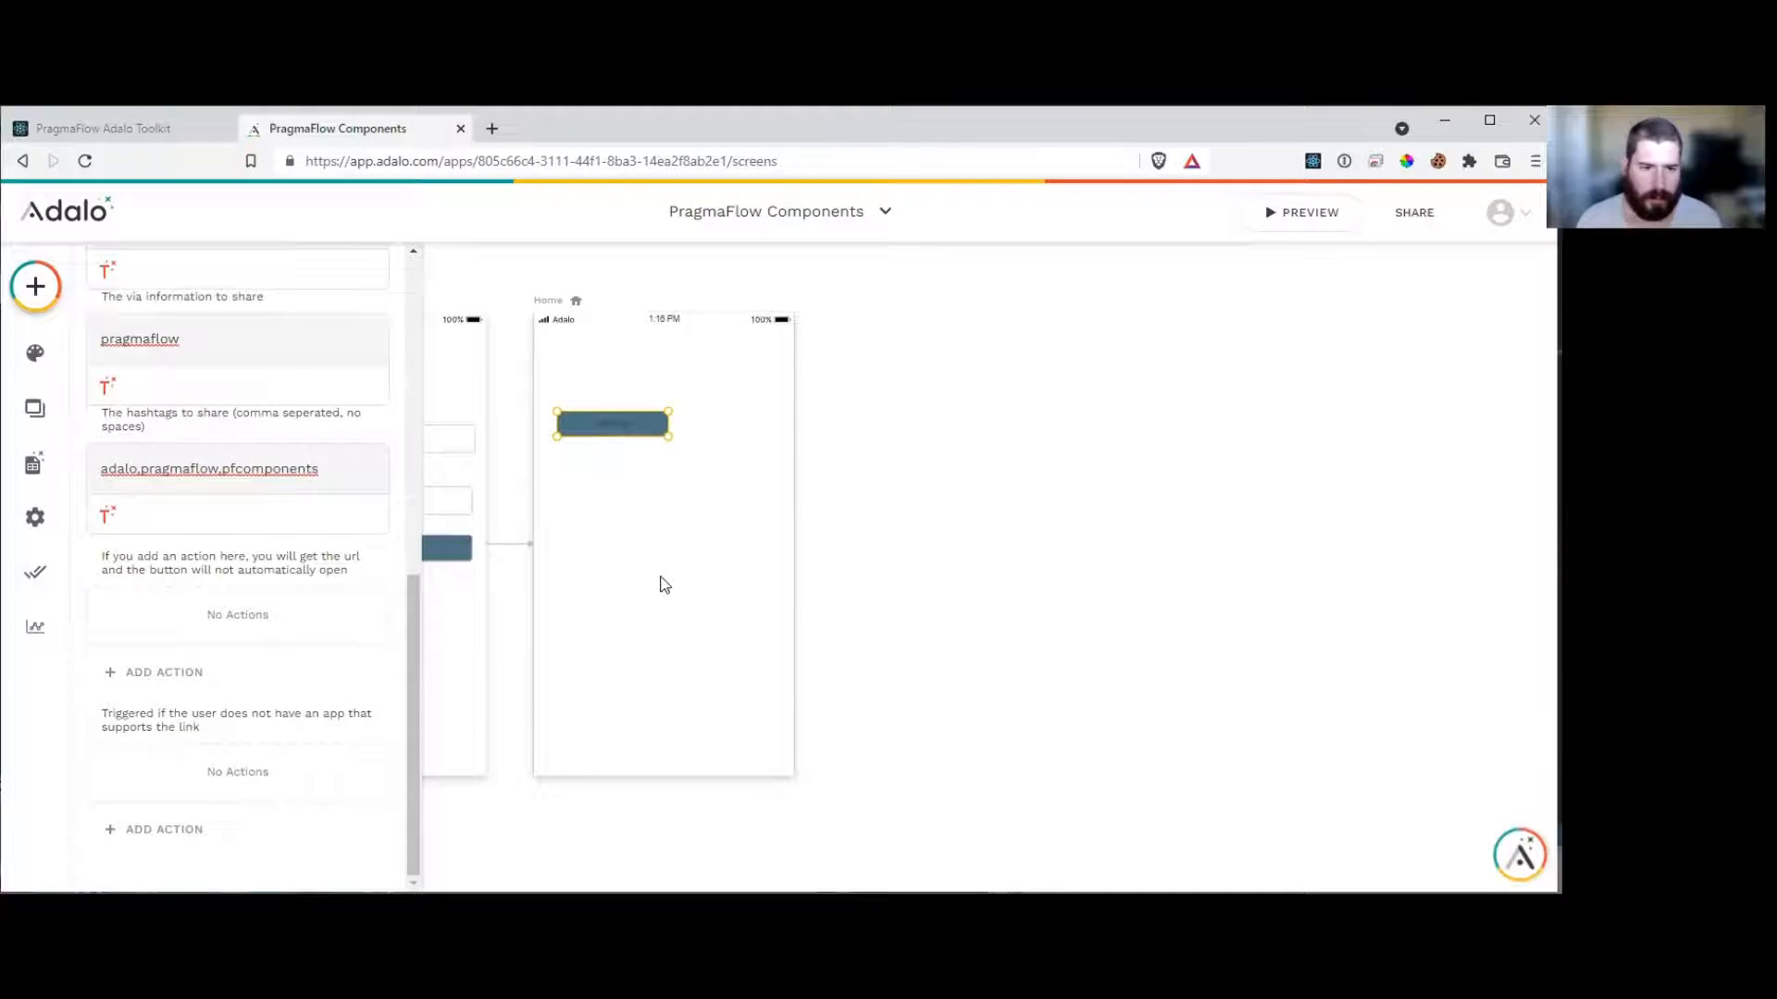
pyautogui.moveTo(96, 275)
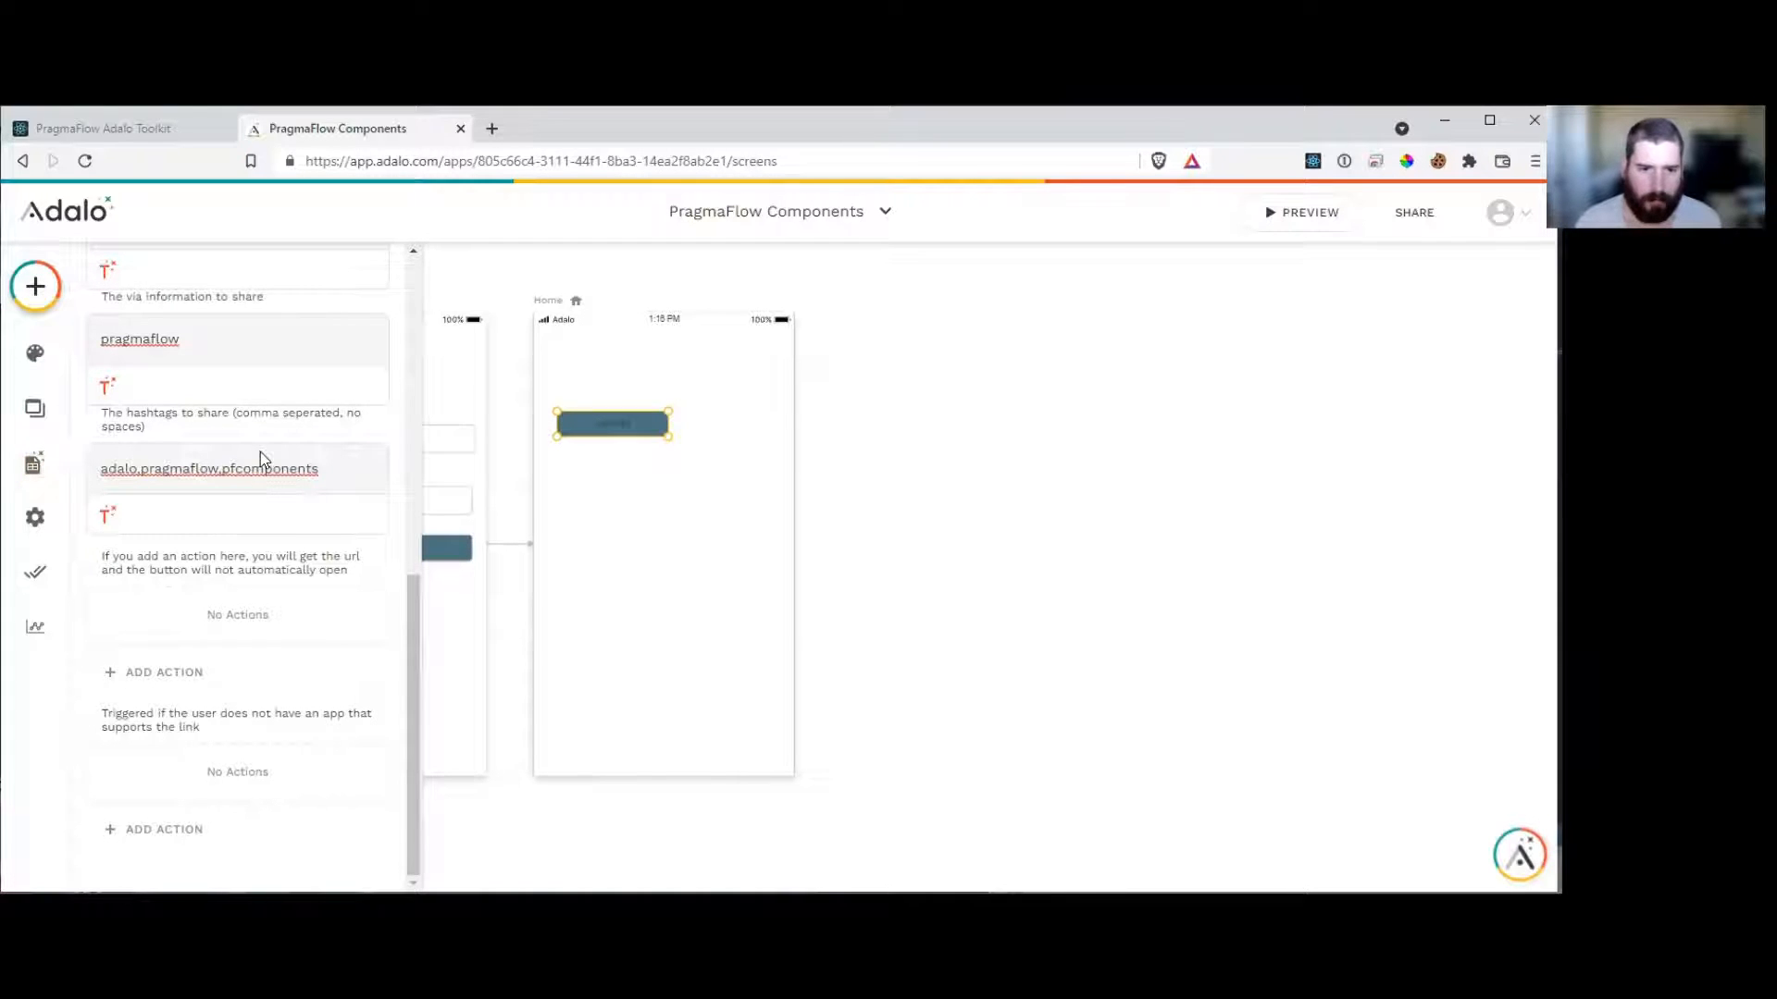
pyautogui.moveTo(218, 662)
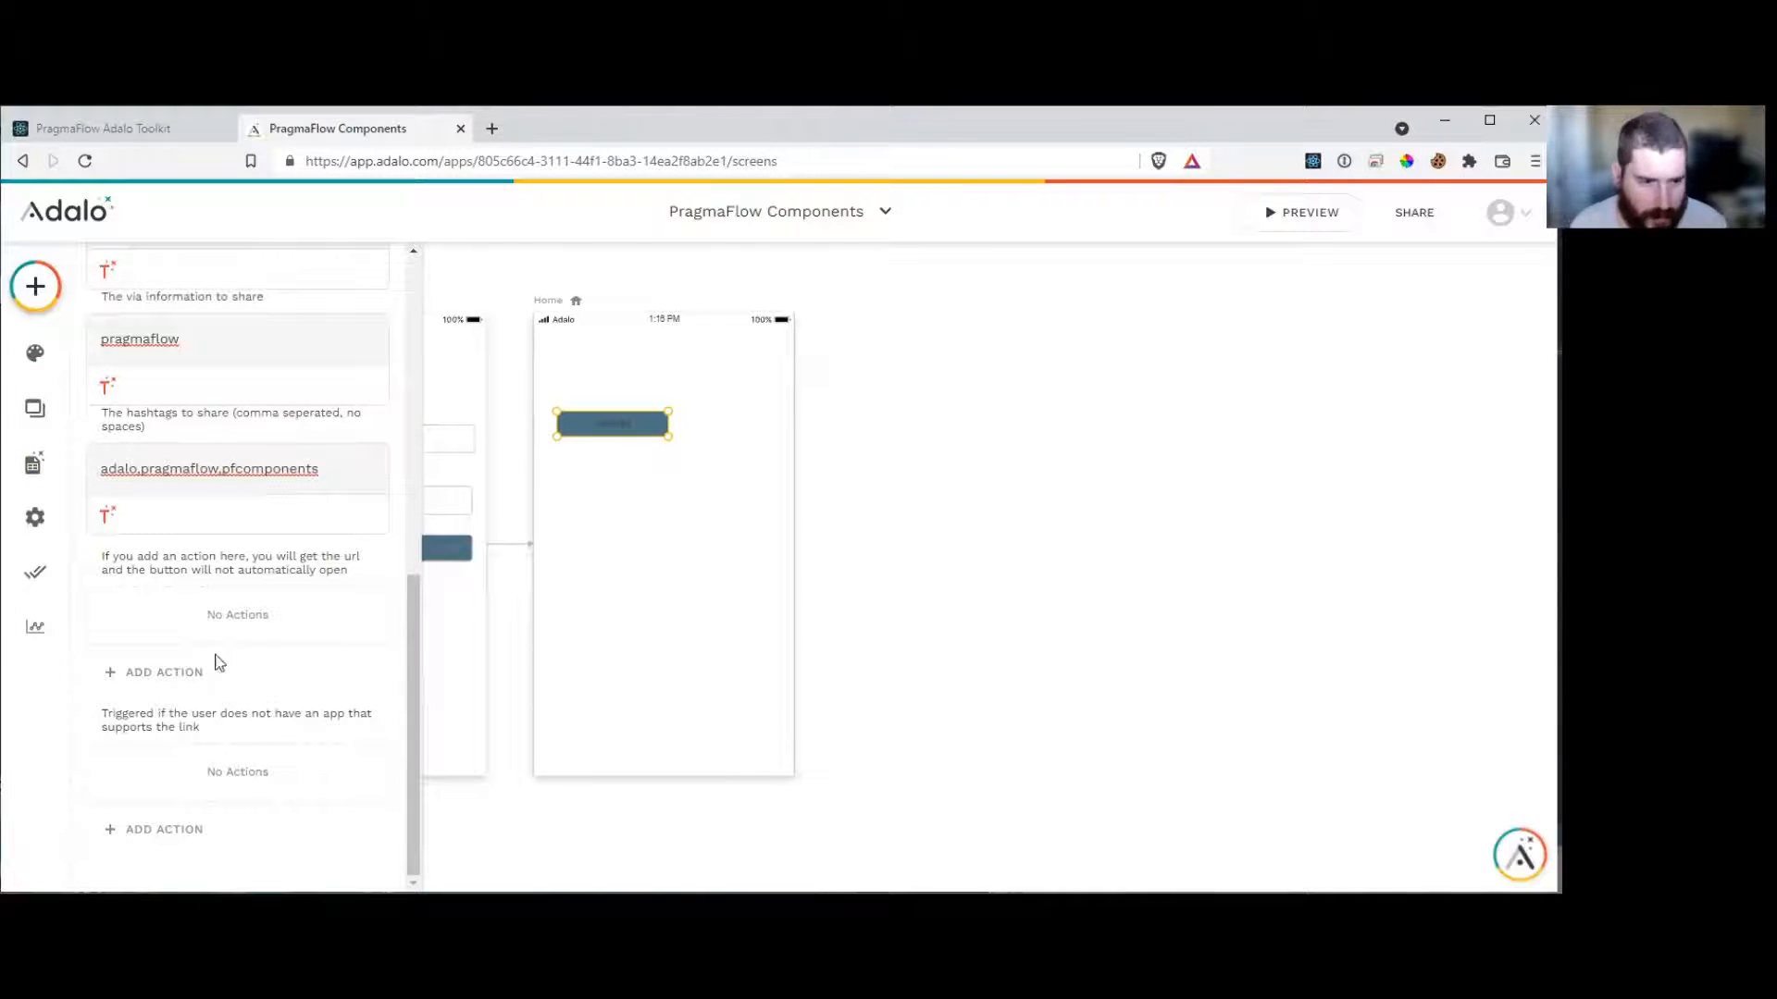
# - Add a trial Link > Website action, delete it, and show the add-component list
pyautogui.click(162, 671)
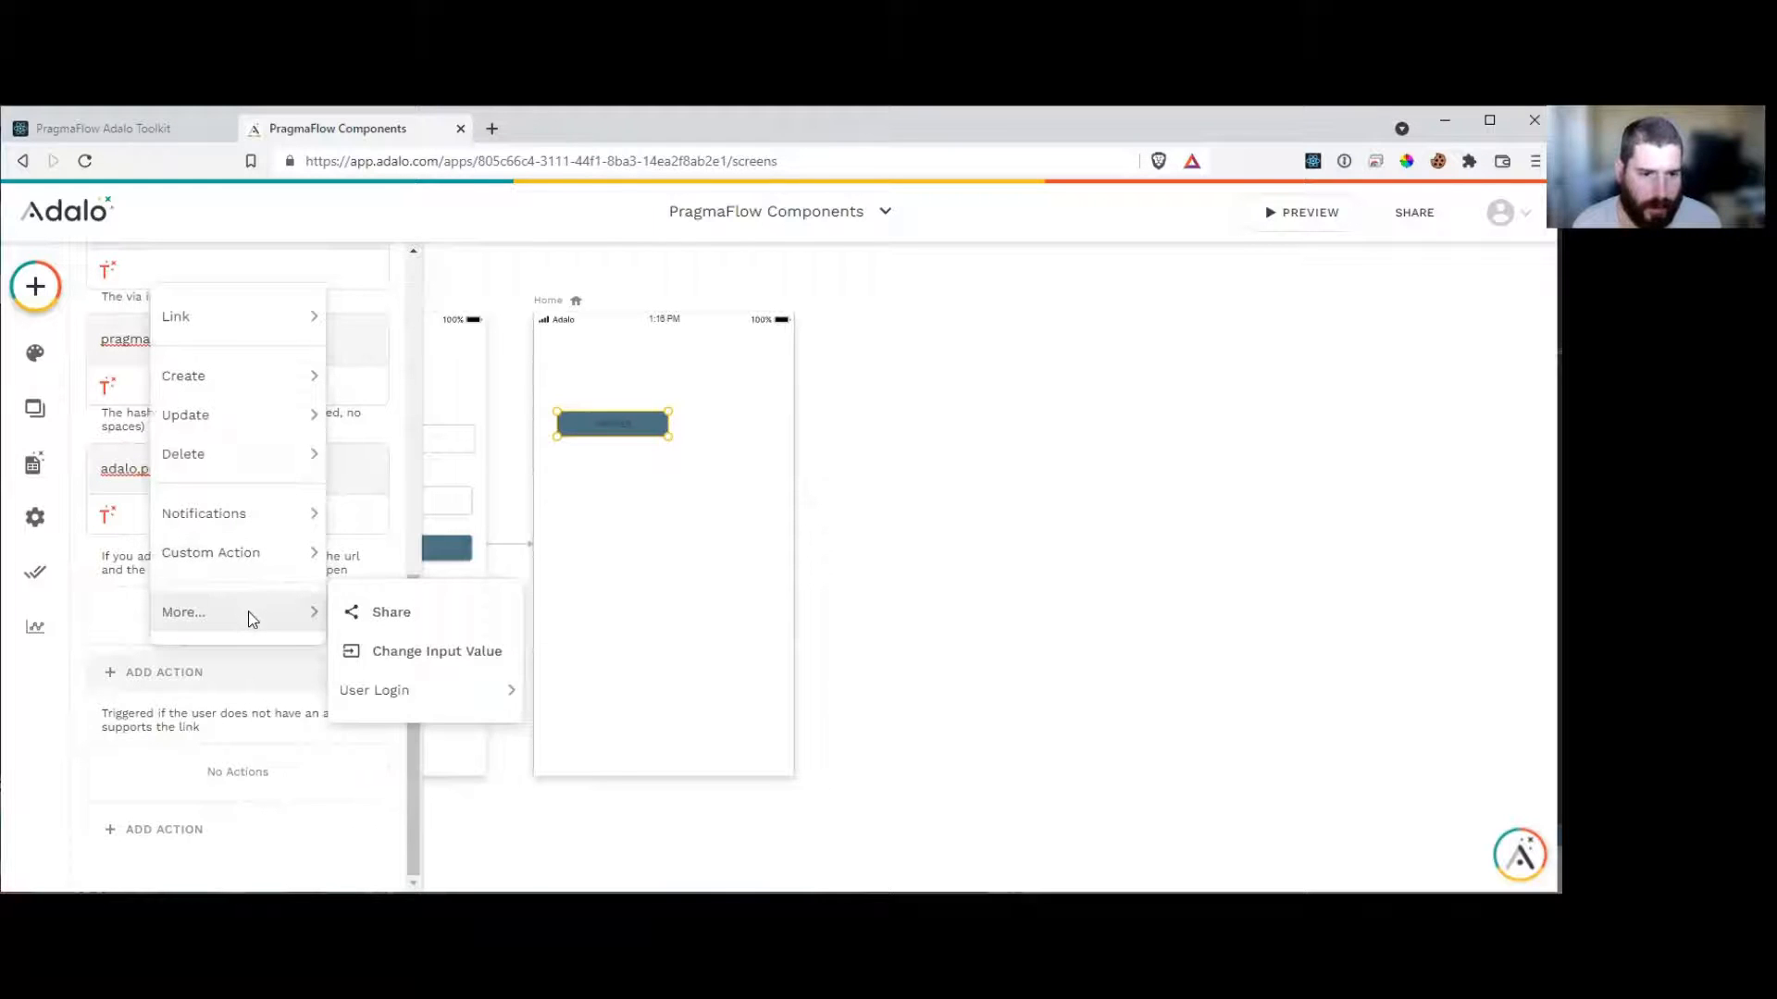
pyautogui.moveTo(390, 612)
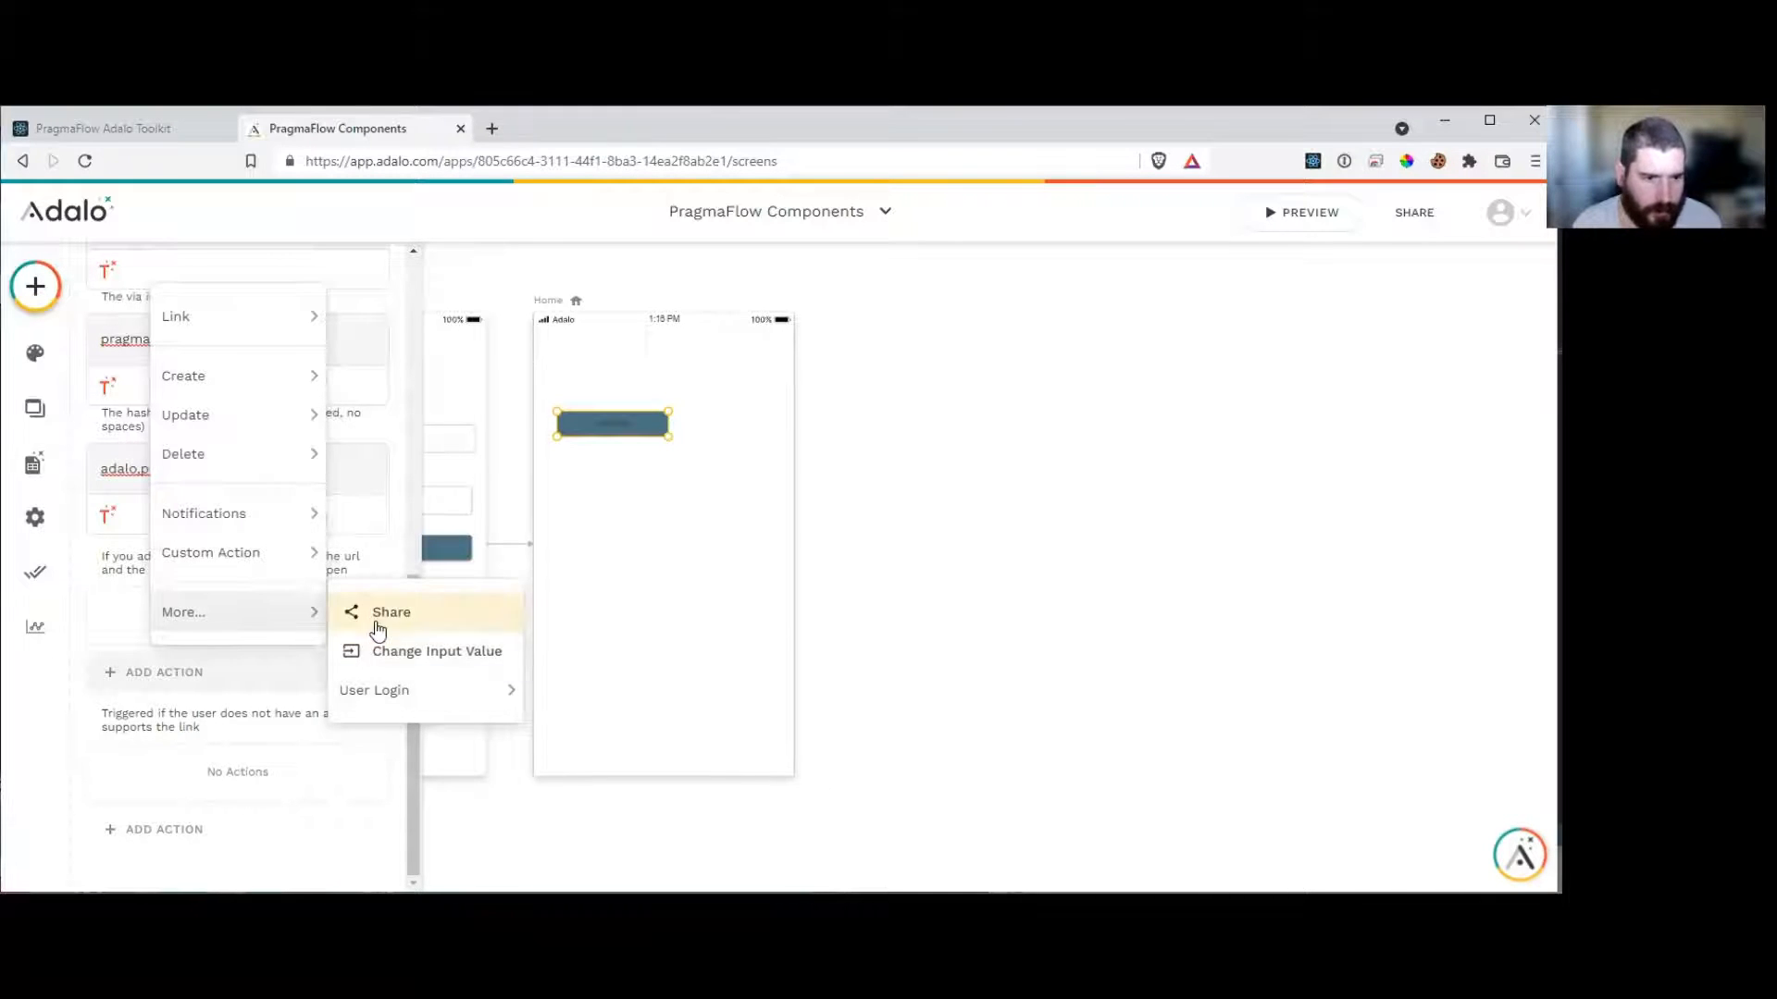
pyautogui.moveTo(286, 624)
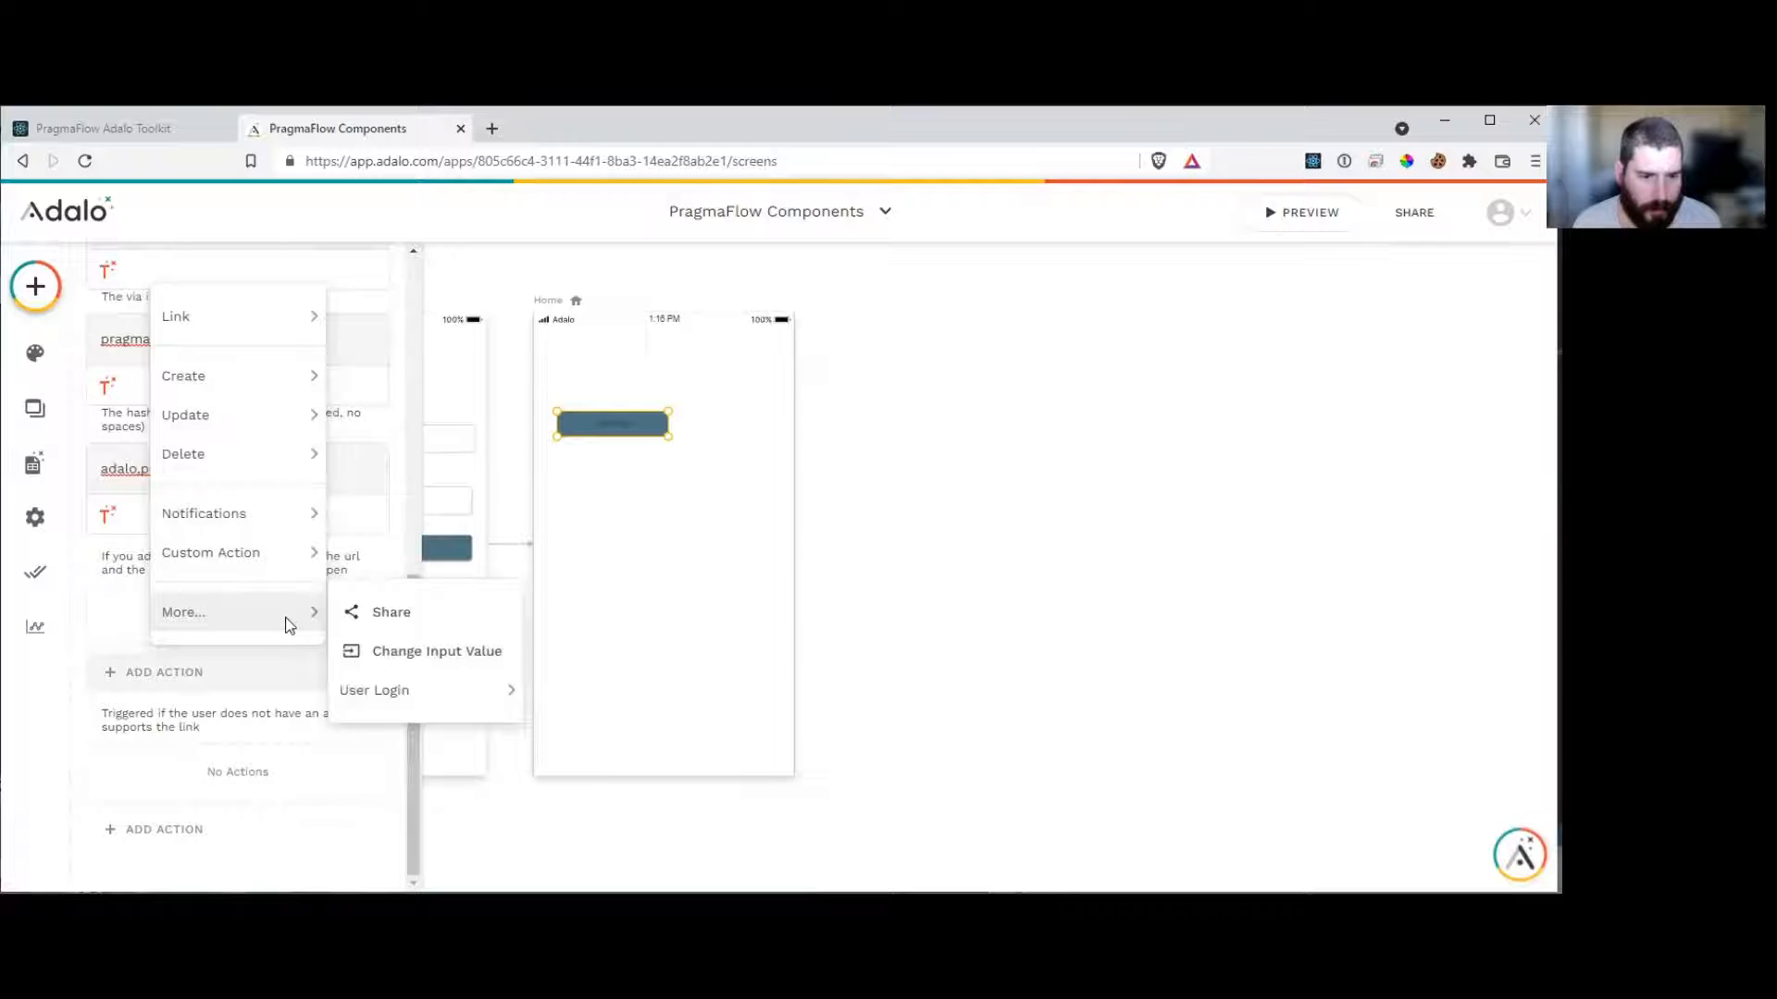
pyautogui.moveTo(272, 588)
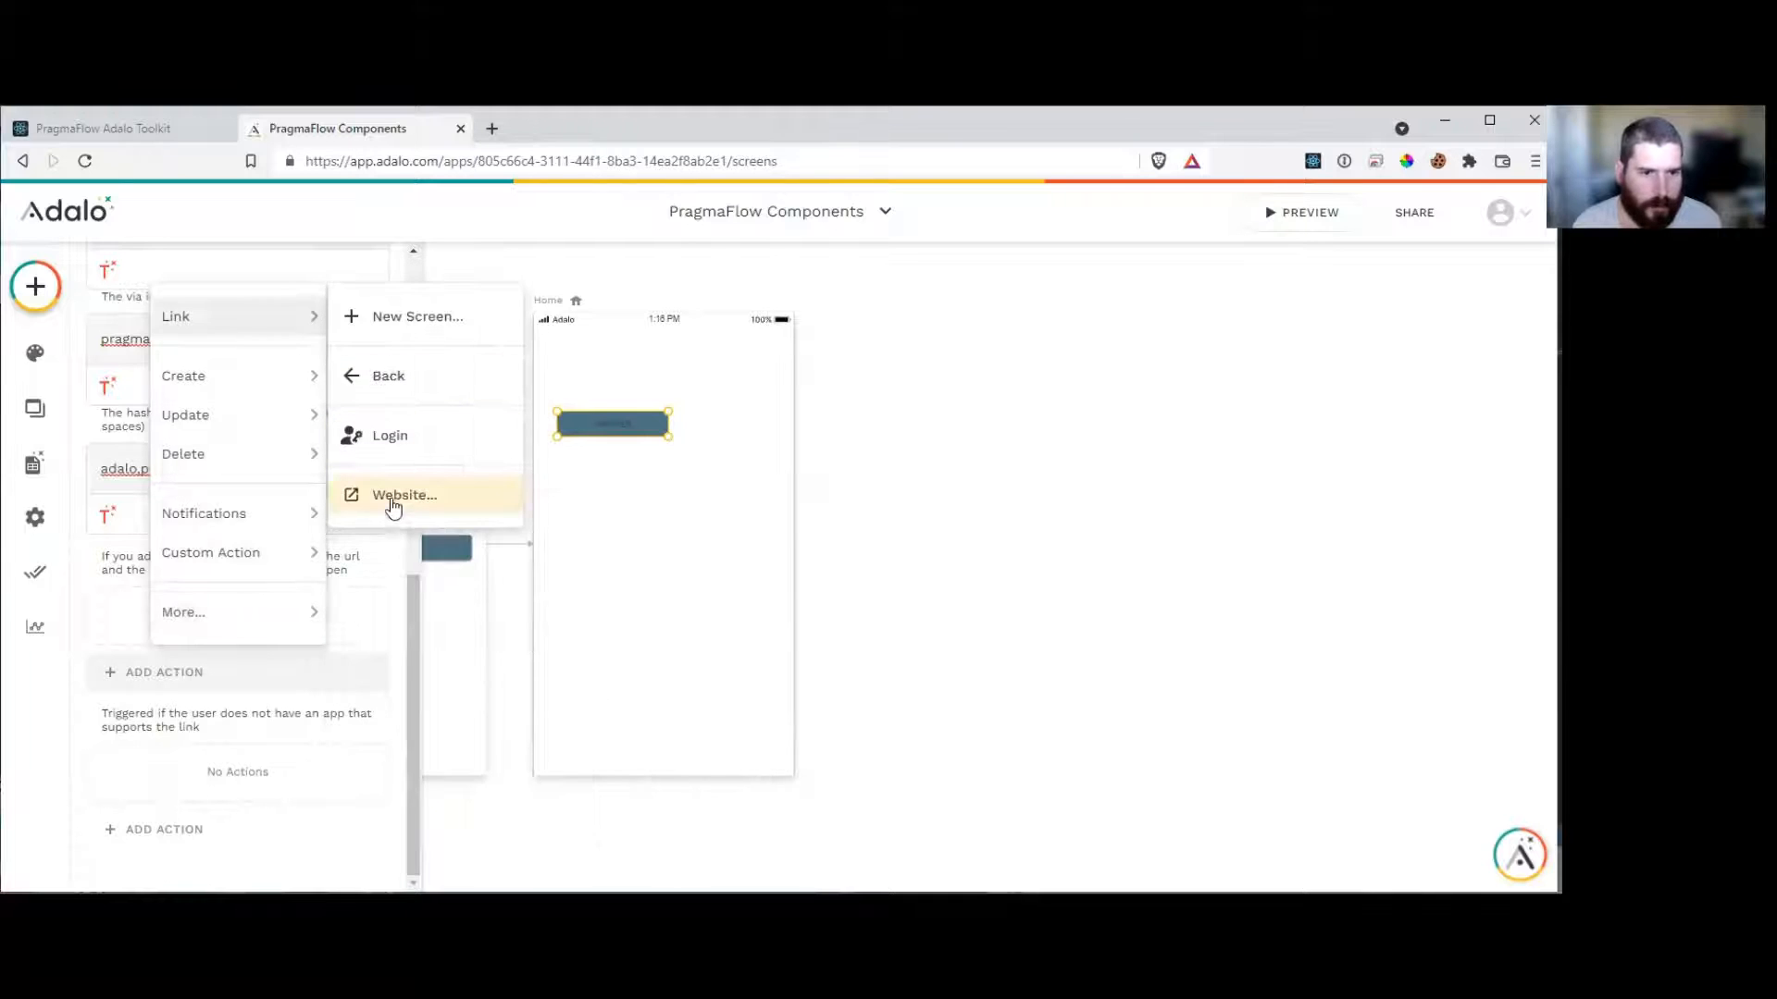
pyautogui.click(404, 494)
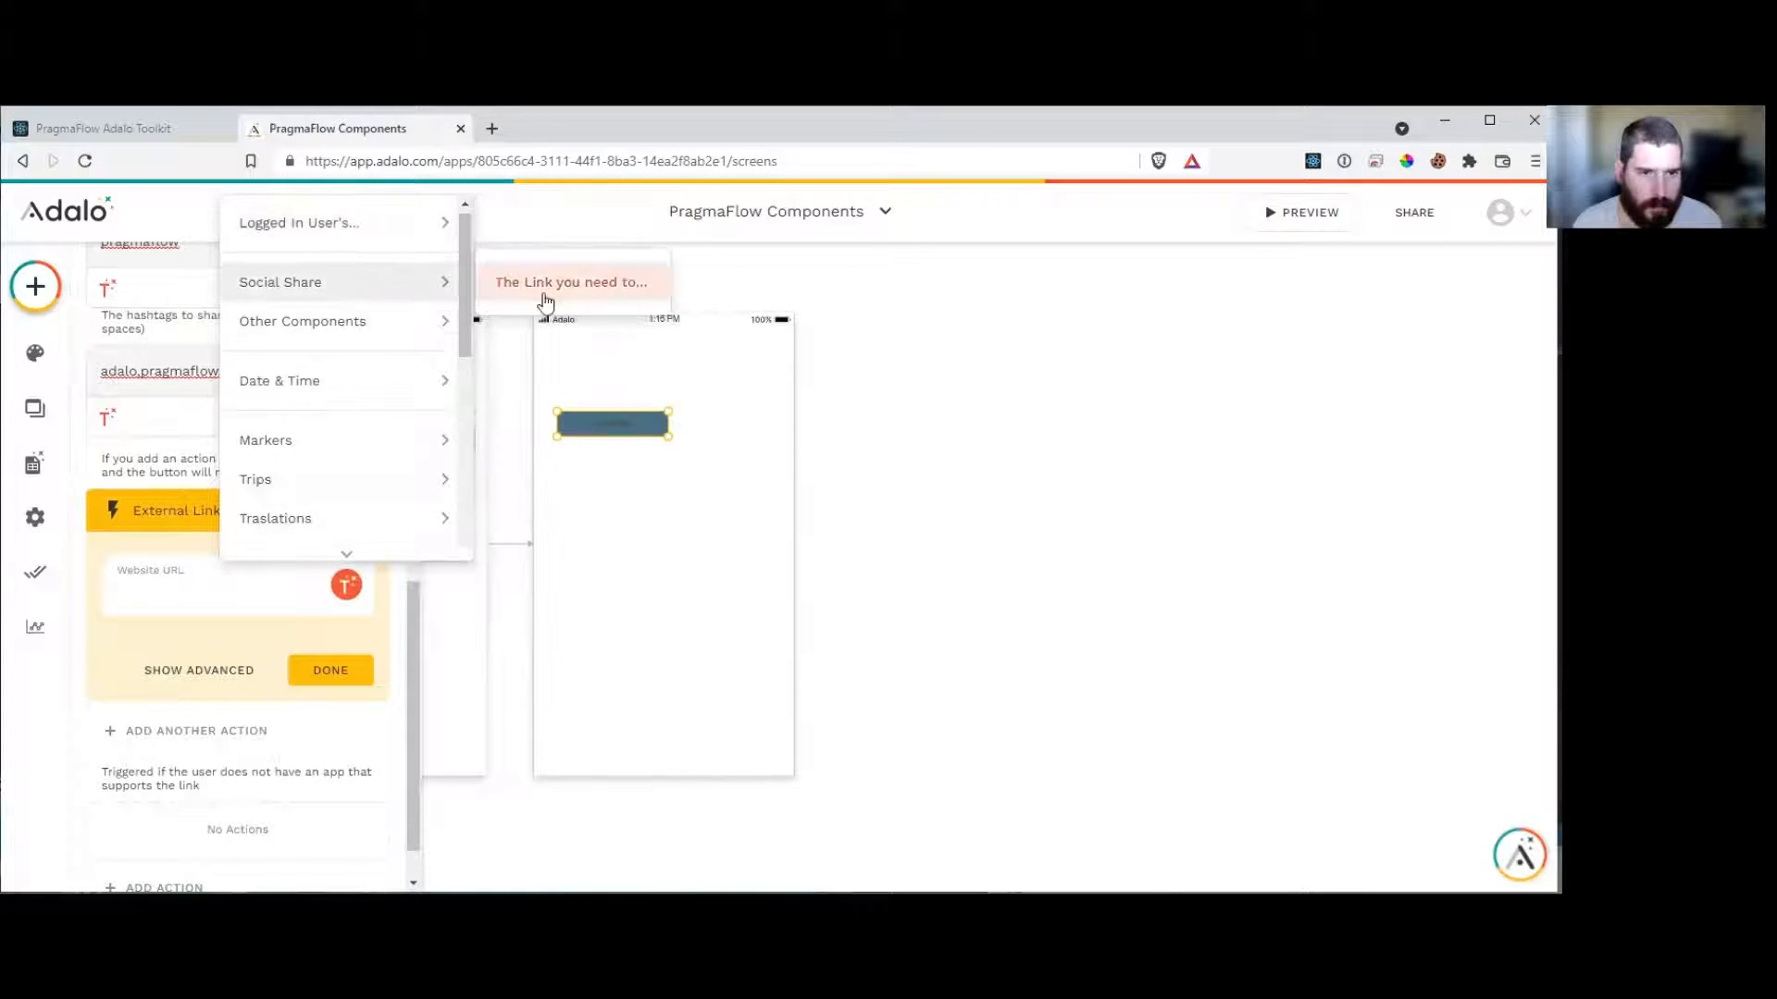
pyautogui.moveTo(620, 292)
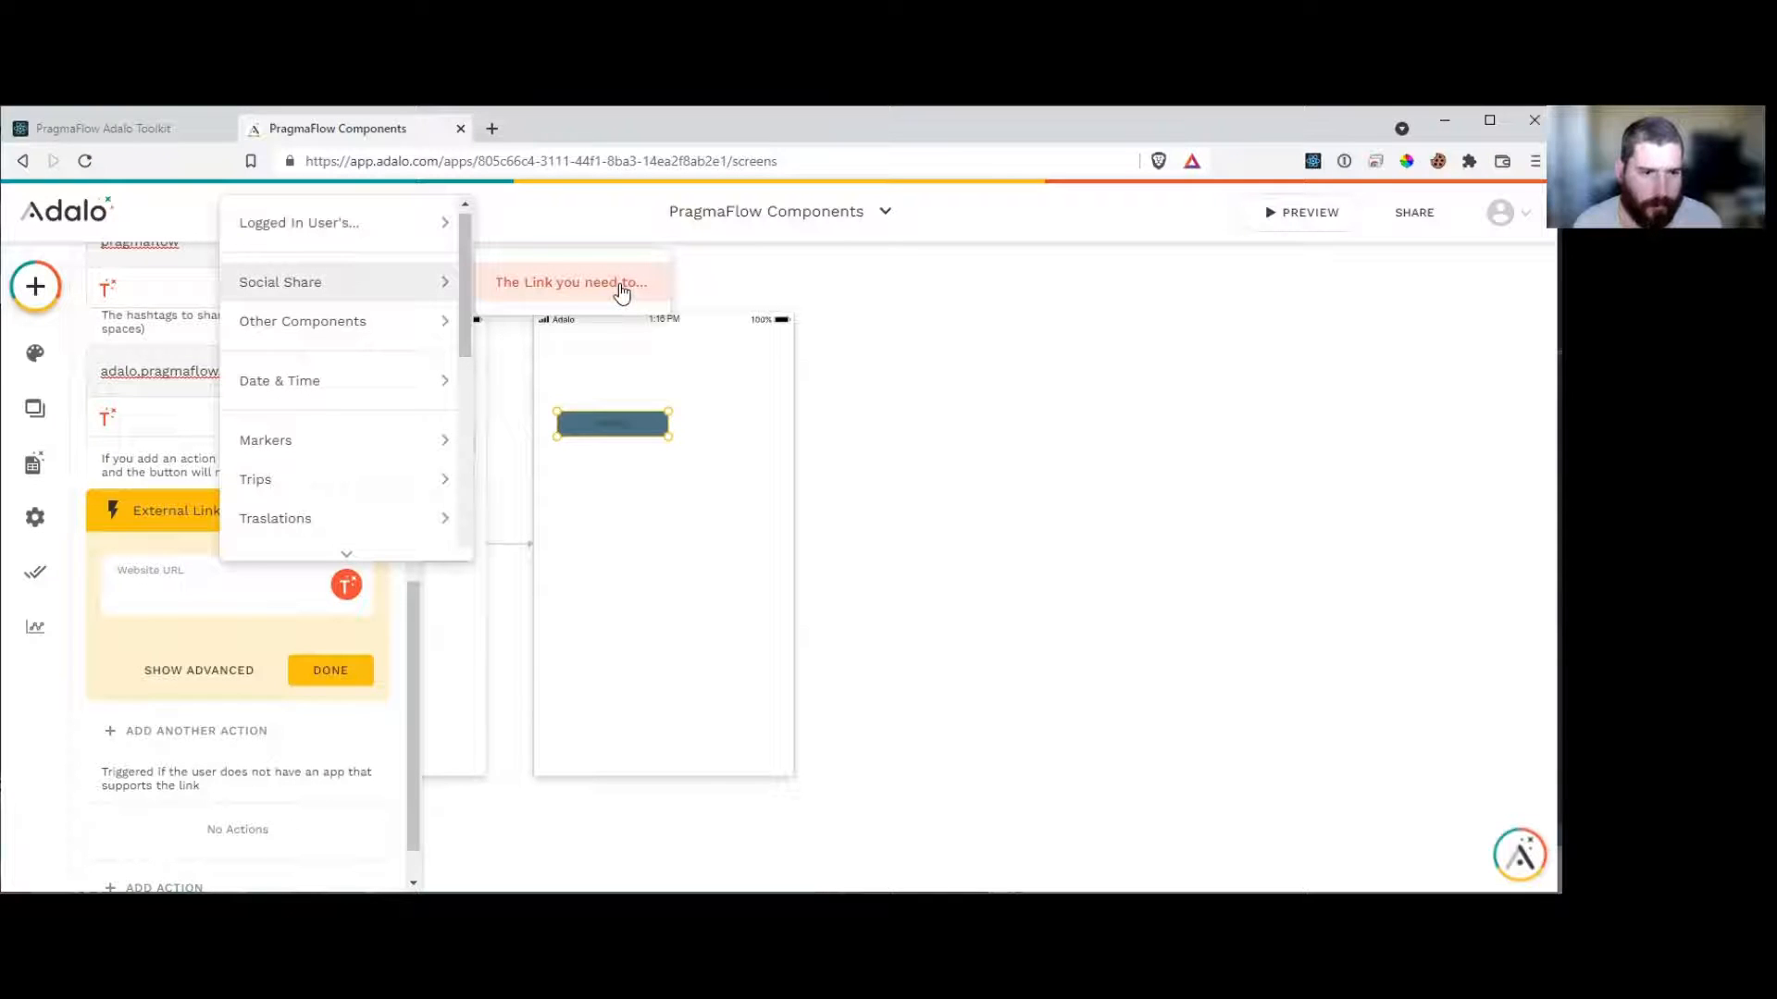
pyautogui.moveTo(617, 289)
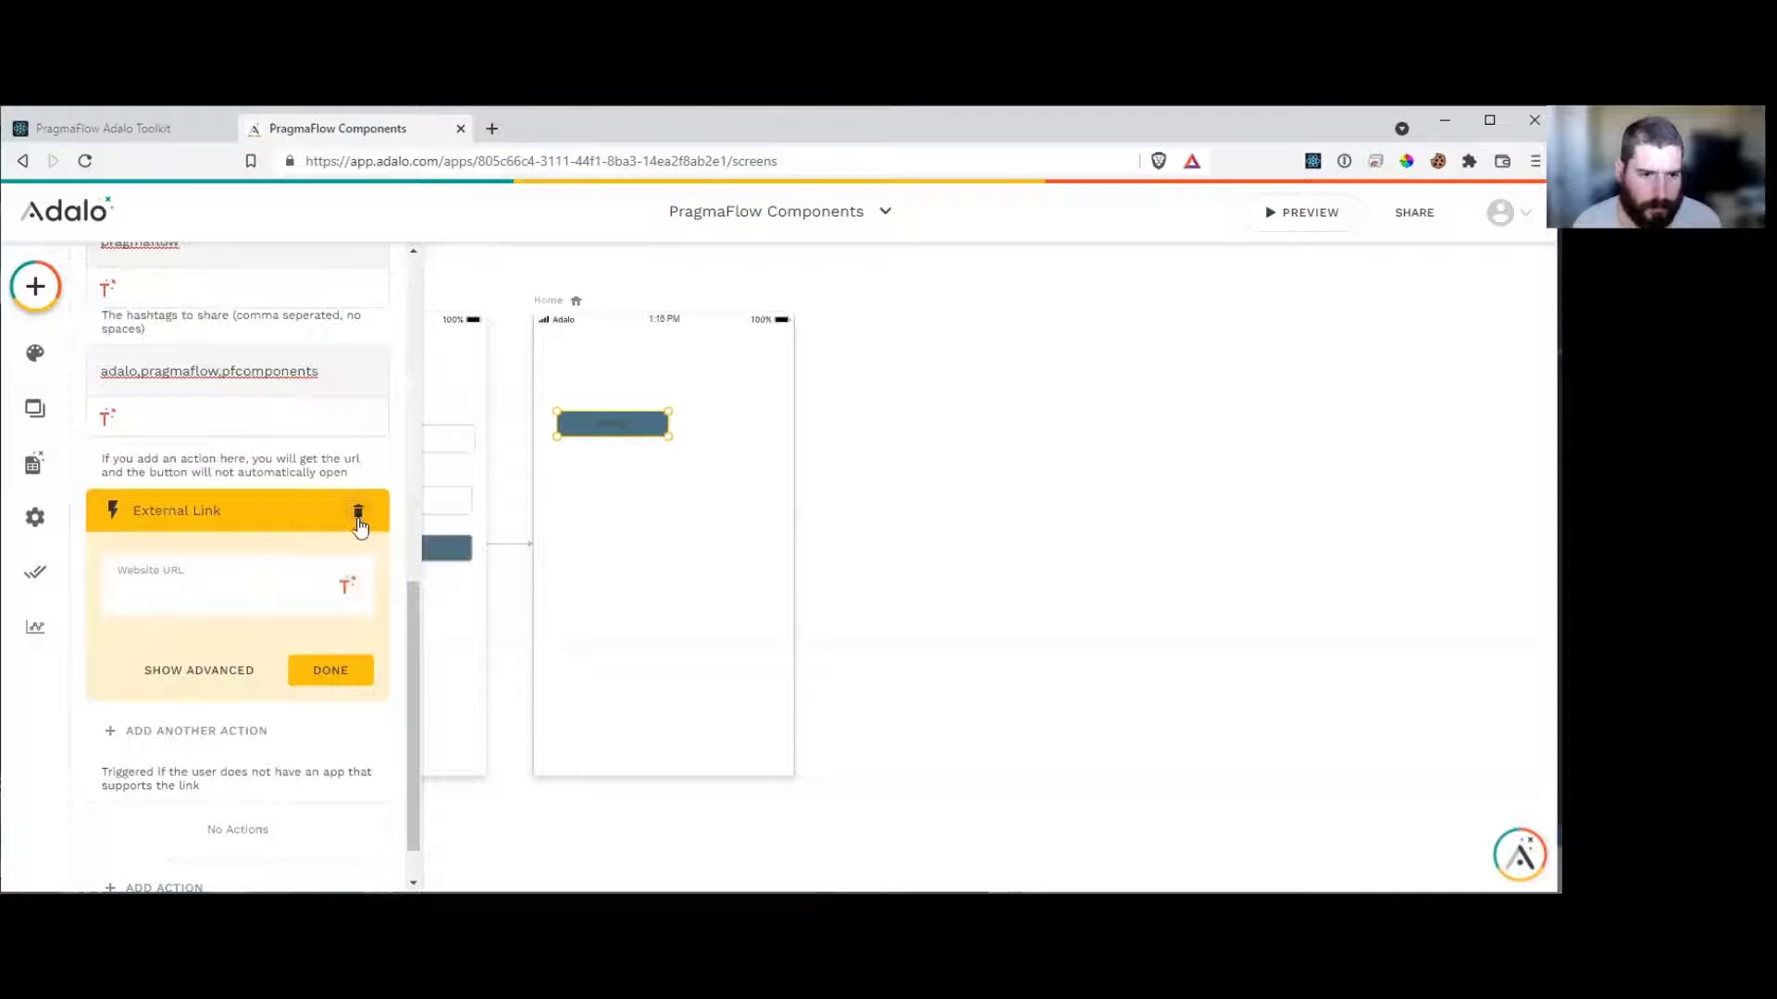
pyautogui.click(357, 511)
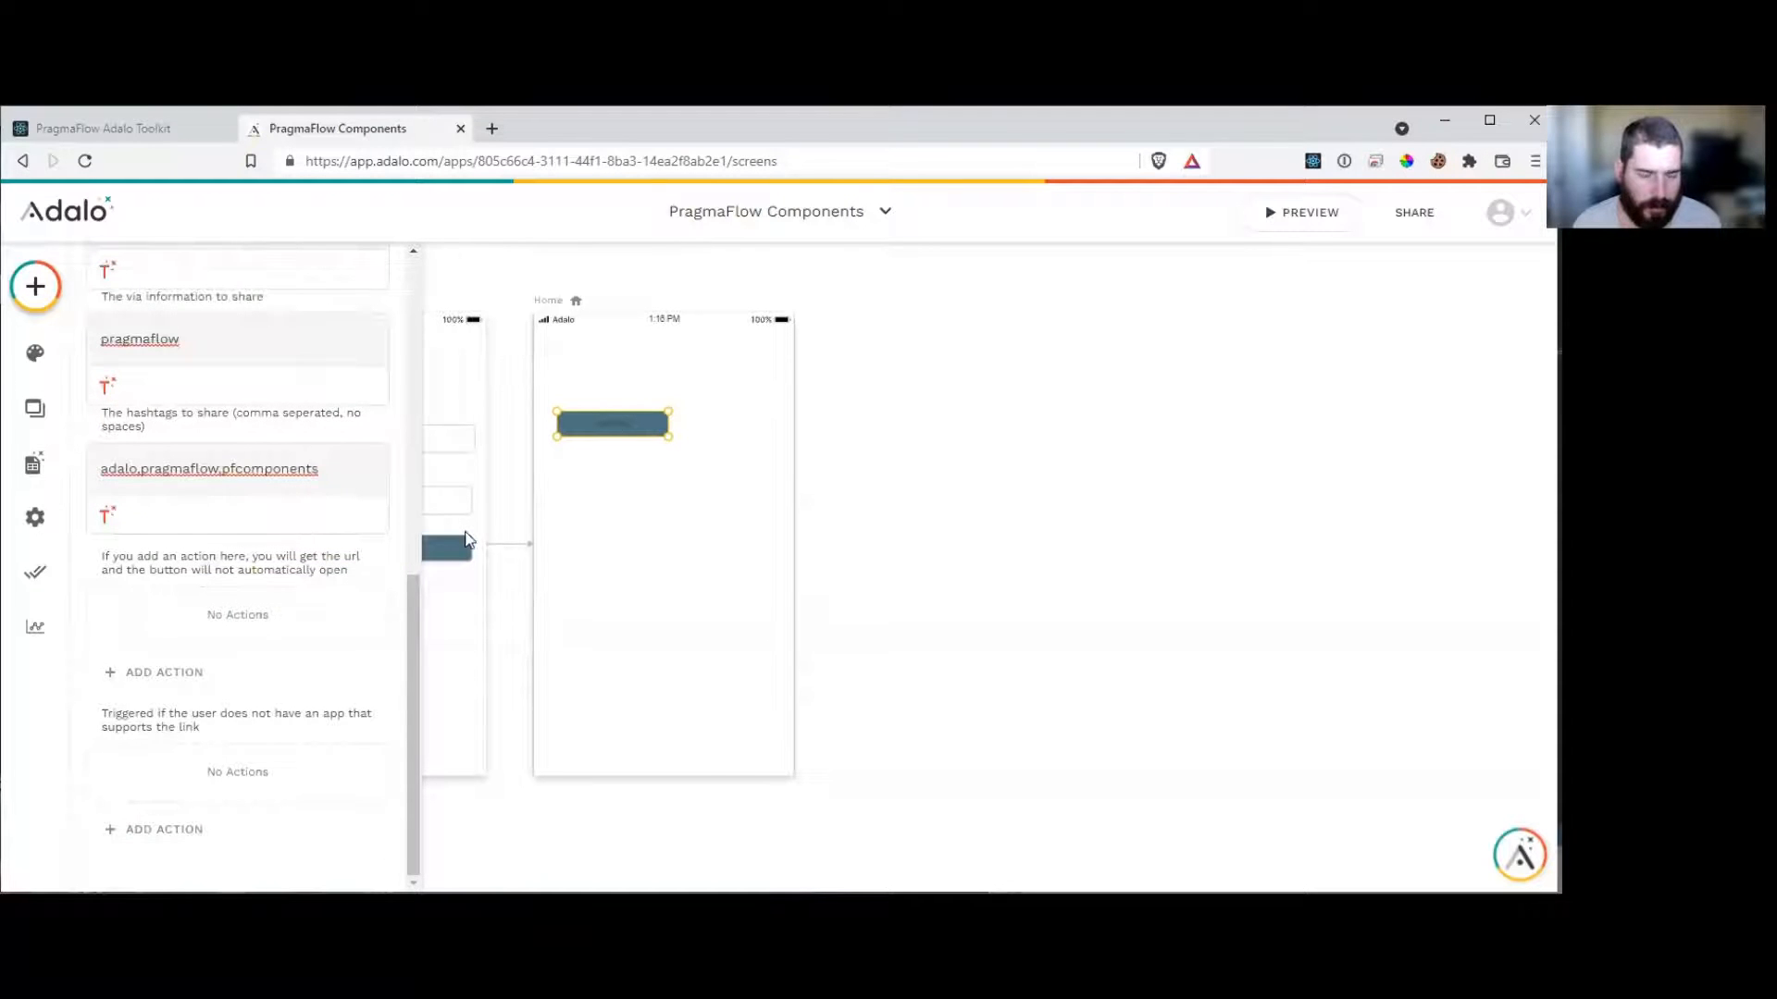
pyautogui.click(35, 286)
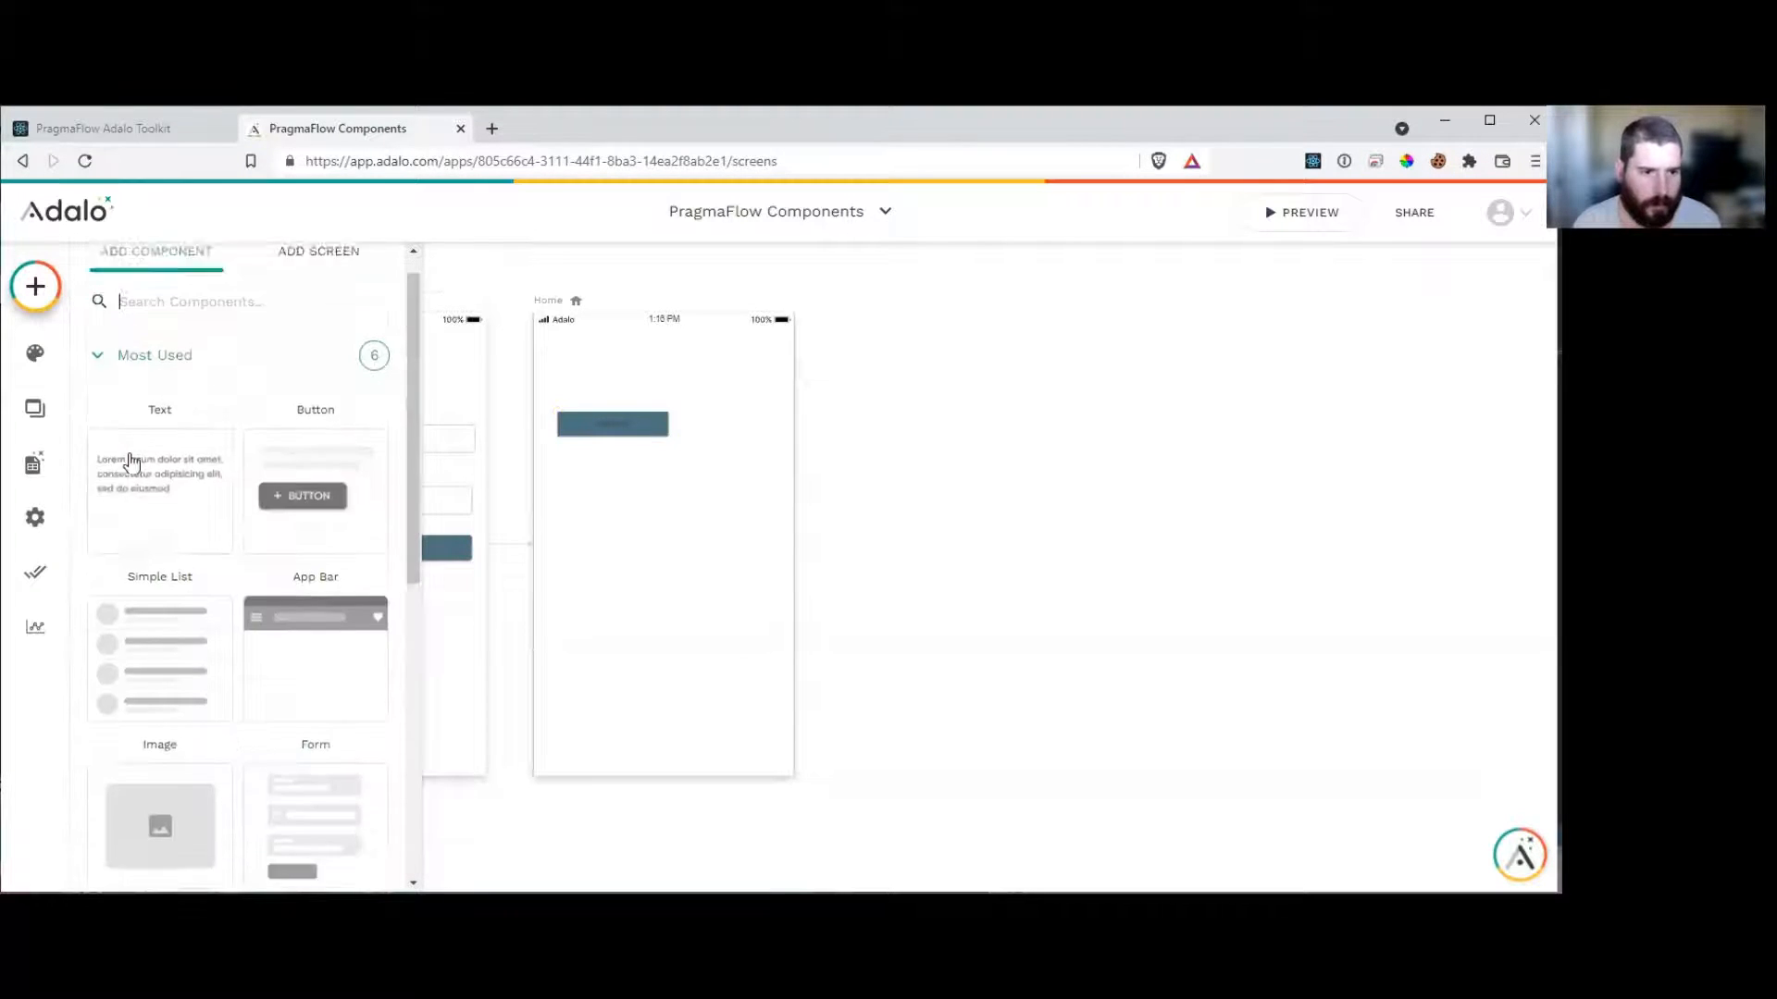
# - Add a second Social Share button targeting FaceBook, sharing the install-components URL
pyautogui.scroll(-3)
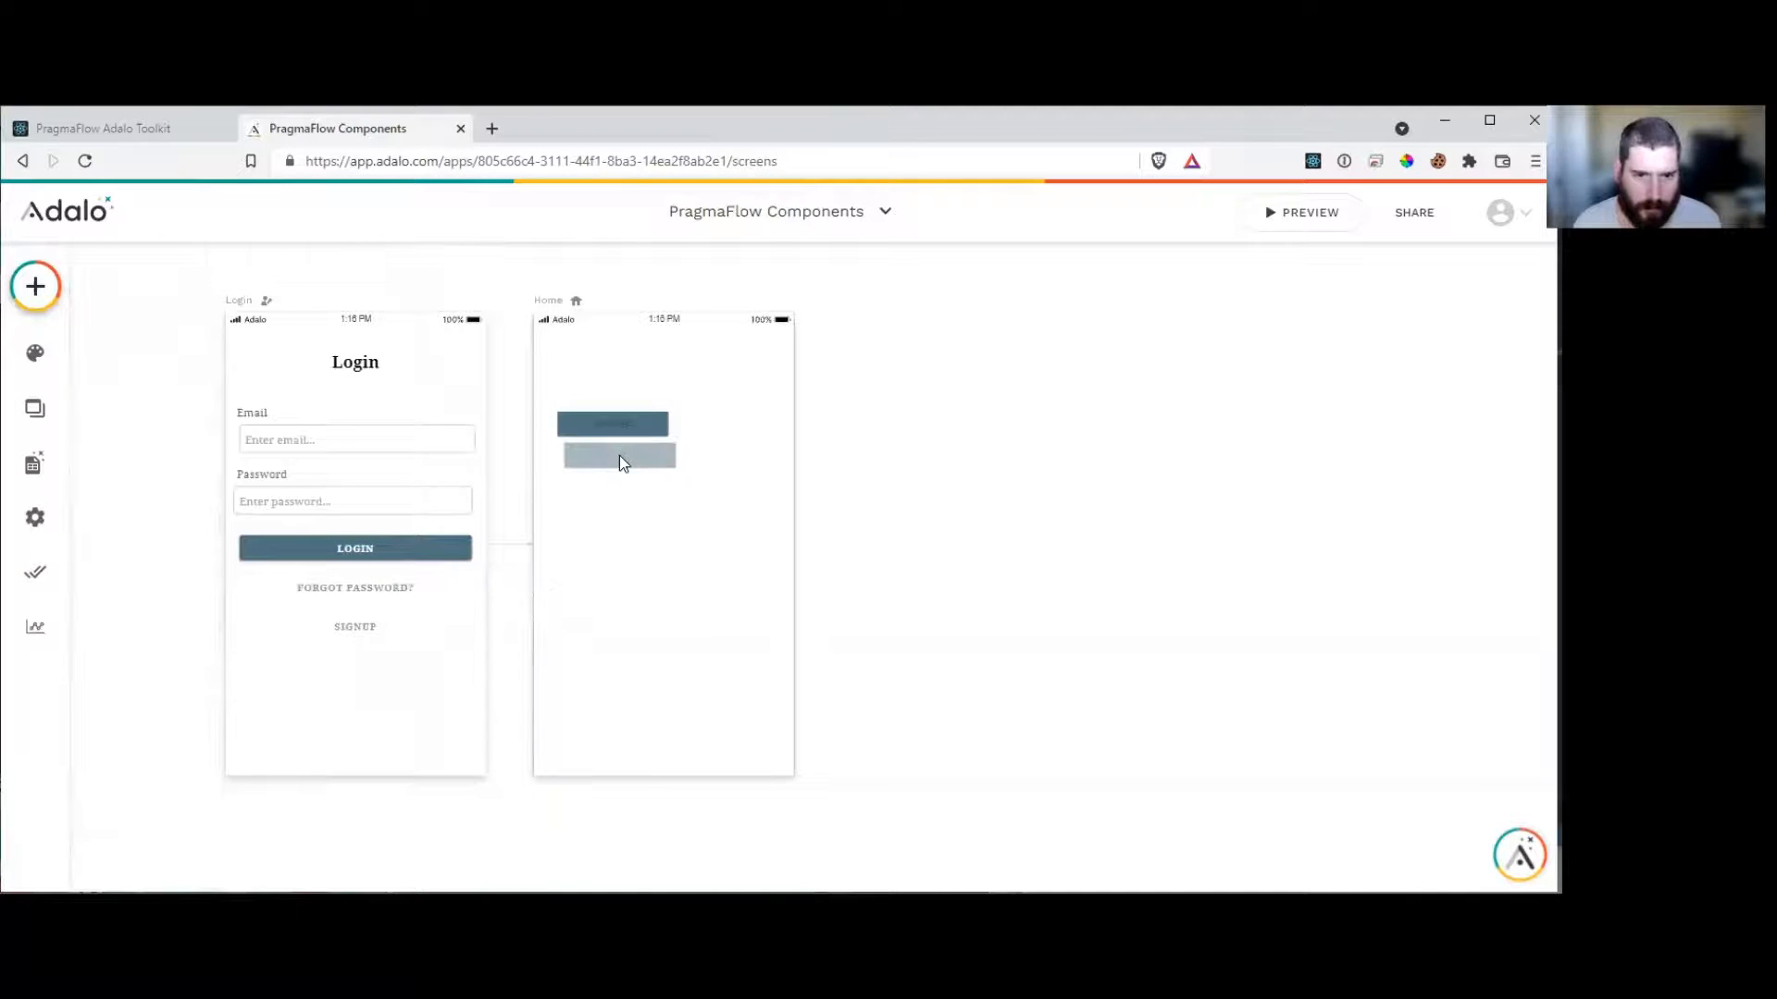
pyautogui.click(612, 454)
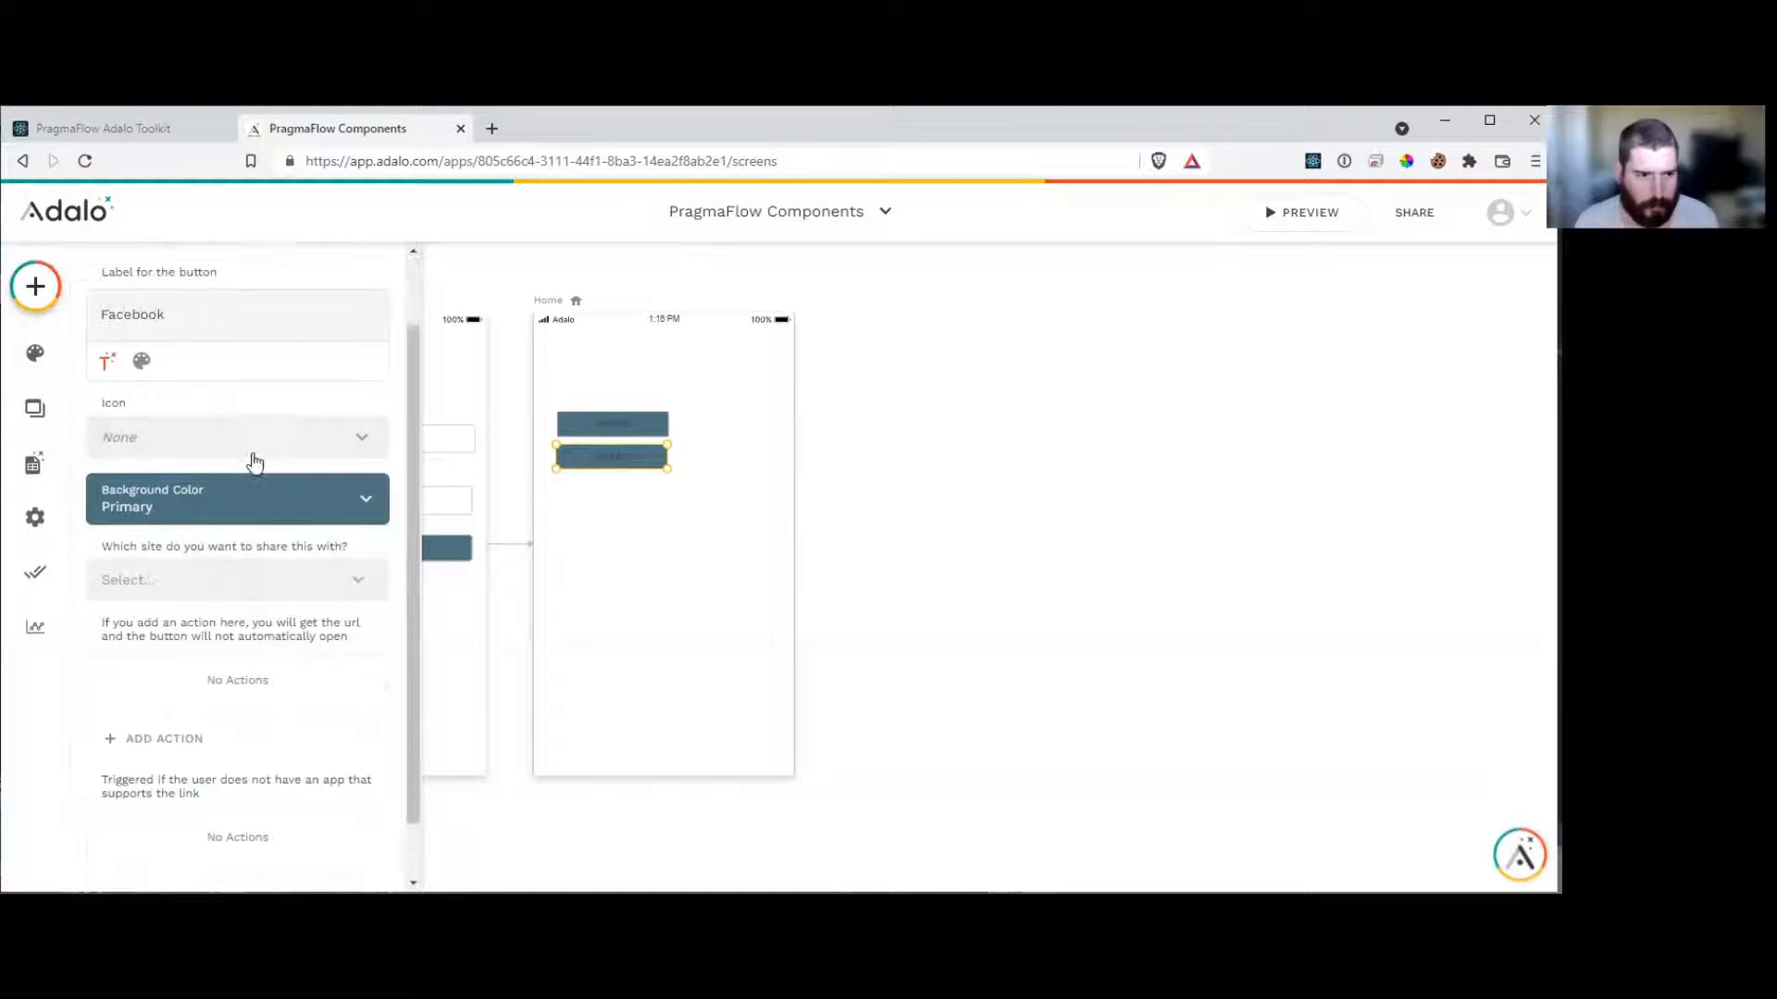
pyautogui.click(227, 579)
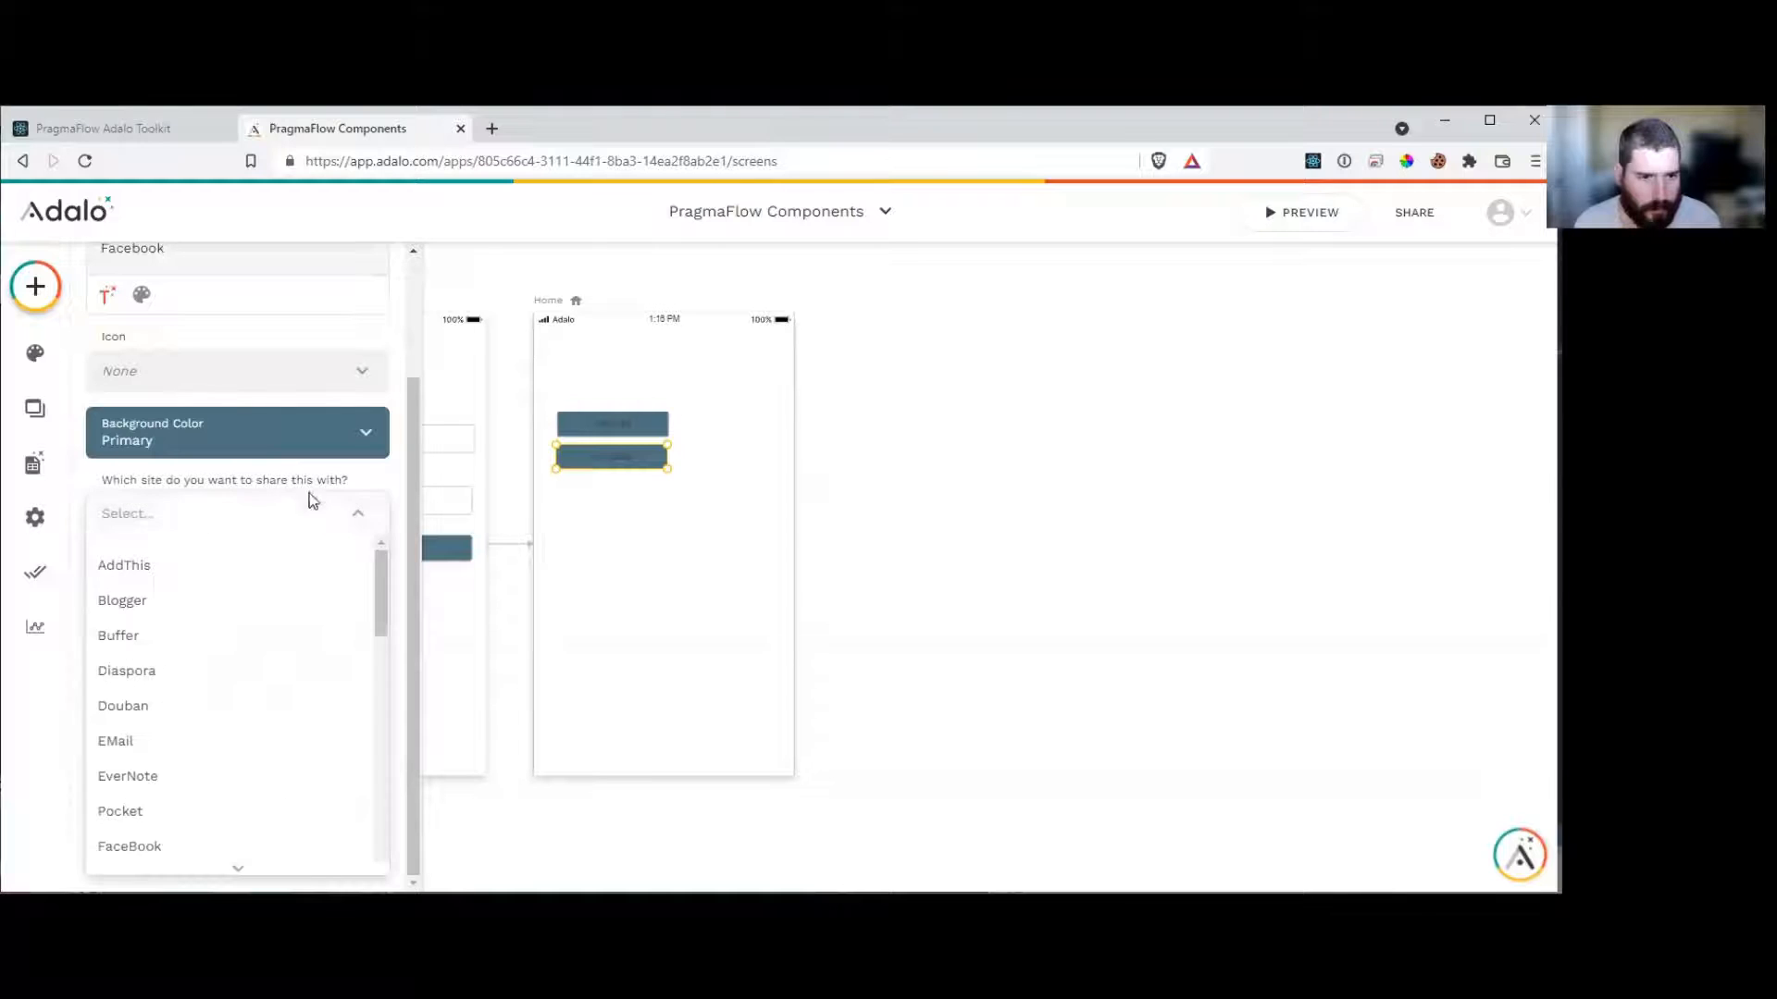
pyautogui.scroll(-3)
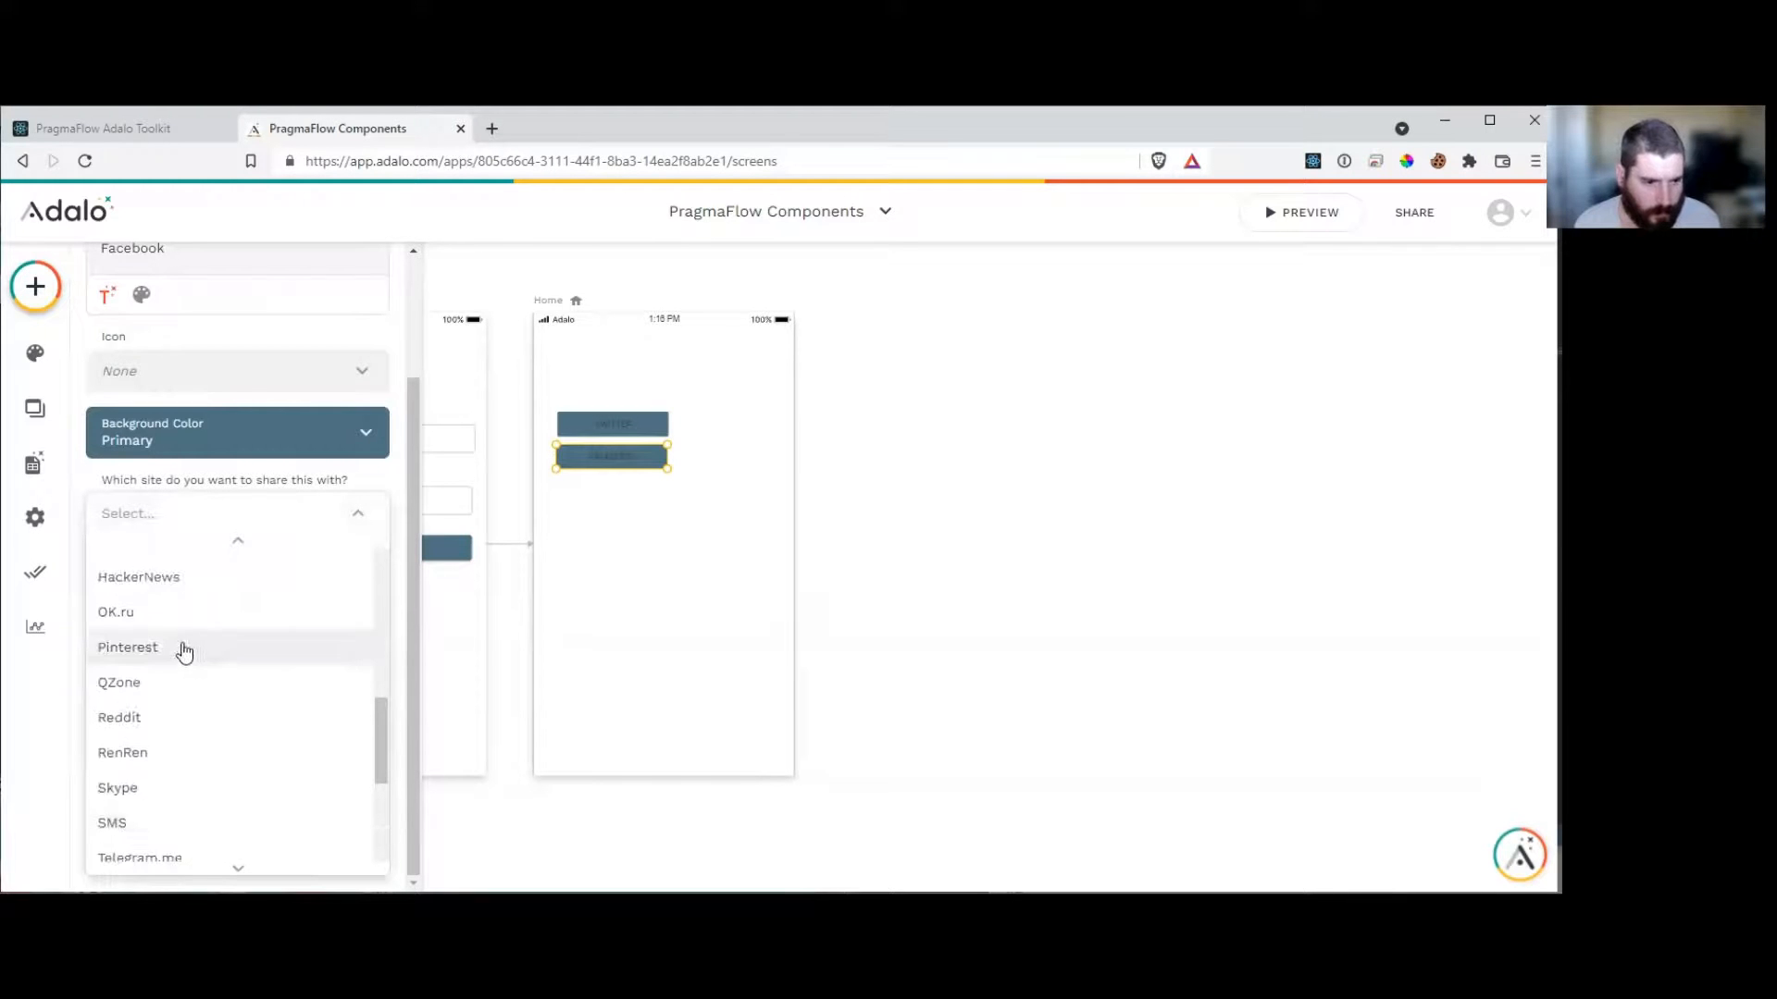
pyautogui.scroll(3)
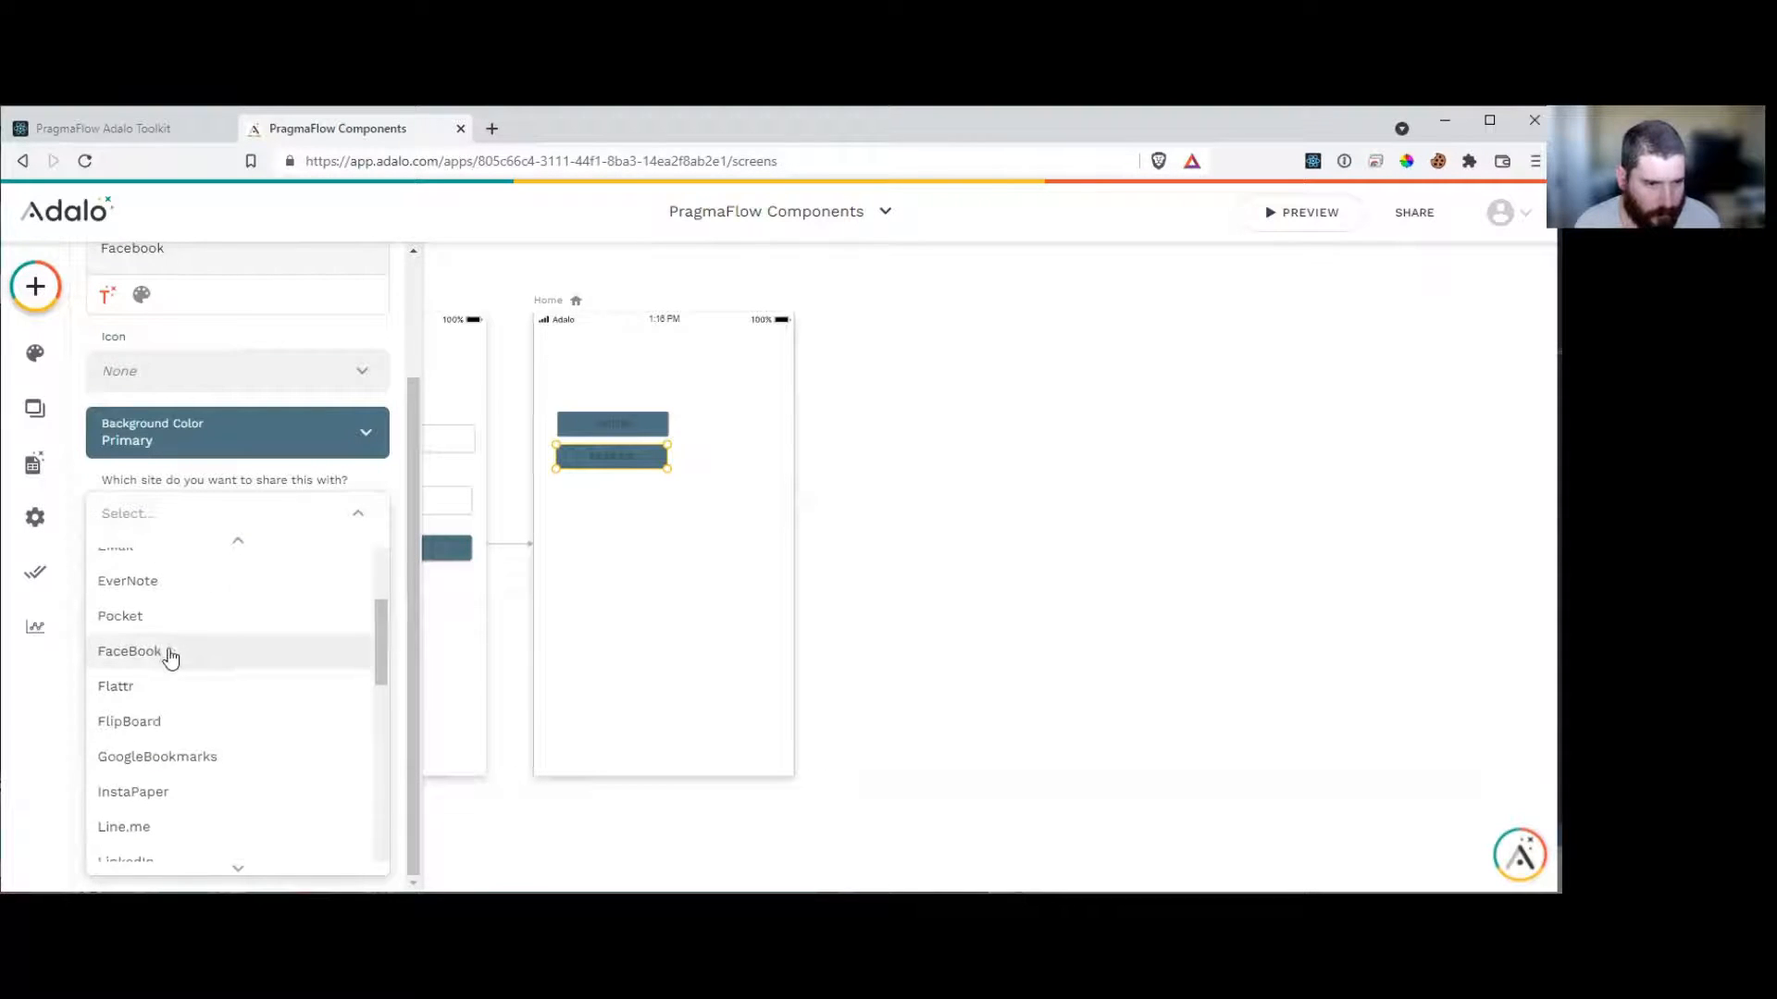
pyautogui.click(129, 651)
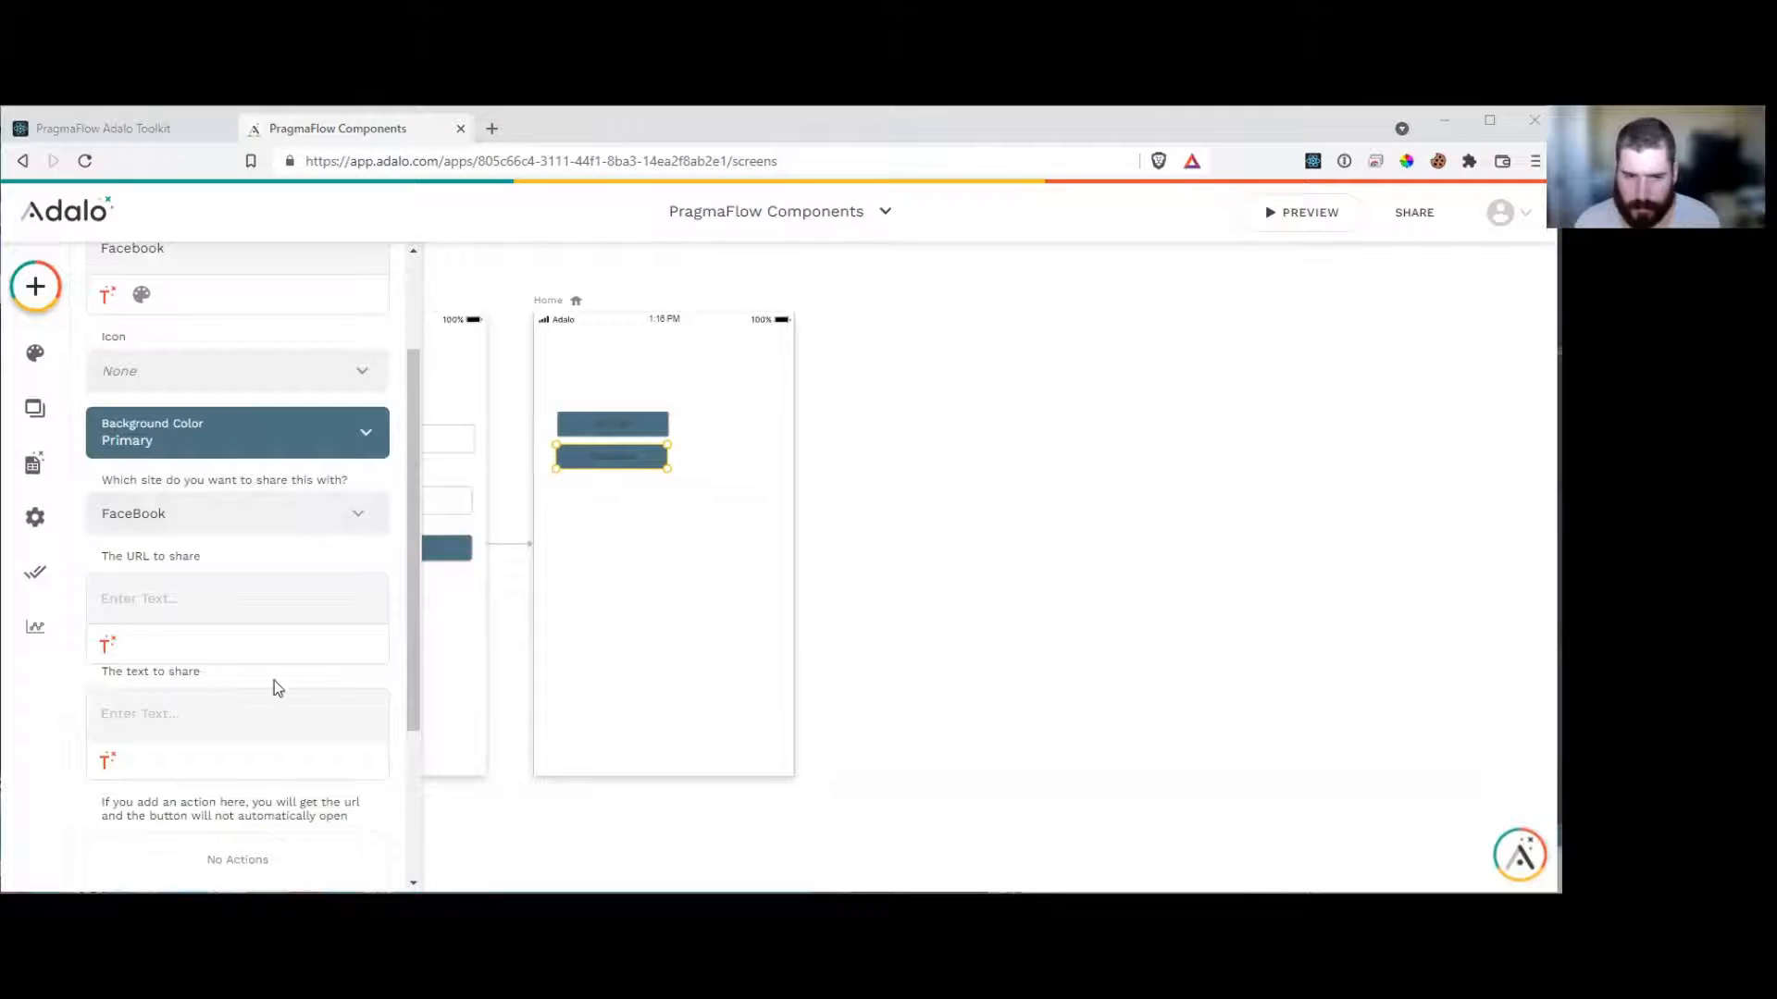
pyautogui.write('https://adalo.pragmaflowservers.com/install-components')
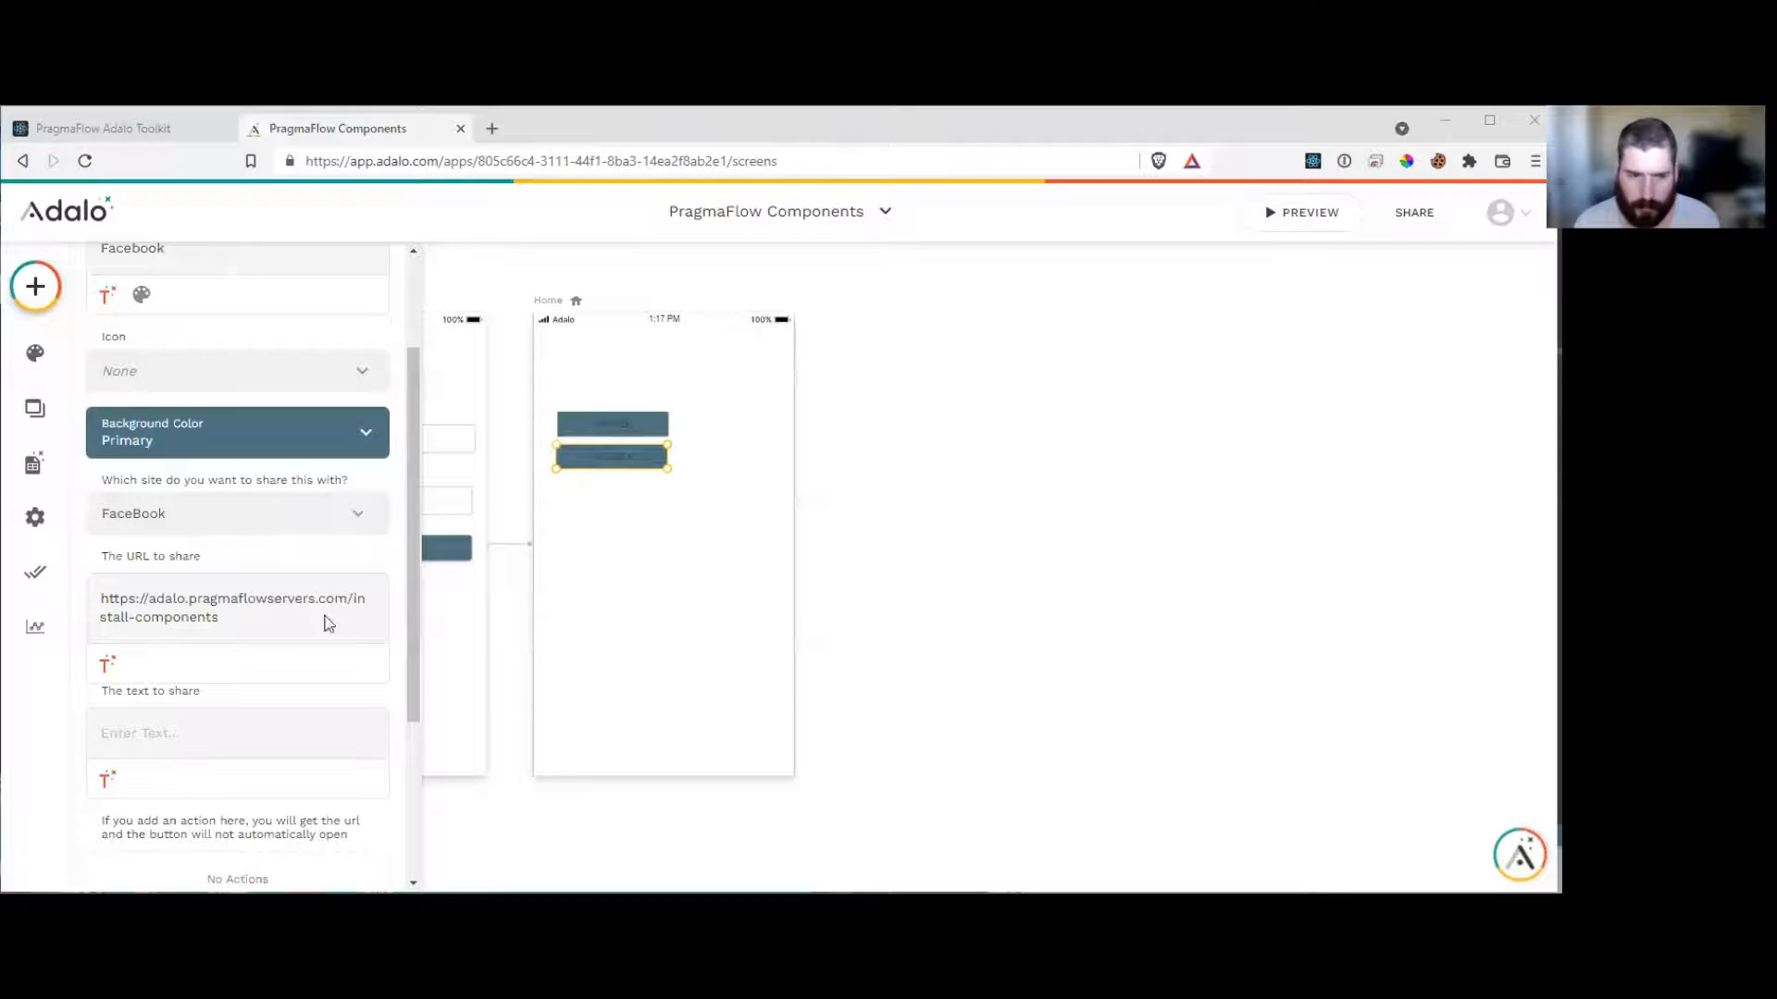
pyautogui.scroll(-3)
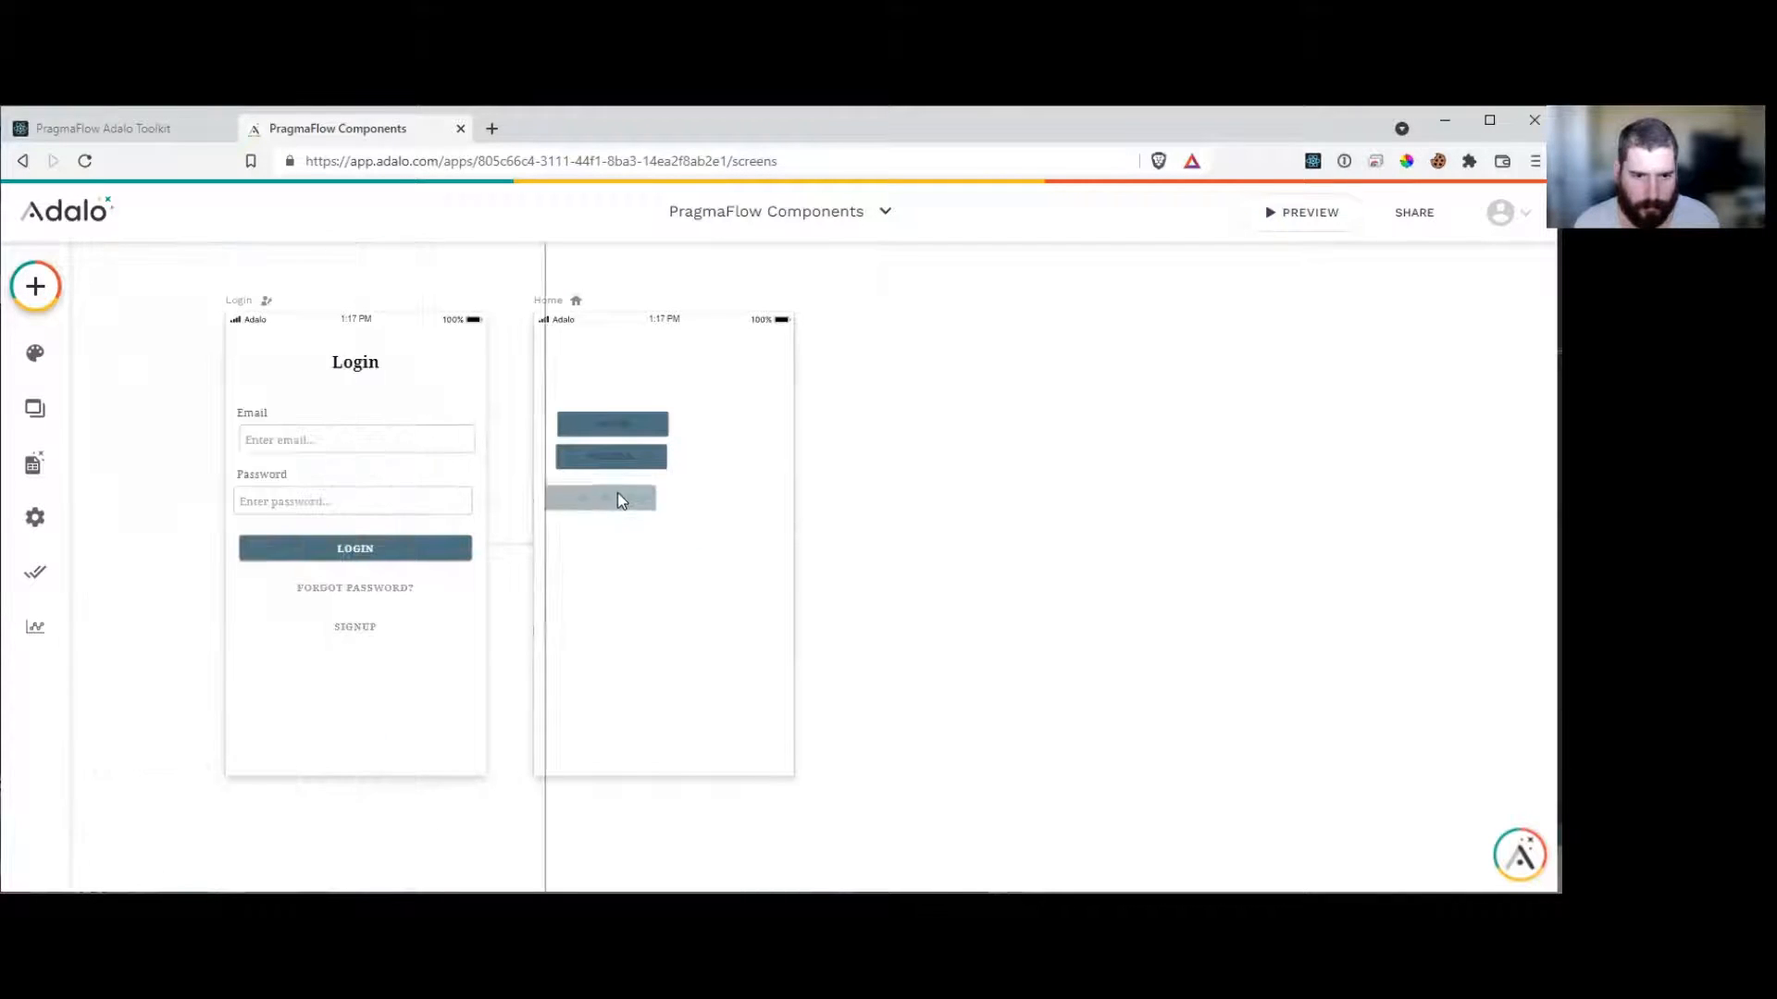
pyautogui.click(612, 487)
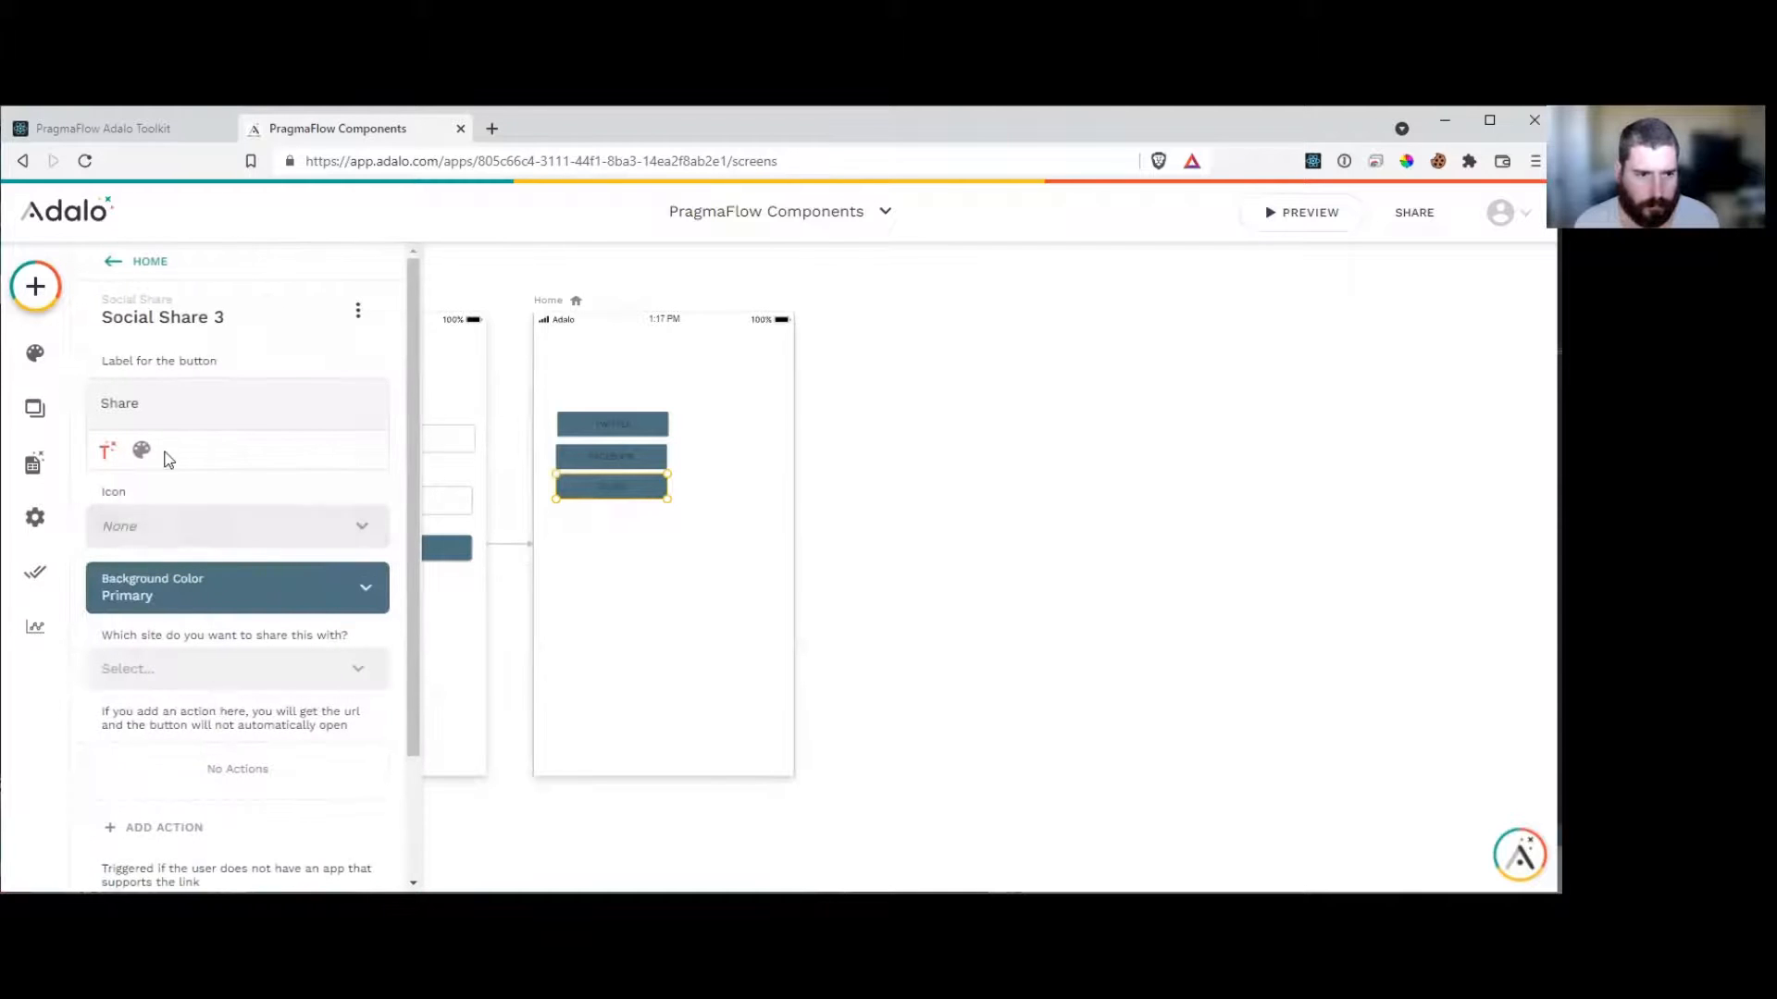
pyautogui.tripleClick(237, 402)
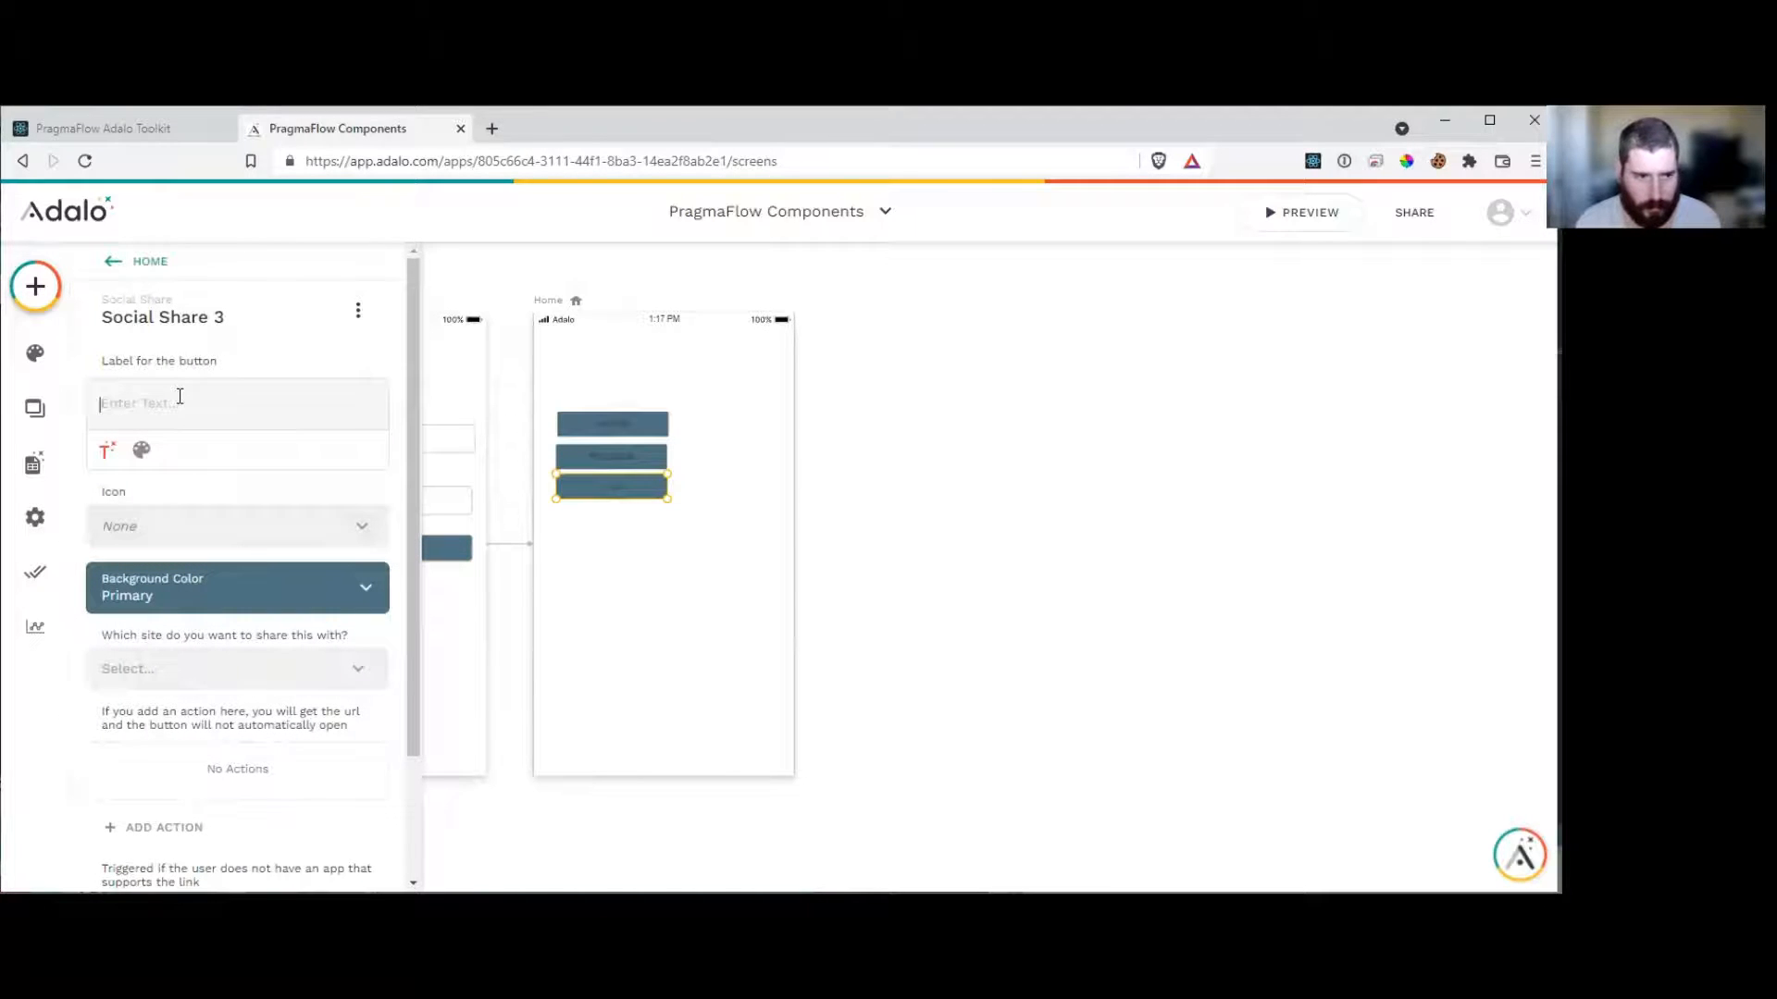
pyautogui.write('Whatsapp')
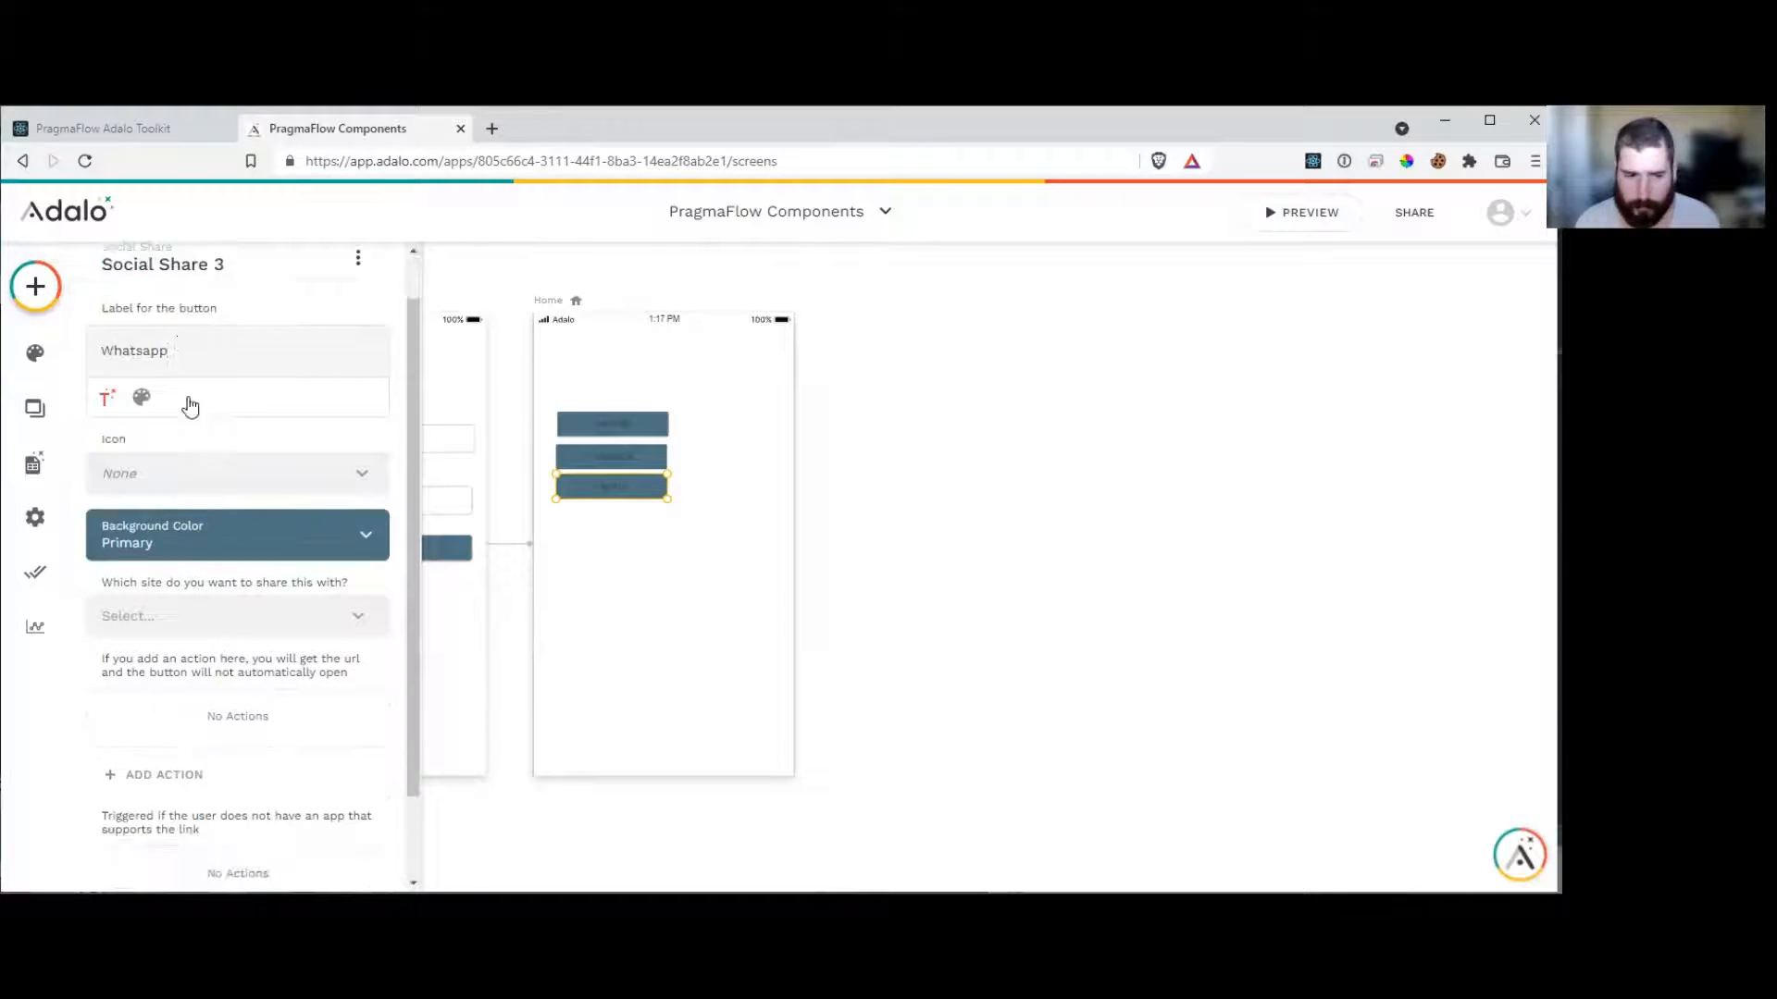
pyautogui.click(236, 615)
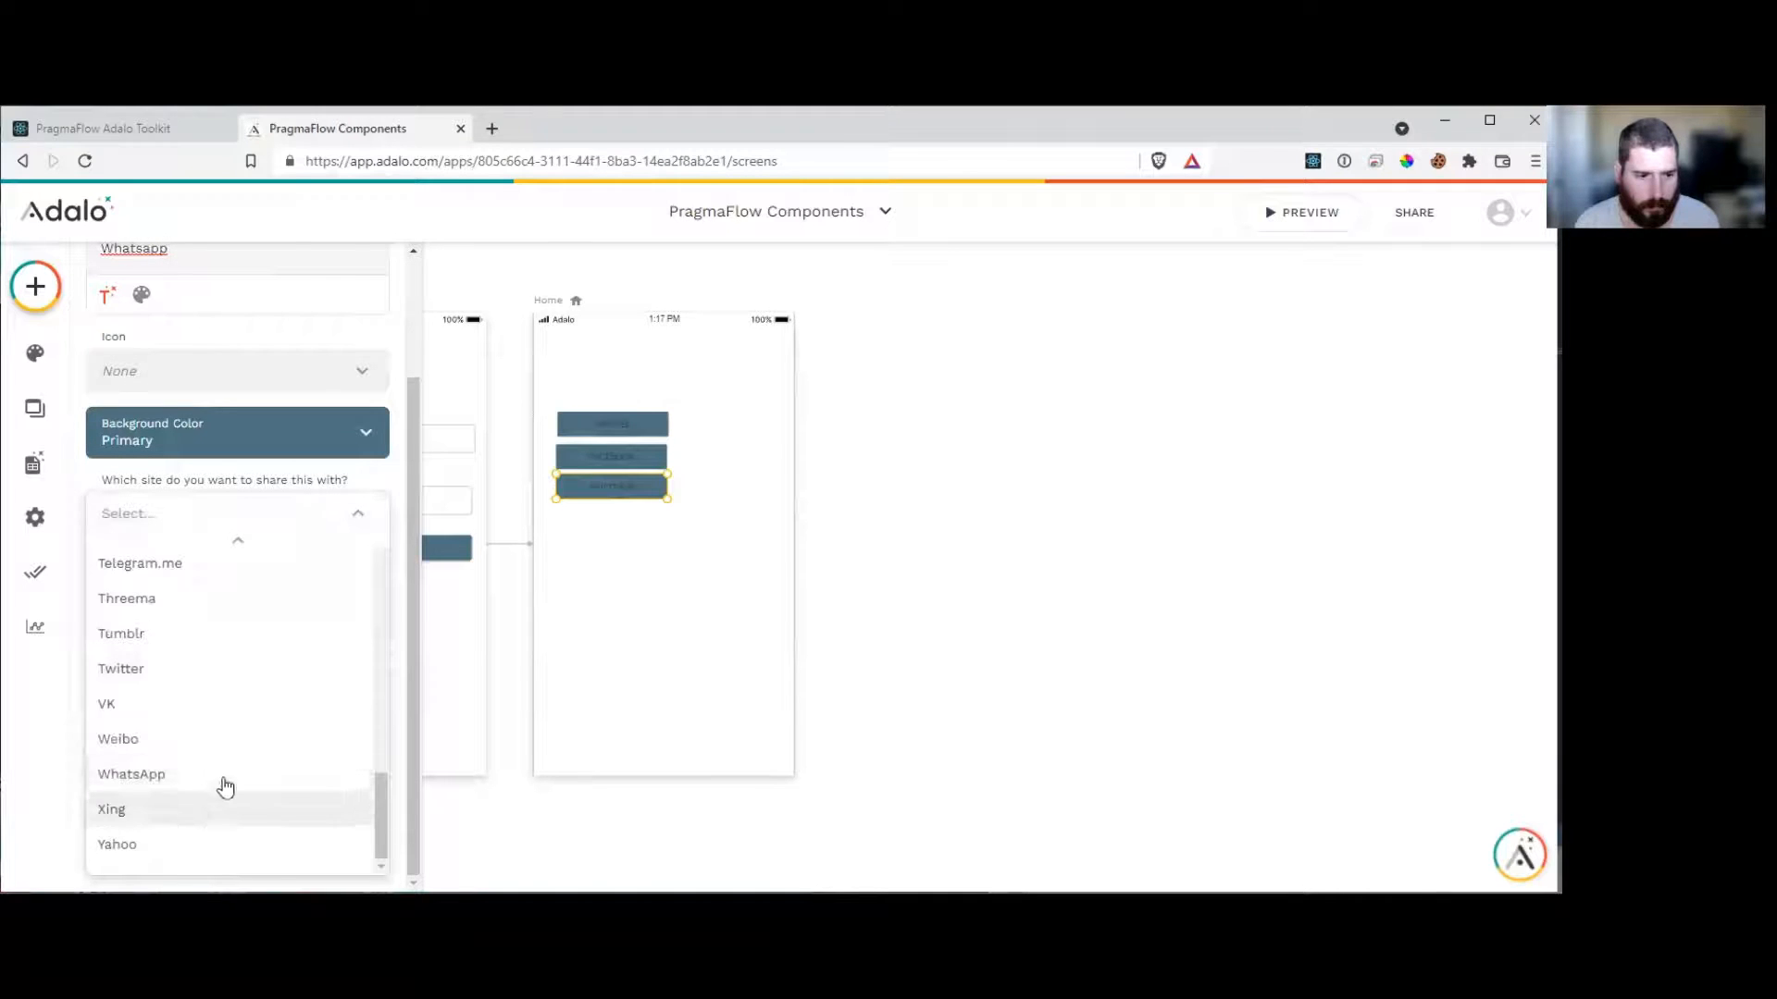
pyautogui.click(131, 774)
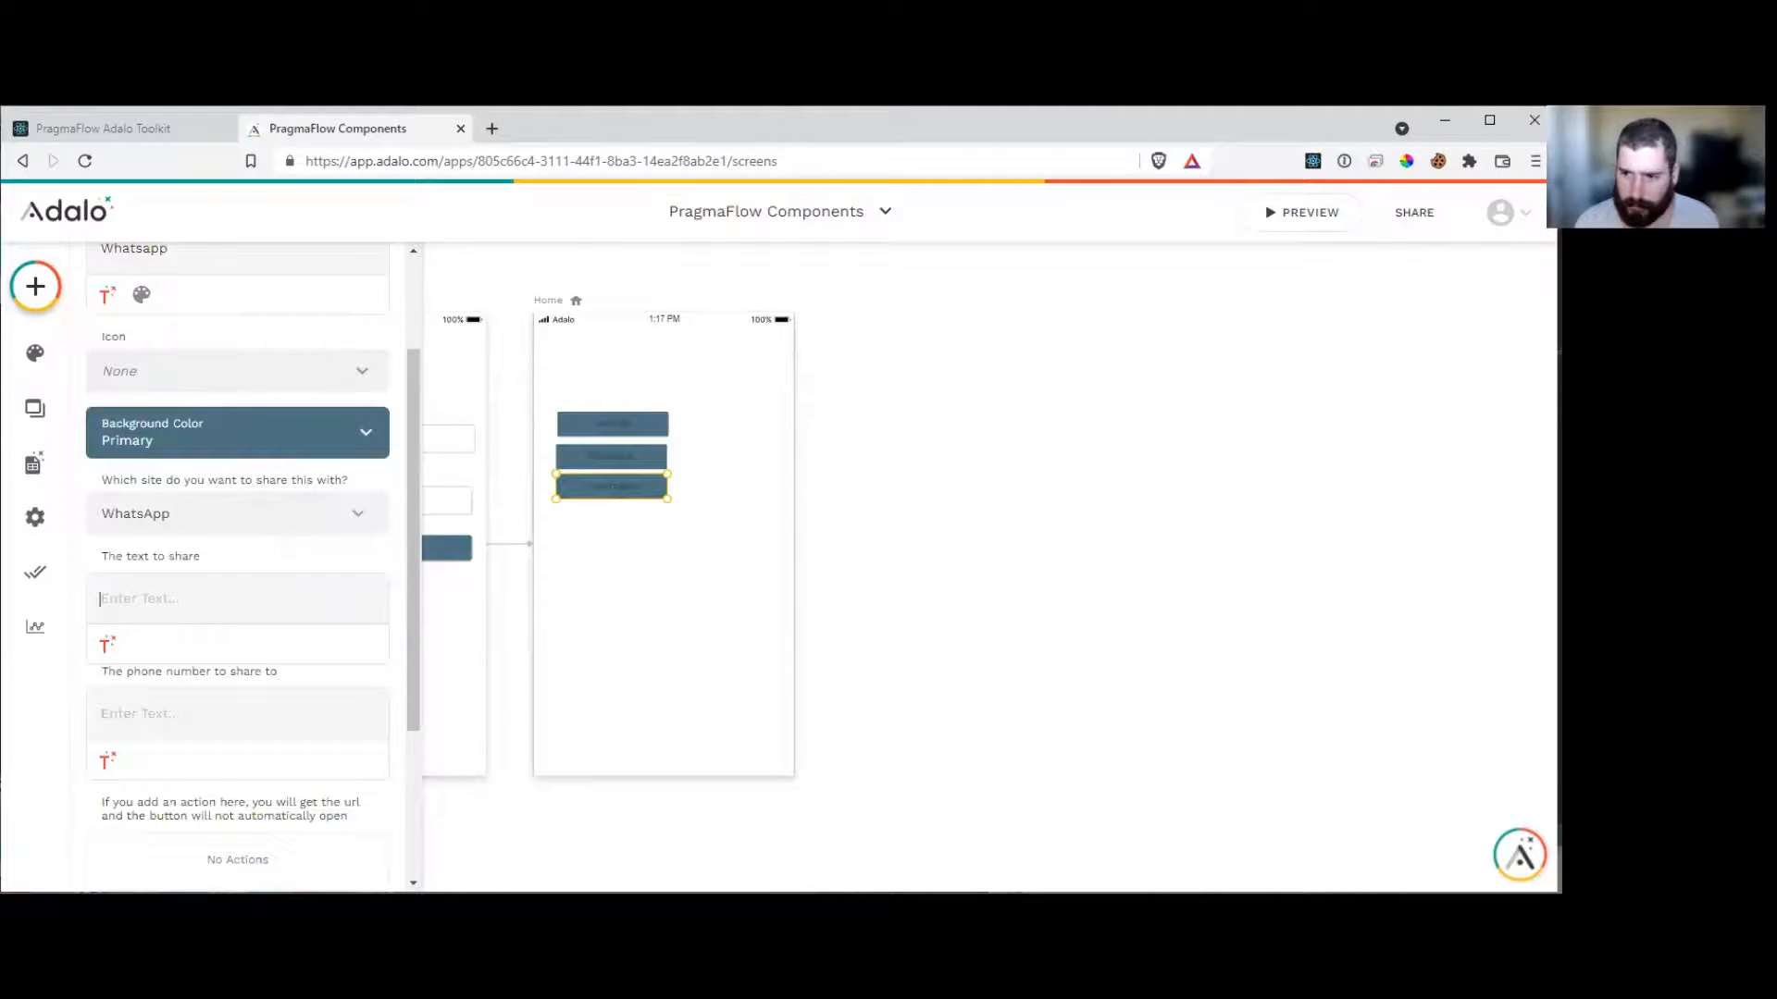
pyautogui.moveTo(34, 571)
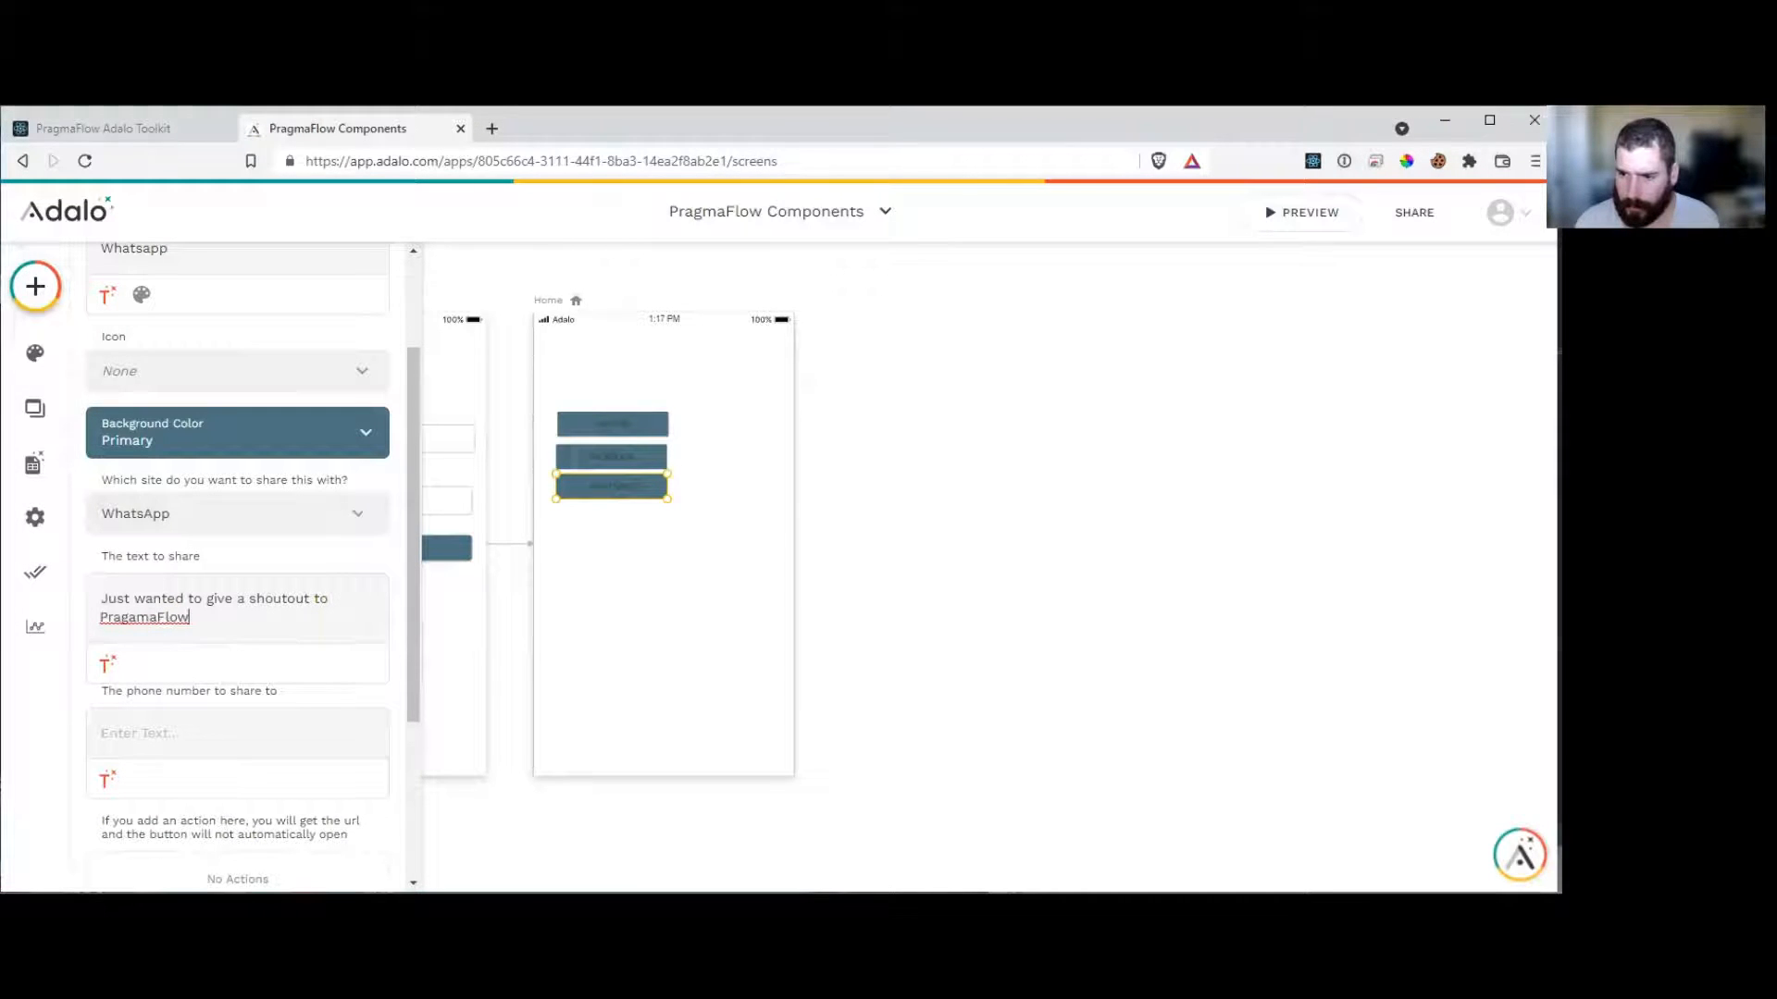
pyautogui.write('15955555555')
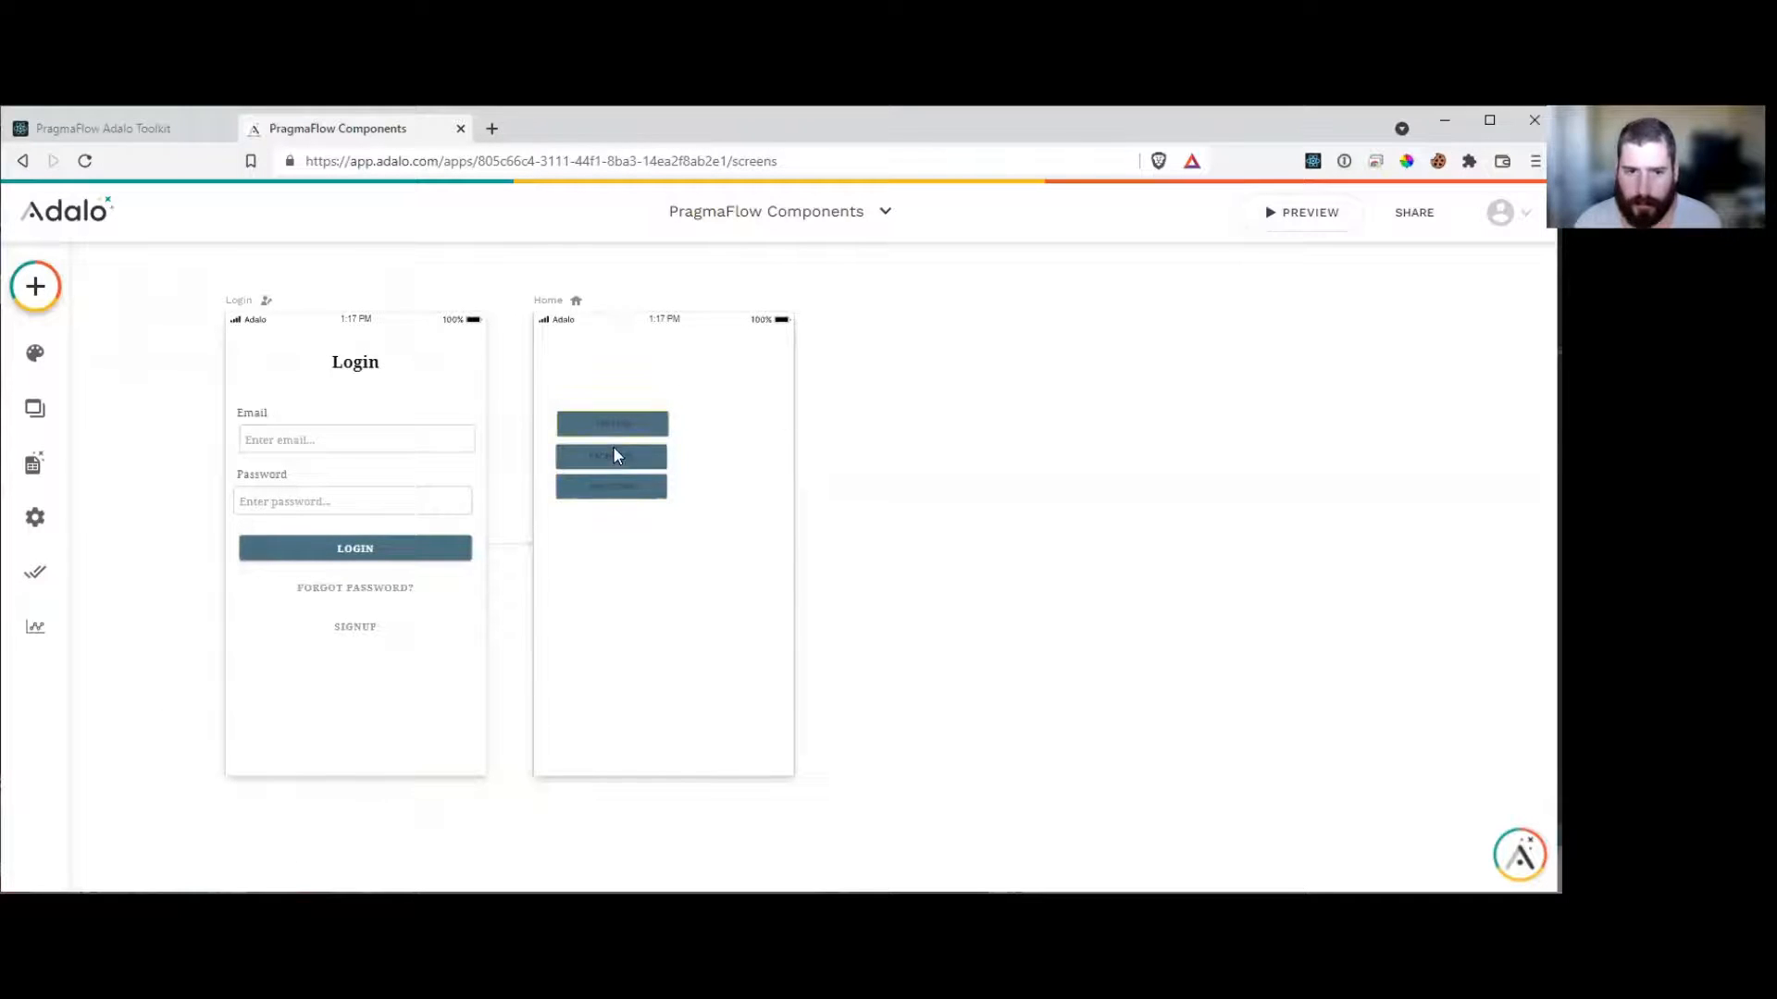
pyautogui.click(1302, 212)
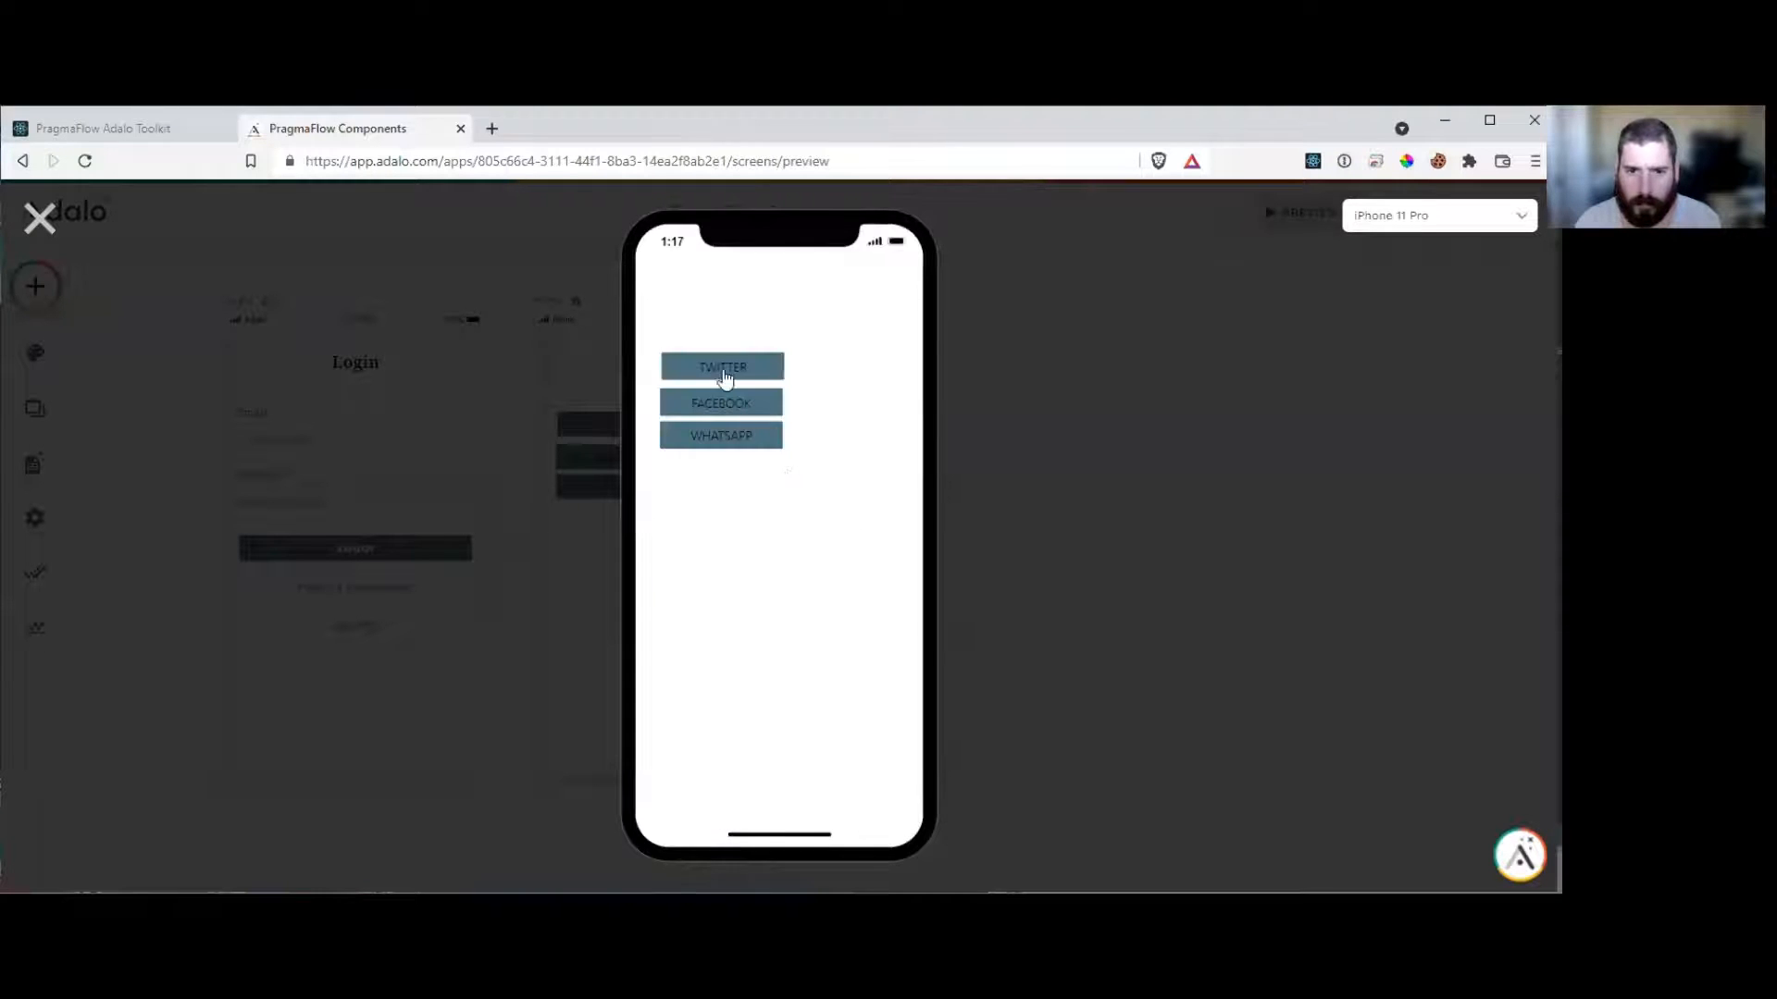
pyautogui.click(721, 367)
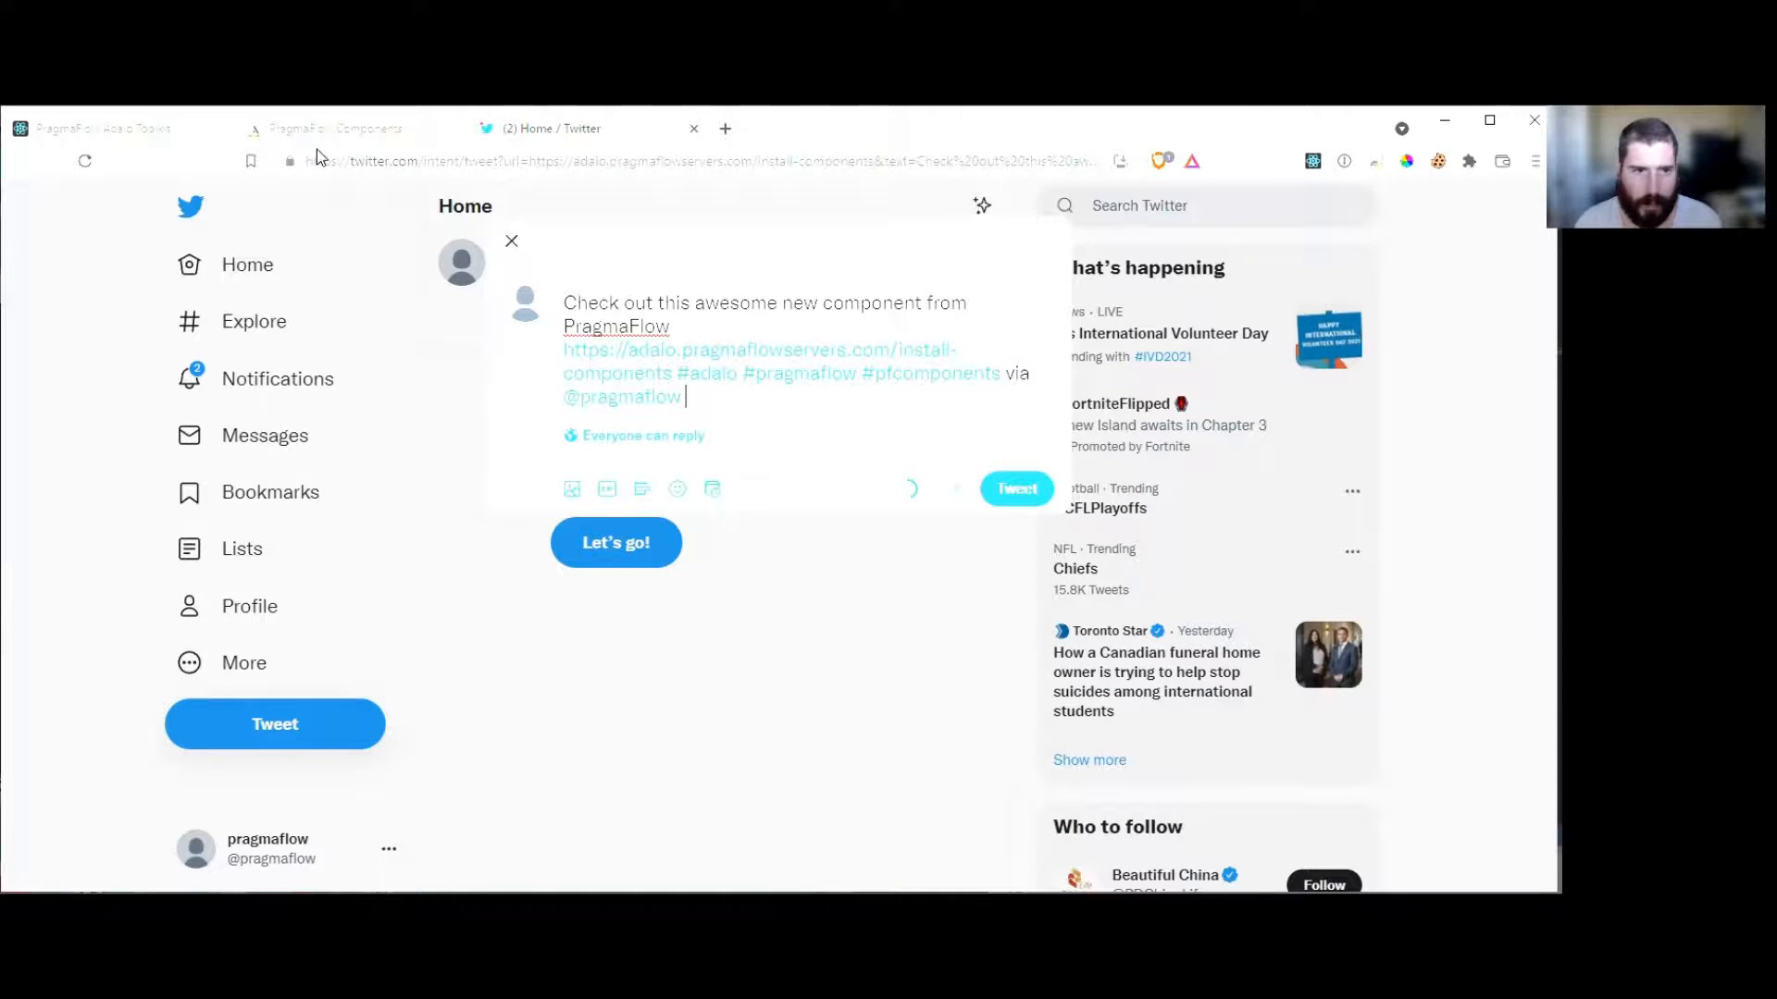
pyautogui.click(337, 128)
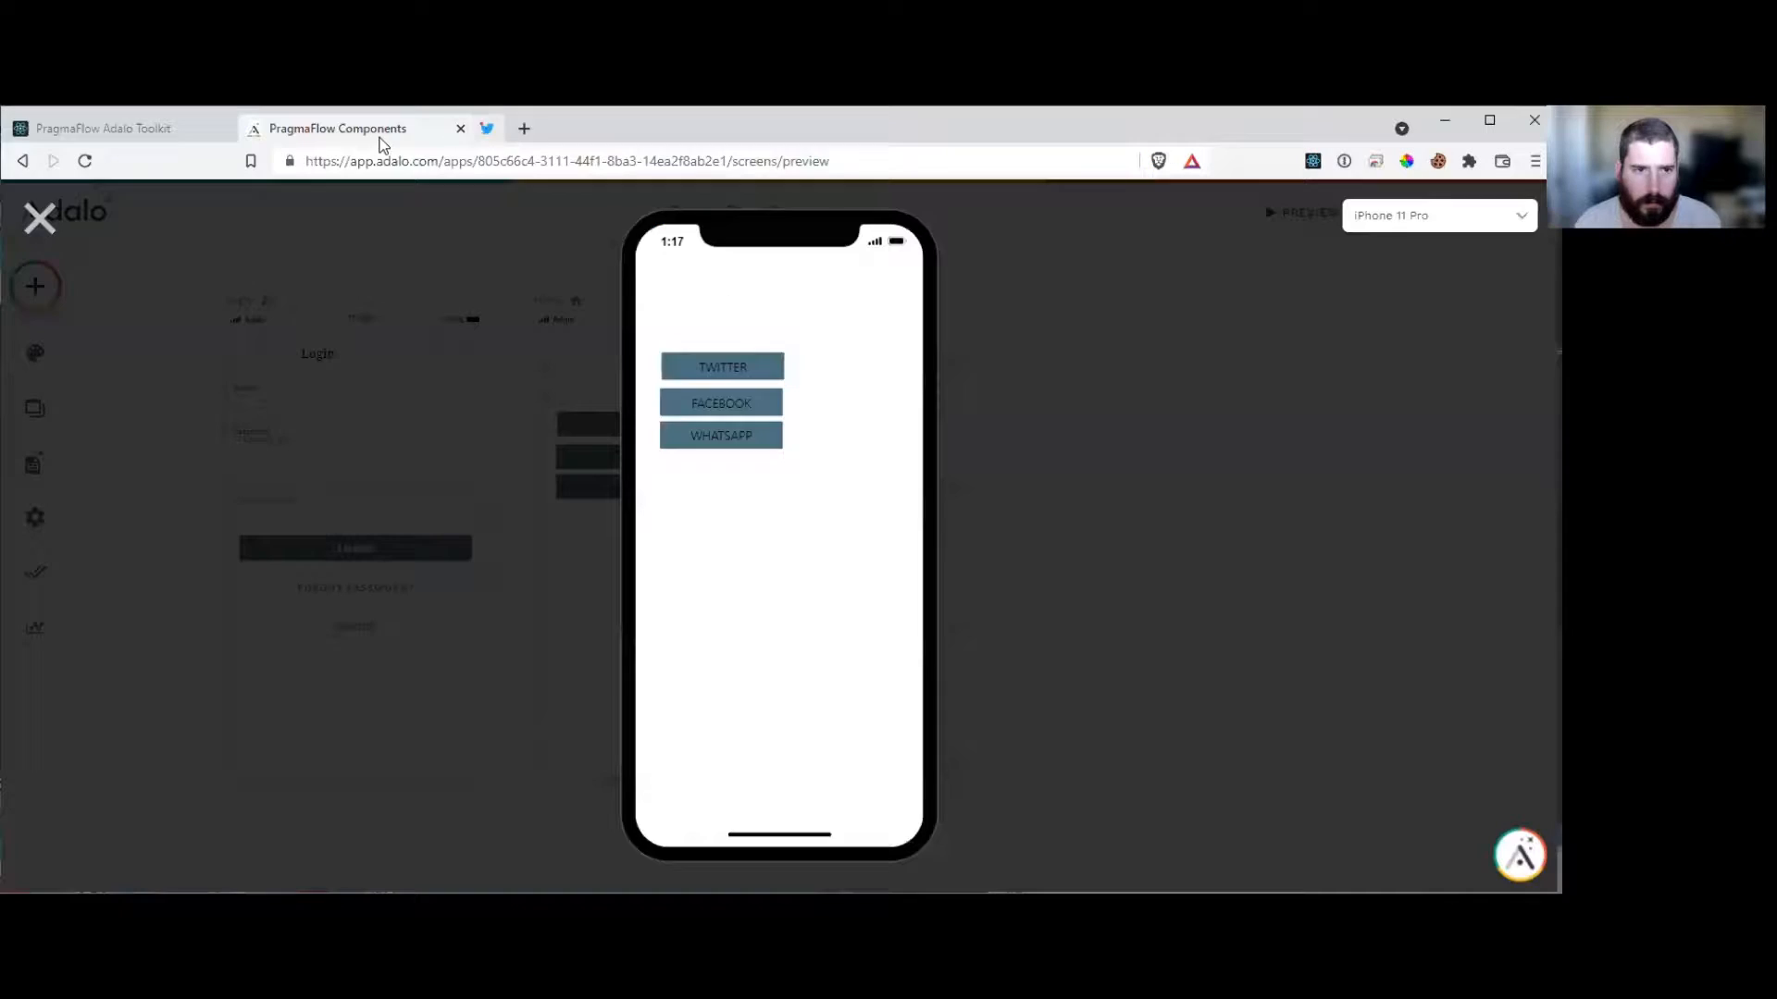
pyautogui.click(721, 403)
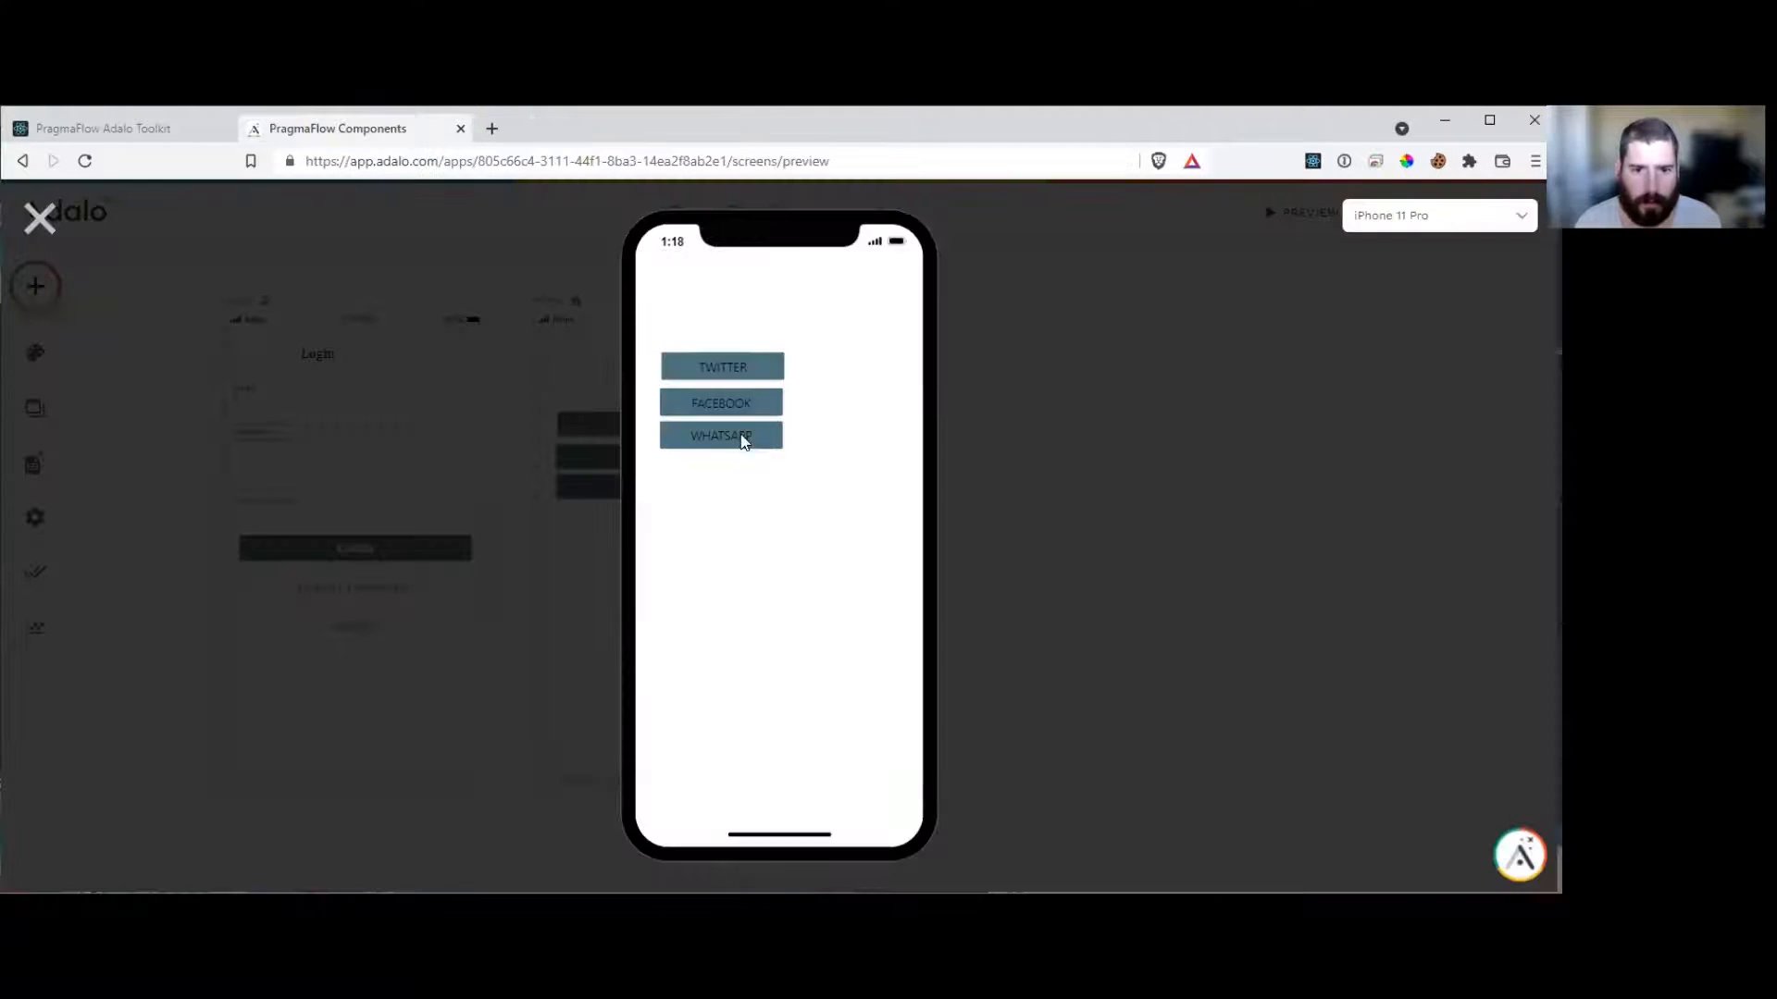
pyautogui.click(721, 436)
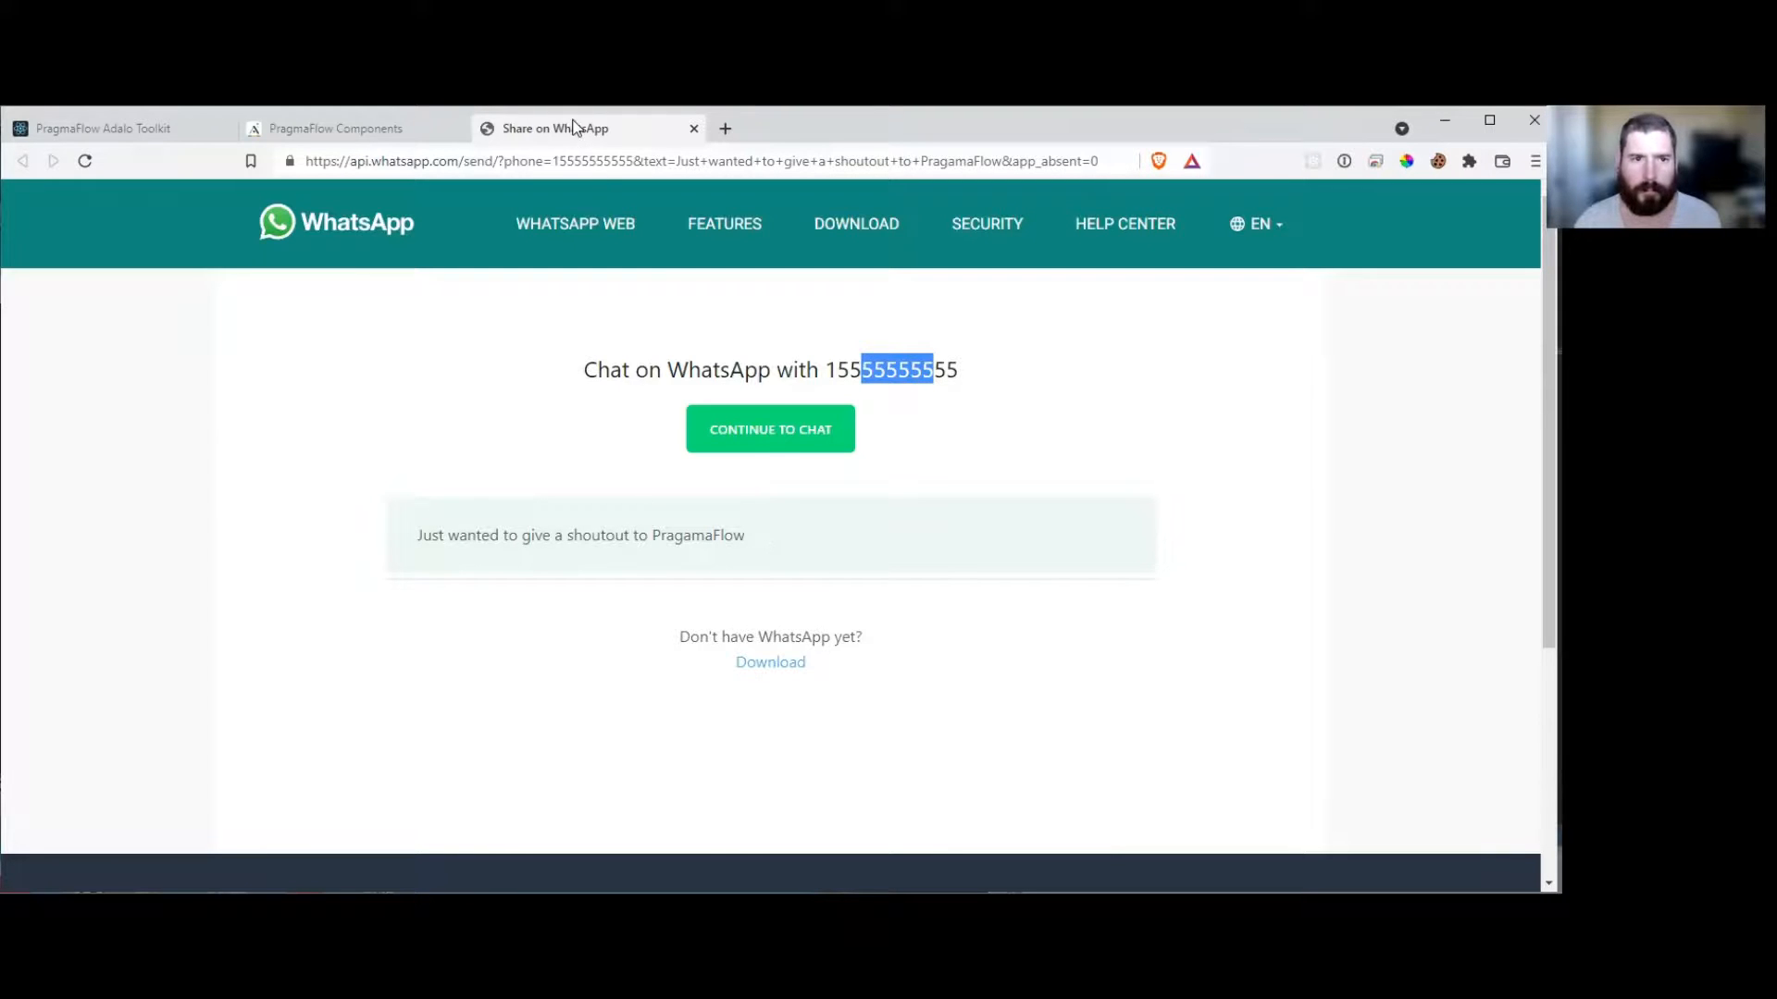
pyautogui.click(337, 128)
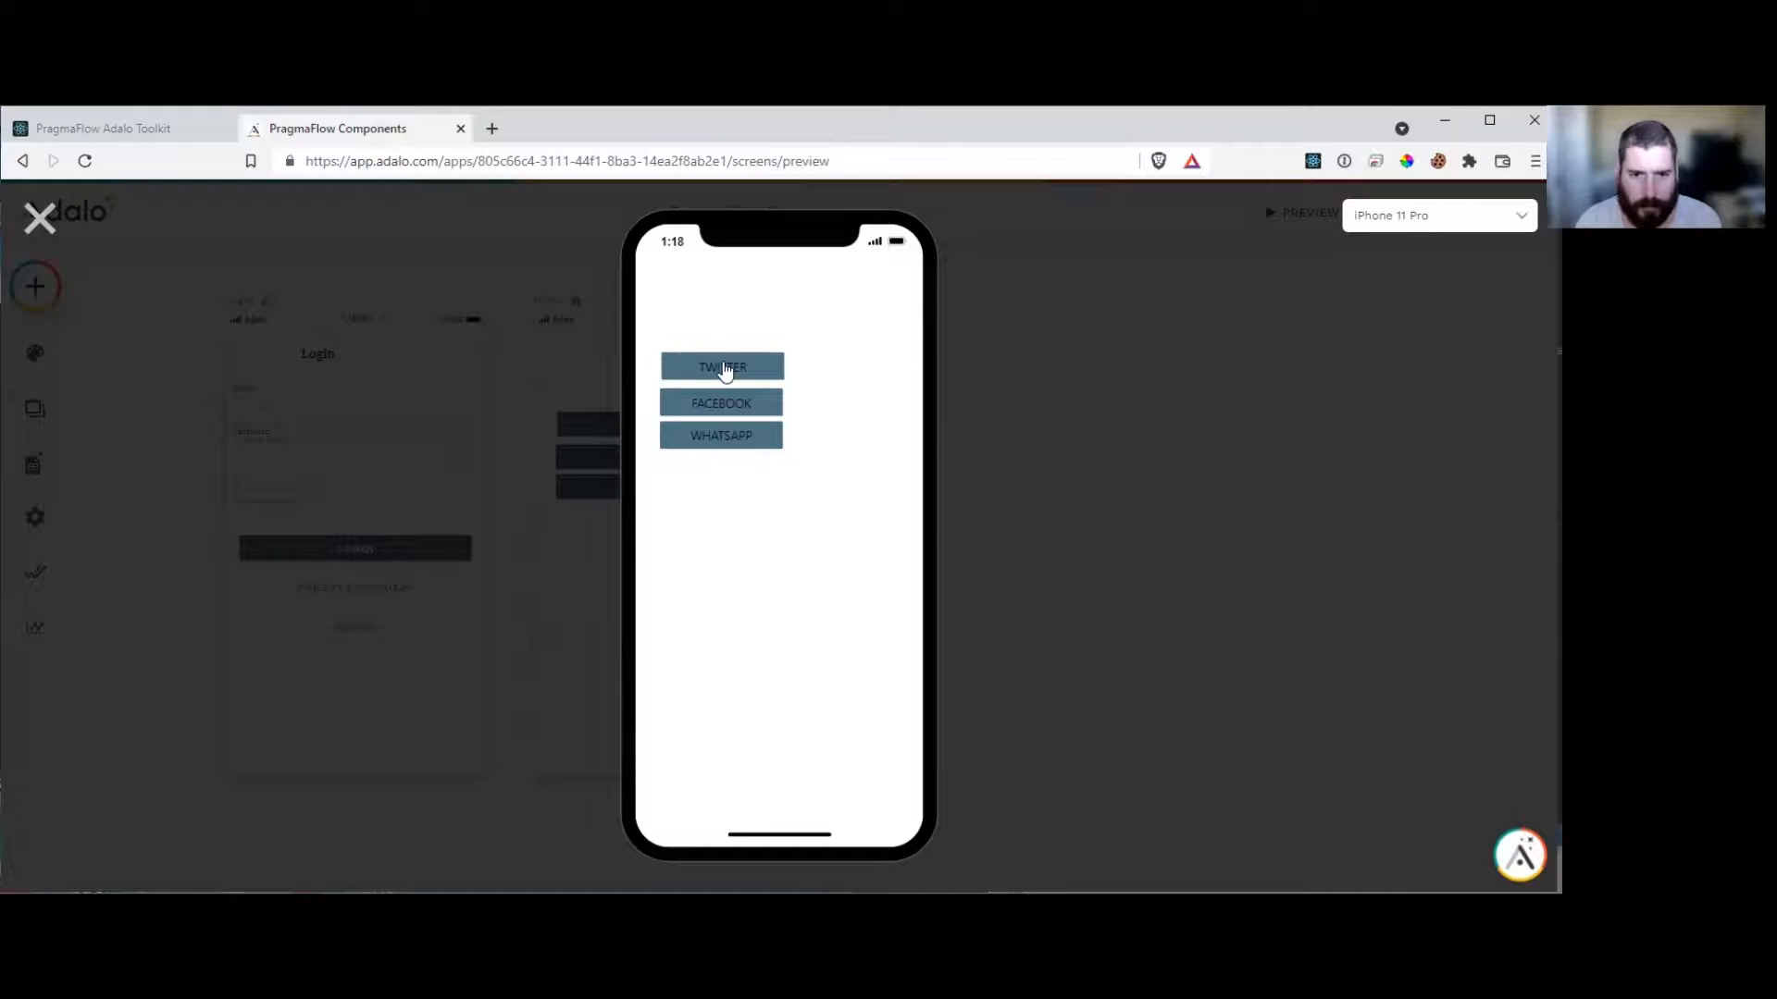
pyautogui.click(39, 217)
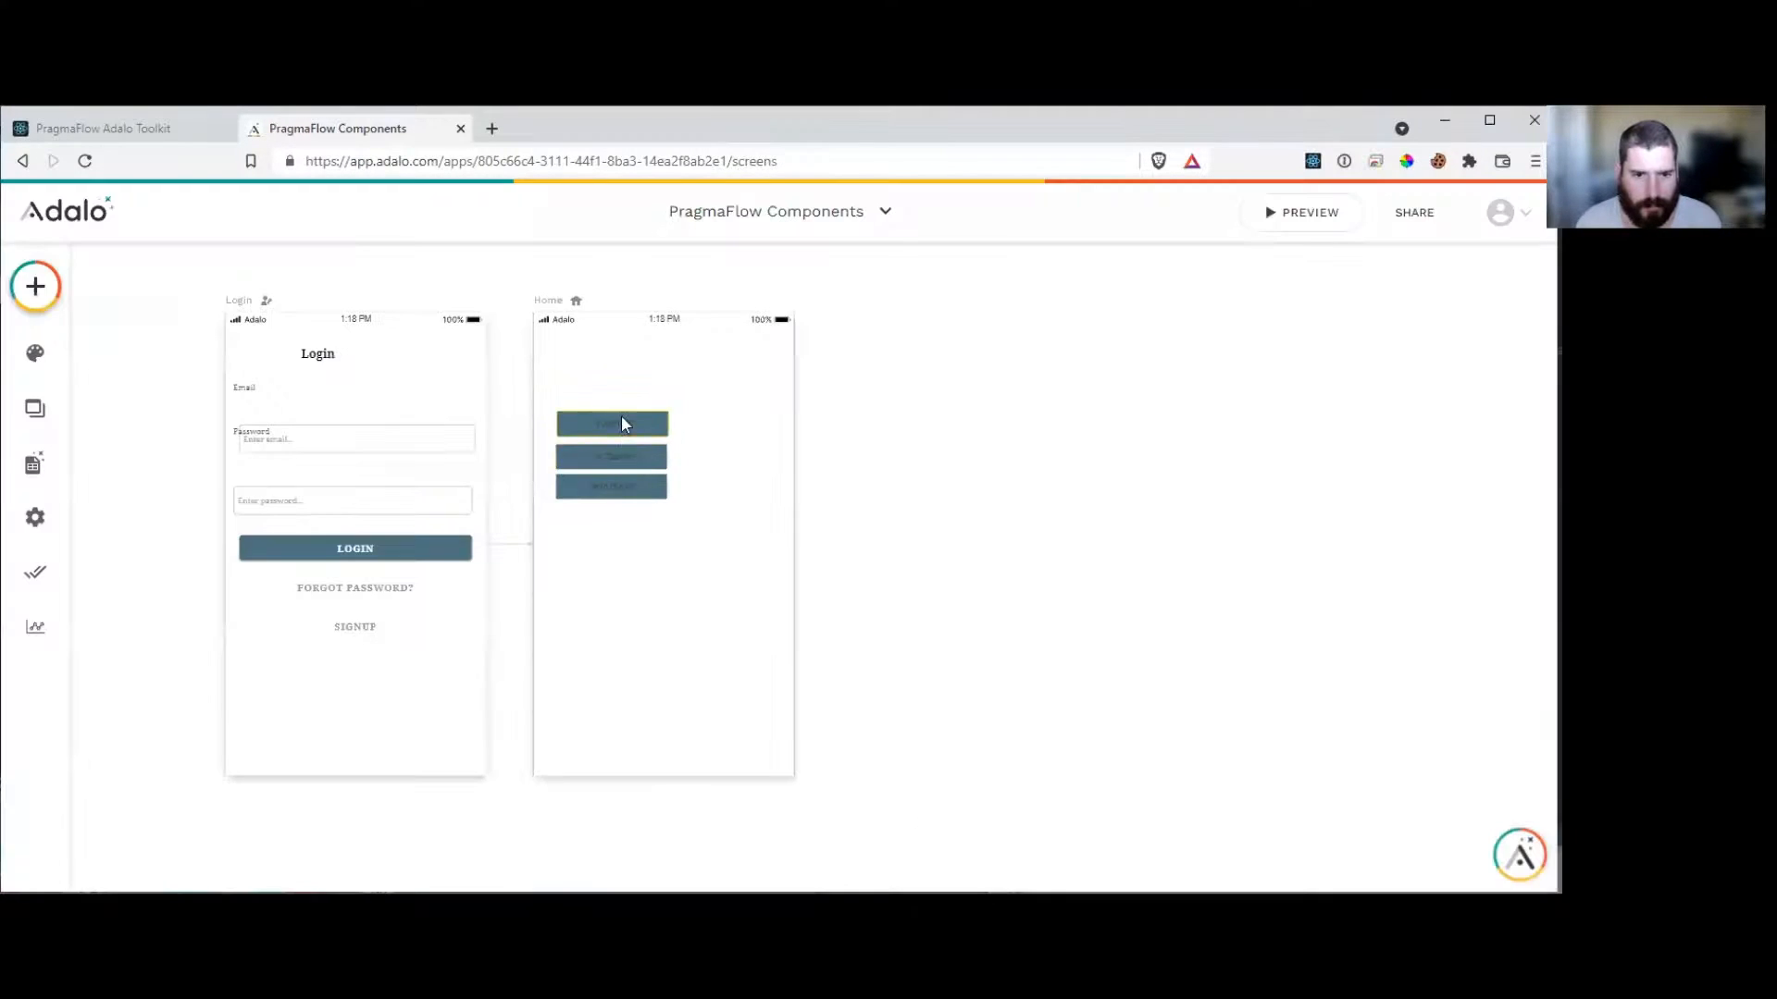
pyautogui.click(611, 423)
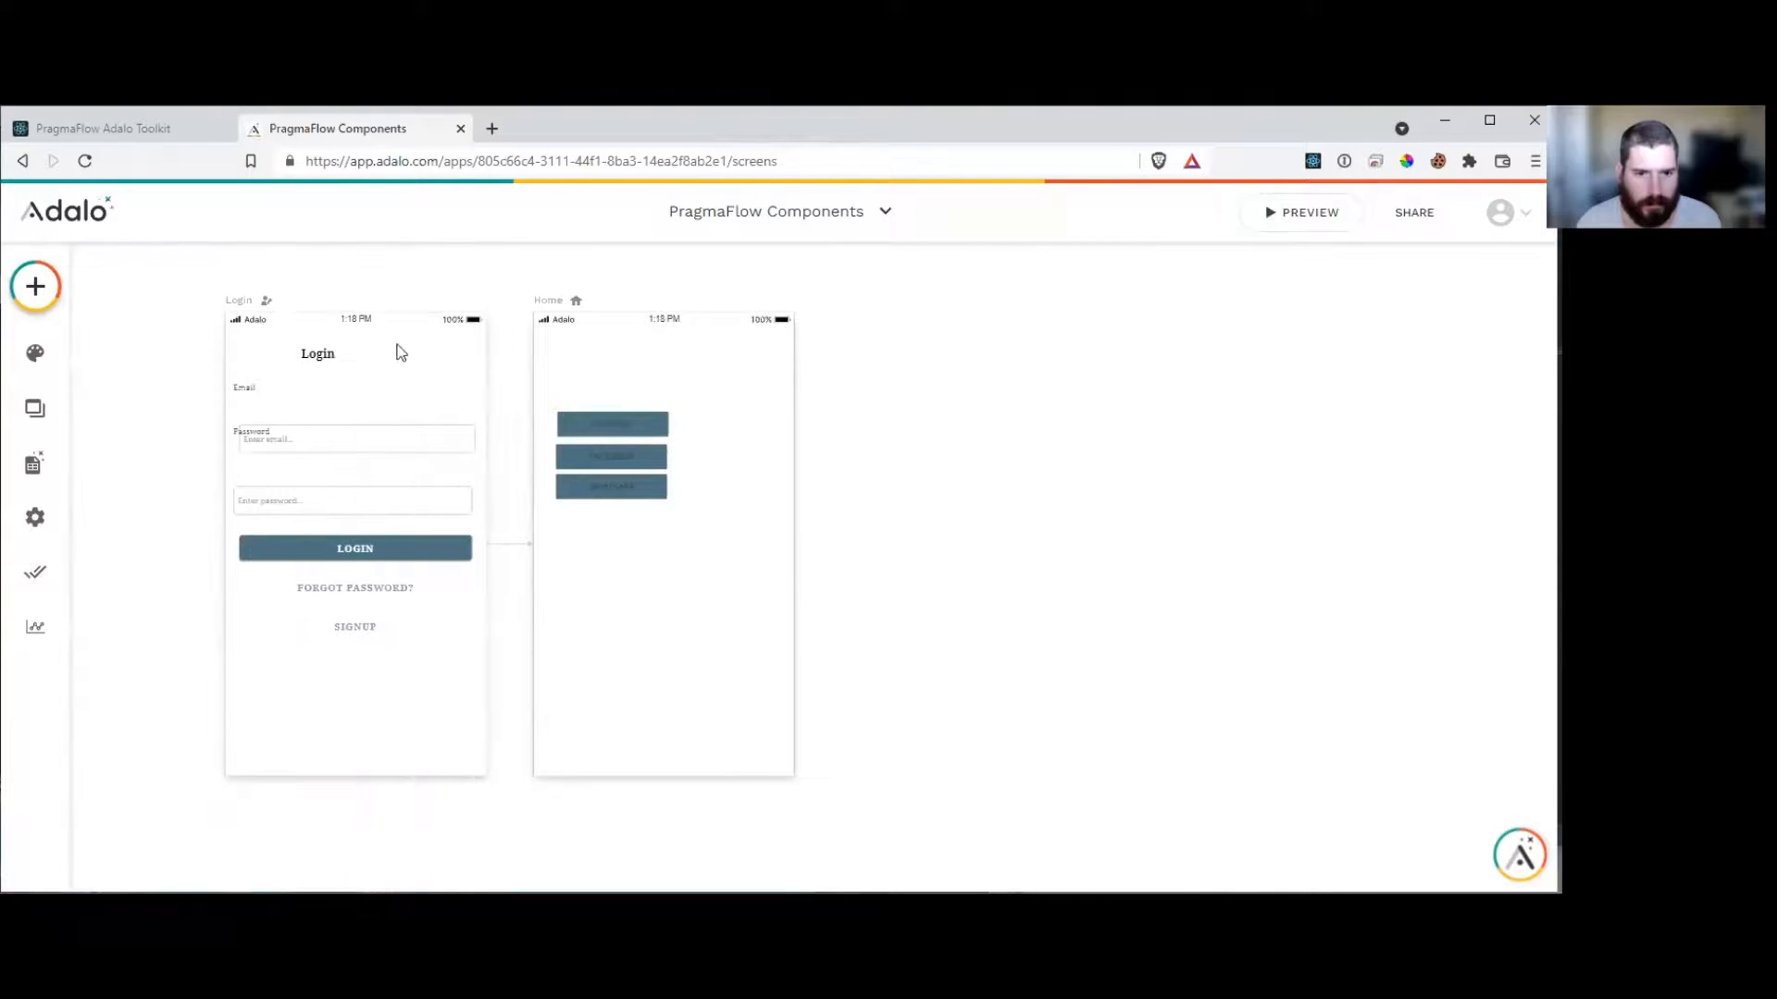
# - Add an Image component to Home and upload app-icons-twitter.png as its picture
pyautogui.click(36, 286)
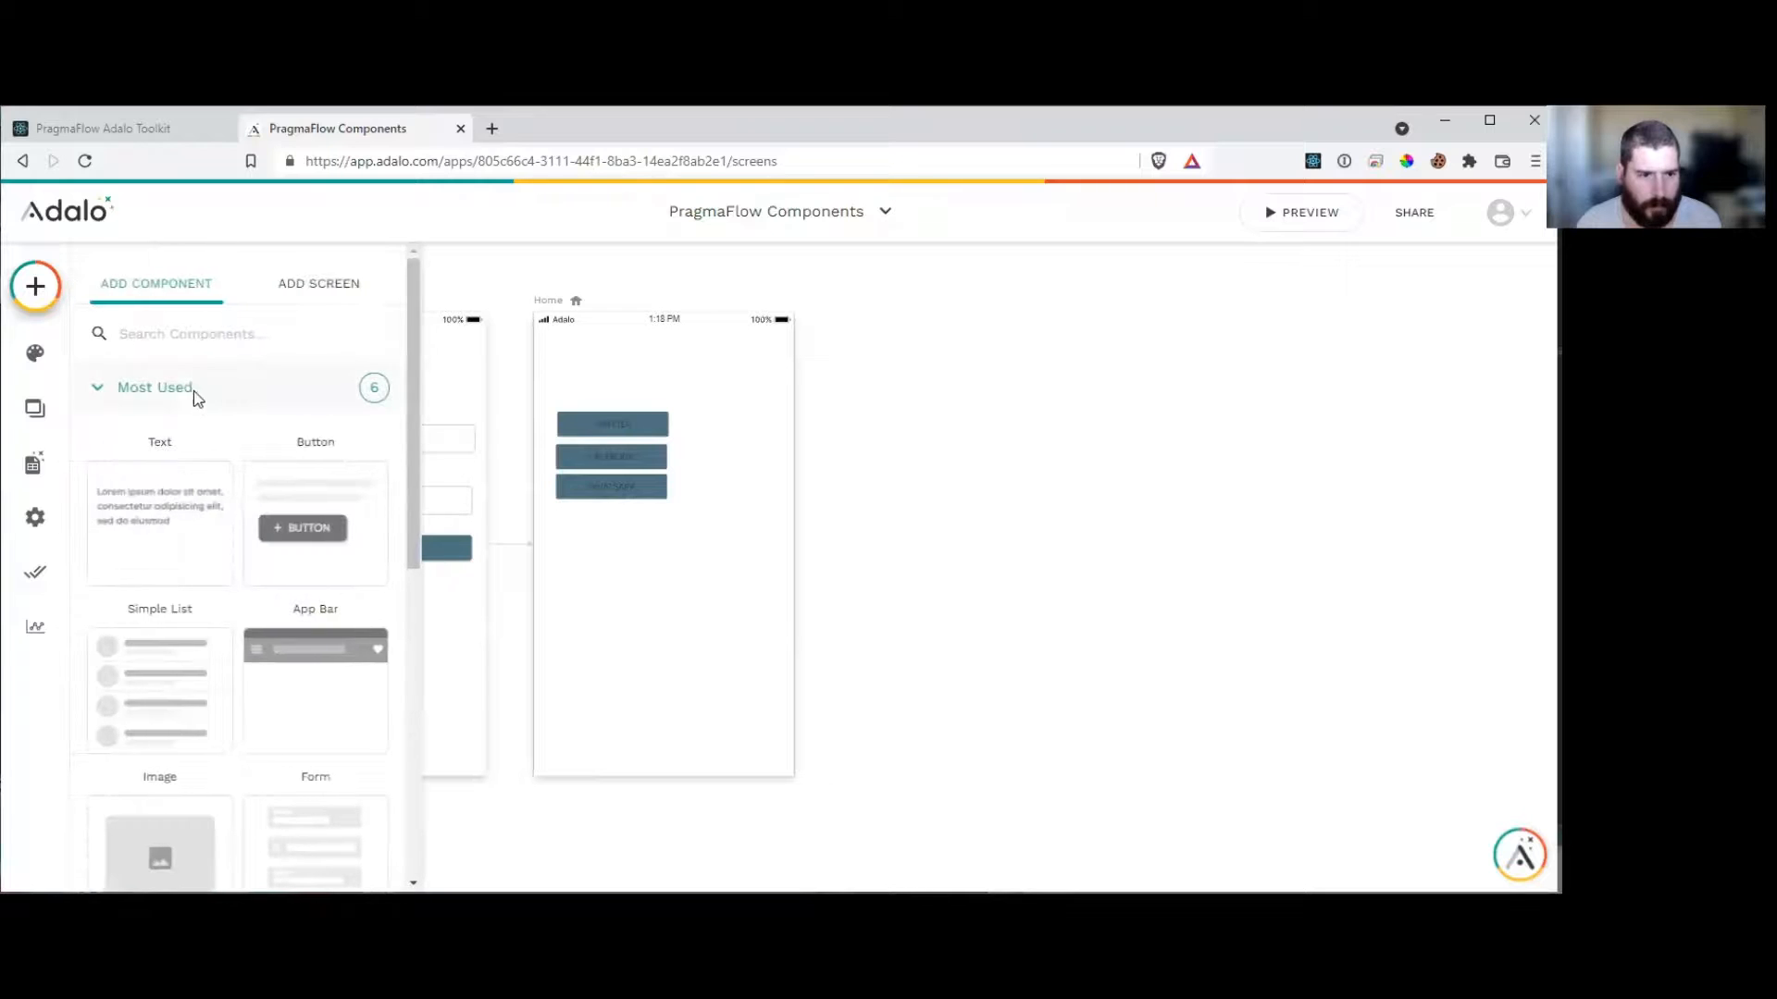
pyautogui.scroll(-3)
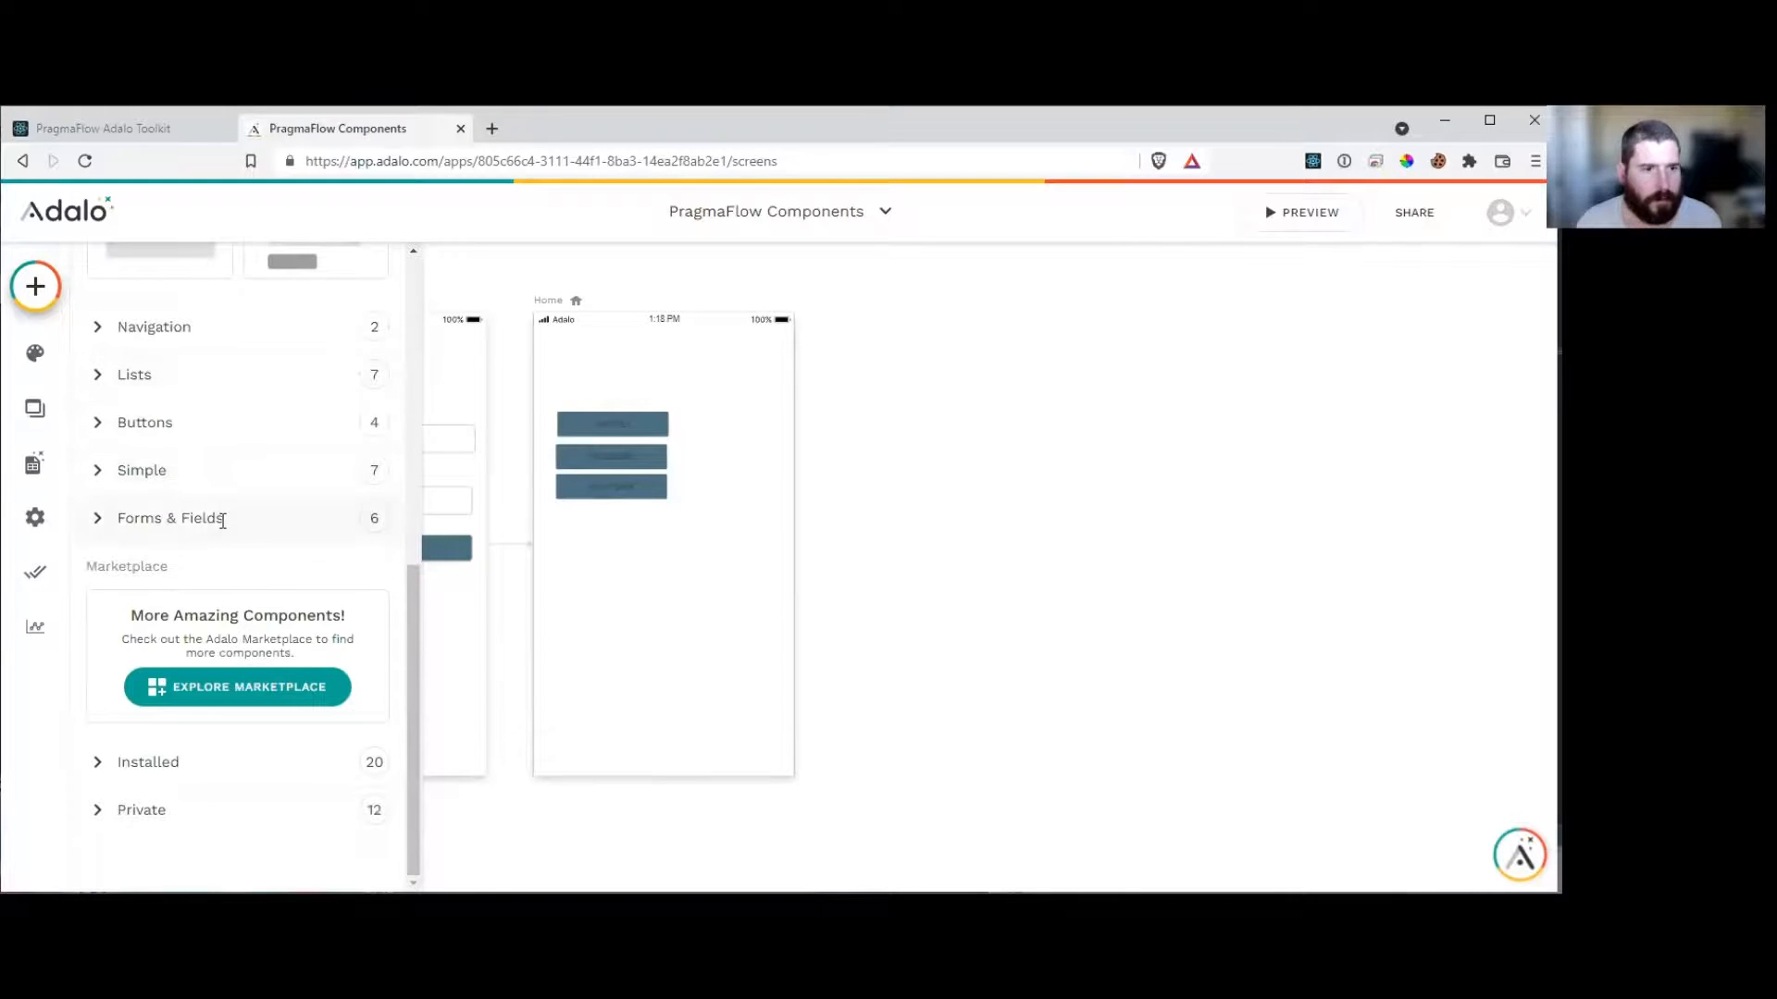
pyautogui.moveTo(219, 391)
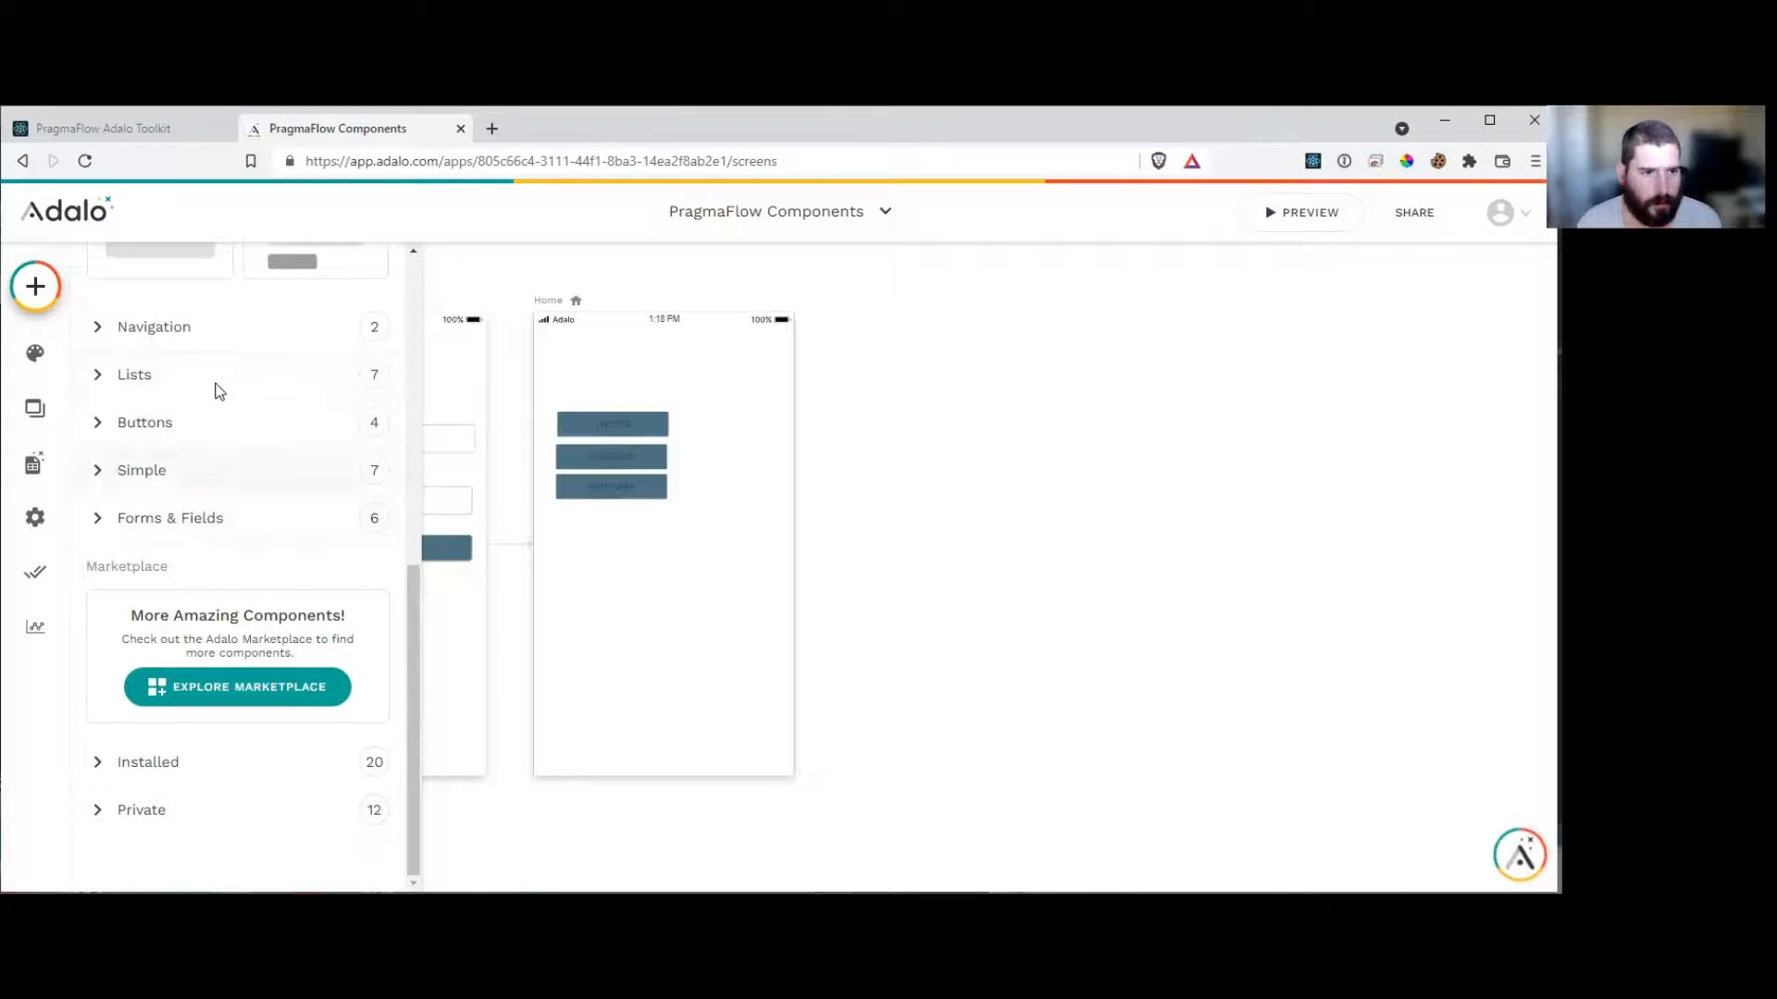
pyautogui.click(141, 470)
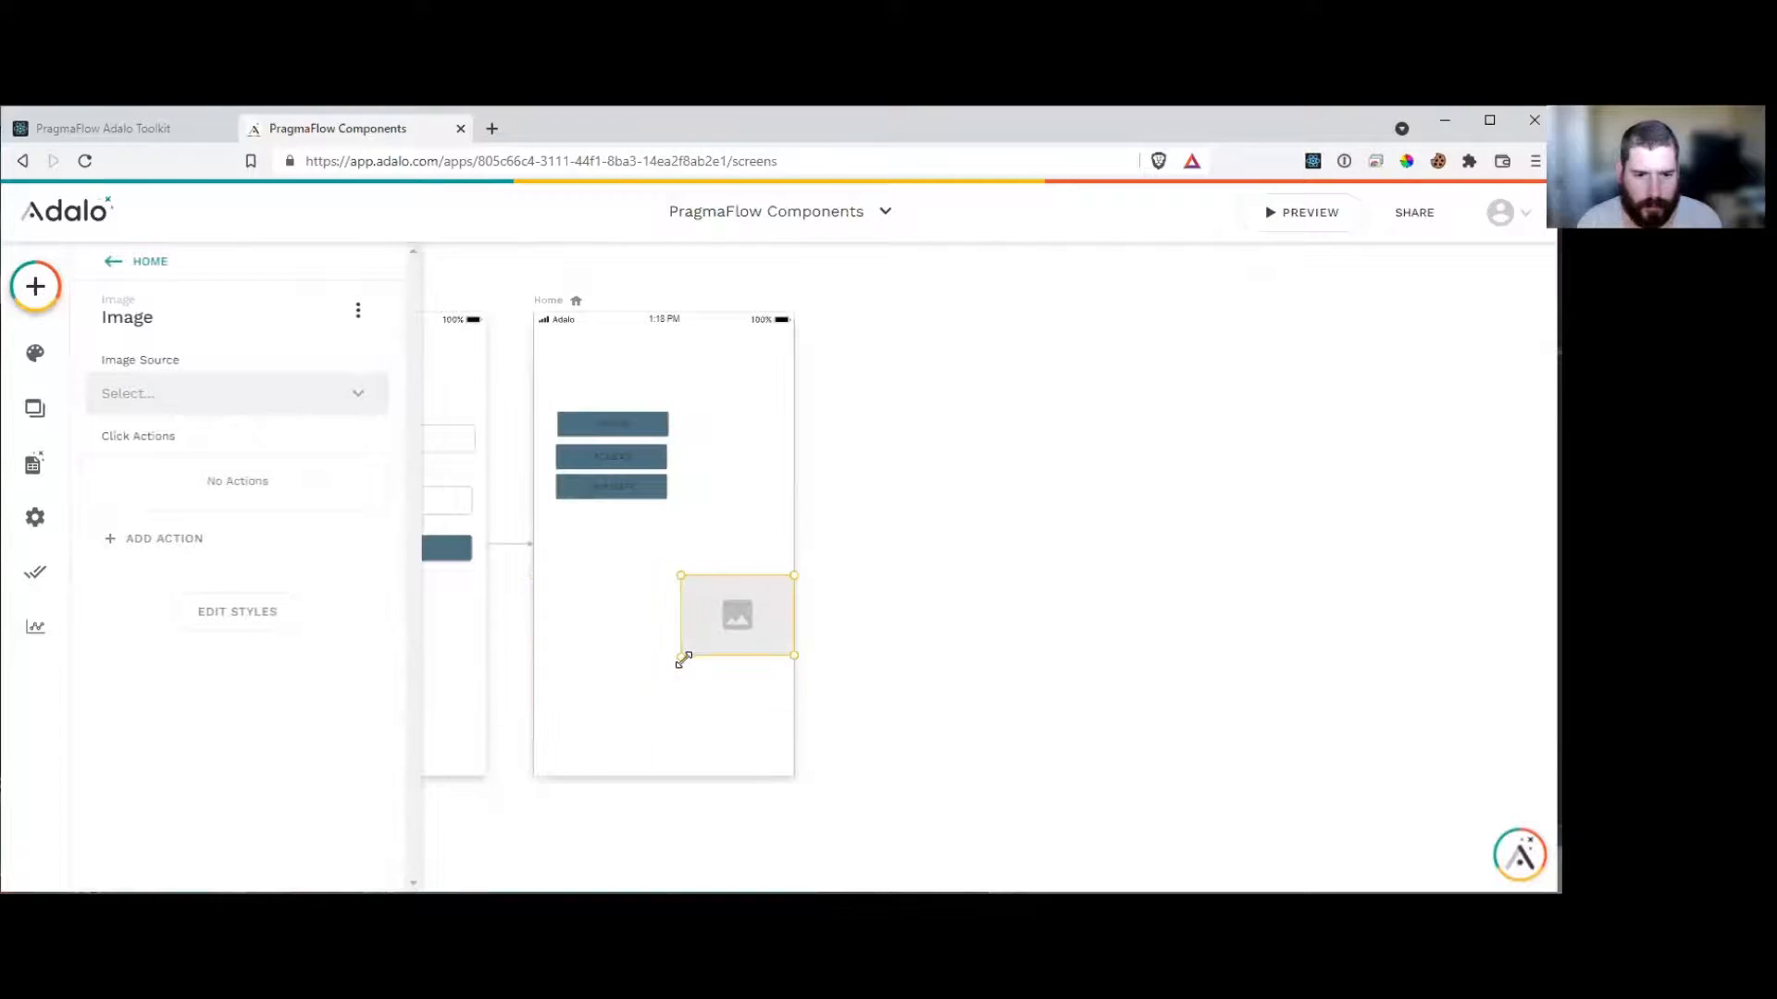
pyautogui.click(234, 393)
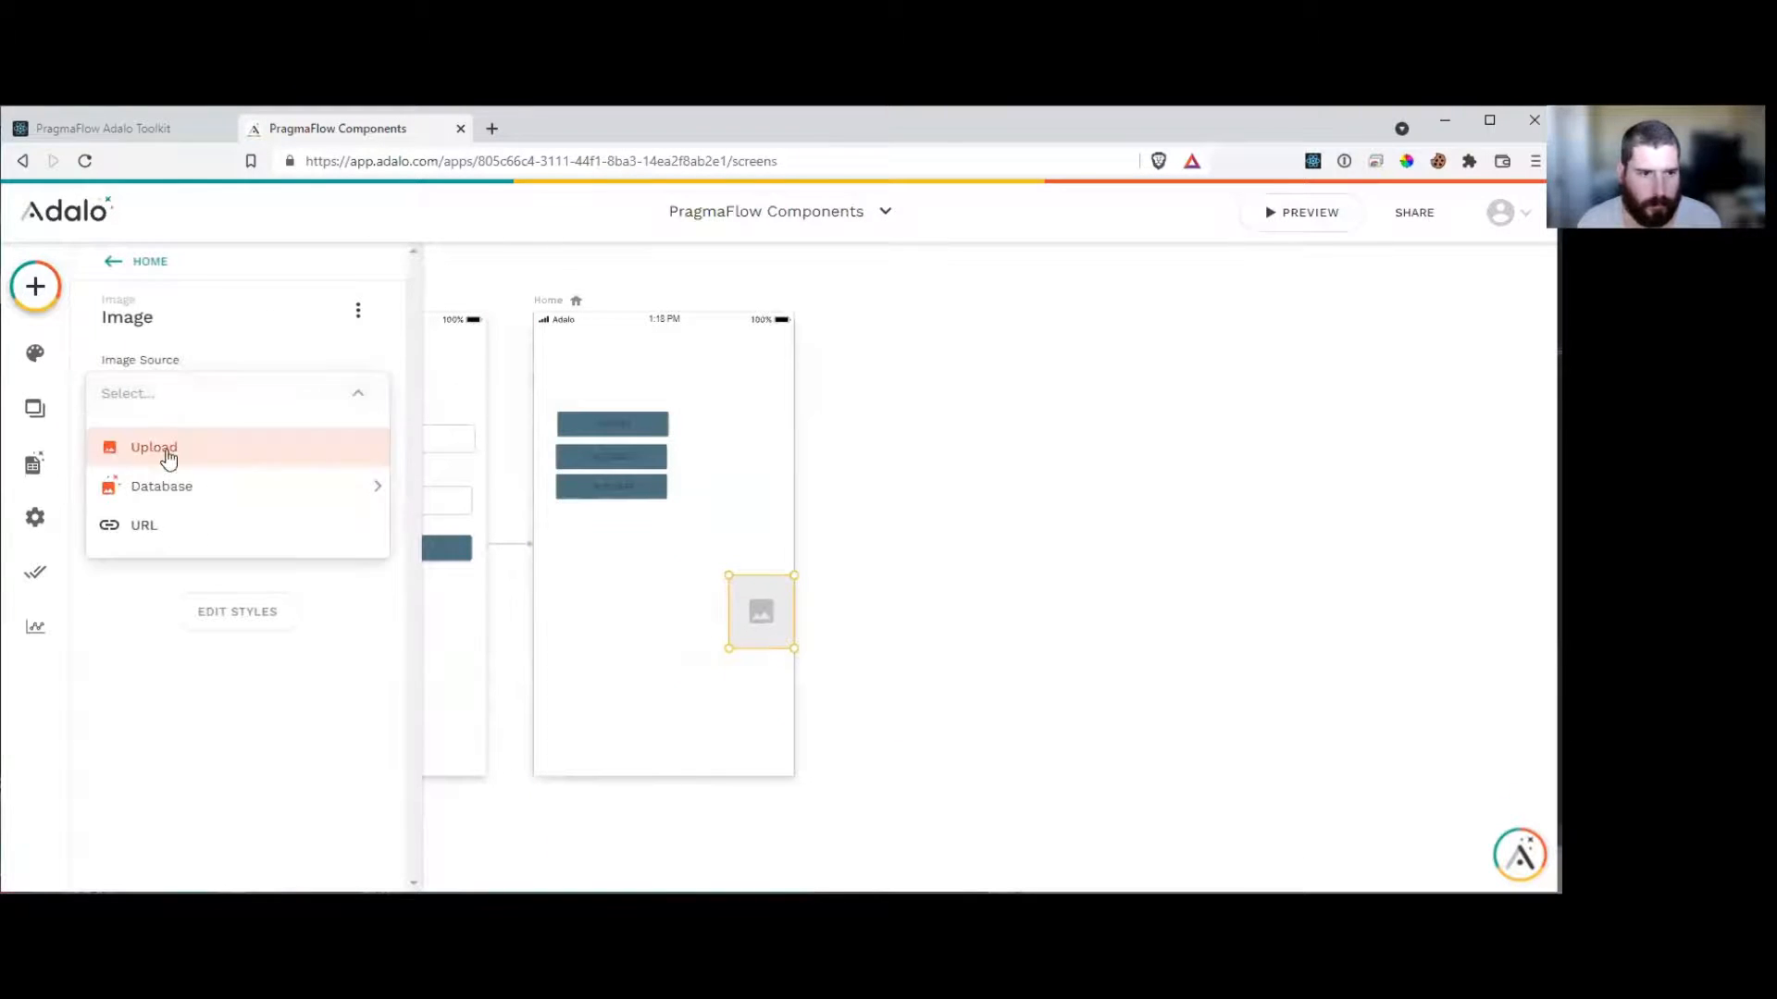
pyautogui.click(153, 446)
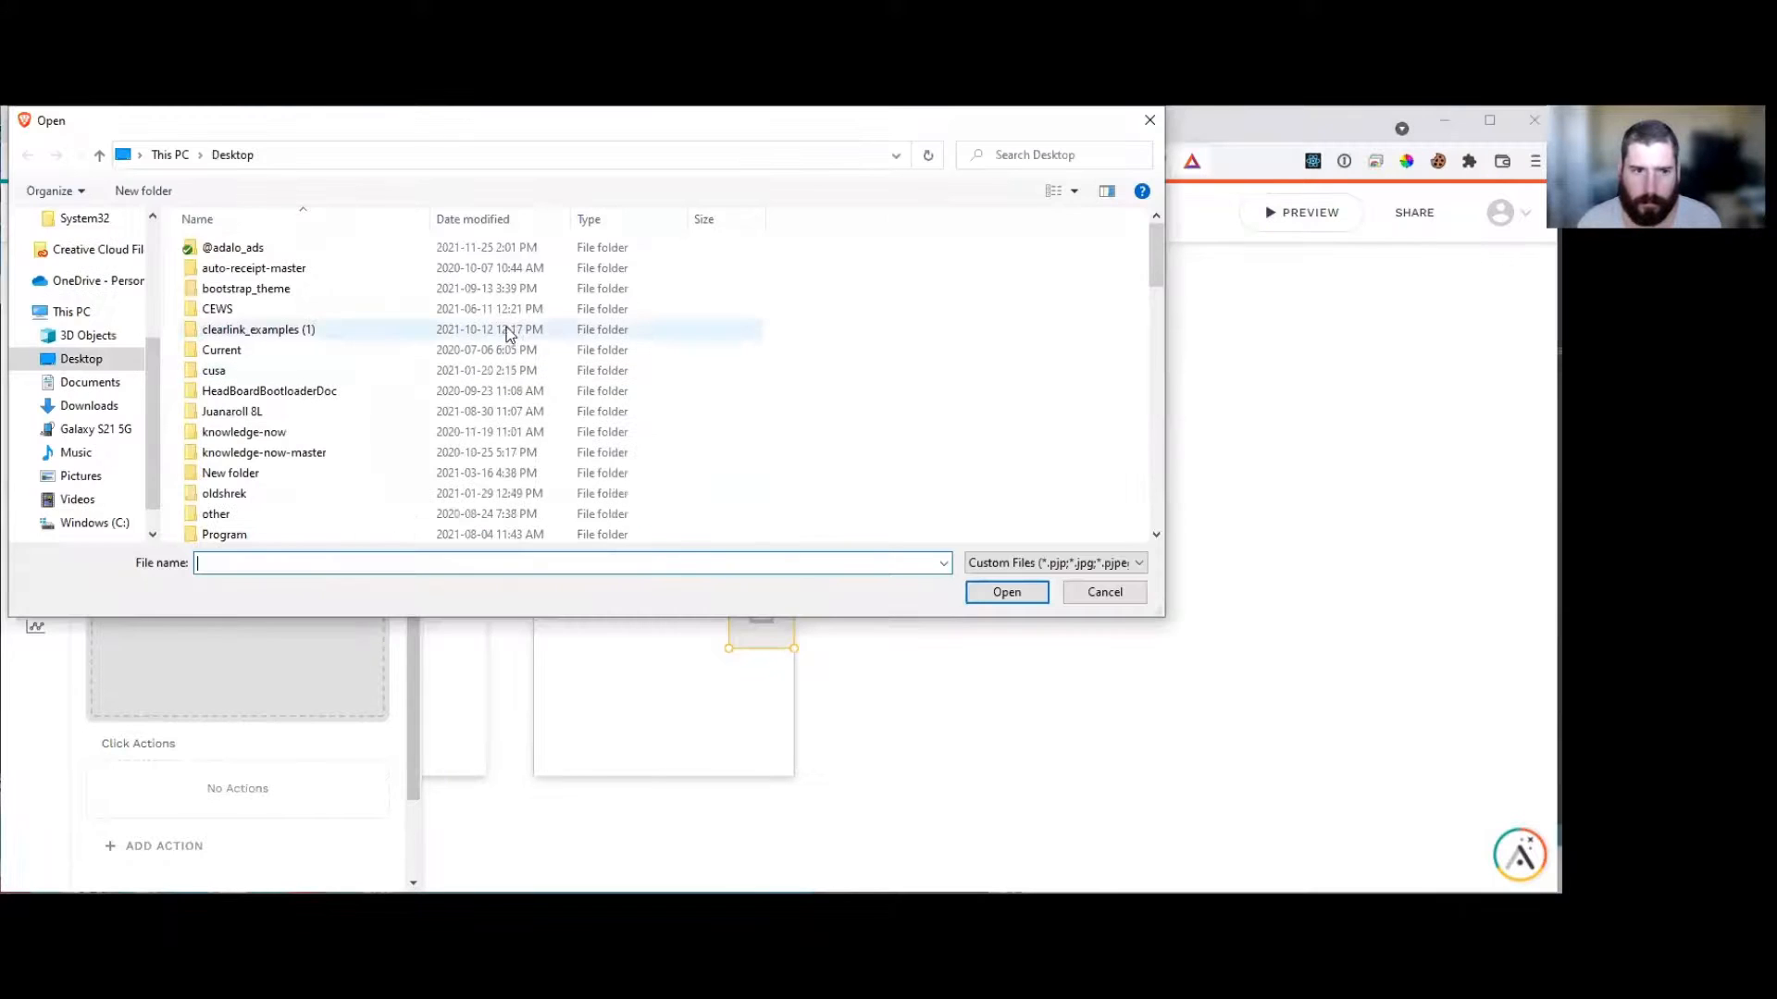
pyautogui.scroll(-3)
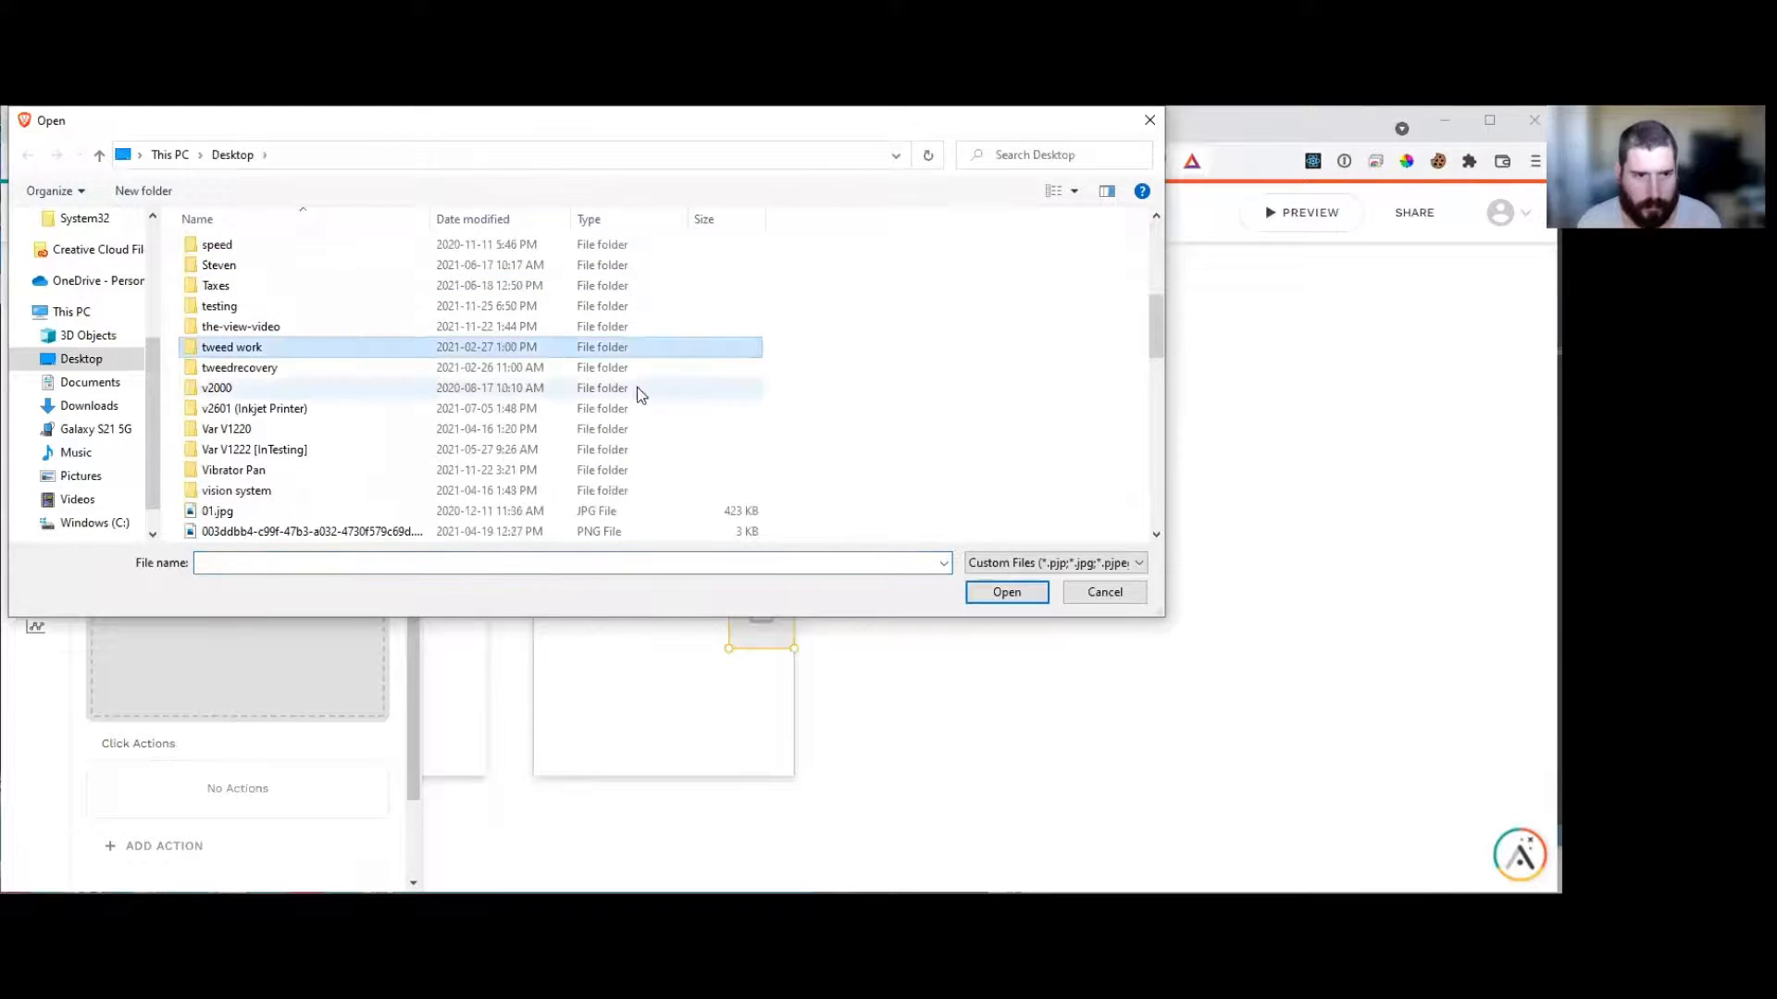
pyautogui.click(473, 218)
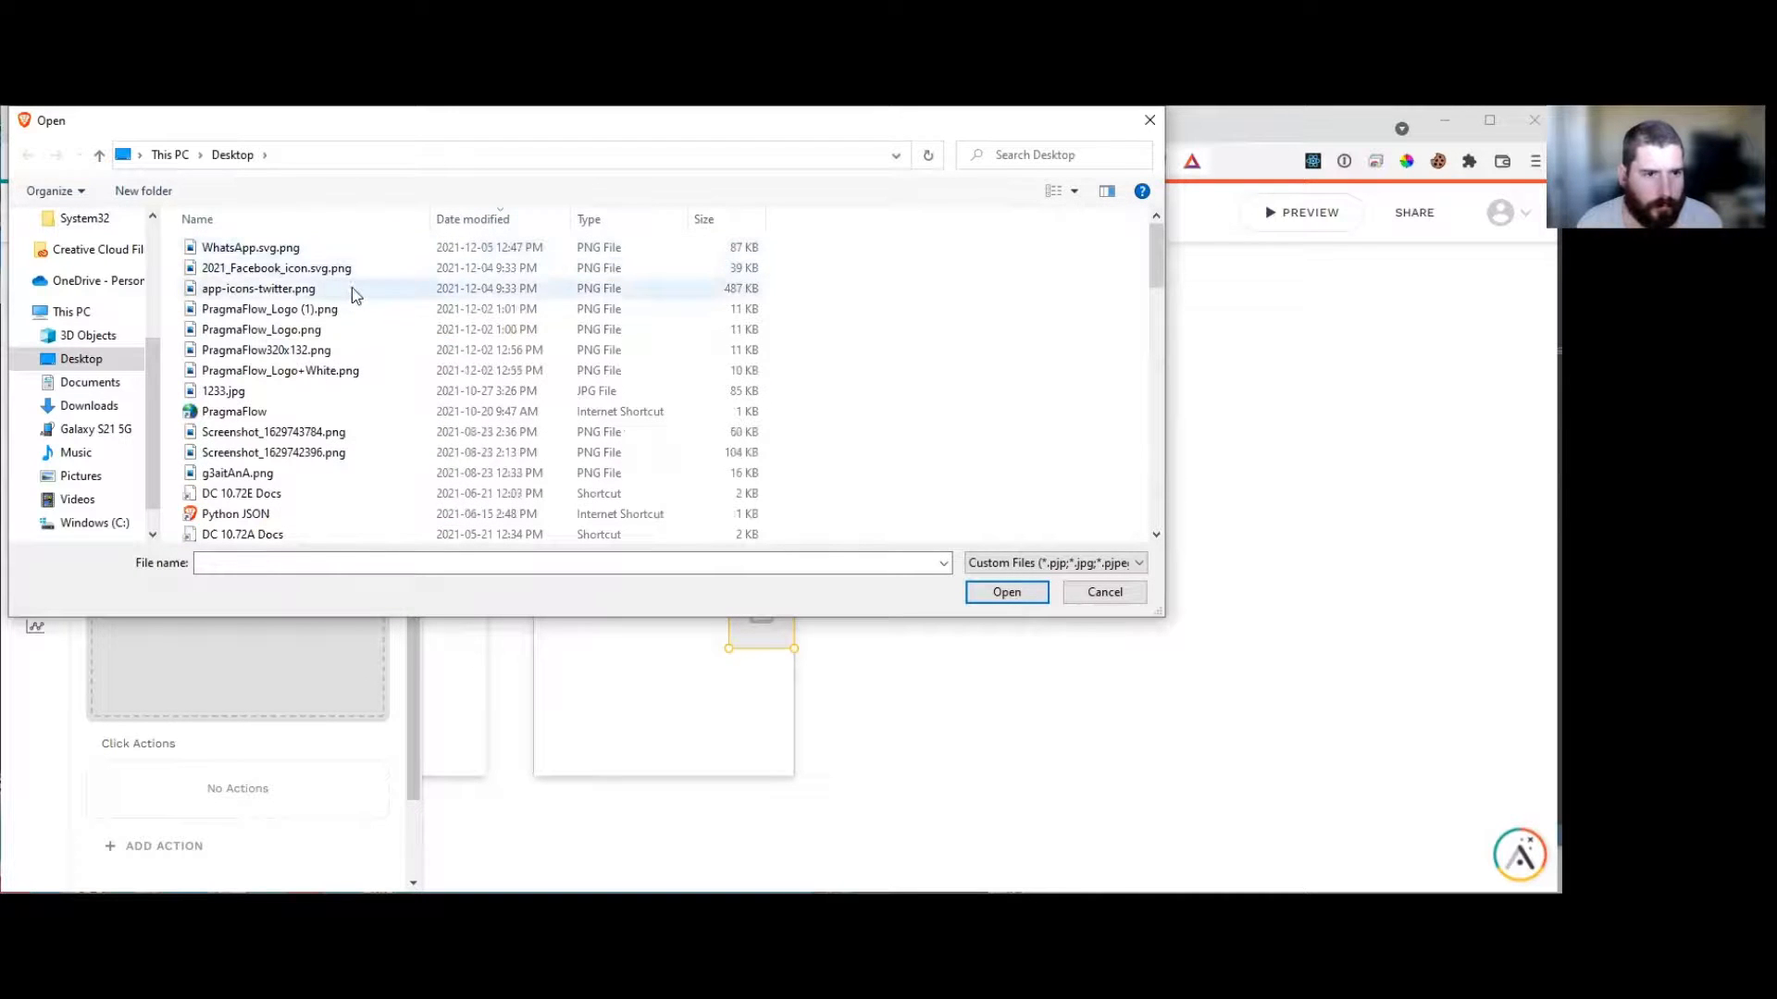
pyautogui.click(1004, 591)
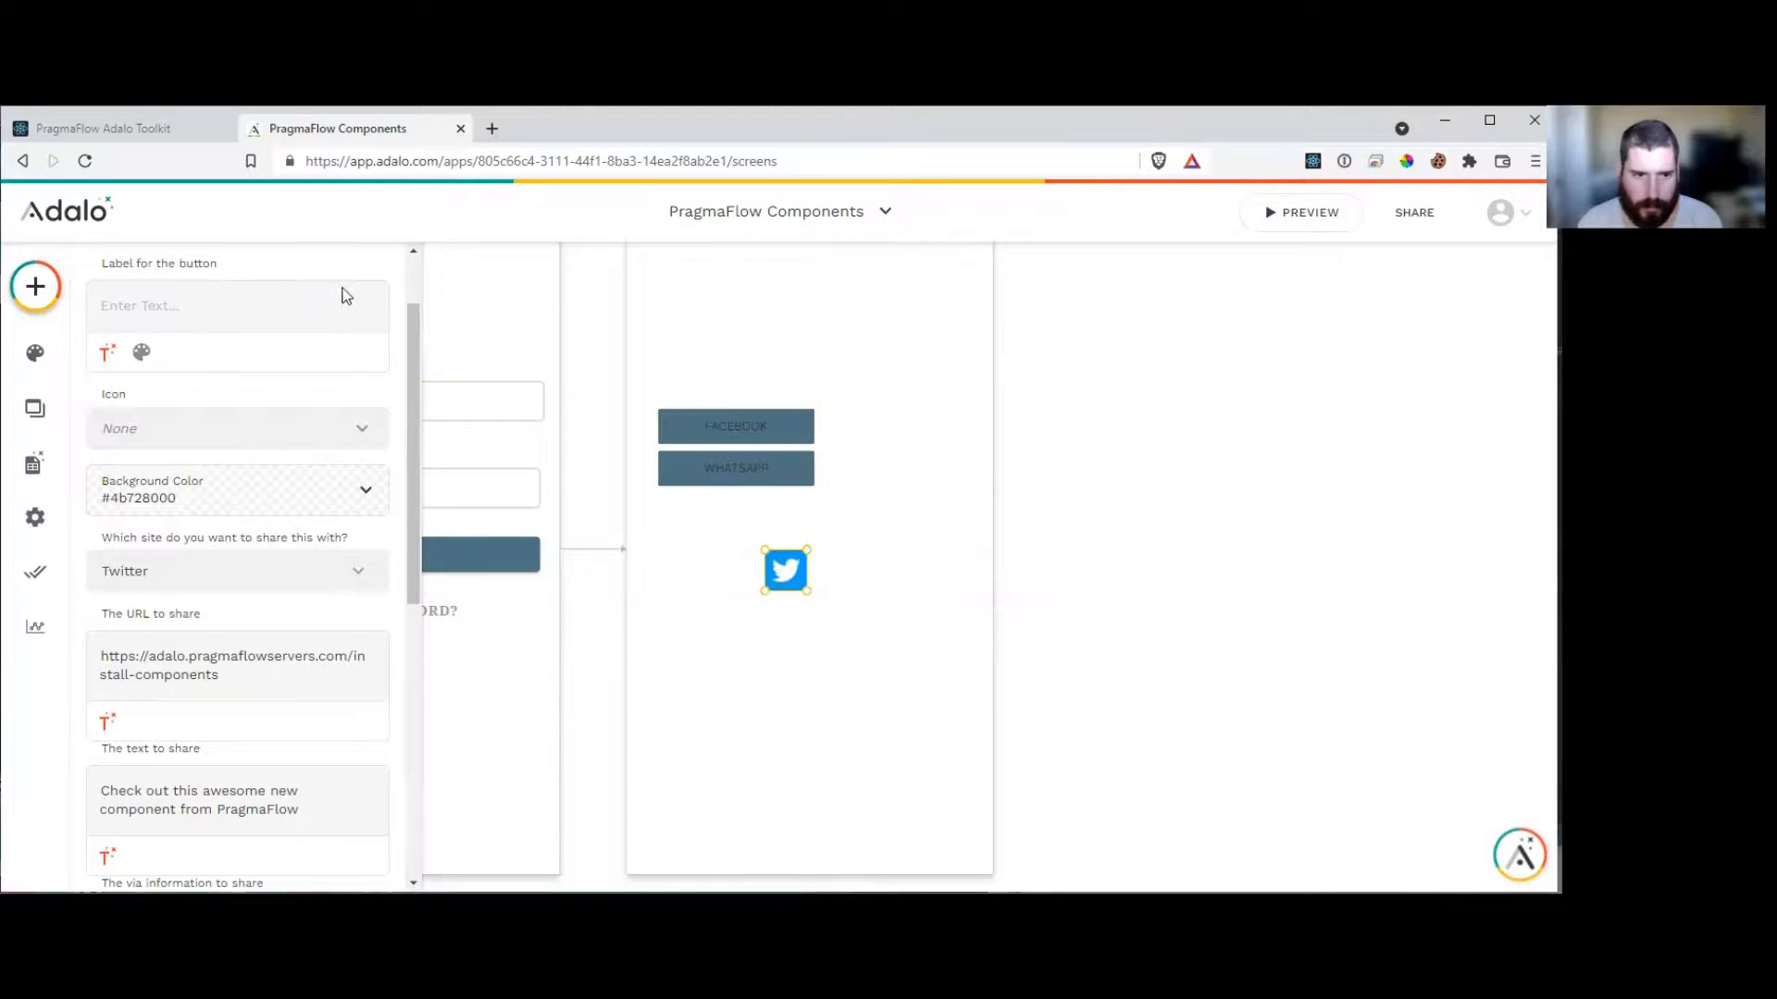
# - Open the Twitter share button's more-options menu to arrange it
pyautogui.click(357, 311)
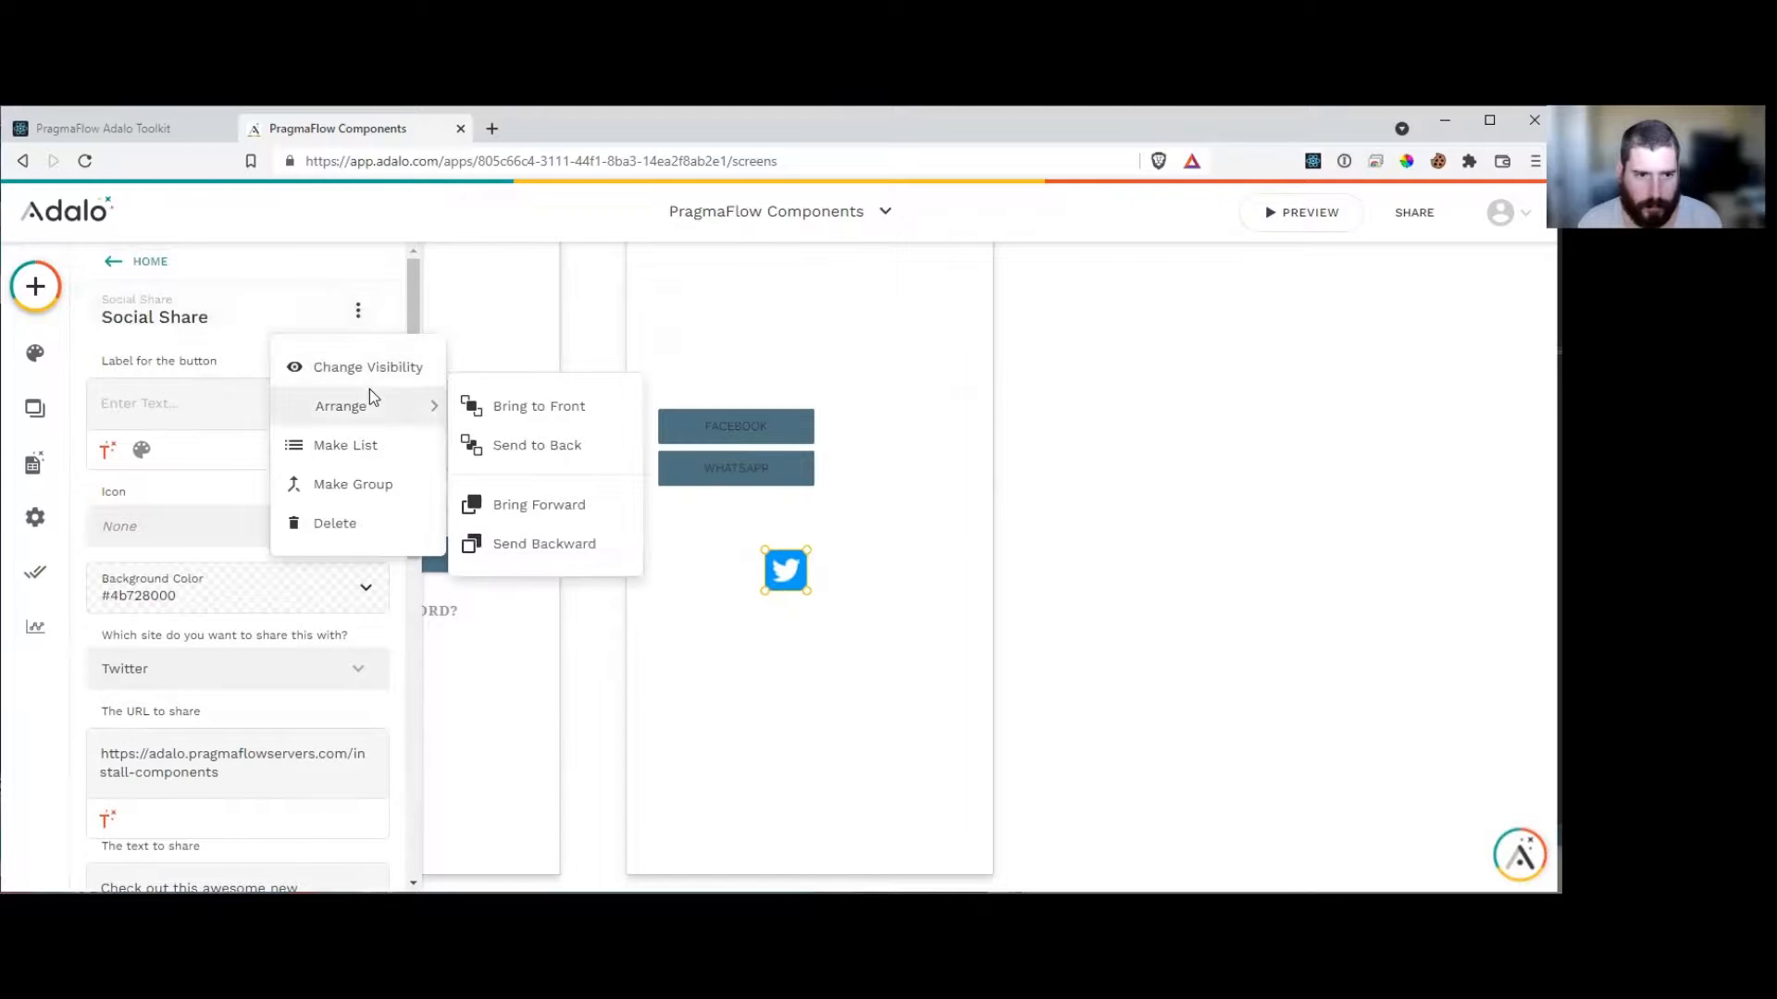
pyautogui.moveTo(572, 414)
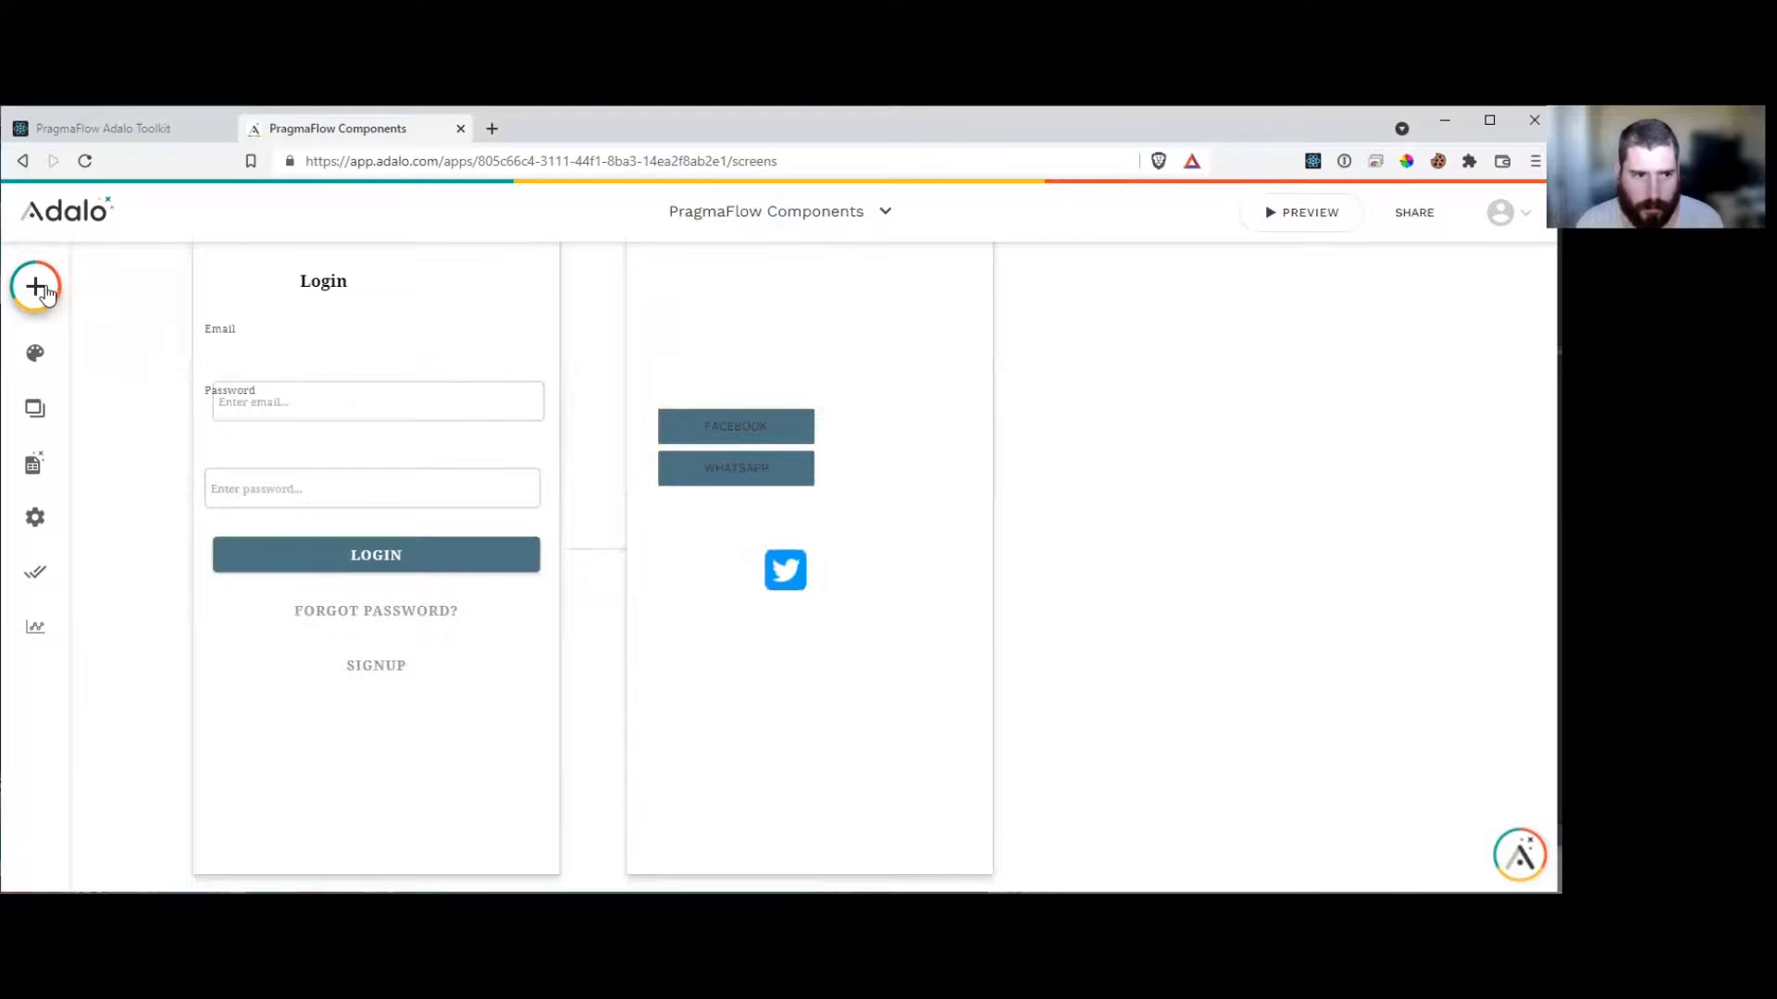
# - Set Image 2's source to an uploaded Facebook logo file
pyautogui.click(35, 286)
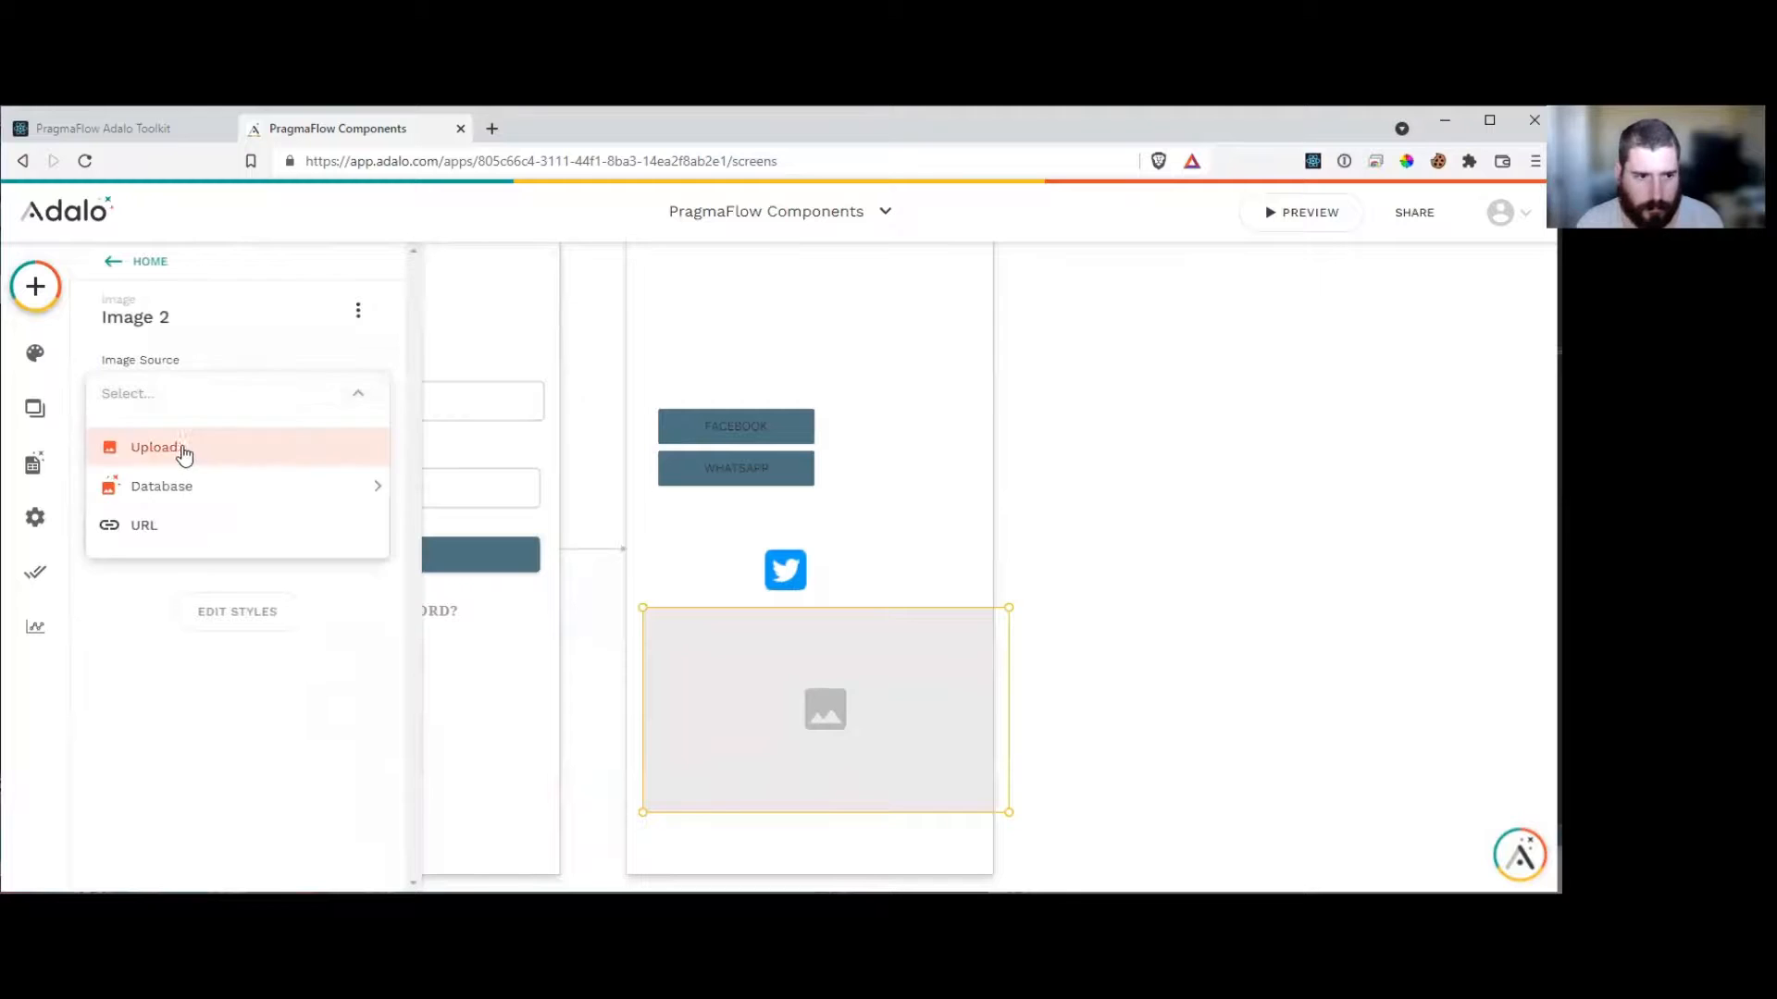
pyautogui.click(153, 446)
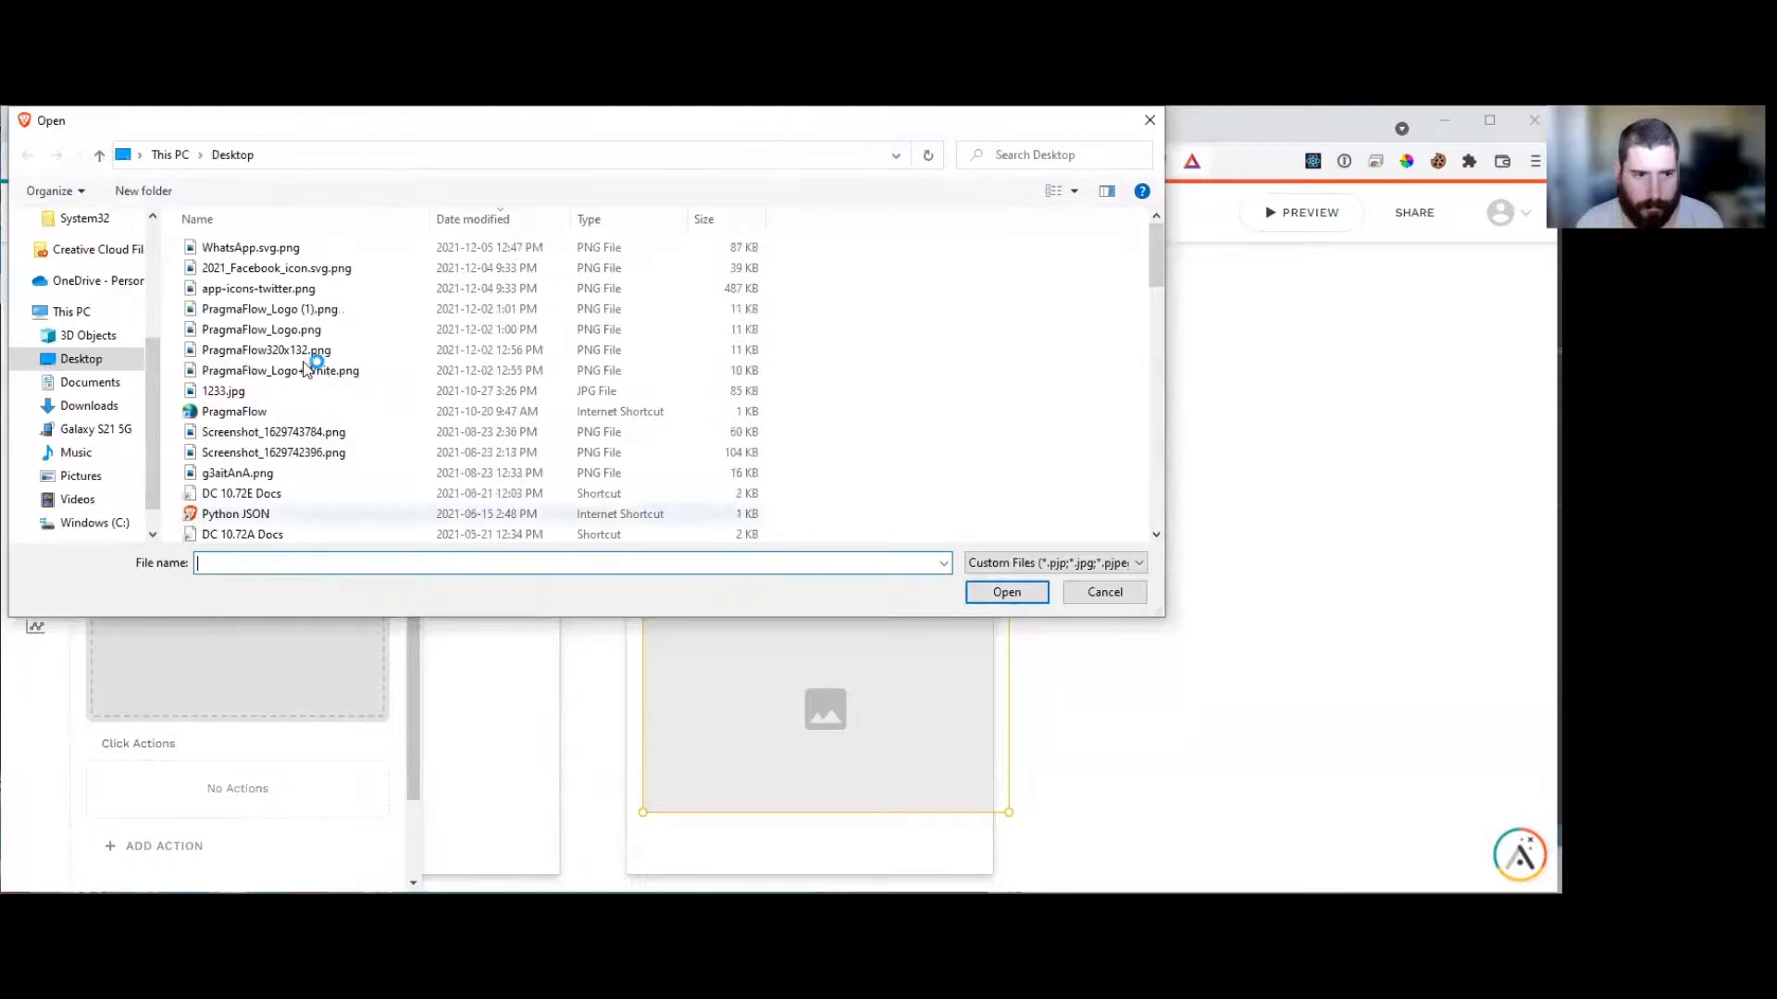
pyautogui.click(1004, 592)
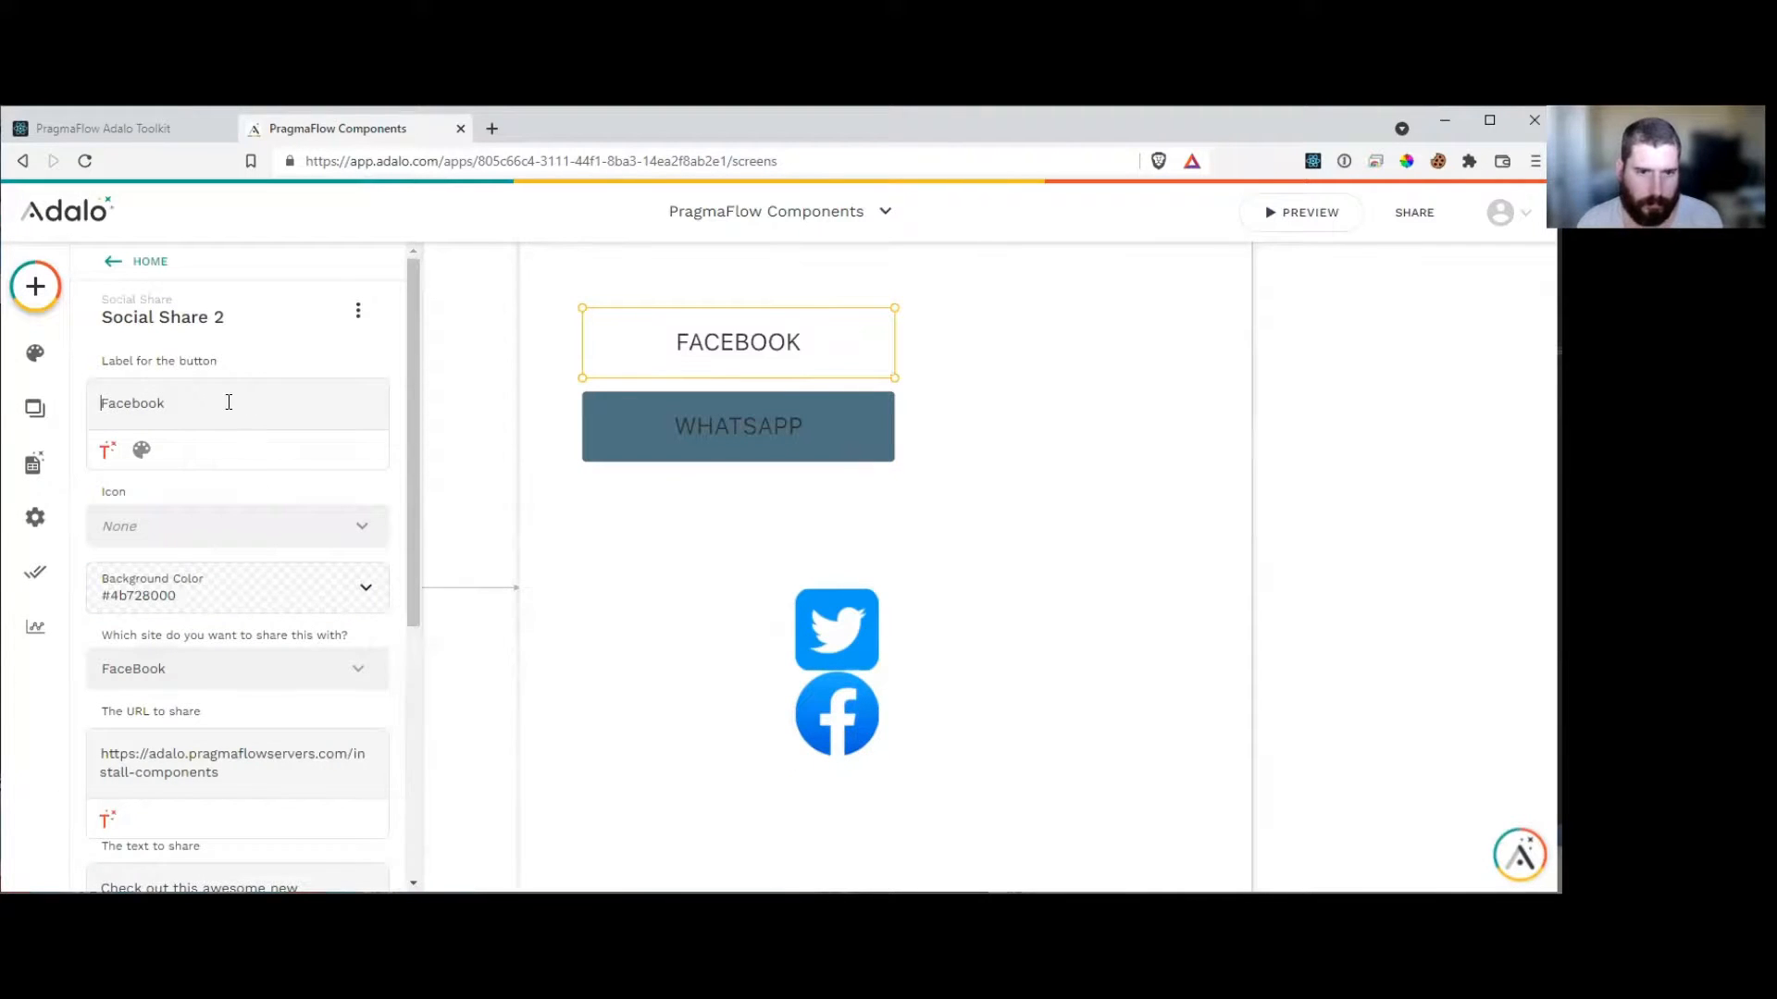
# - Clear the Facebook Social Share label, place it over the logo, and add a blank image
pyautogui.click(736, 426)
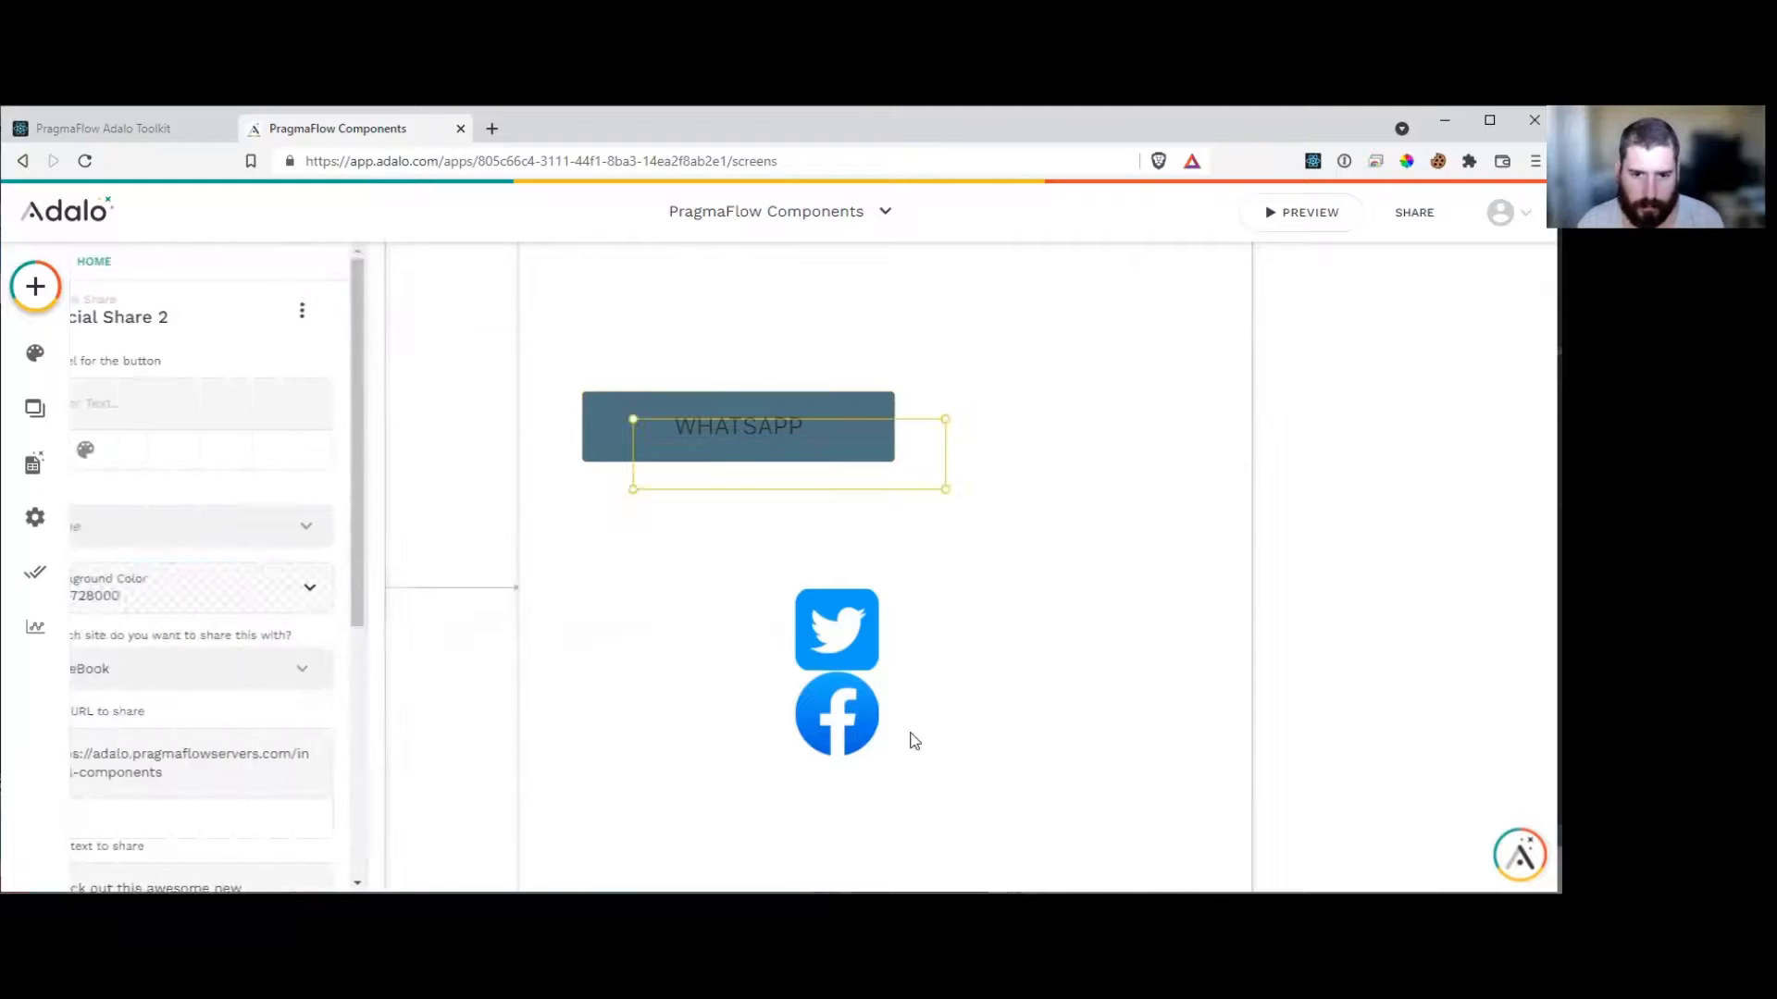
pyautogui.click(837, 715)
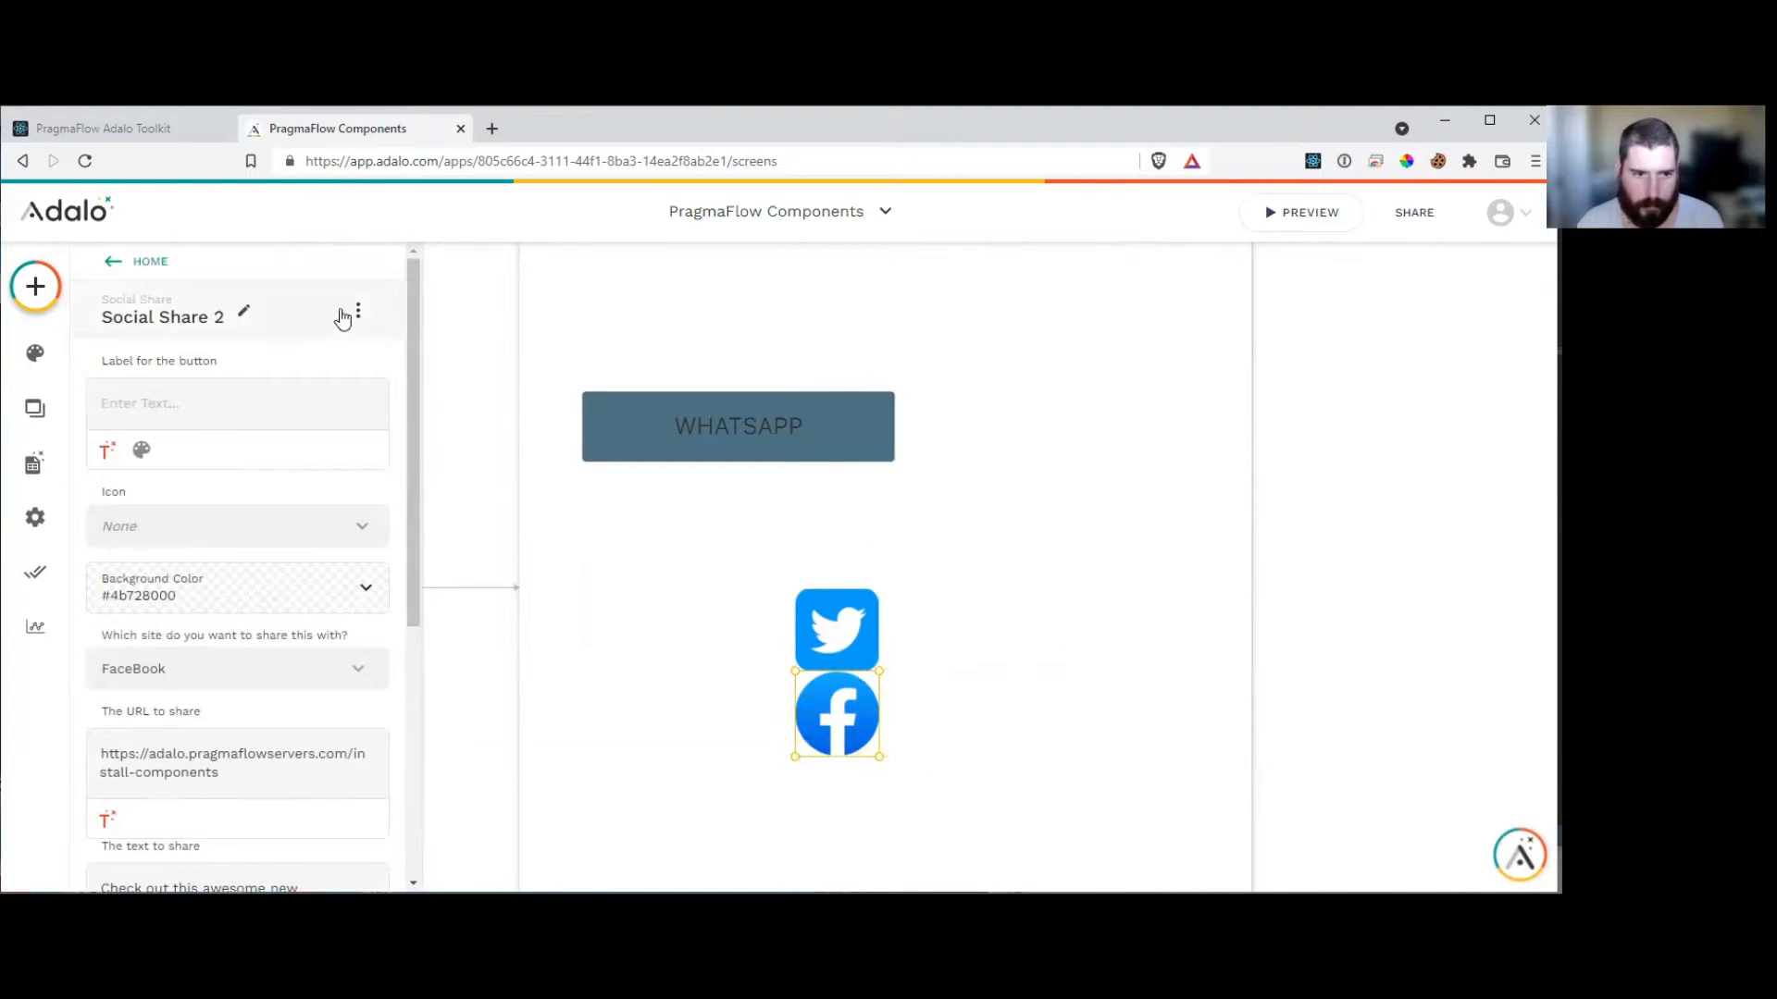
pyautogui.moveTo(631, 630)
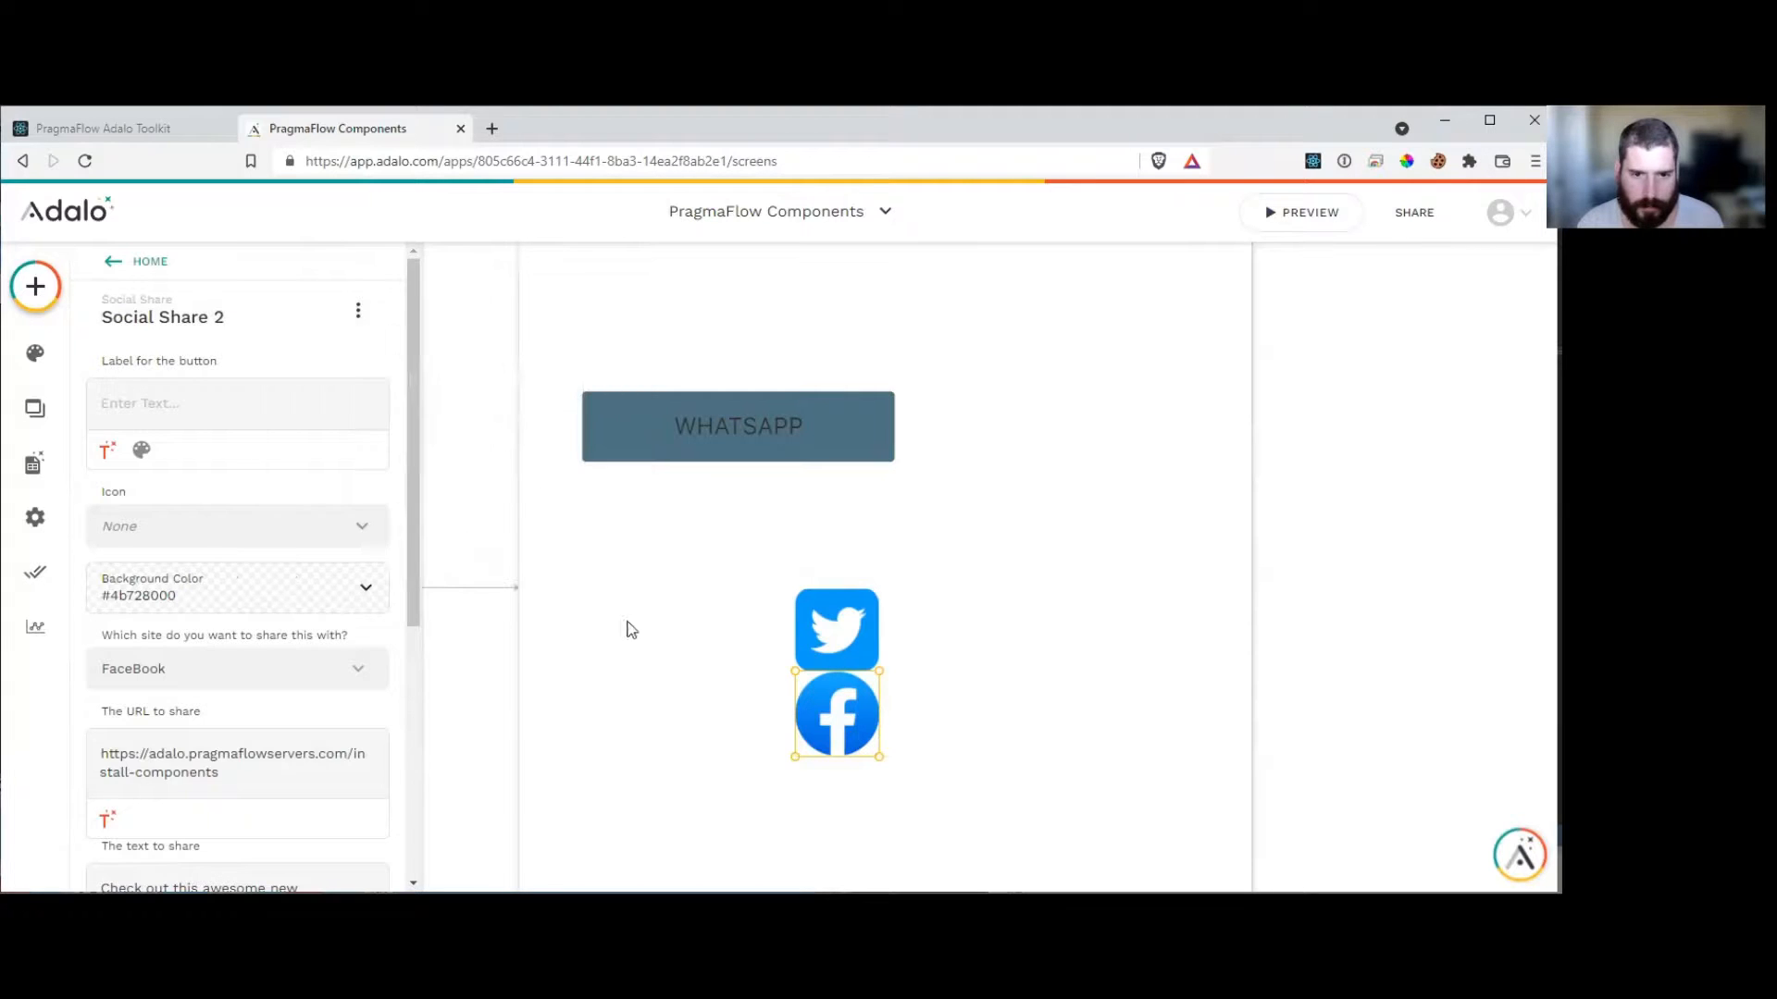
pyautogui.click(35, 287)
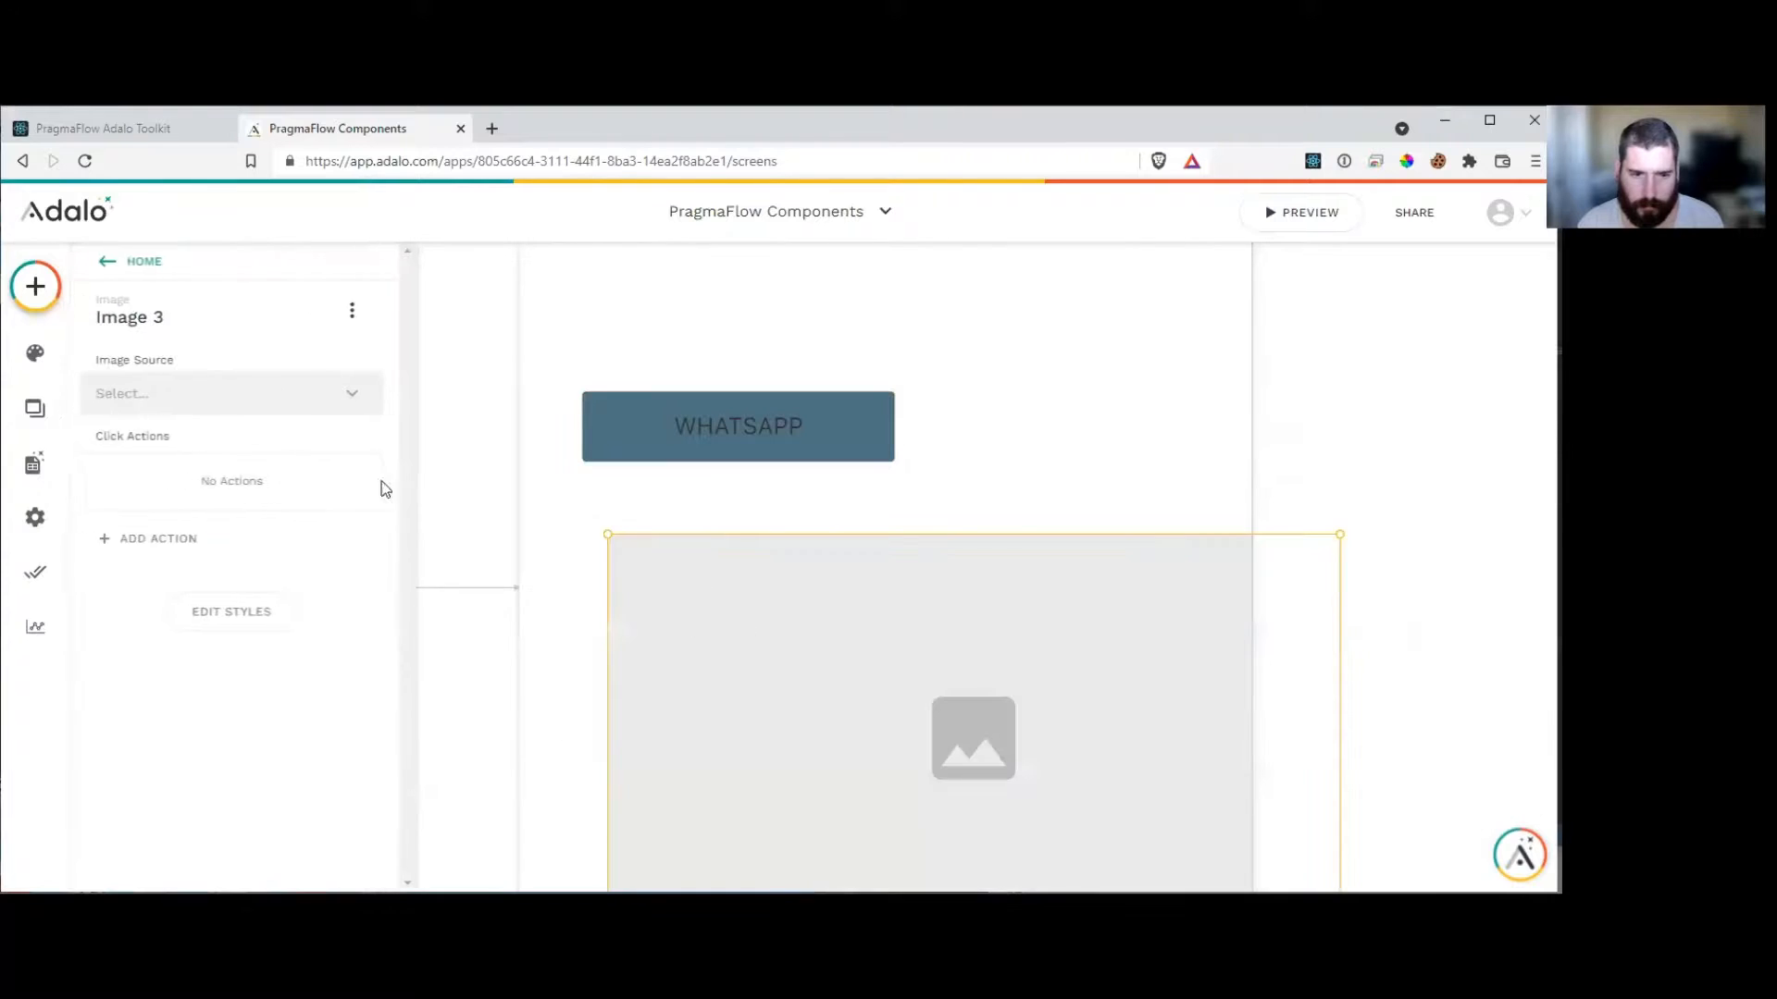
# - Upload the WhatsApp logo into Image 3 and position it beside the Twitter logo
pyautogui.click(232, 393)
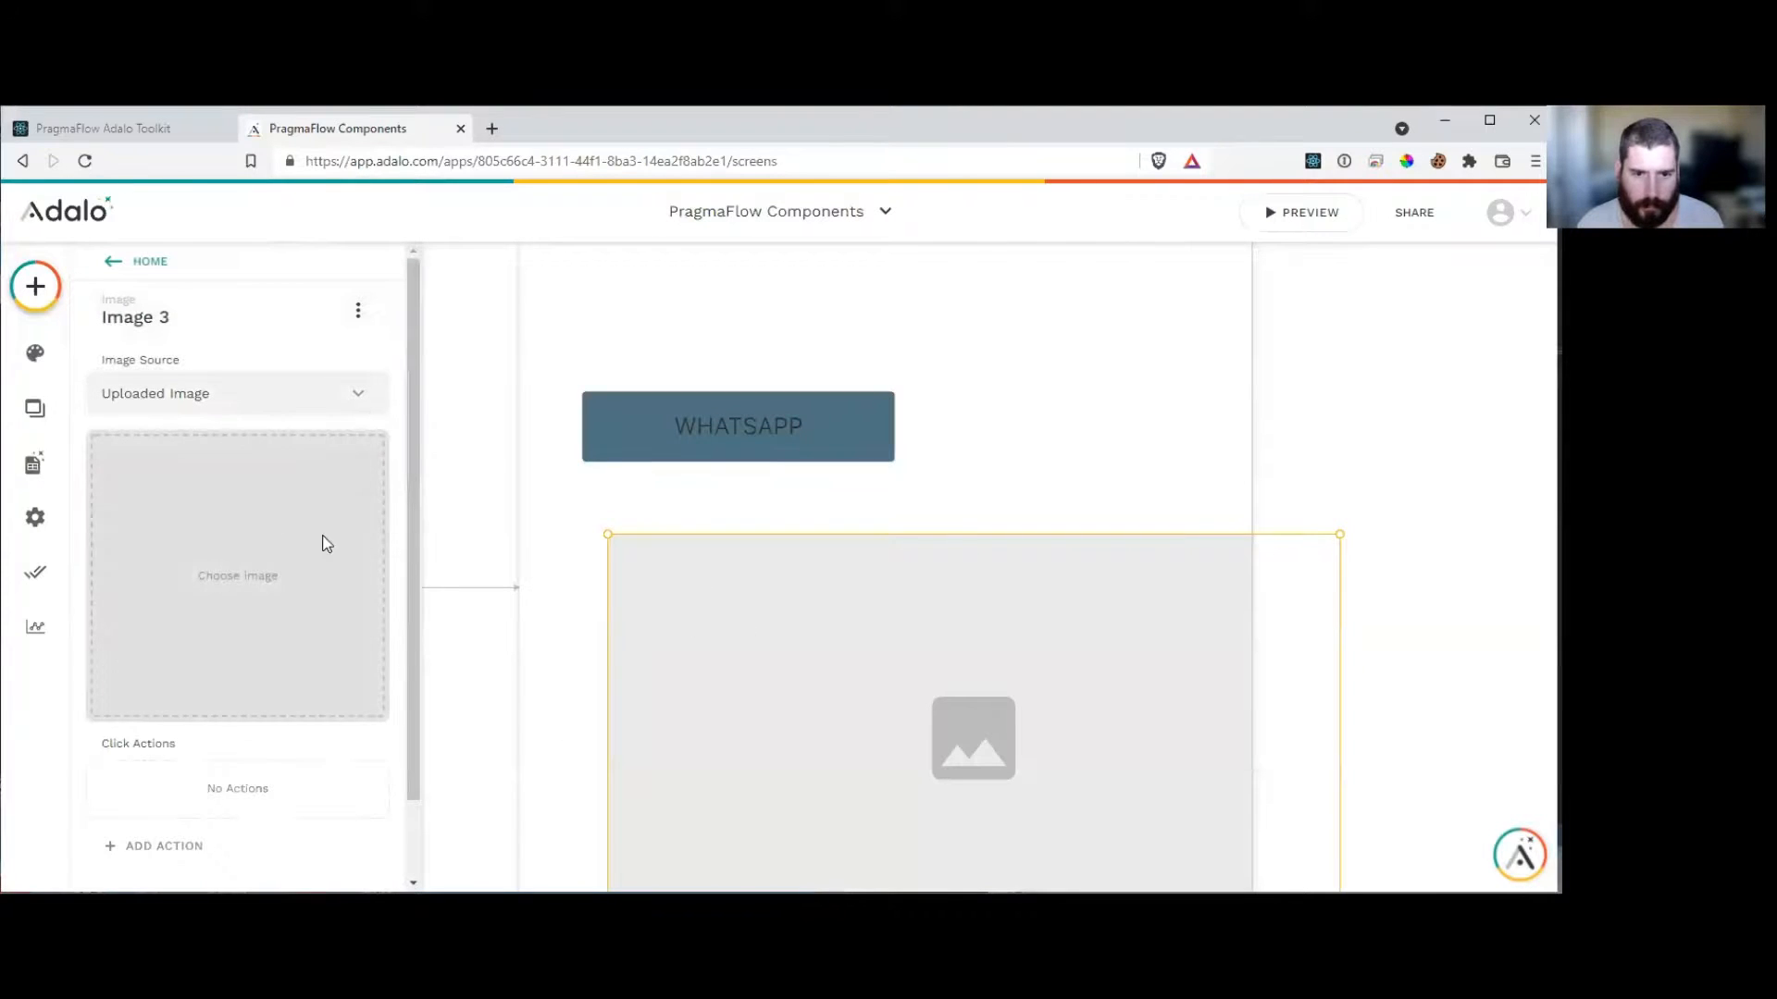
pyautogui.click(237, 574)
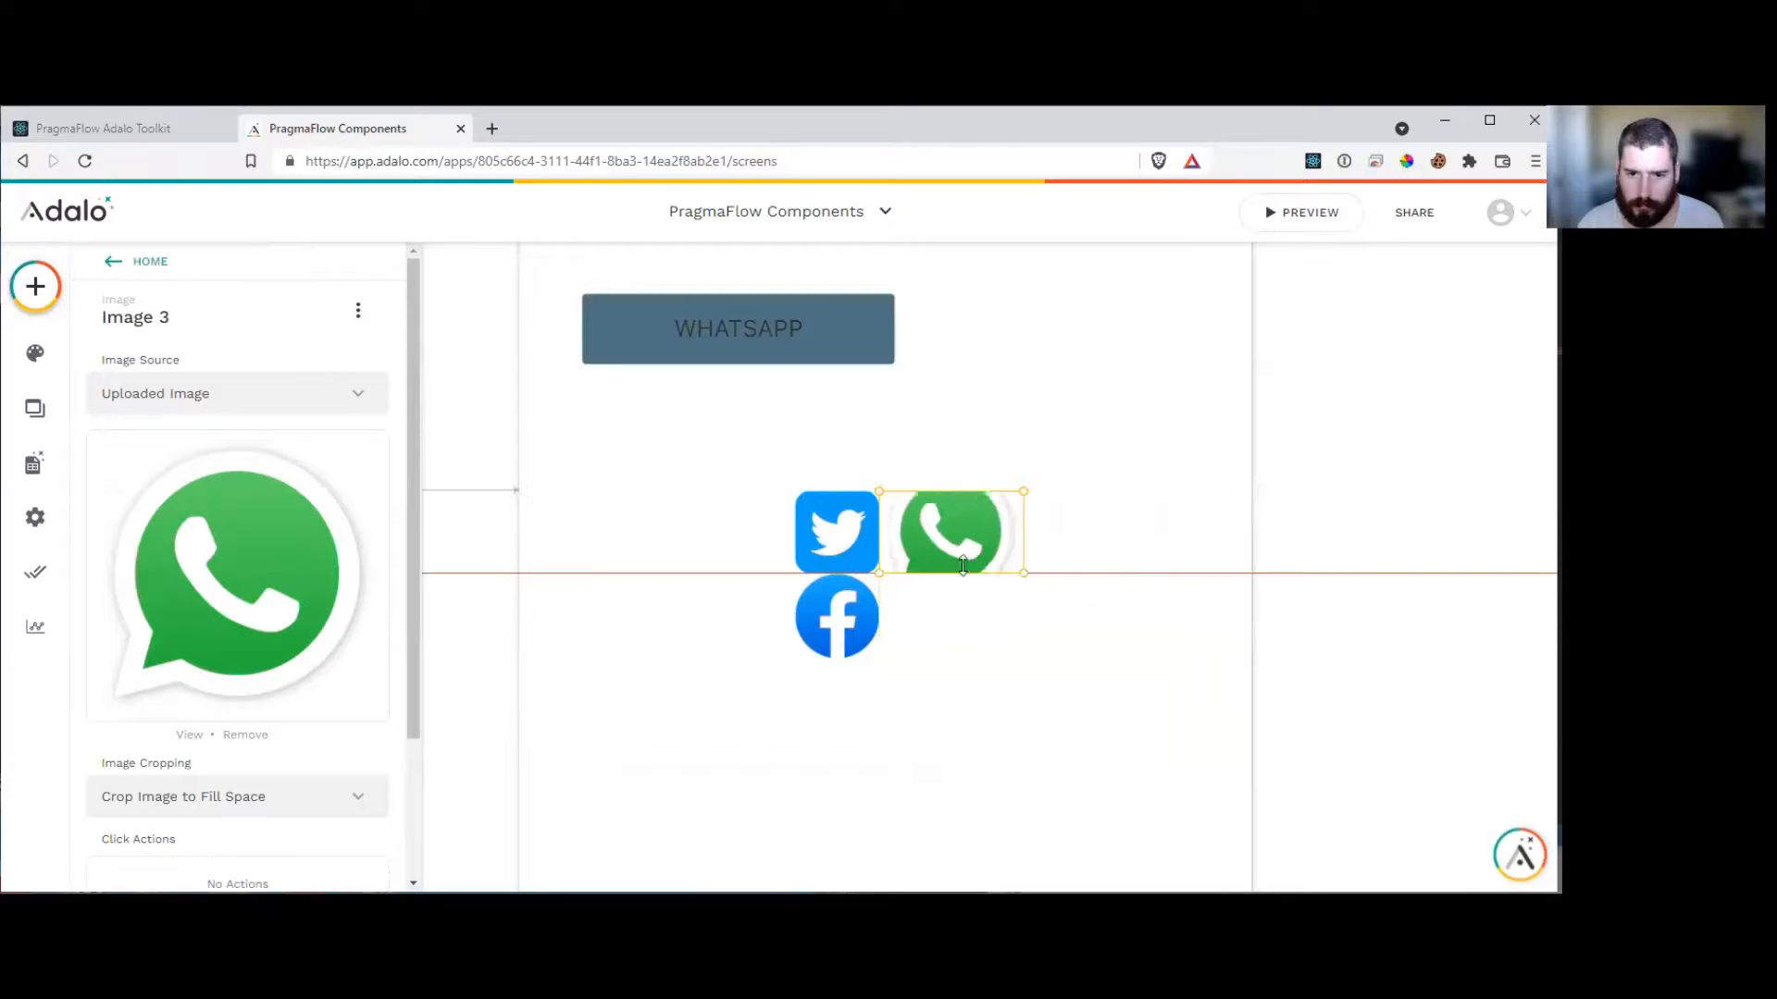
pyautogui.click(797, 410)
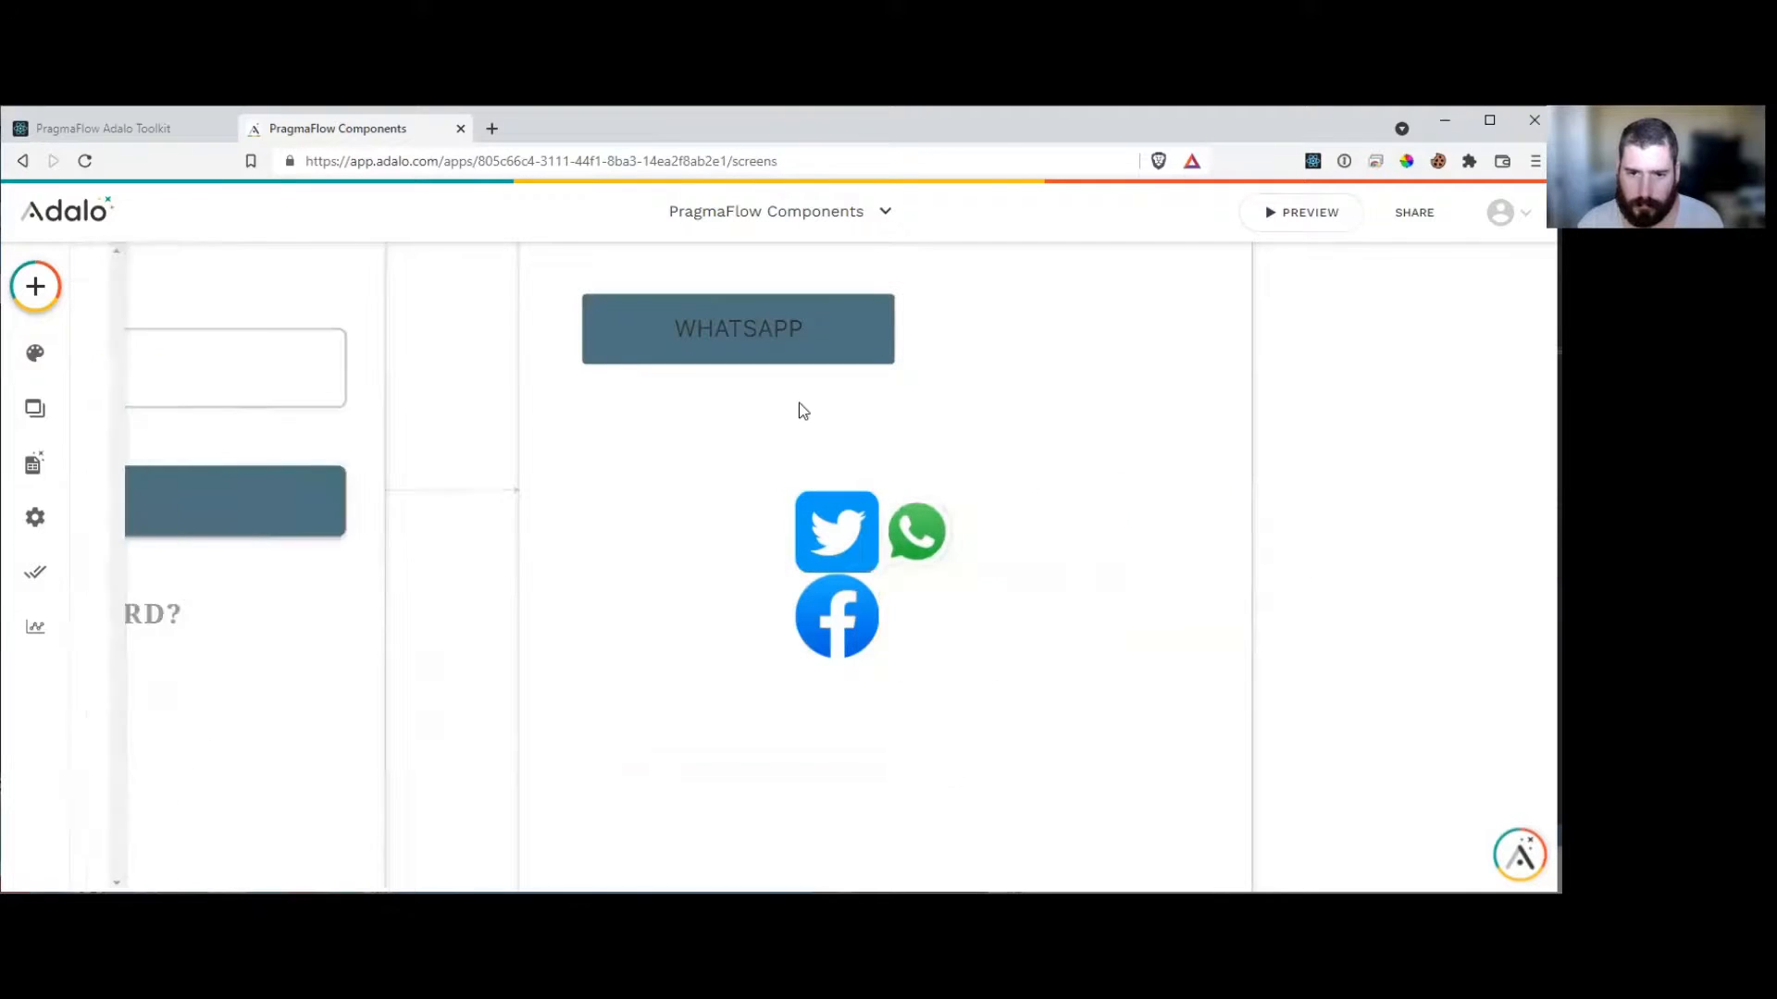
# - Place the WhatsApp Social Share over its logo and bring it to the front
pyautogui.click(737, 328)
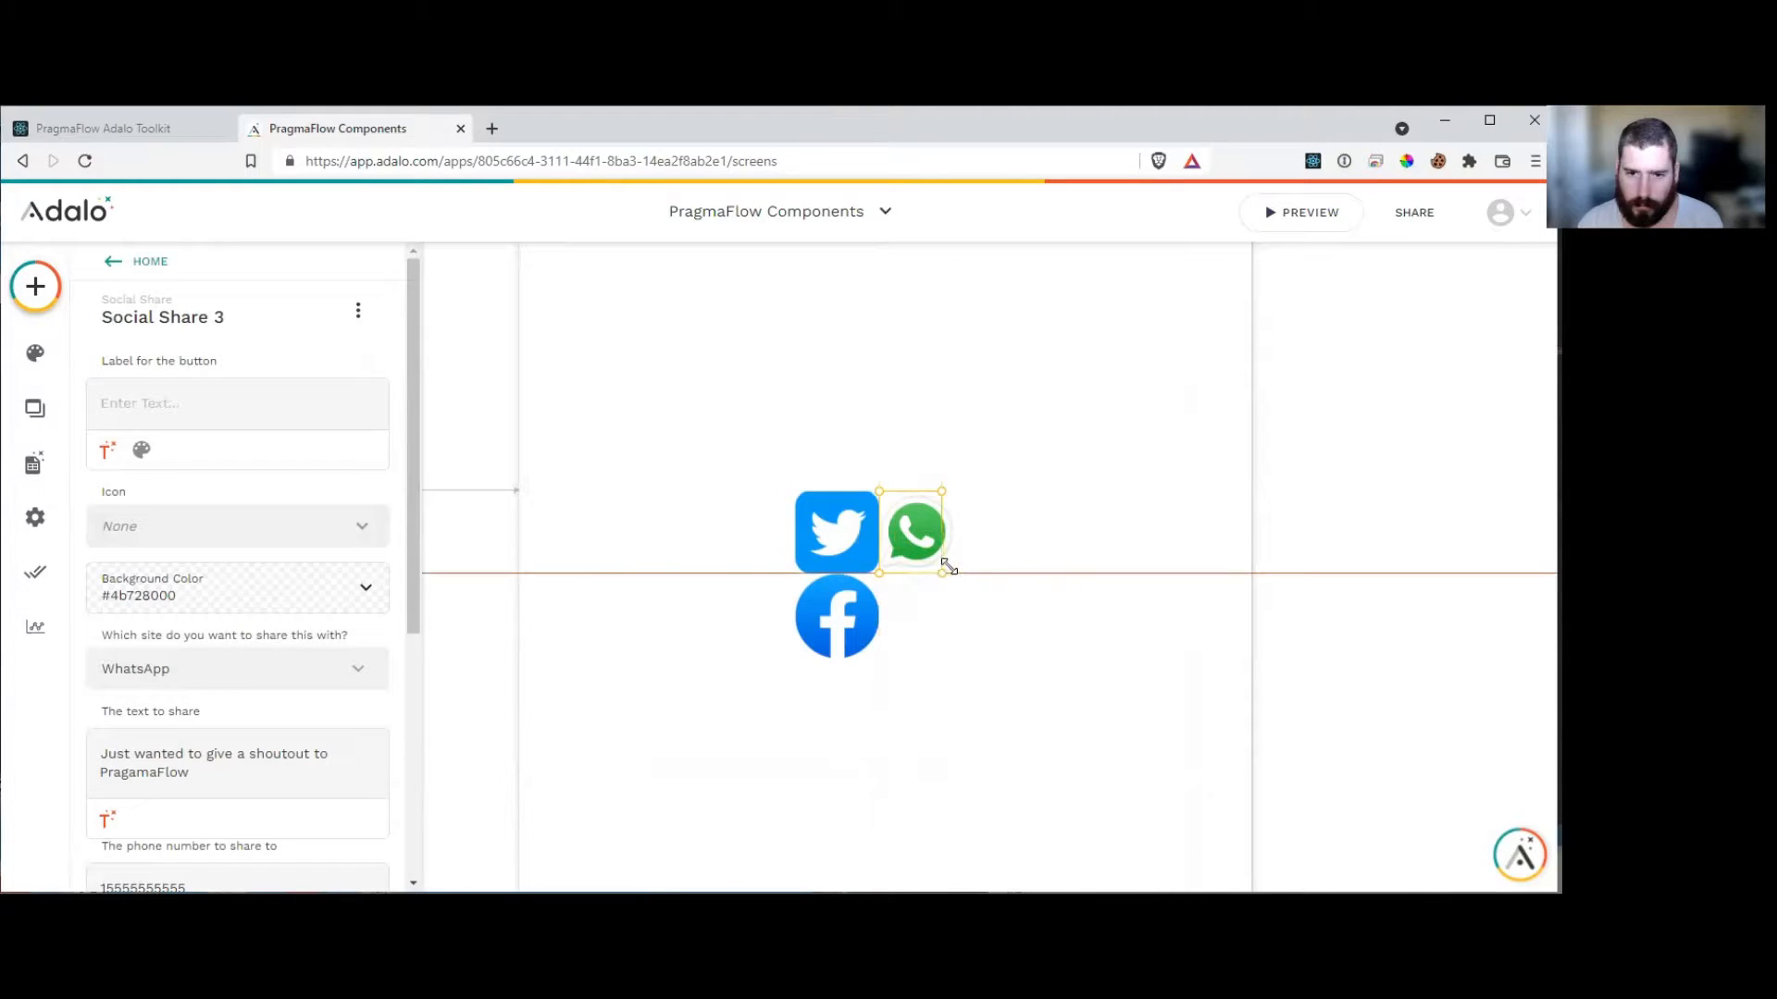
pyautogui.moveTo(359, 312)
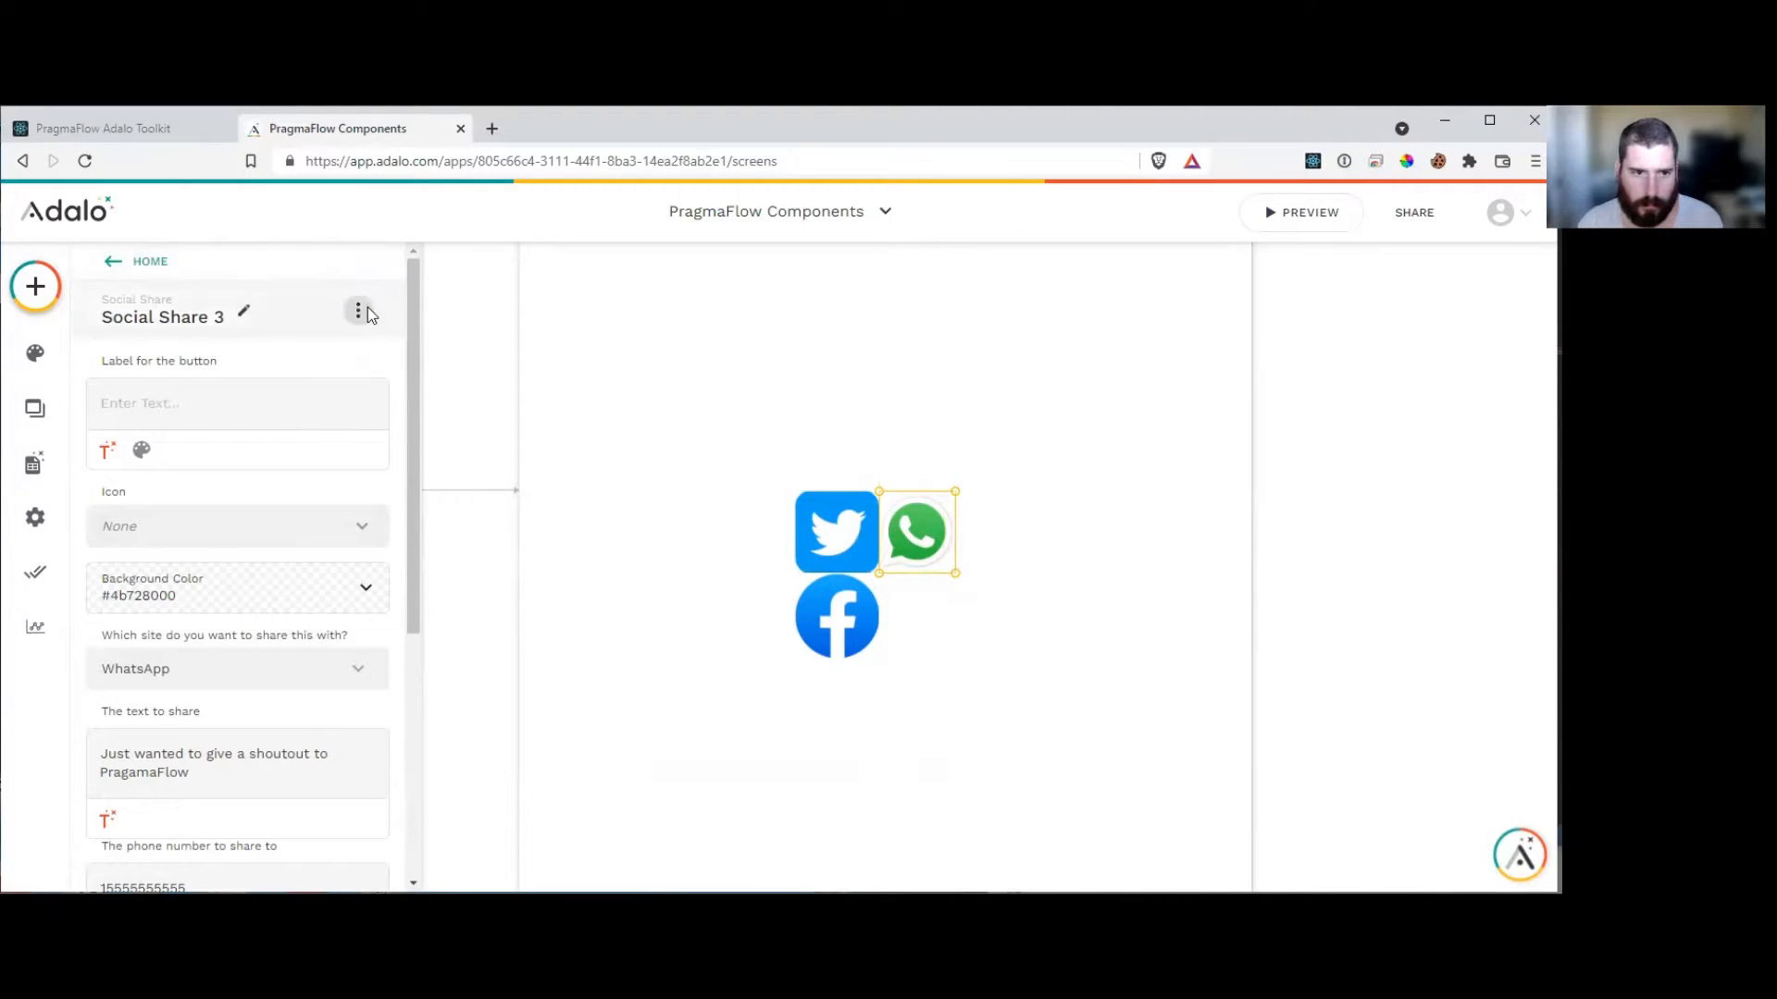
pyautogui.click(358, 311)
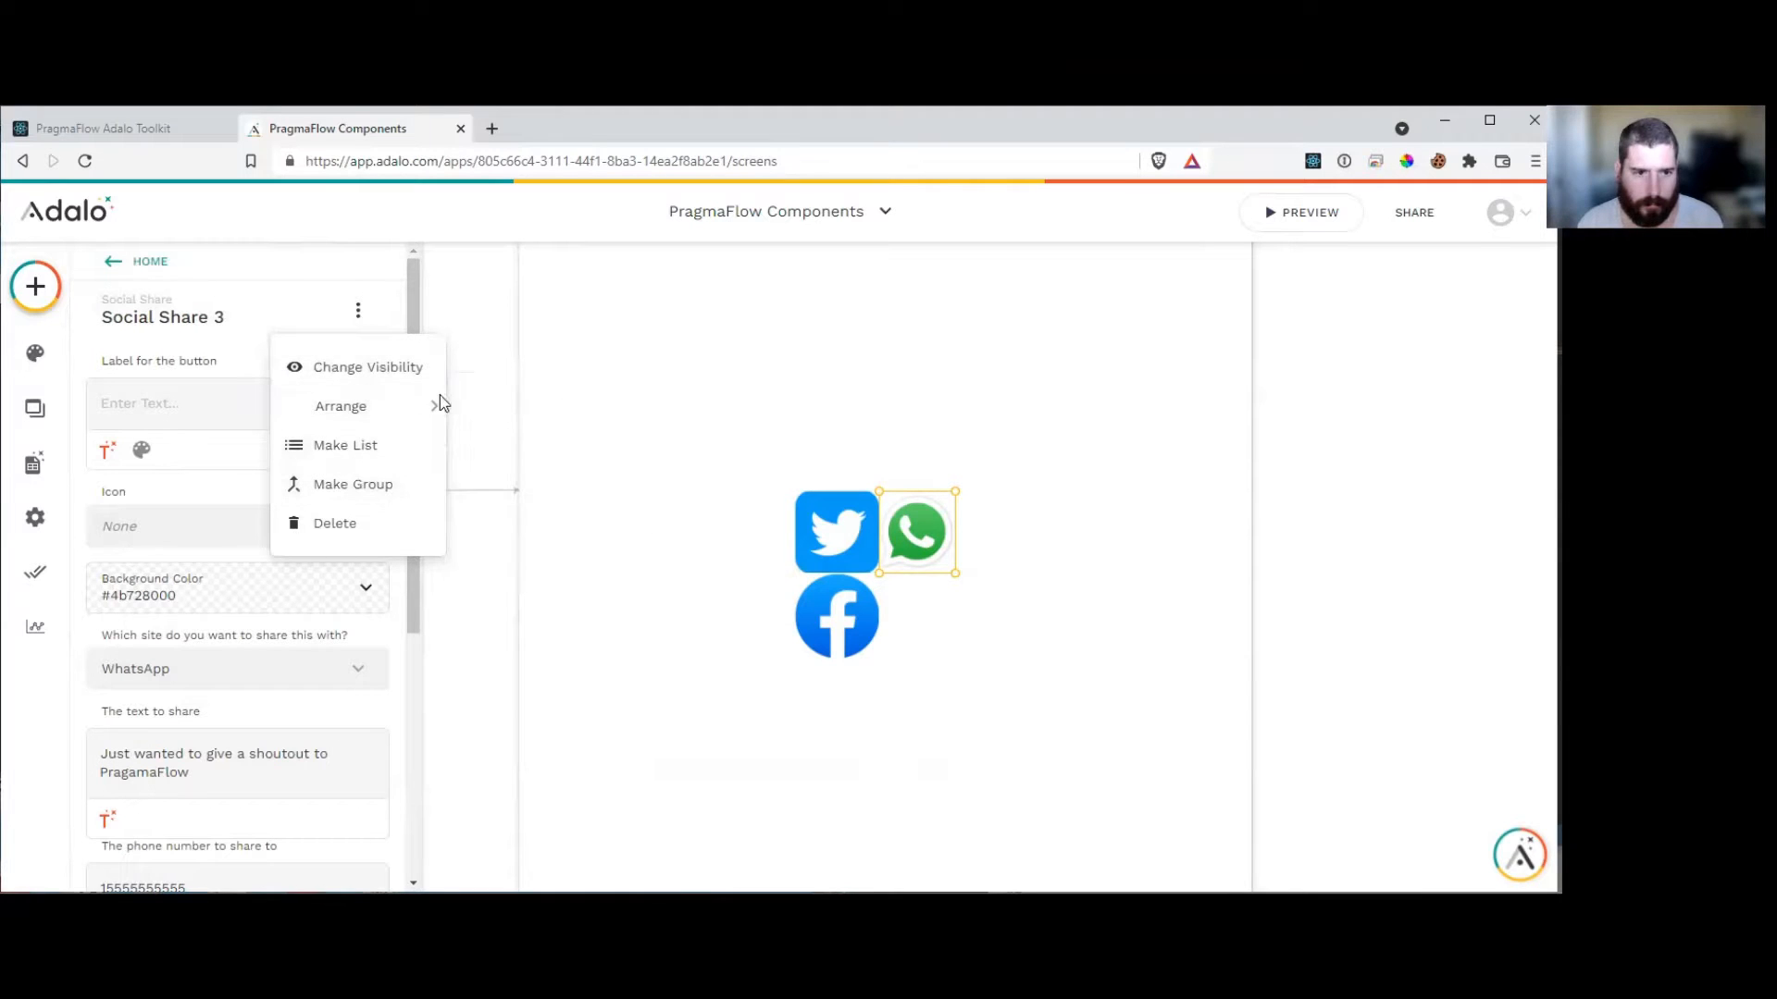
pyautogui.click(1299, 211)
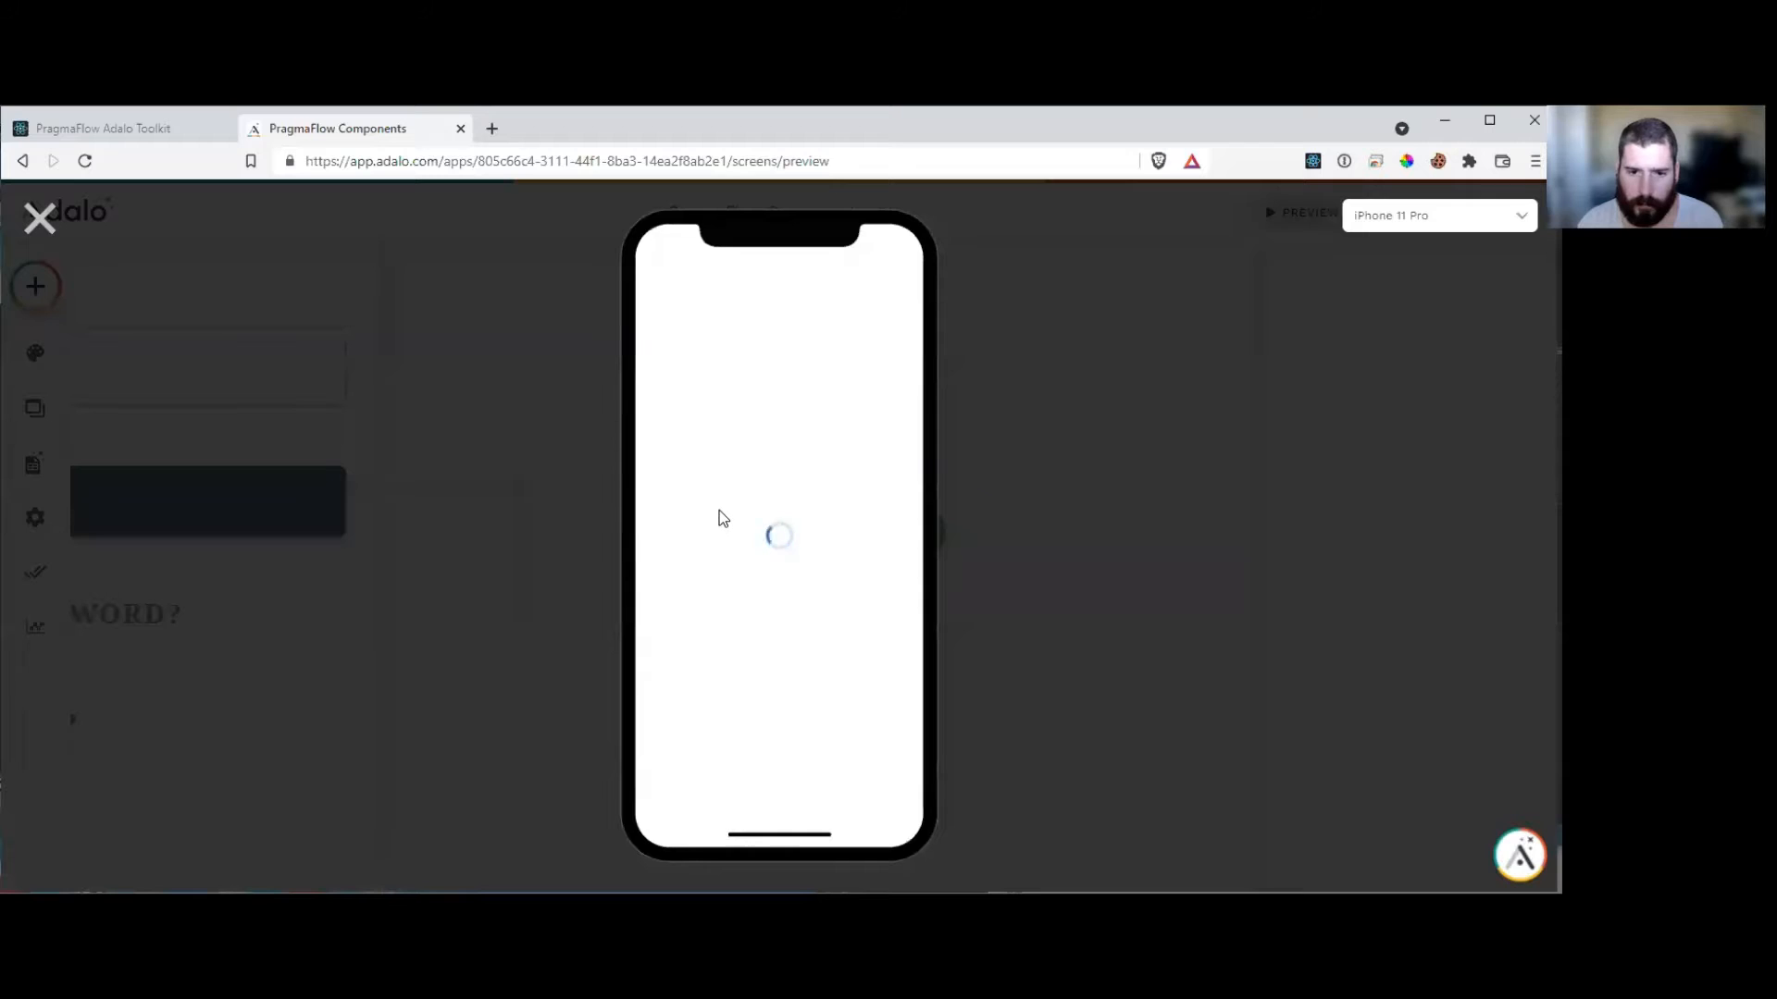
# - Tap the Facebook share logo in the phone preview, then close the preview
pyautogui.click(491, 127)
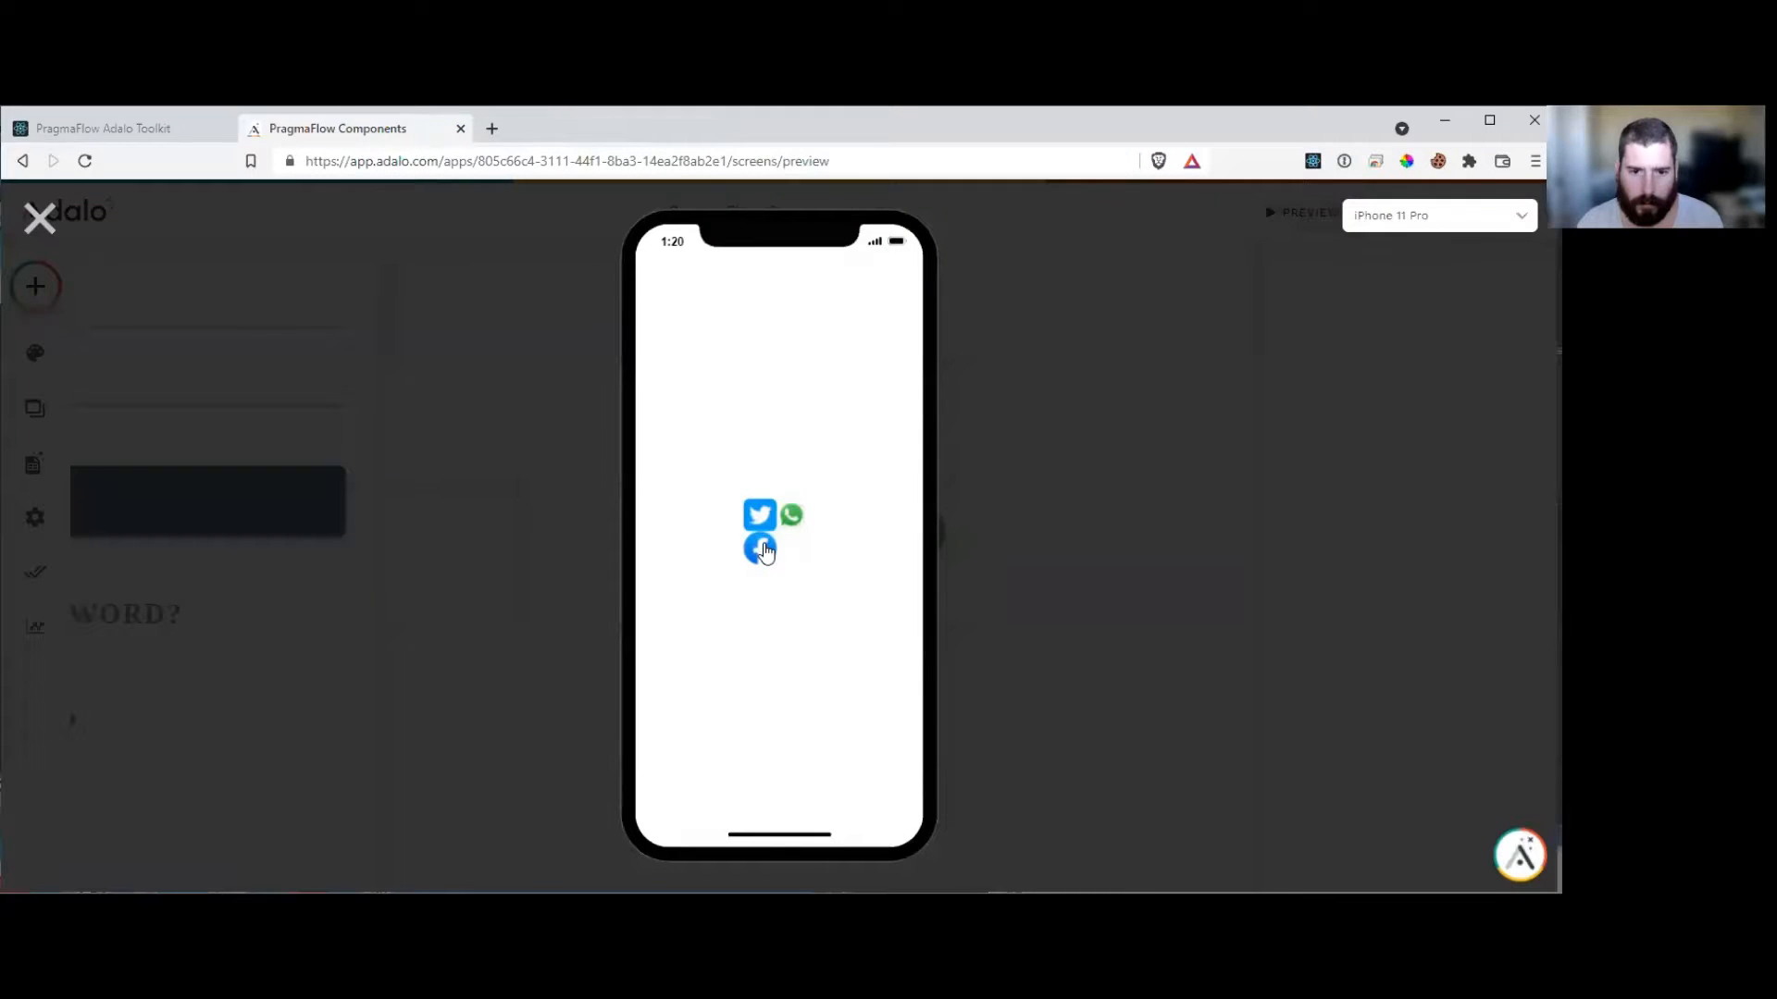
pyautogui.click(761, 547)
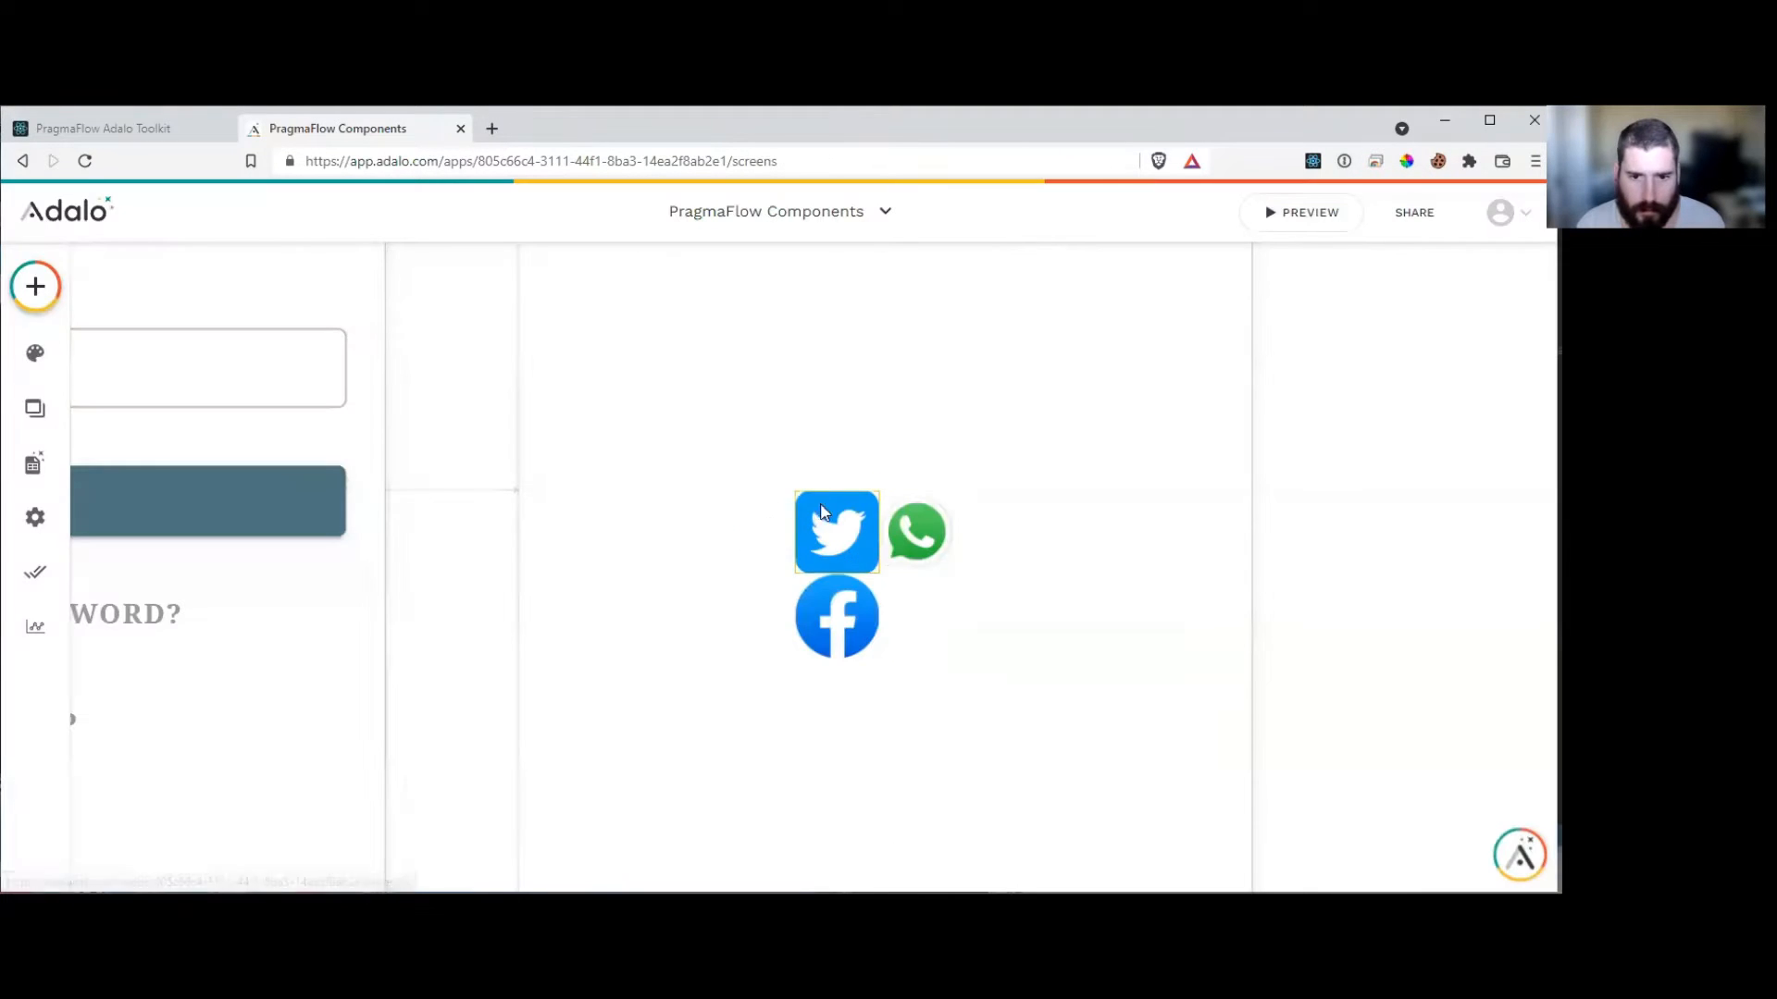
# - Check the Publish panel's Android build 0.1.98 status and reload the editor
pyautogui.click(916, 533)
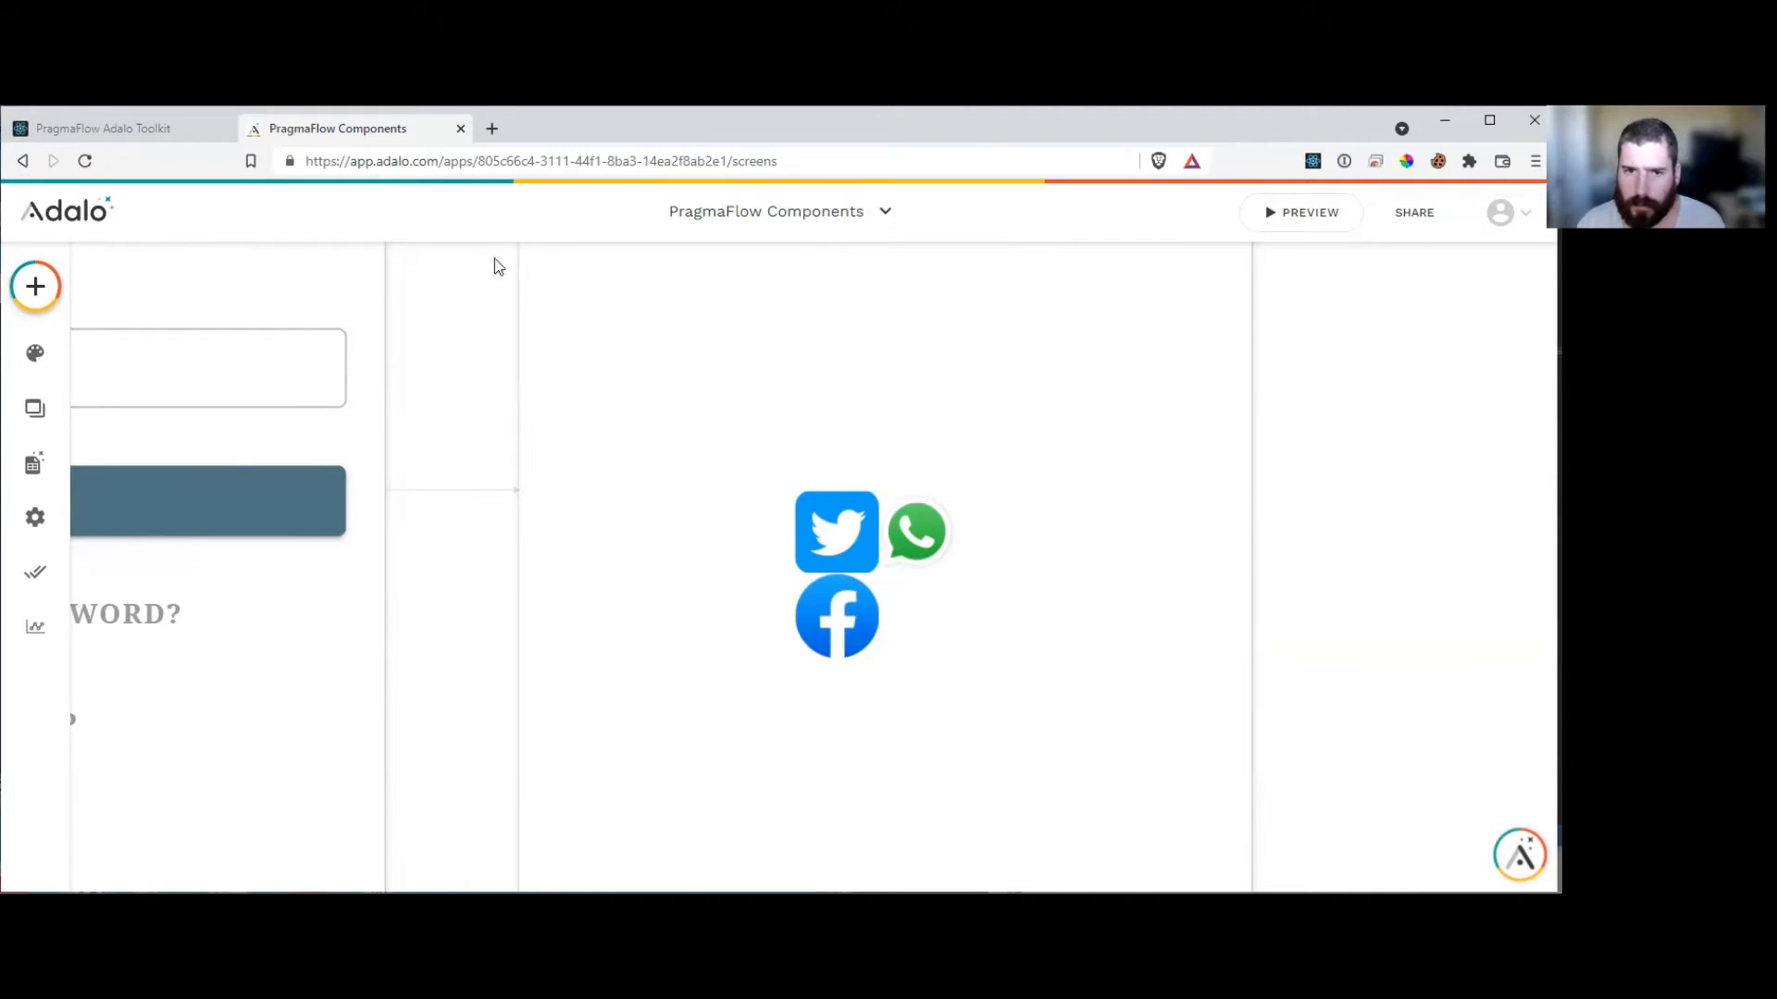
pyautogui.moveTo(35, 464)
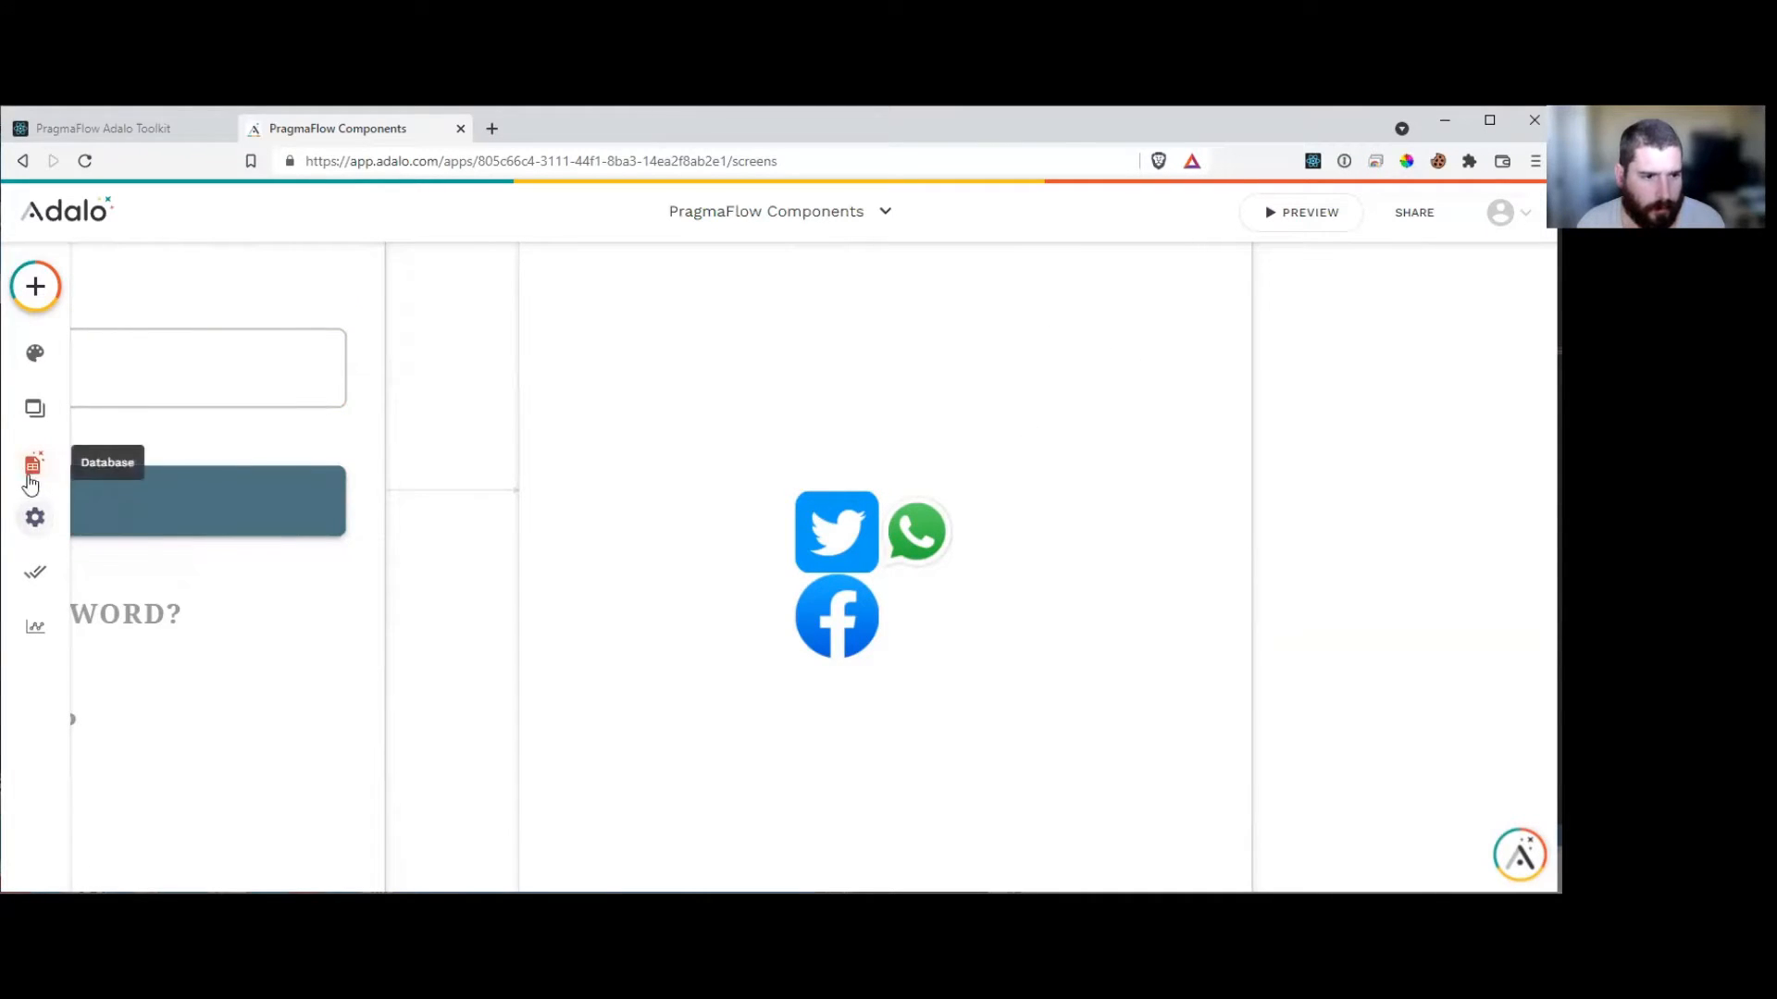
pyautogui.moveTo(34, 572)
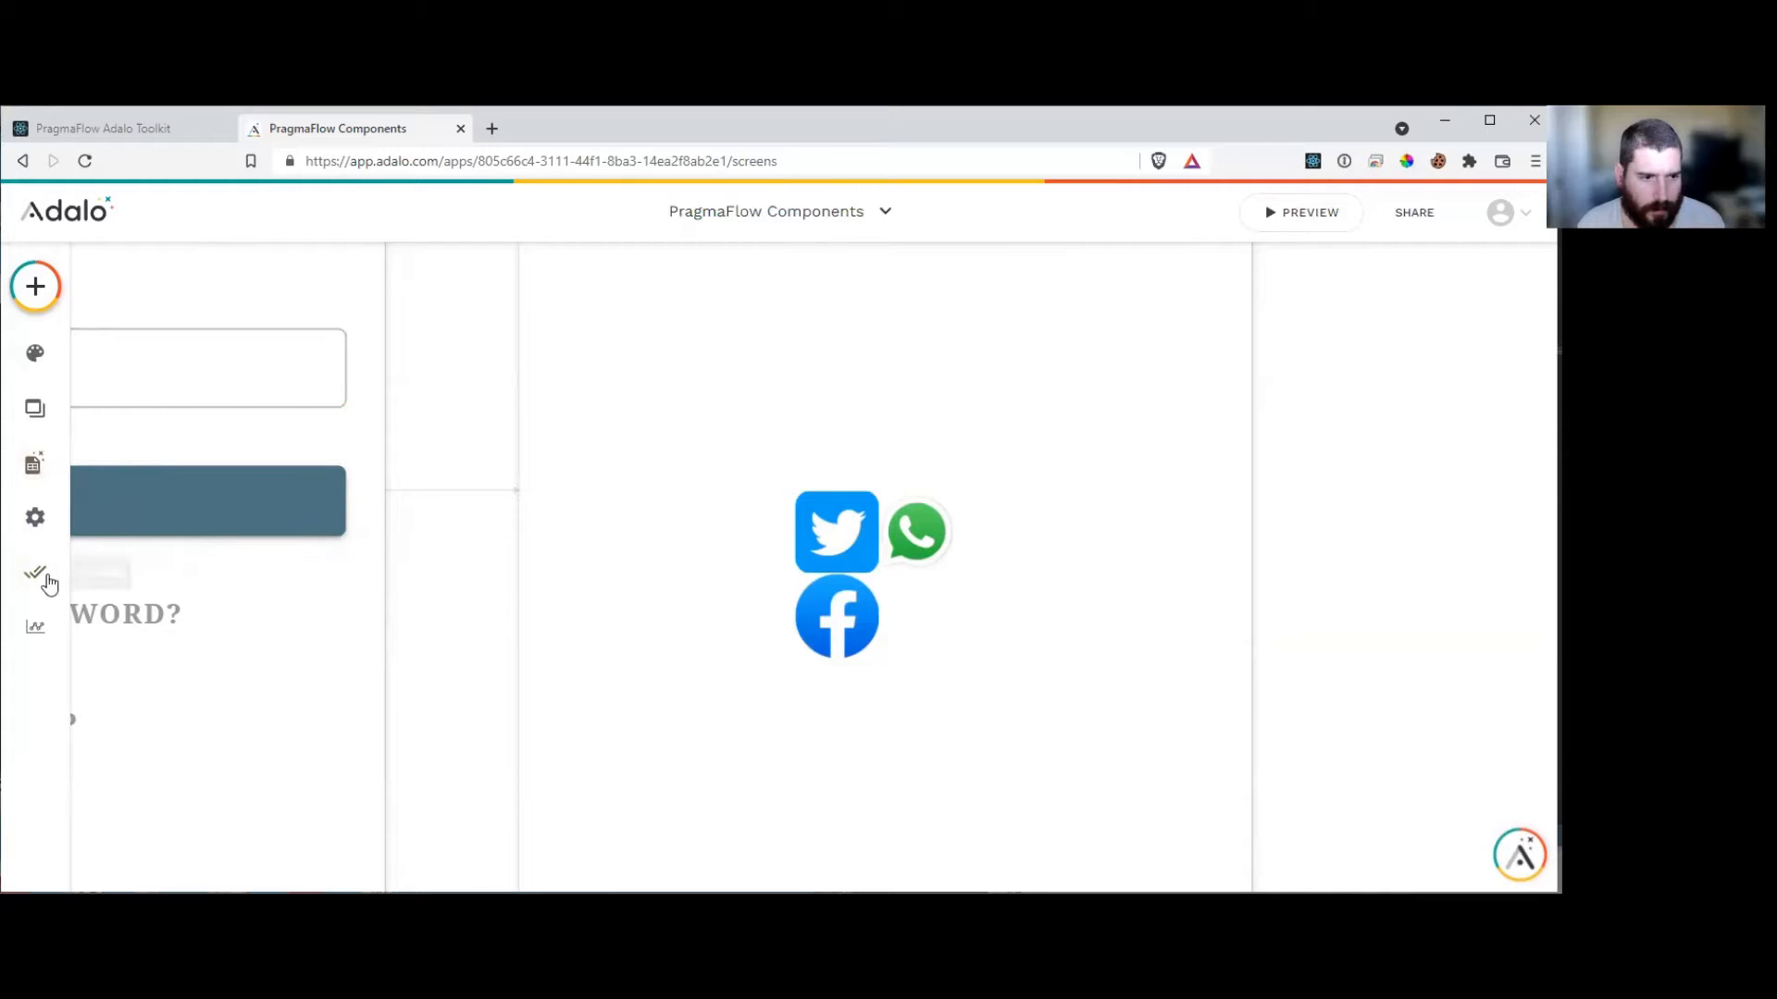
pyautogui.click(36, 572)
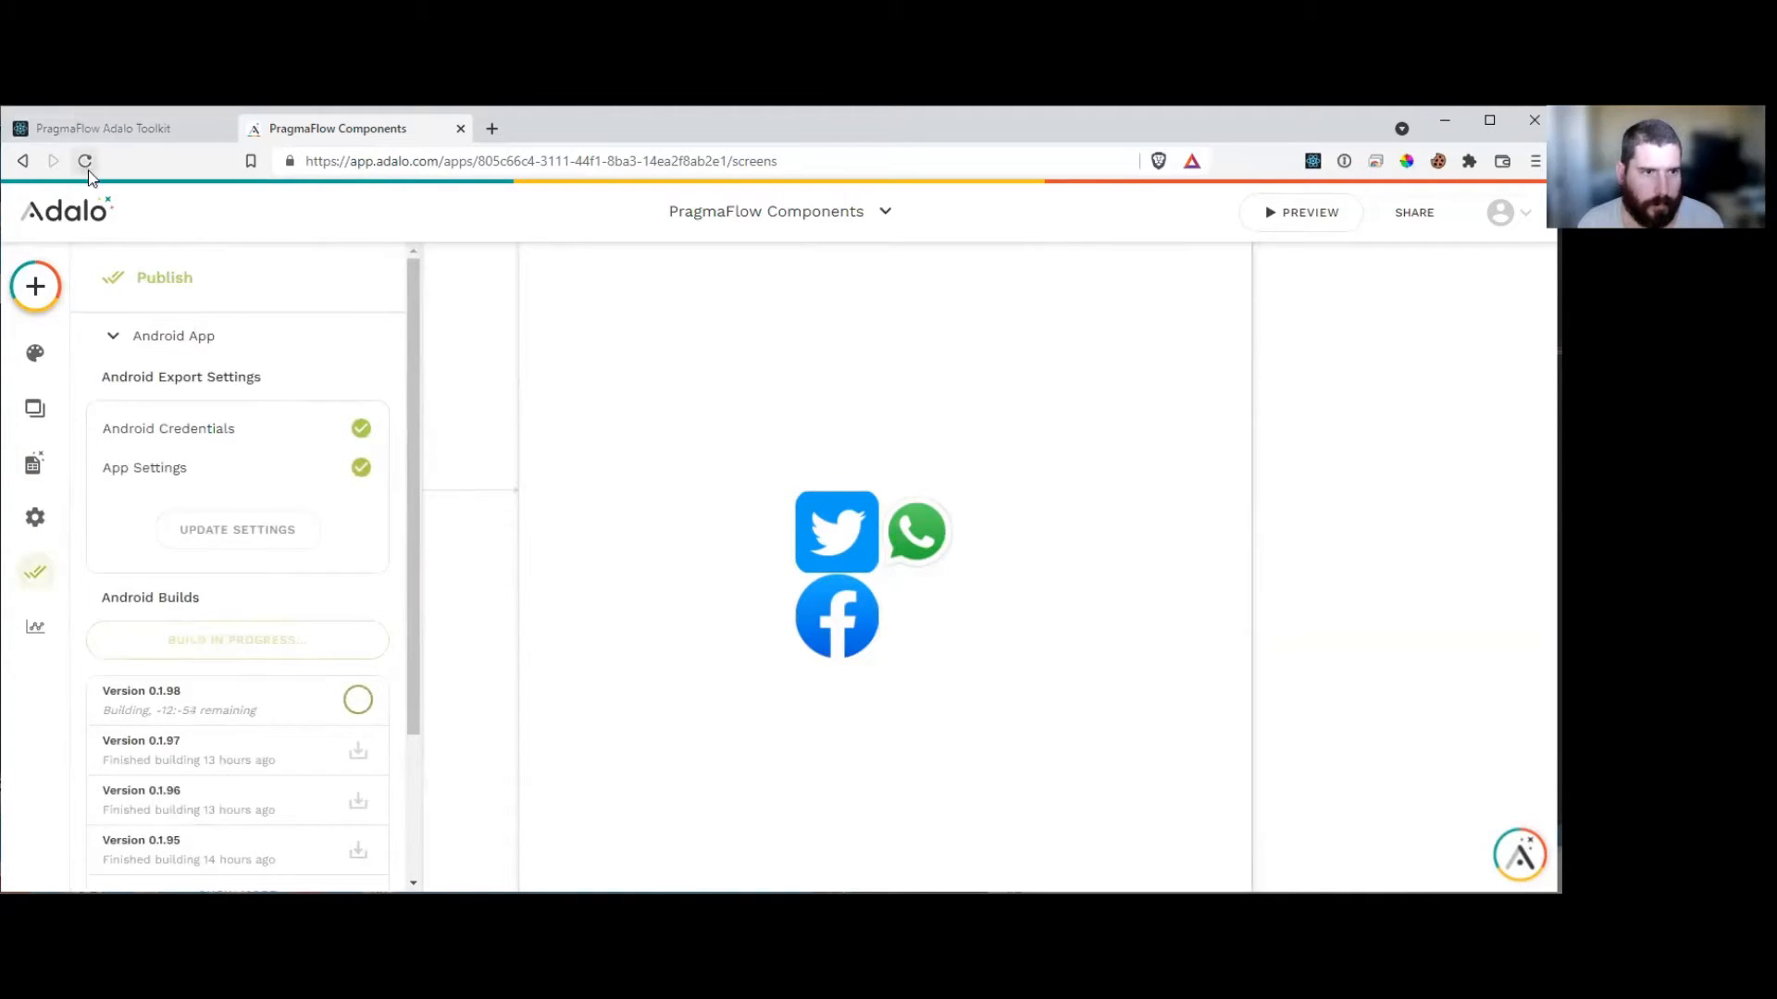
pyautogui.click(84, 161)
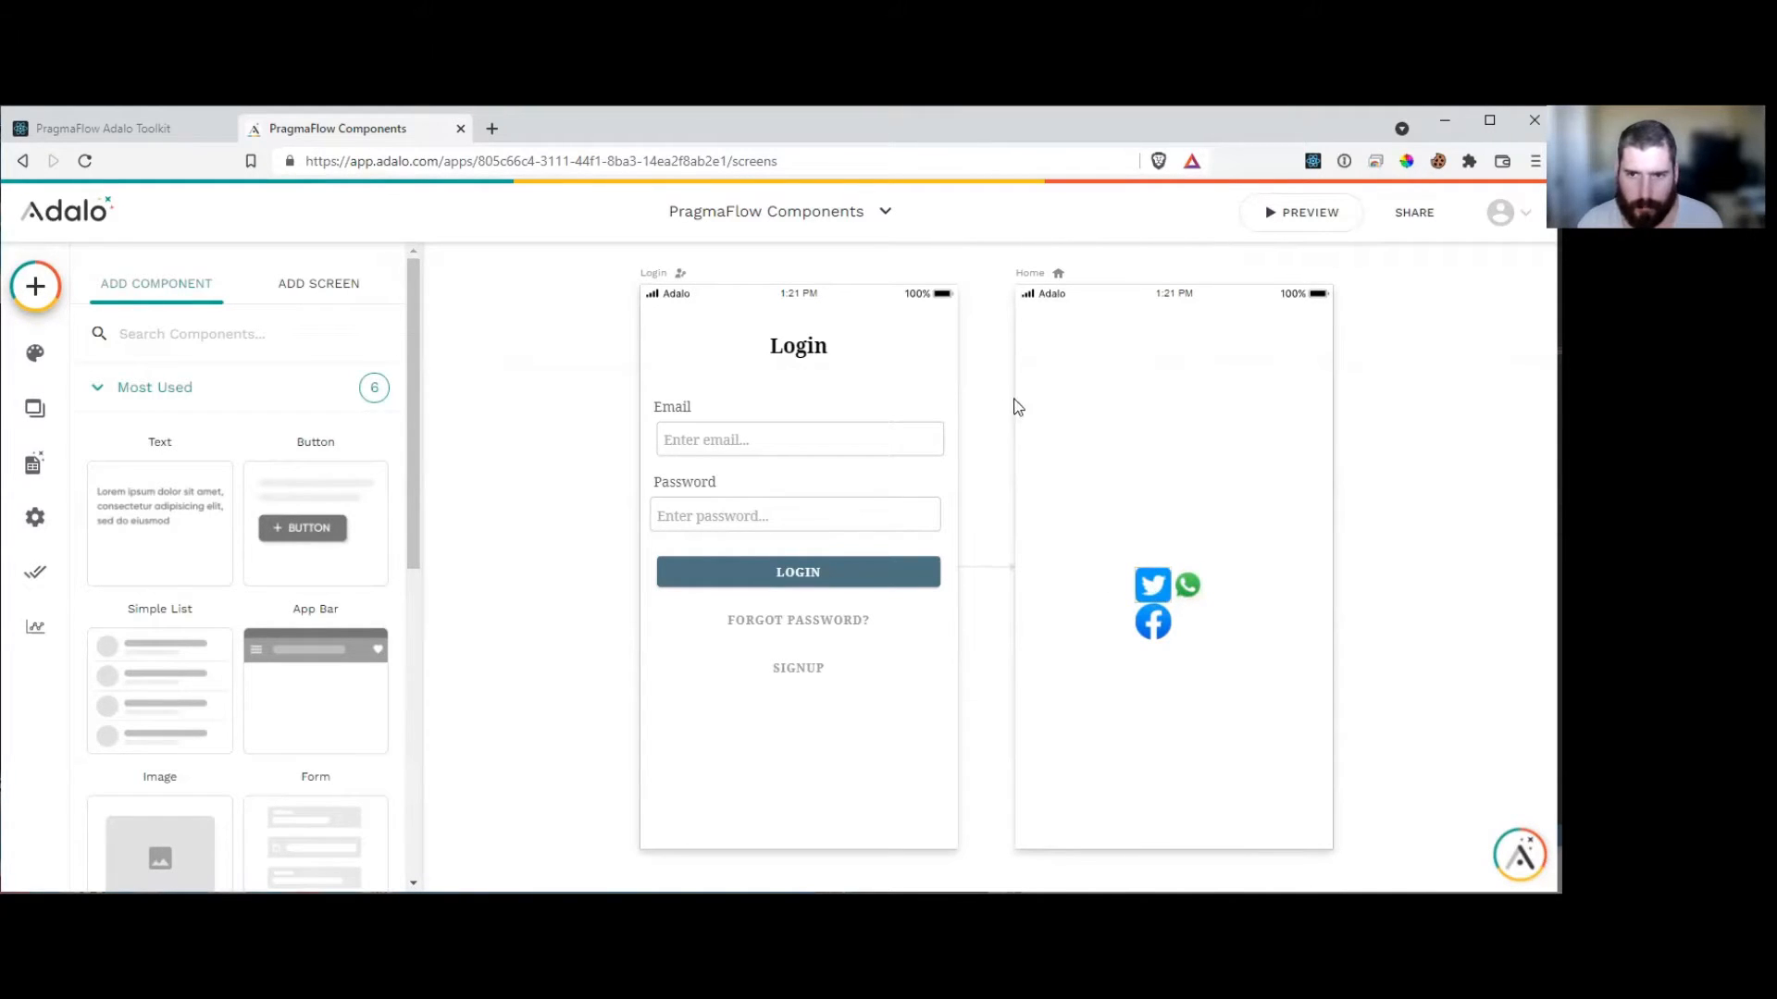
# - Reopen Publish and save the Android app settings with Save and Continue
pyautogui.click(35, 517)
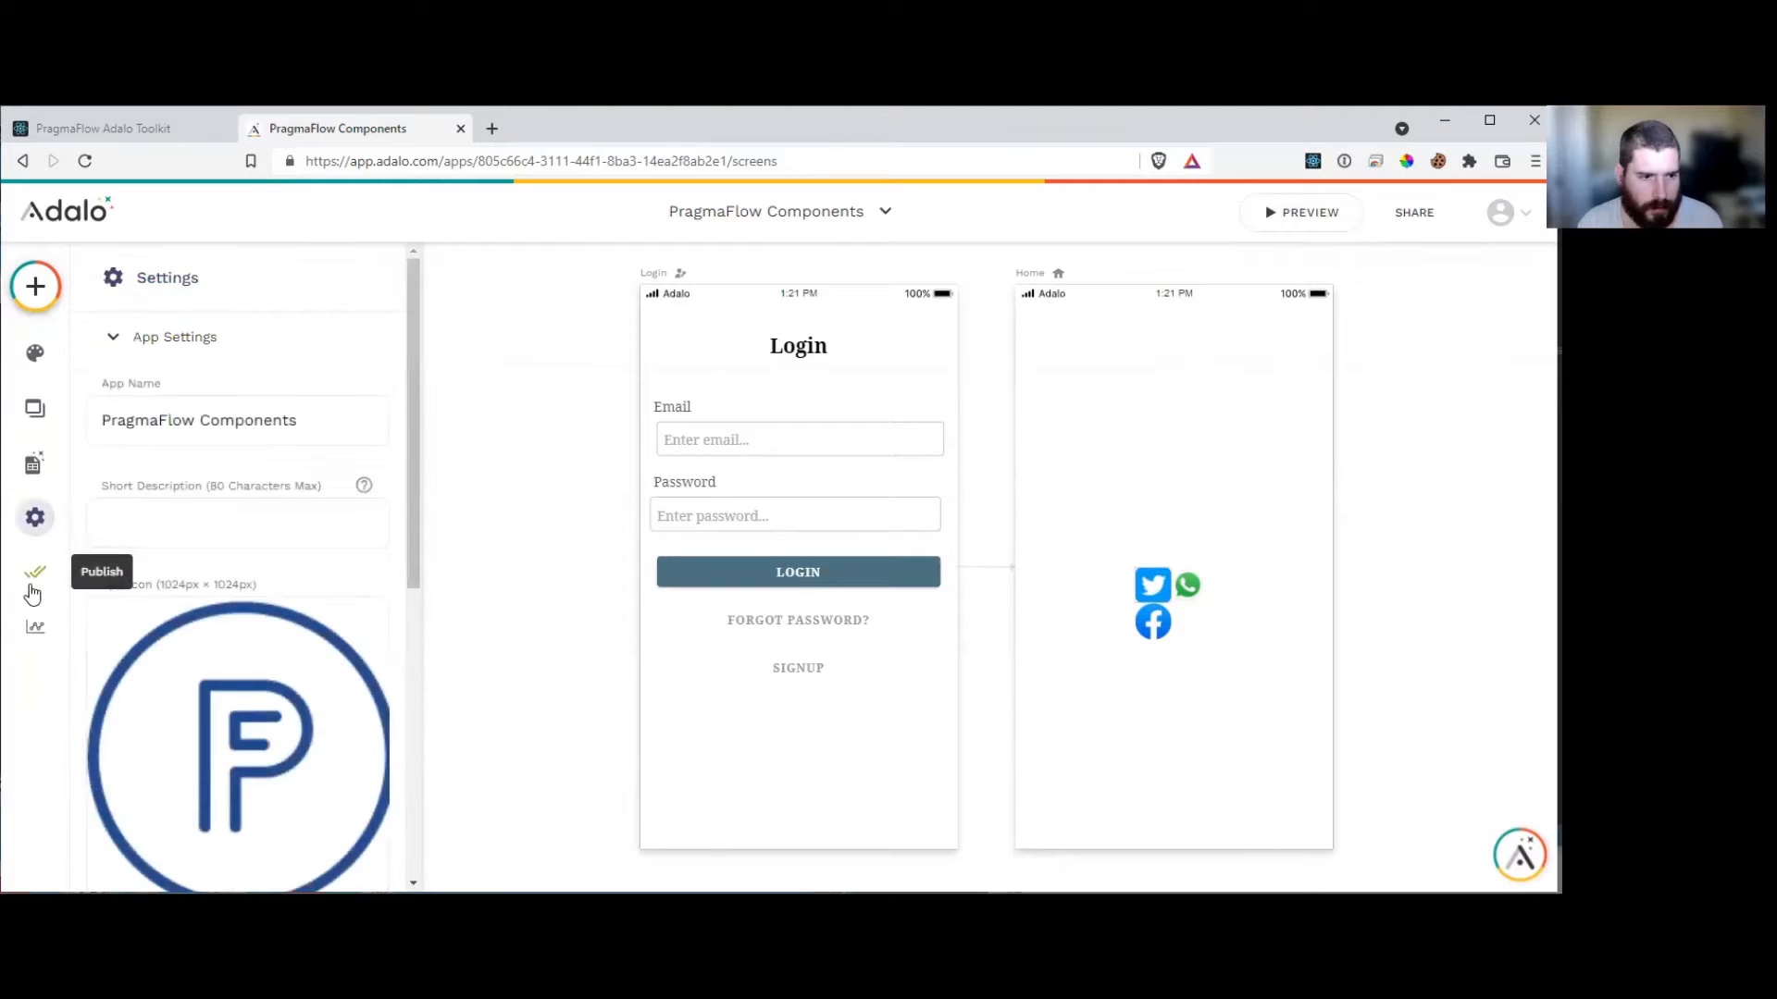
pyautogui.click(34, 572)
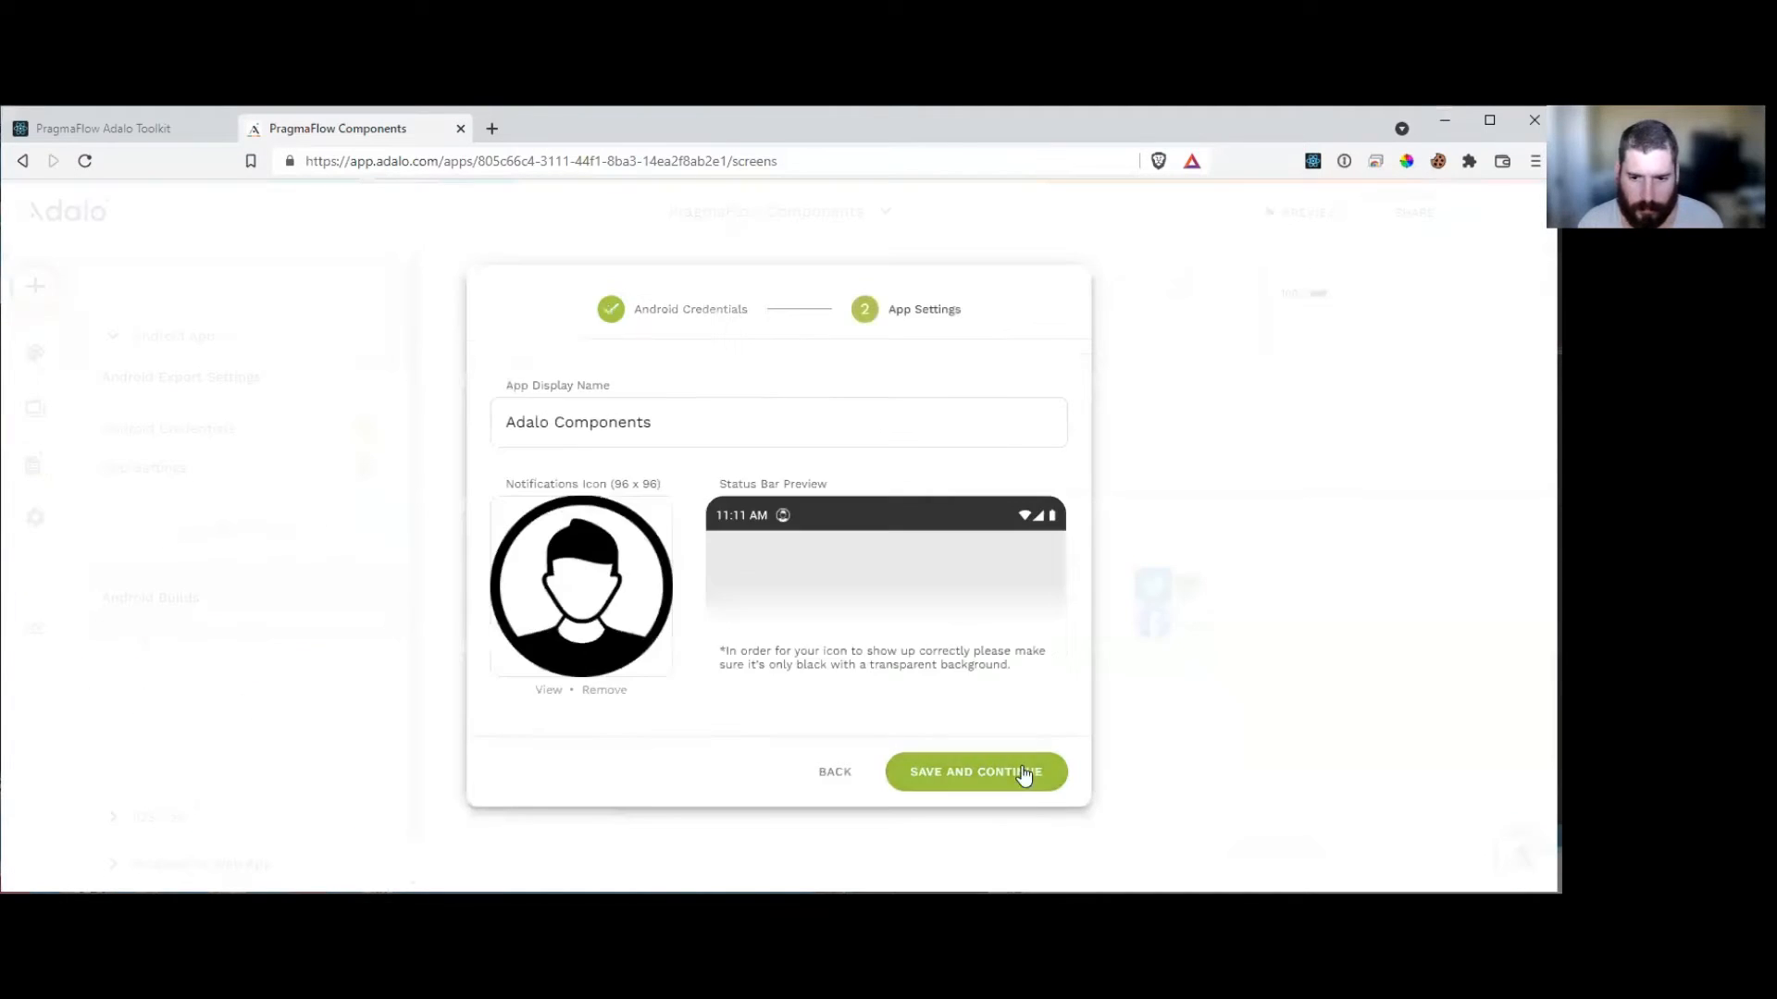
pyautogui.click(974, 772)
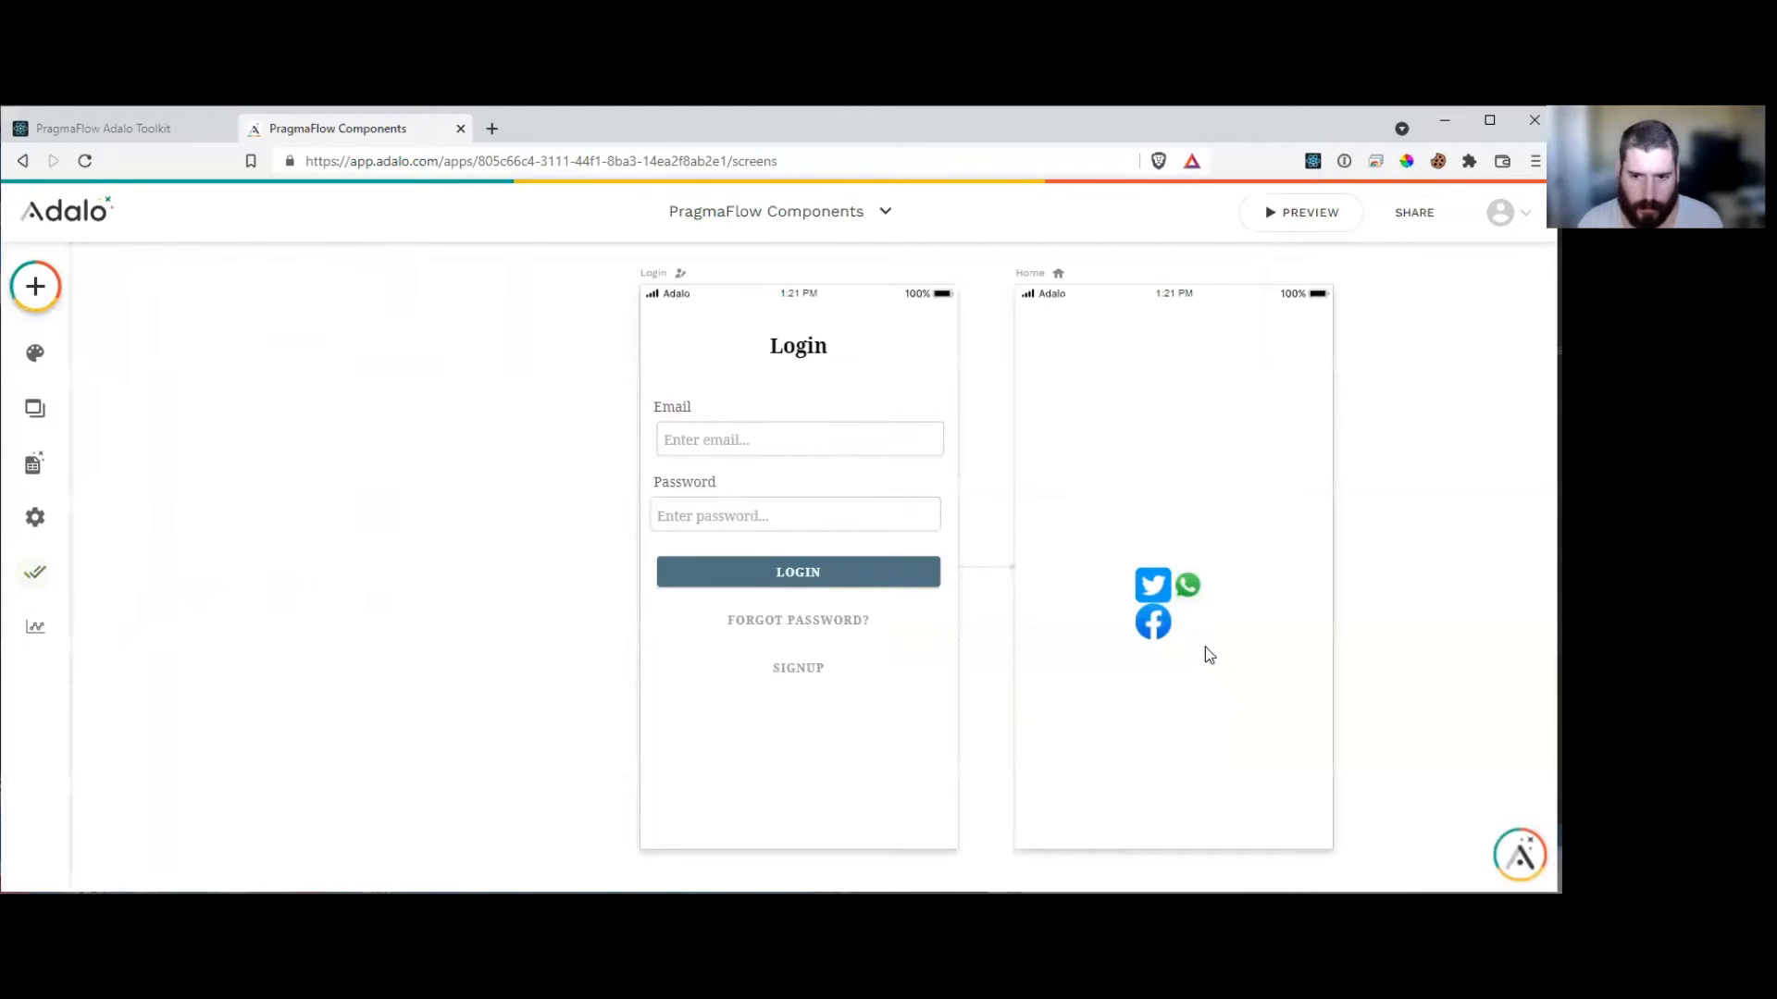
pyautogui.moveTo(686, 272)
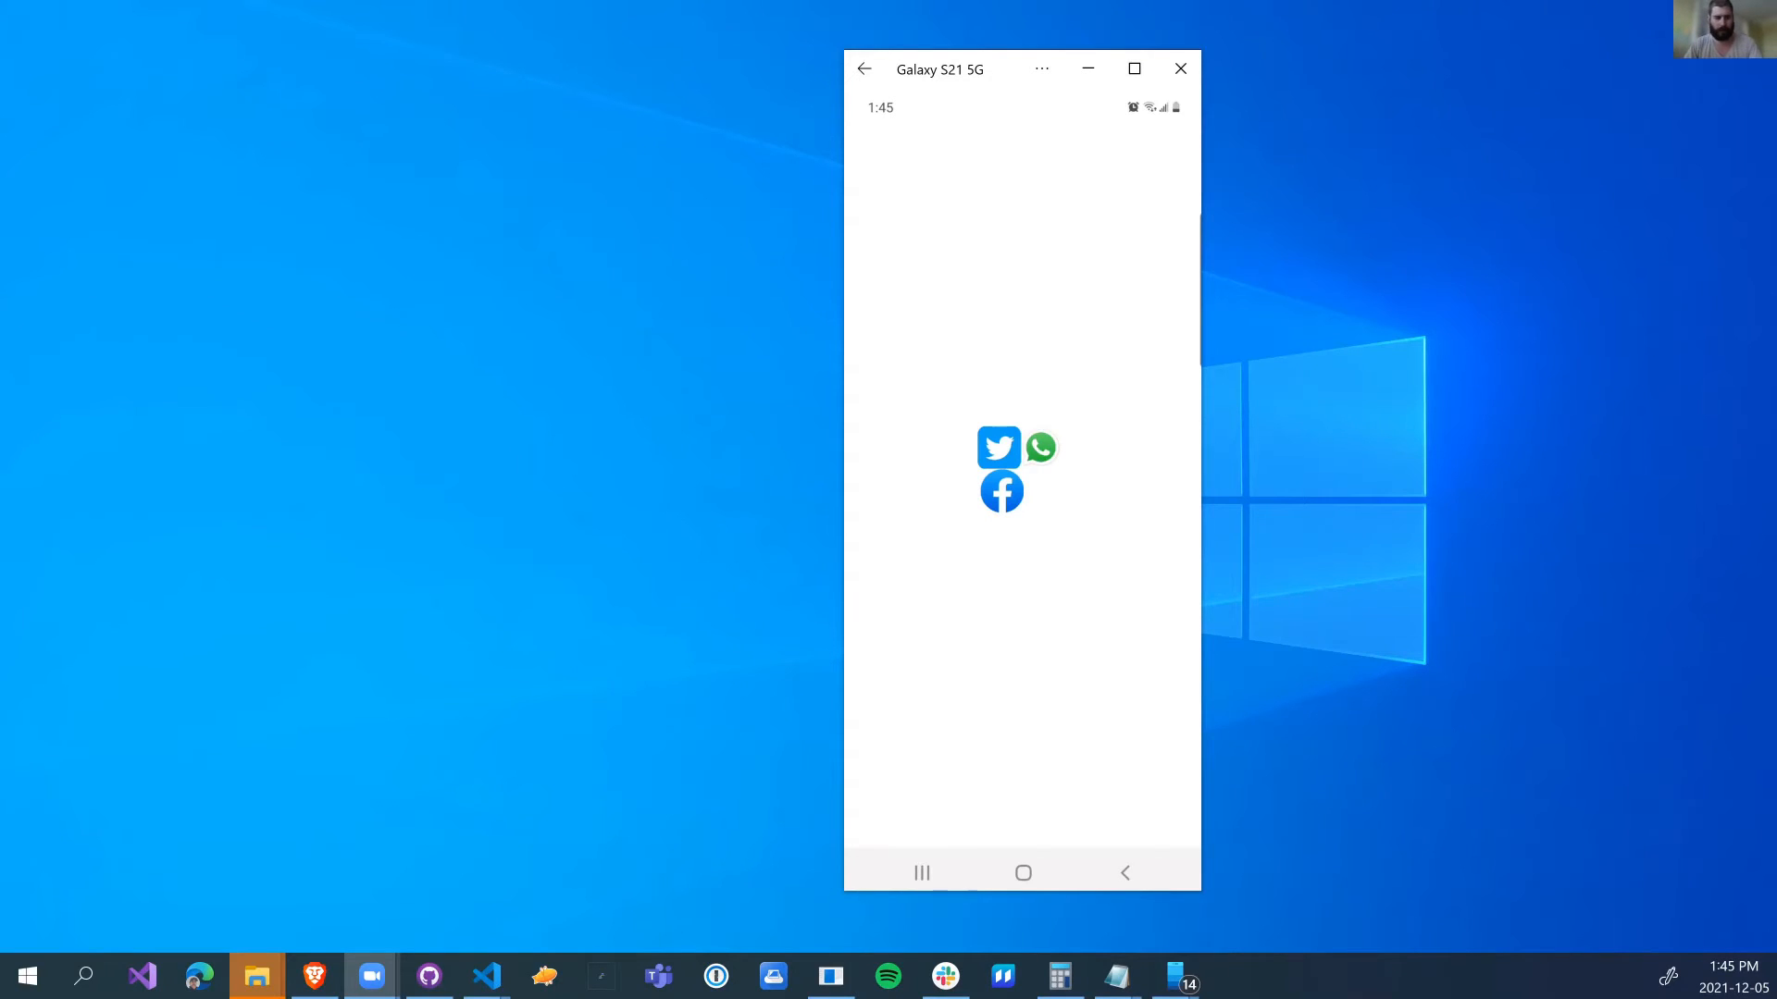
# - Tap the app's Twitter logo on the Galaxy S21 and open the share in Twitter
pyautogui.click(1000, 448)
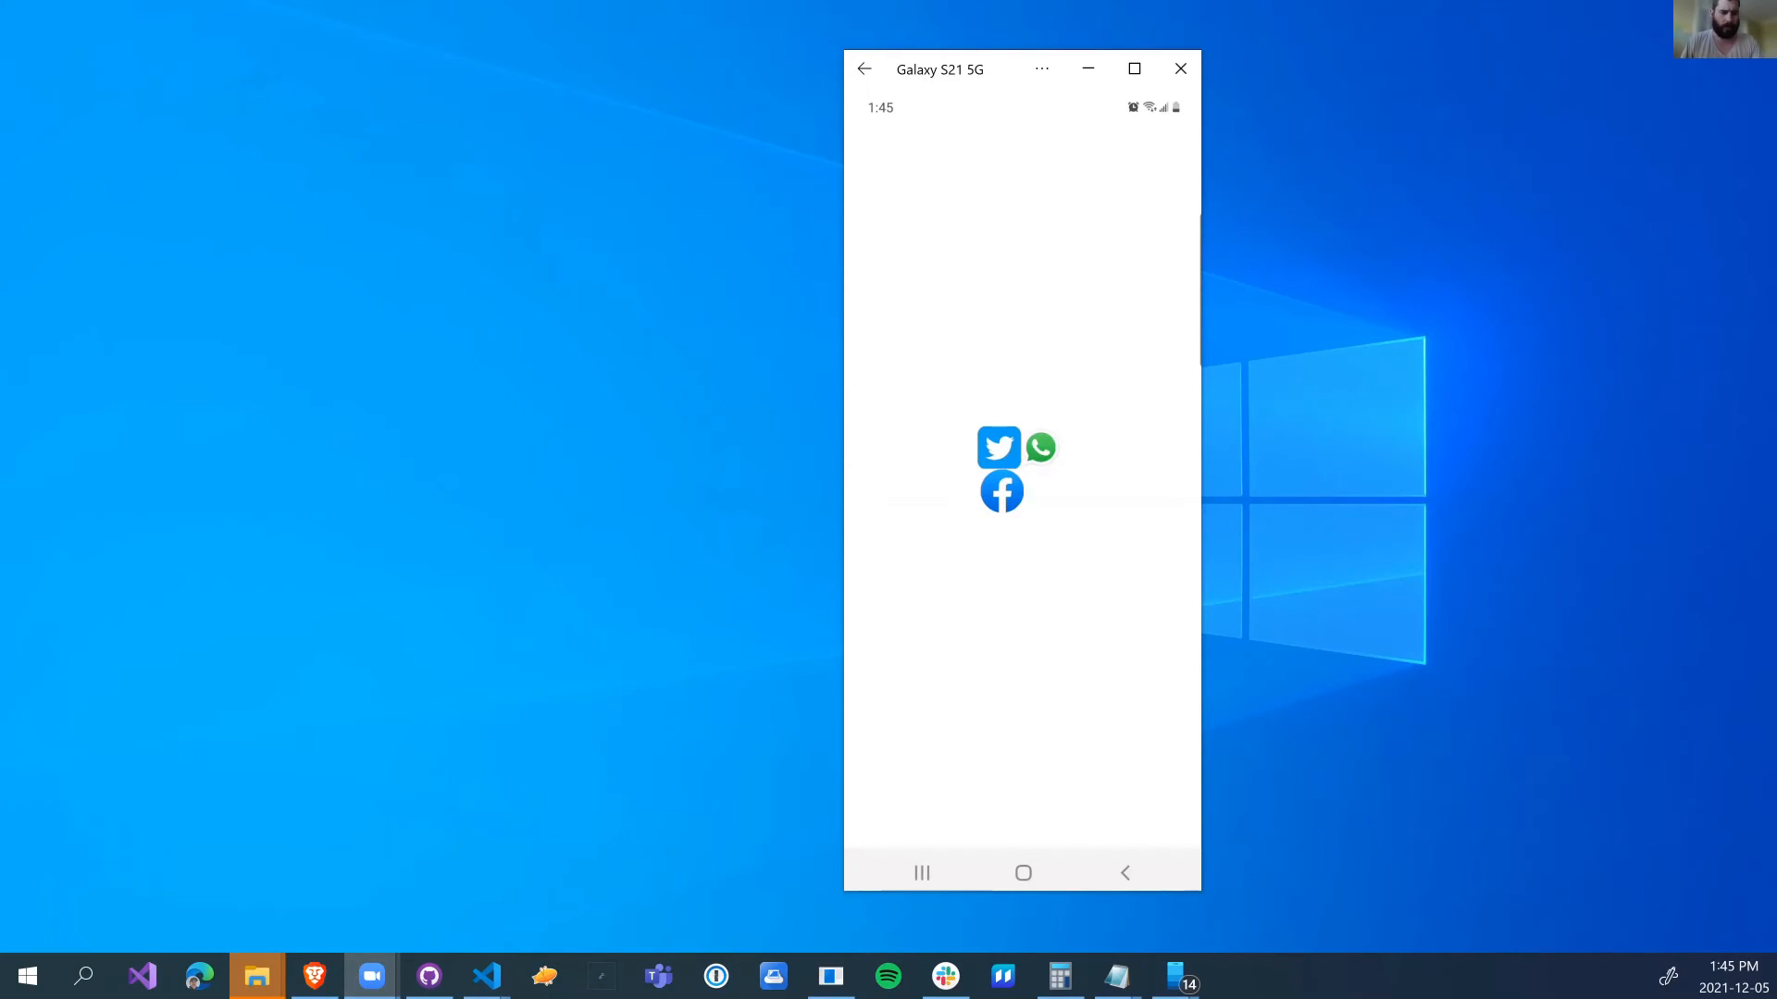
pyautogui.click(999, 448)
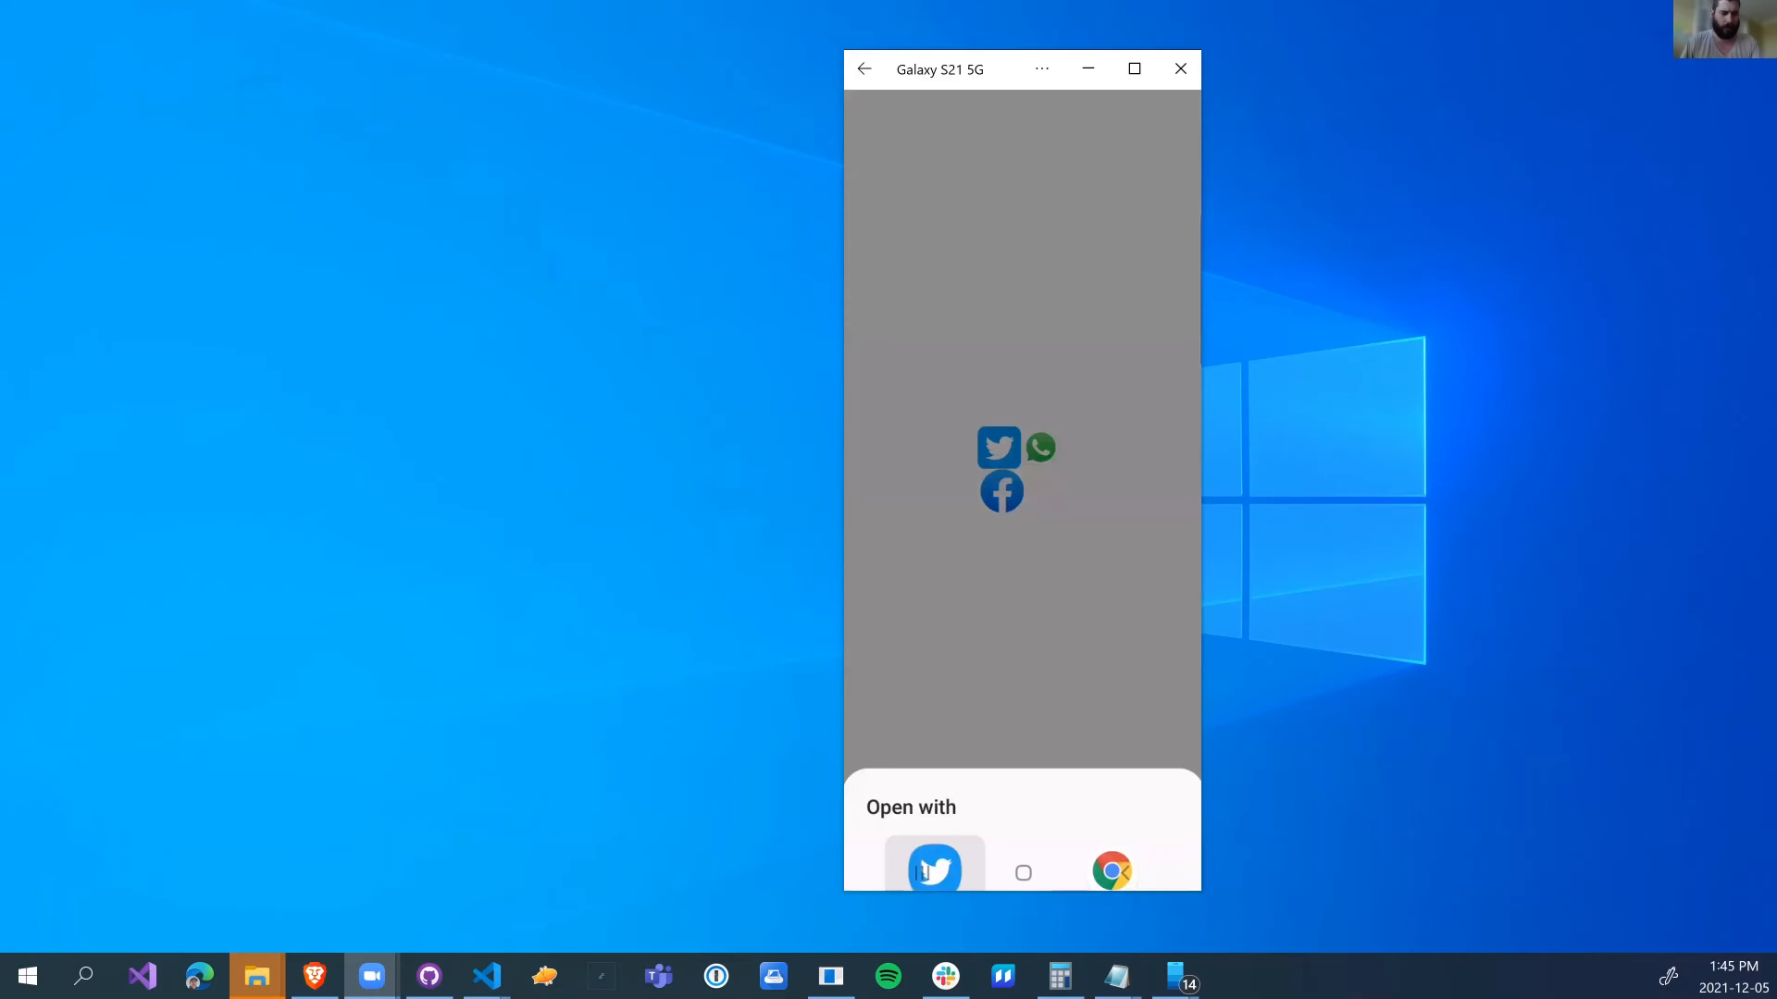
pyautogui.click(934, 870)
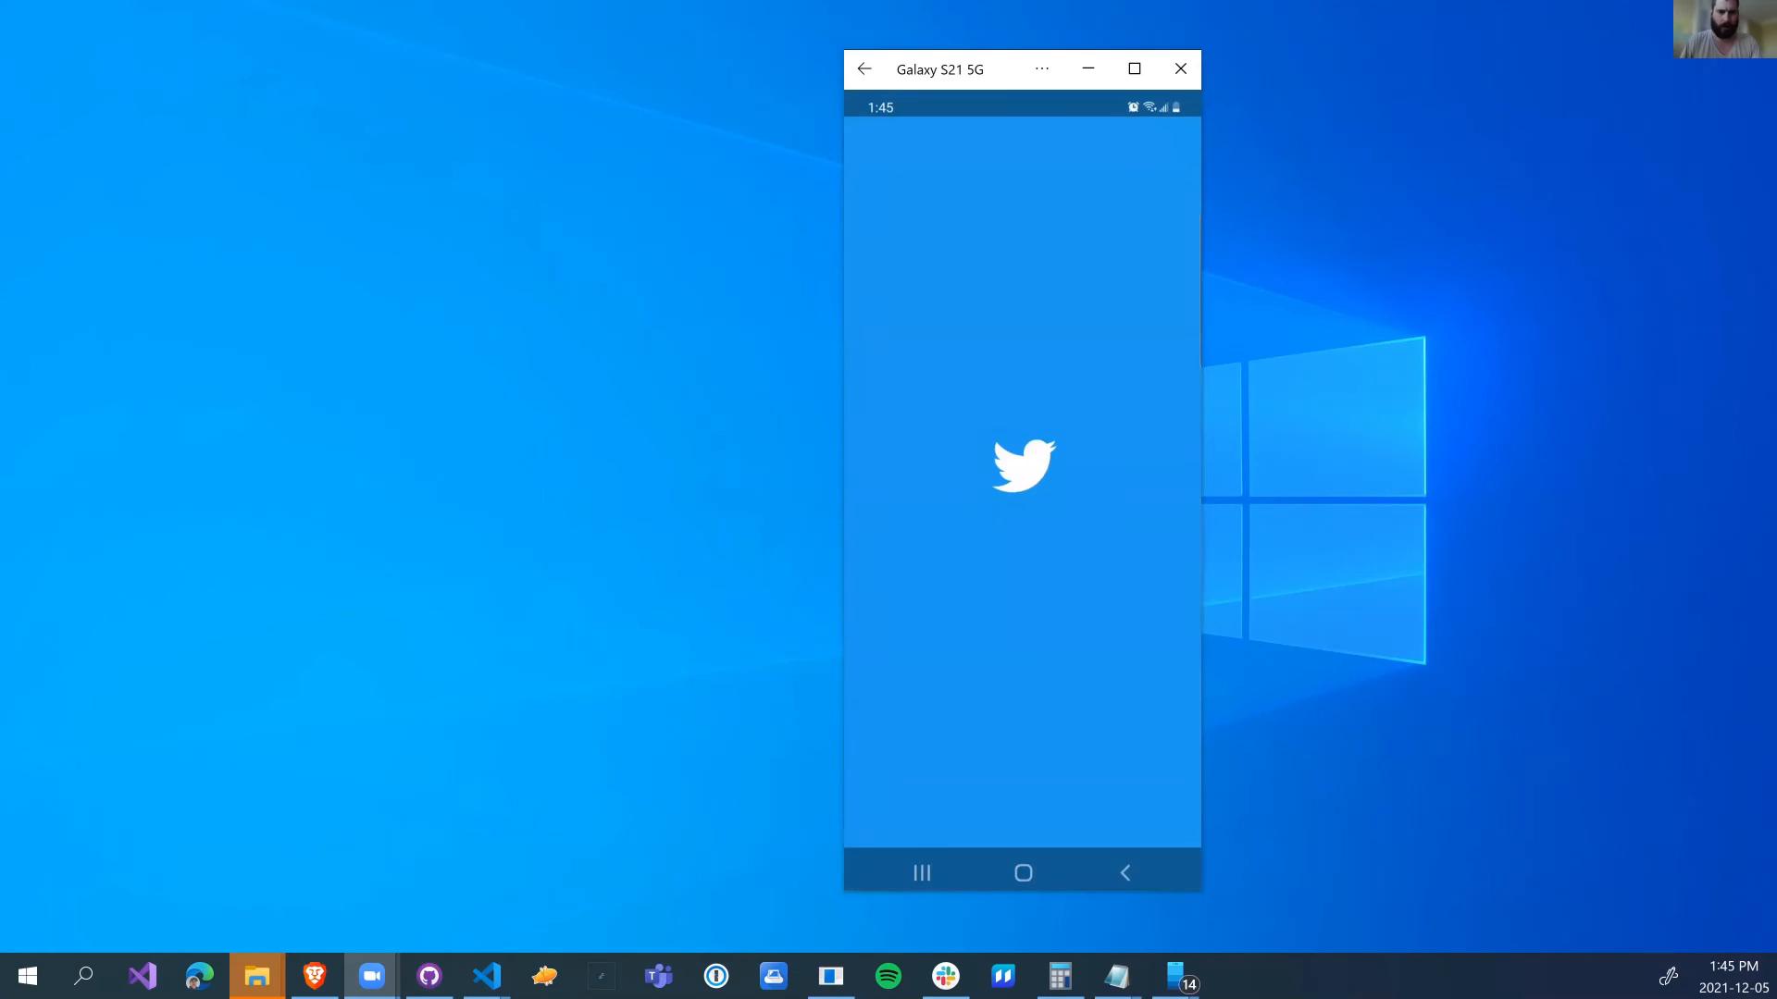